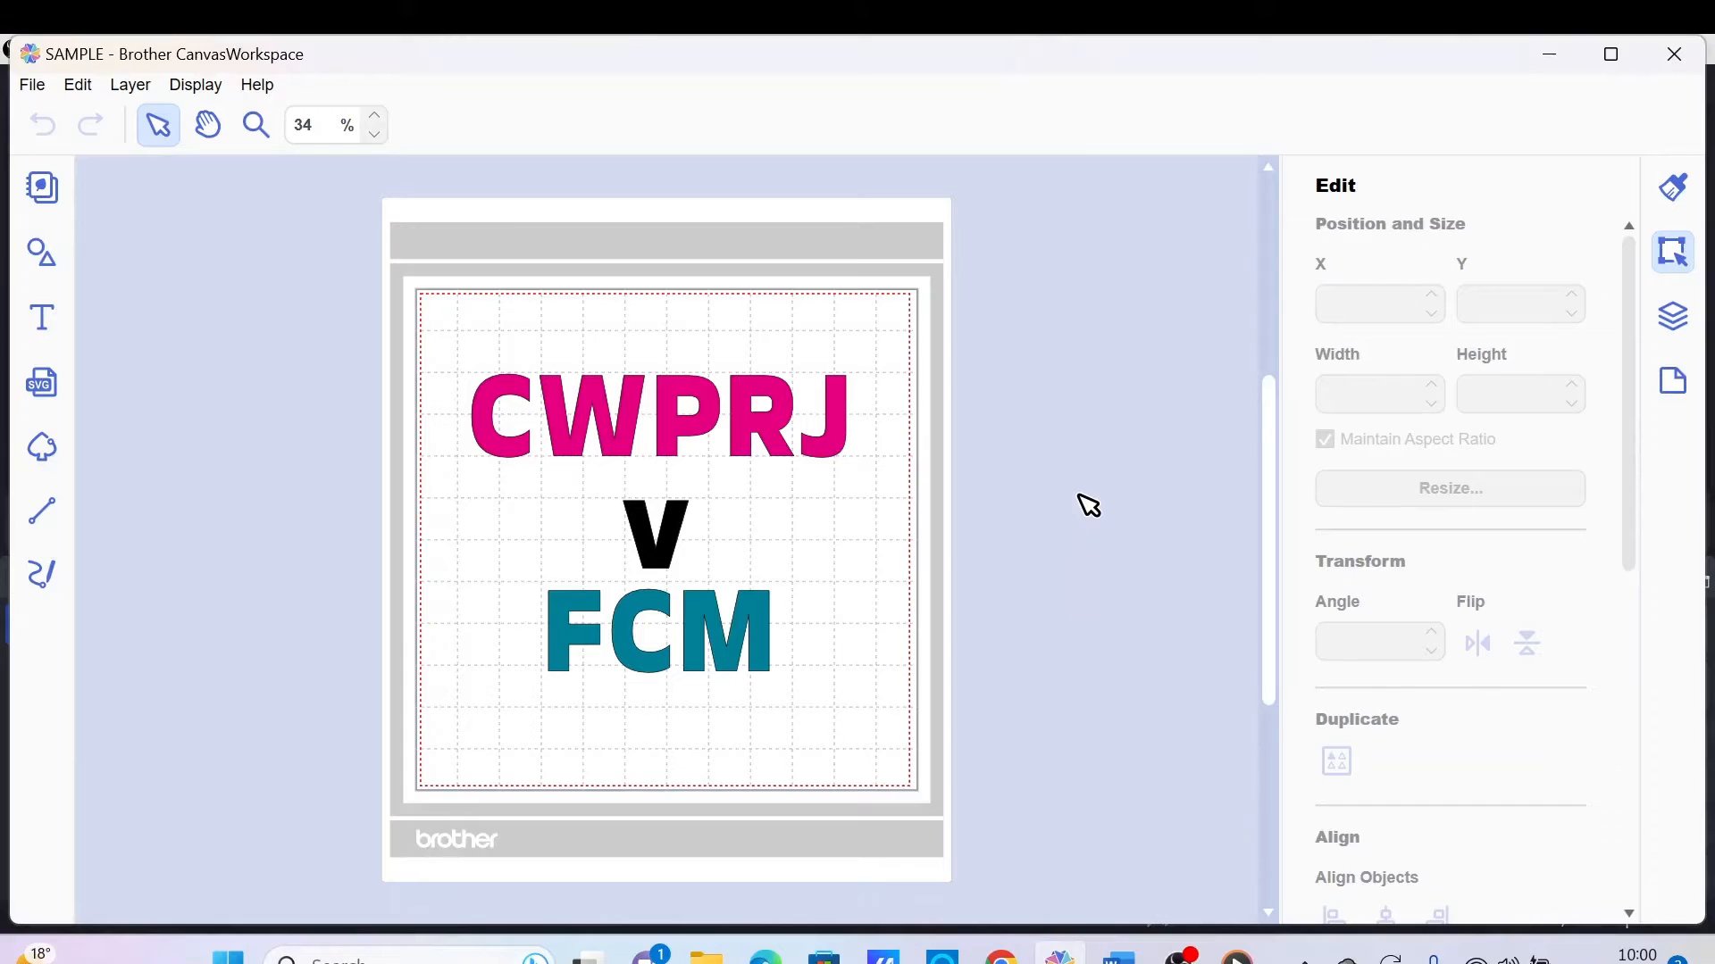
pyautogui.moveTo(1090, 468)
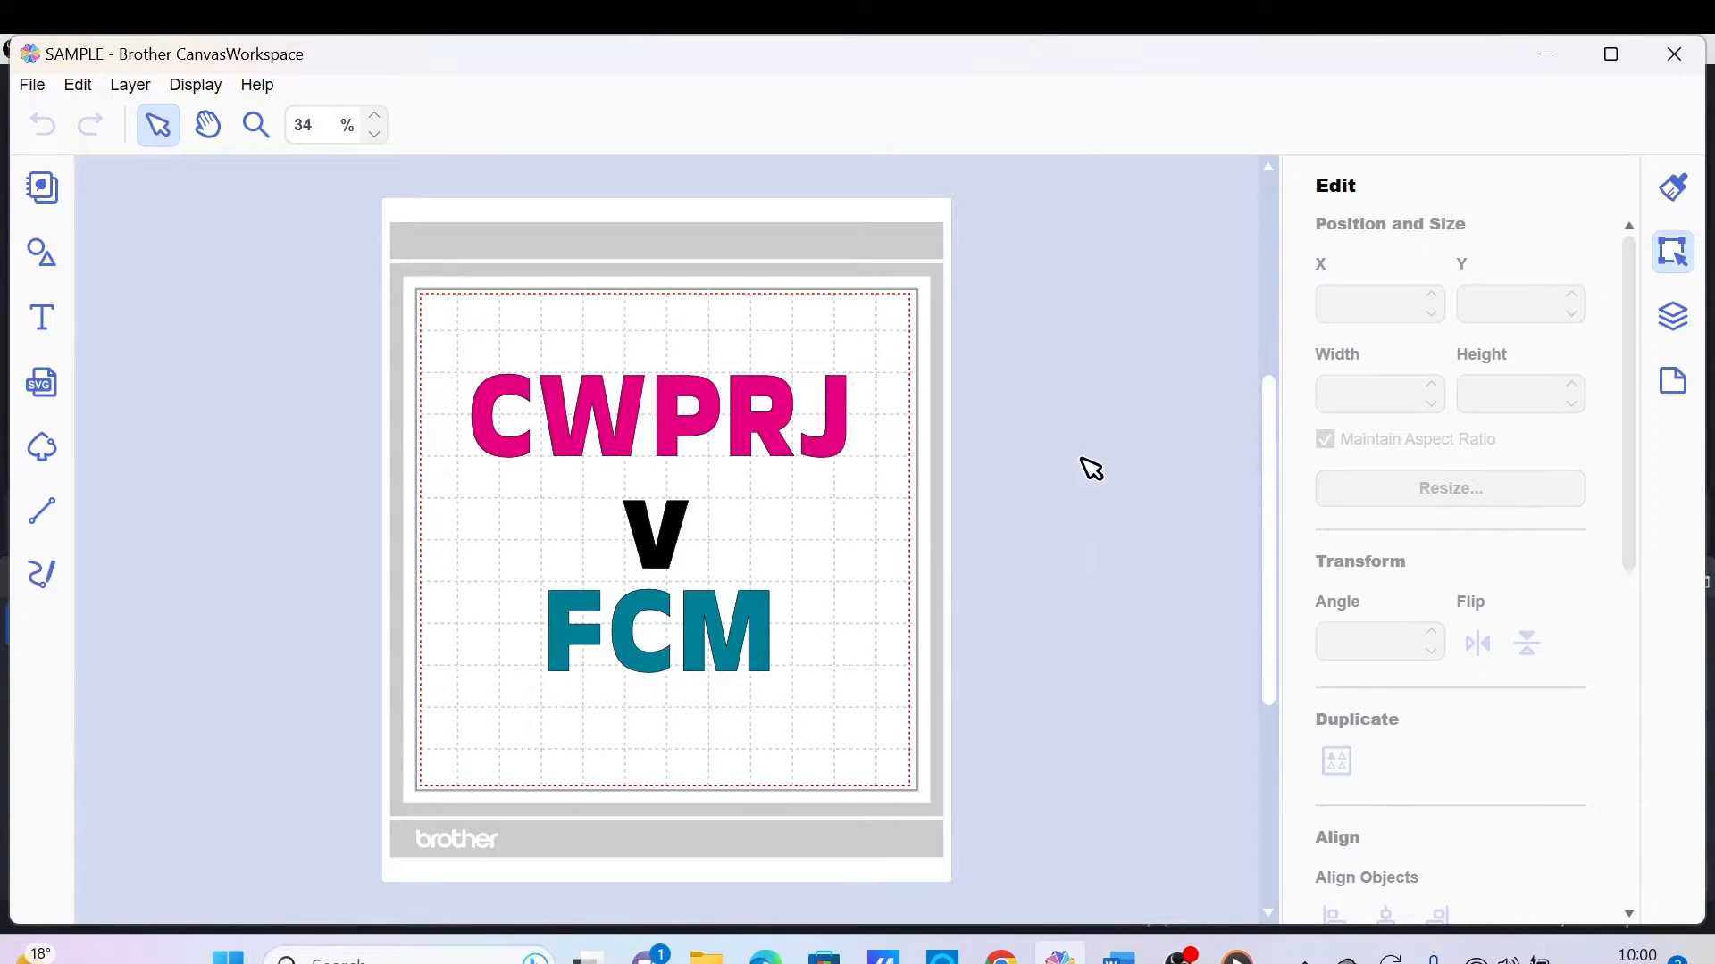
pyautogui.moveTo(1083, 443)
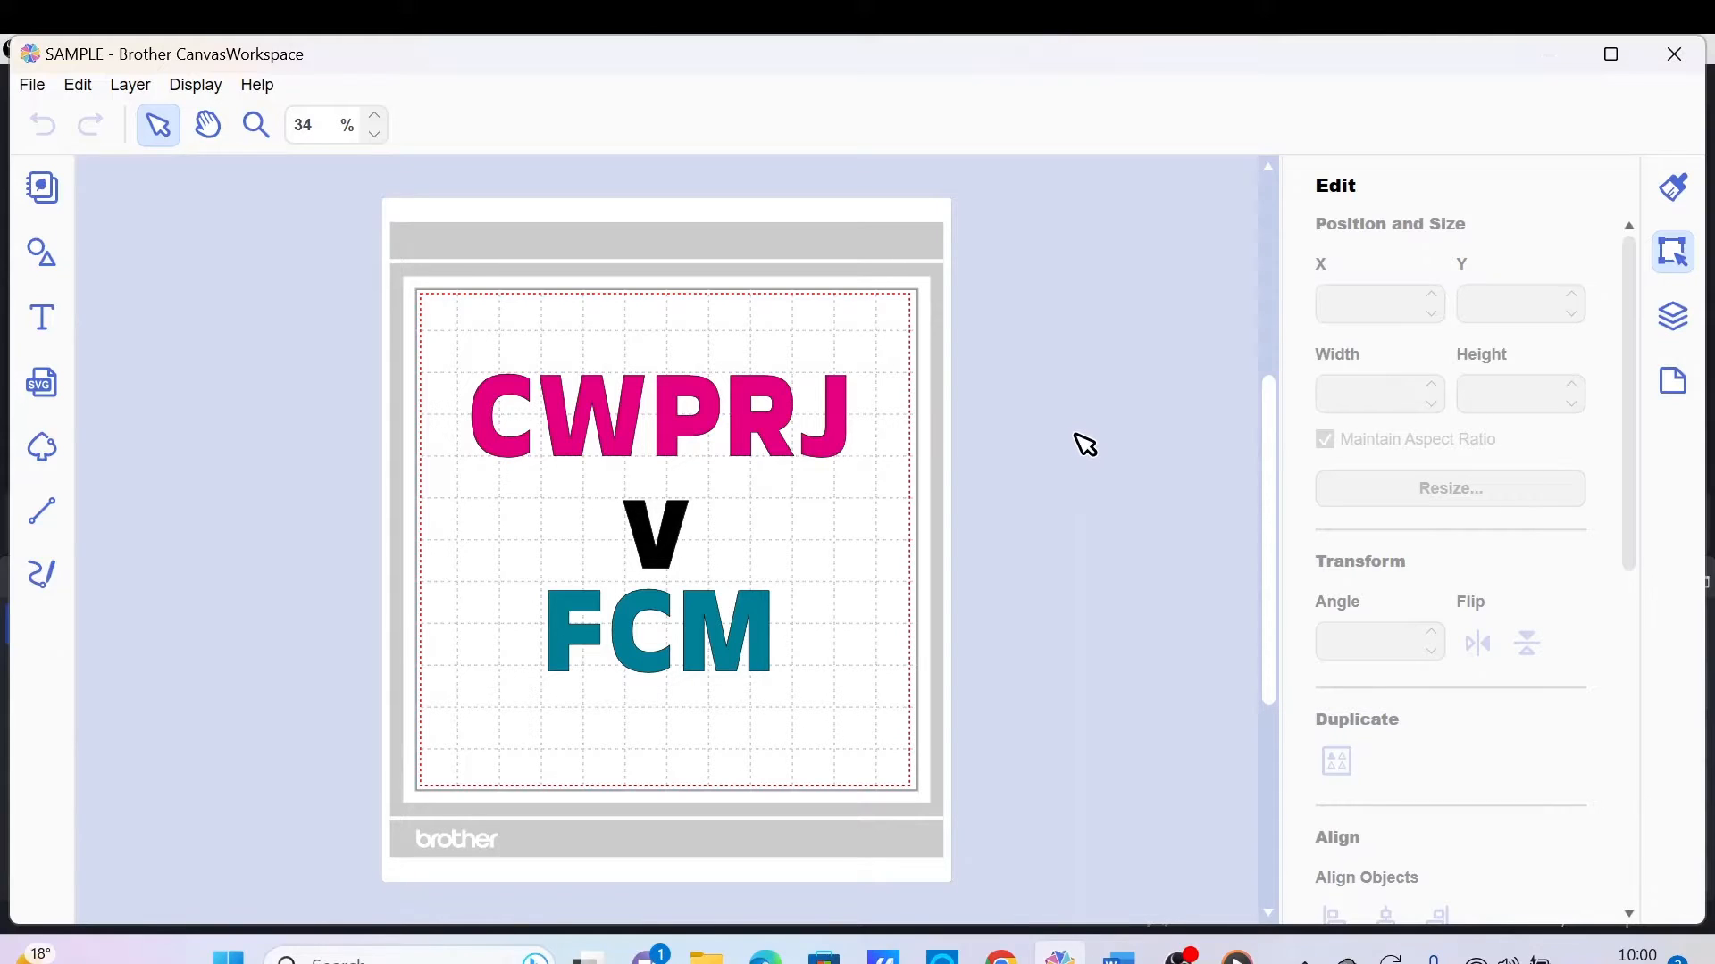
pyautogui.moveTo(1093, 439)
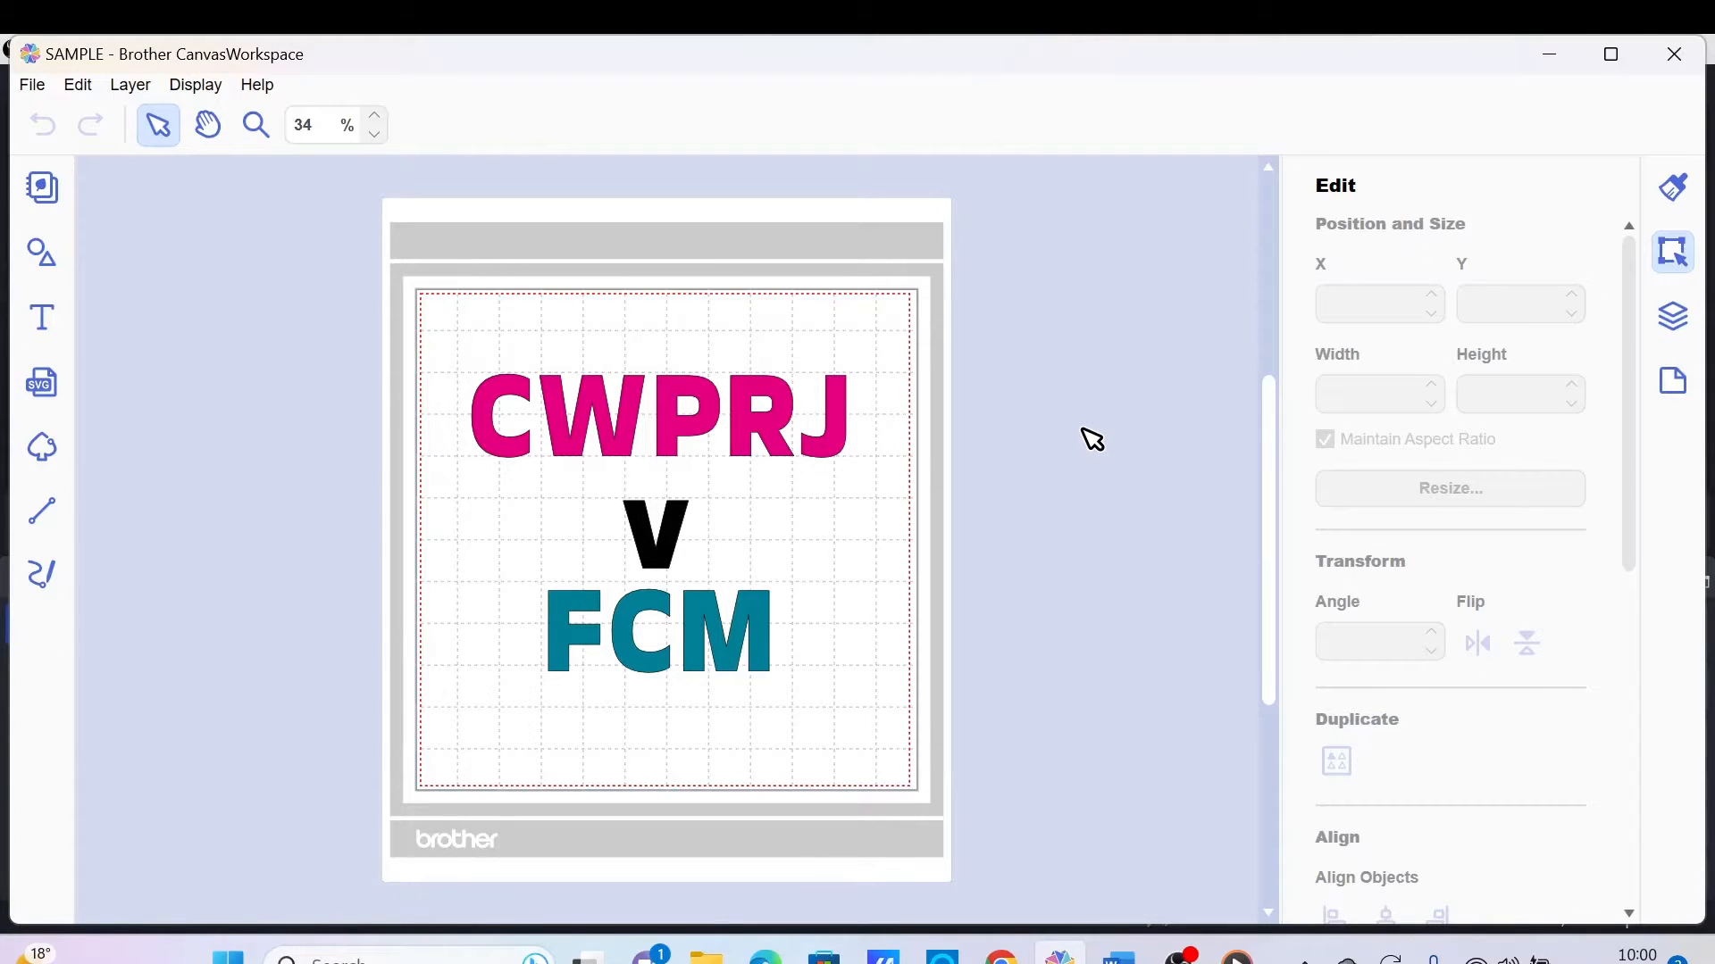
pyautogui.moveTo(1096, 422)
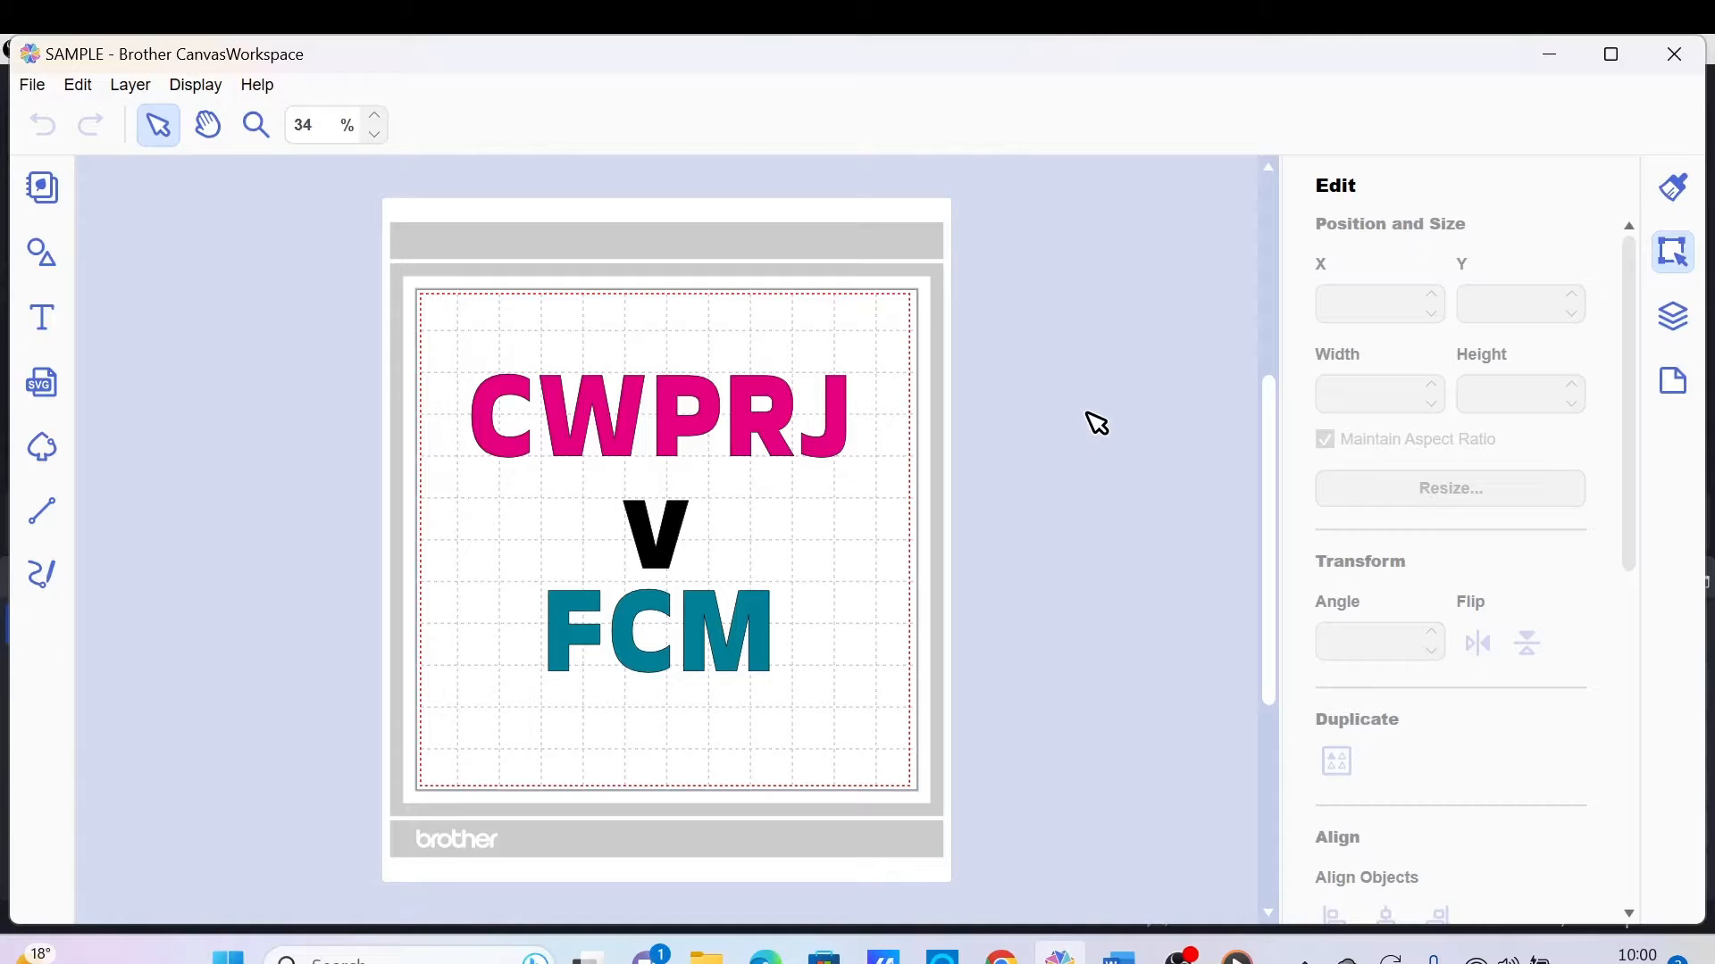
pyautogui.moveTo(673, 472)
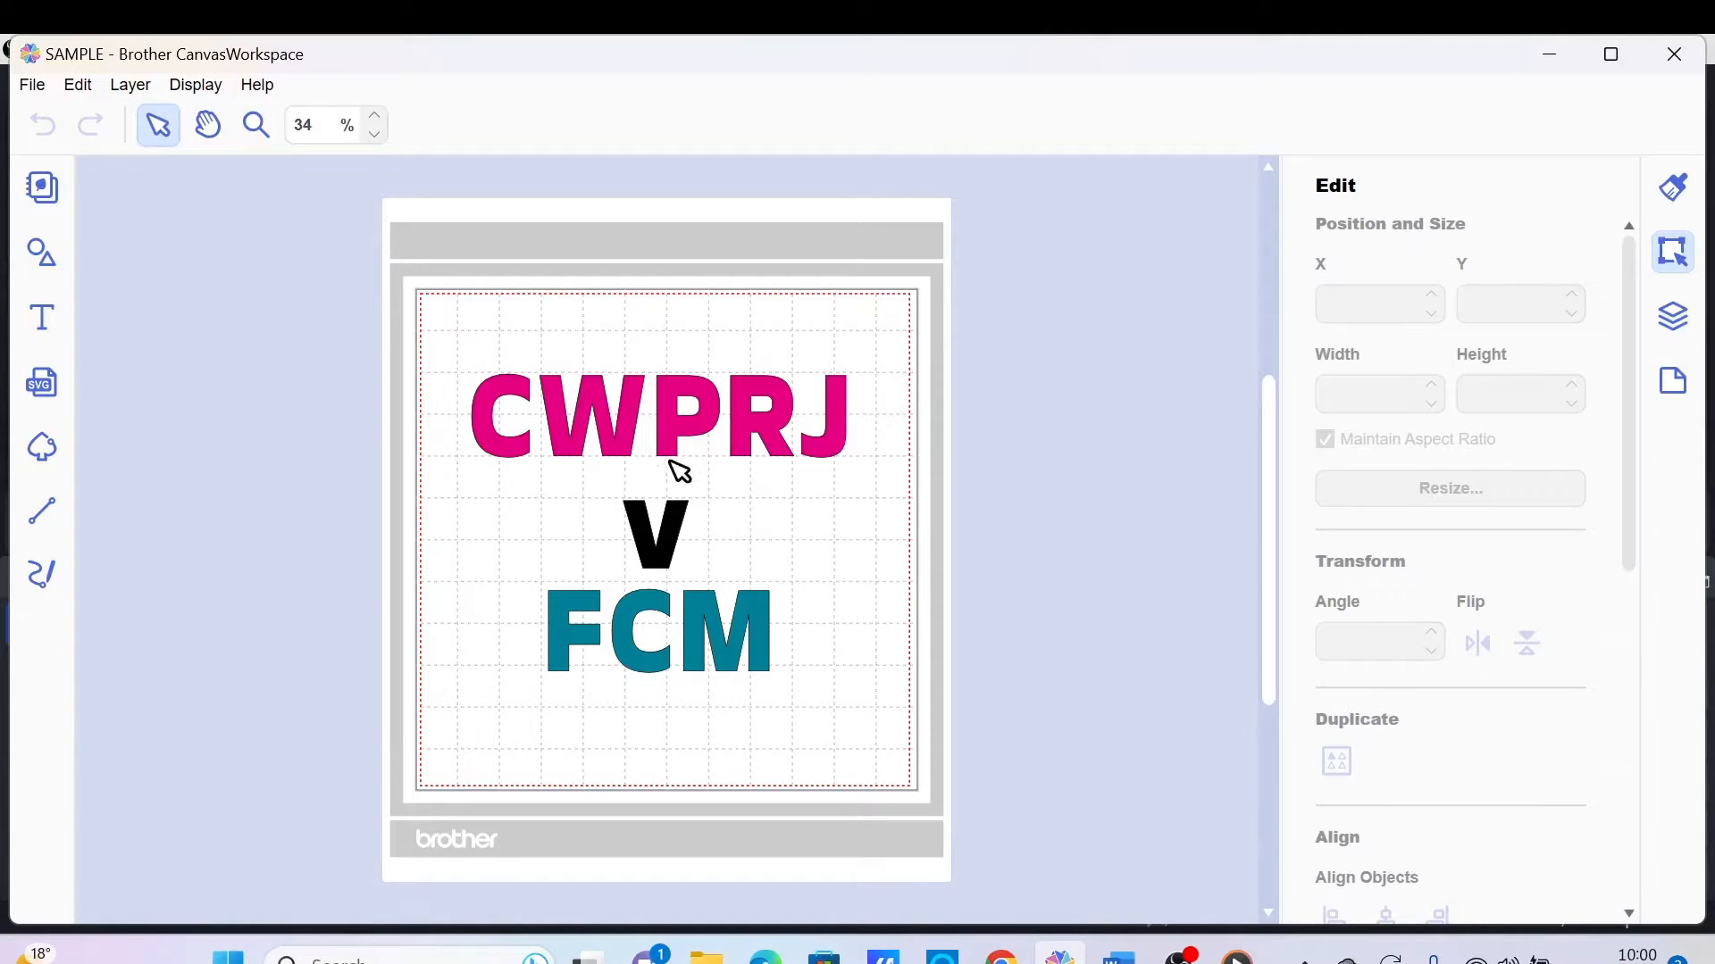
pyautogui.moveTo(833, 442)
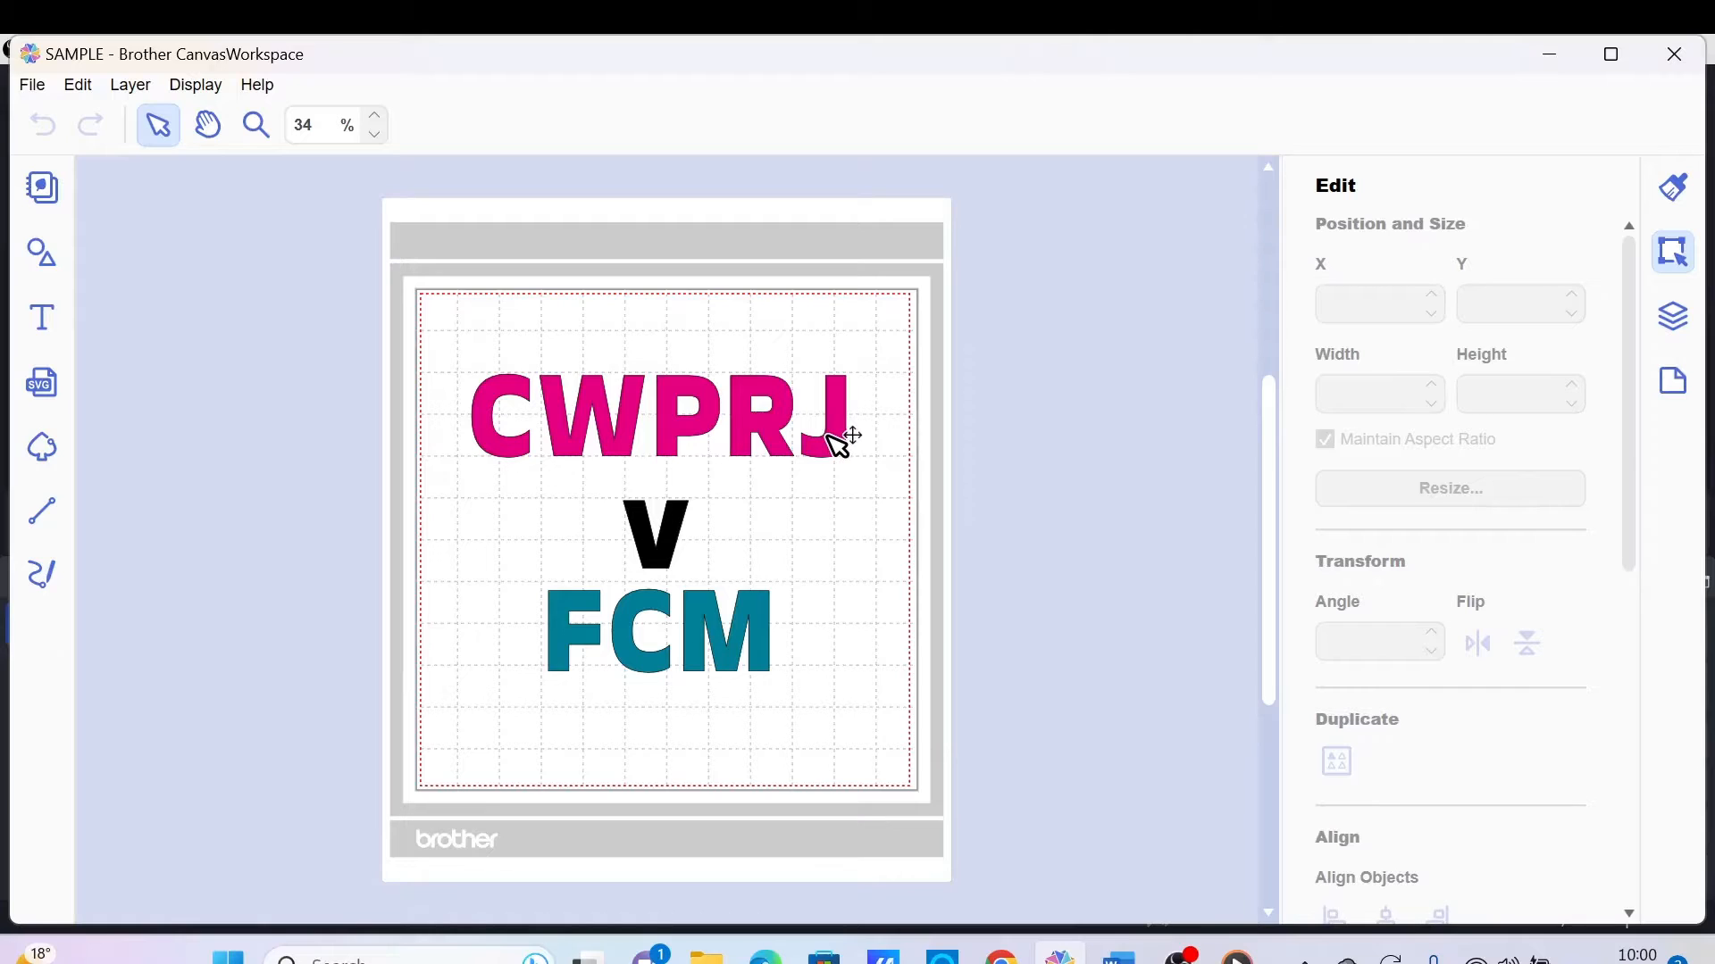
pyautogui.moveTo(586, 660)
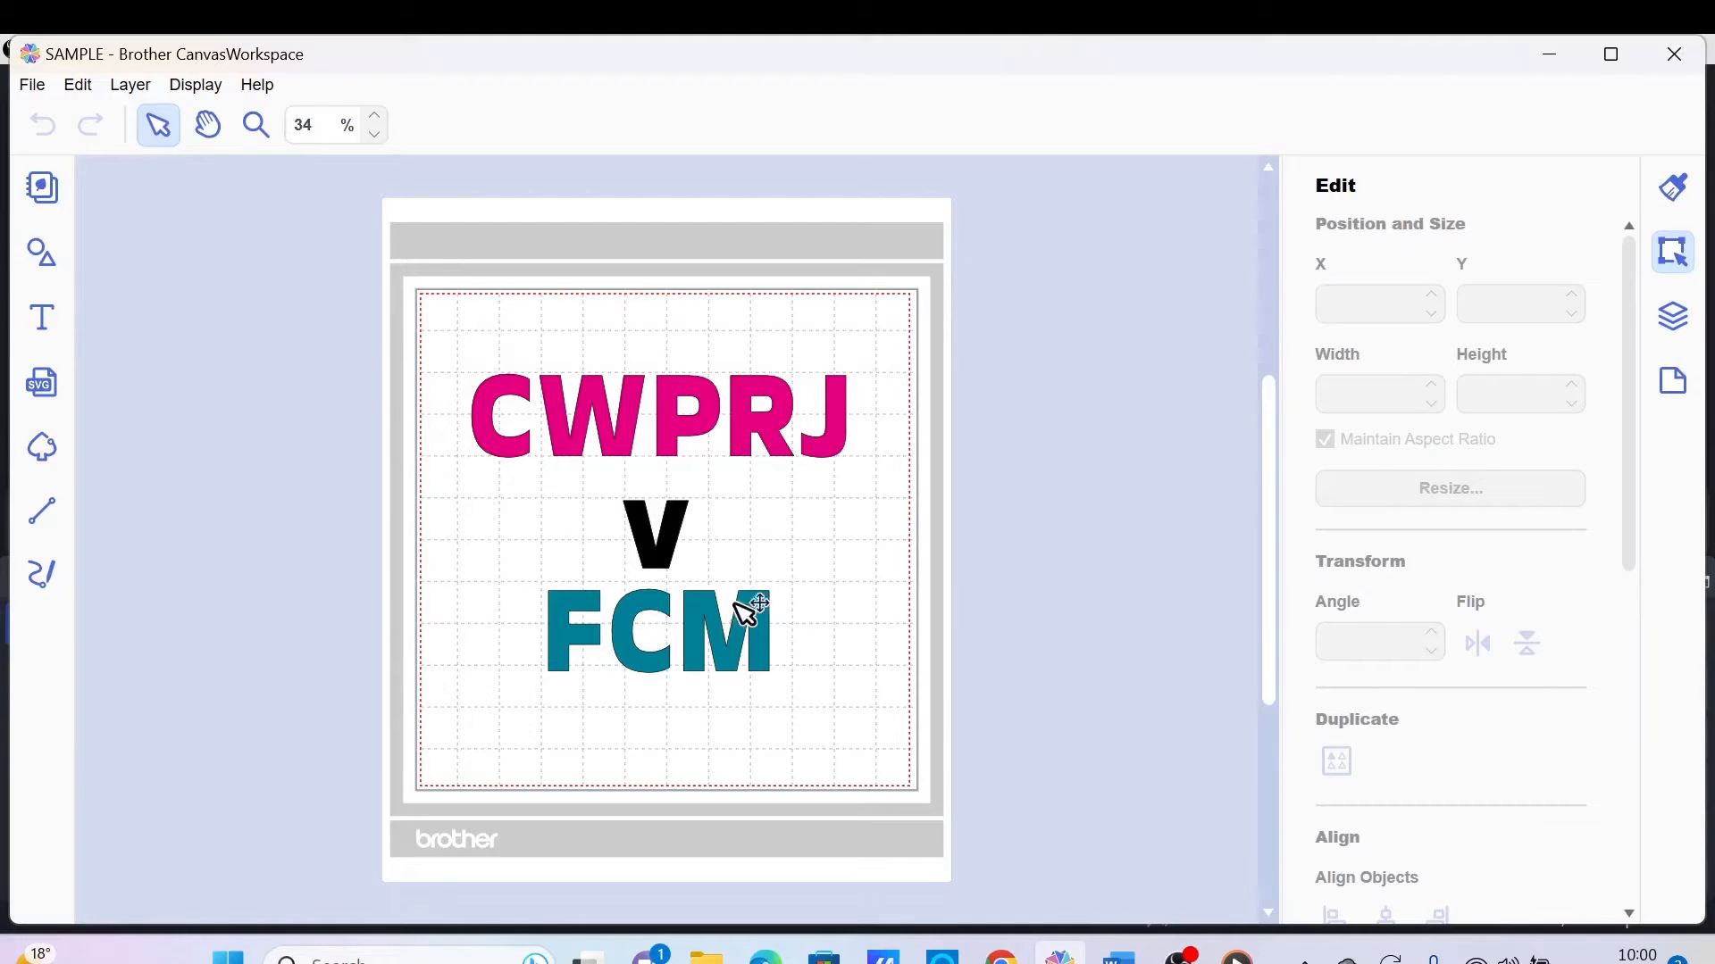
pyautogui.moveTo(777, 430)
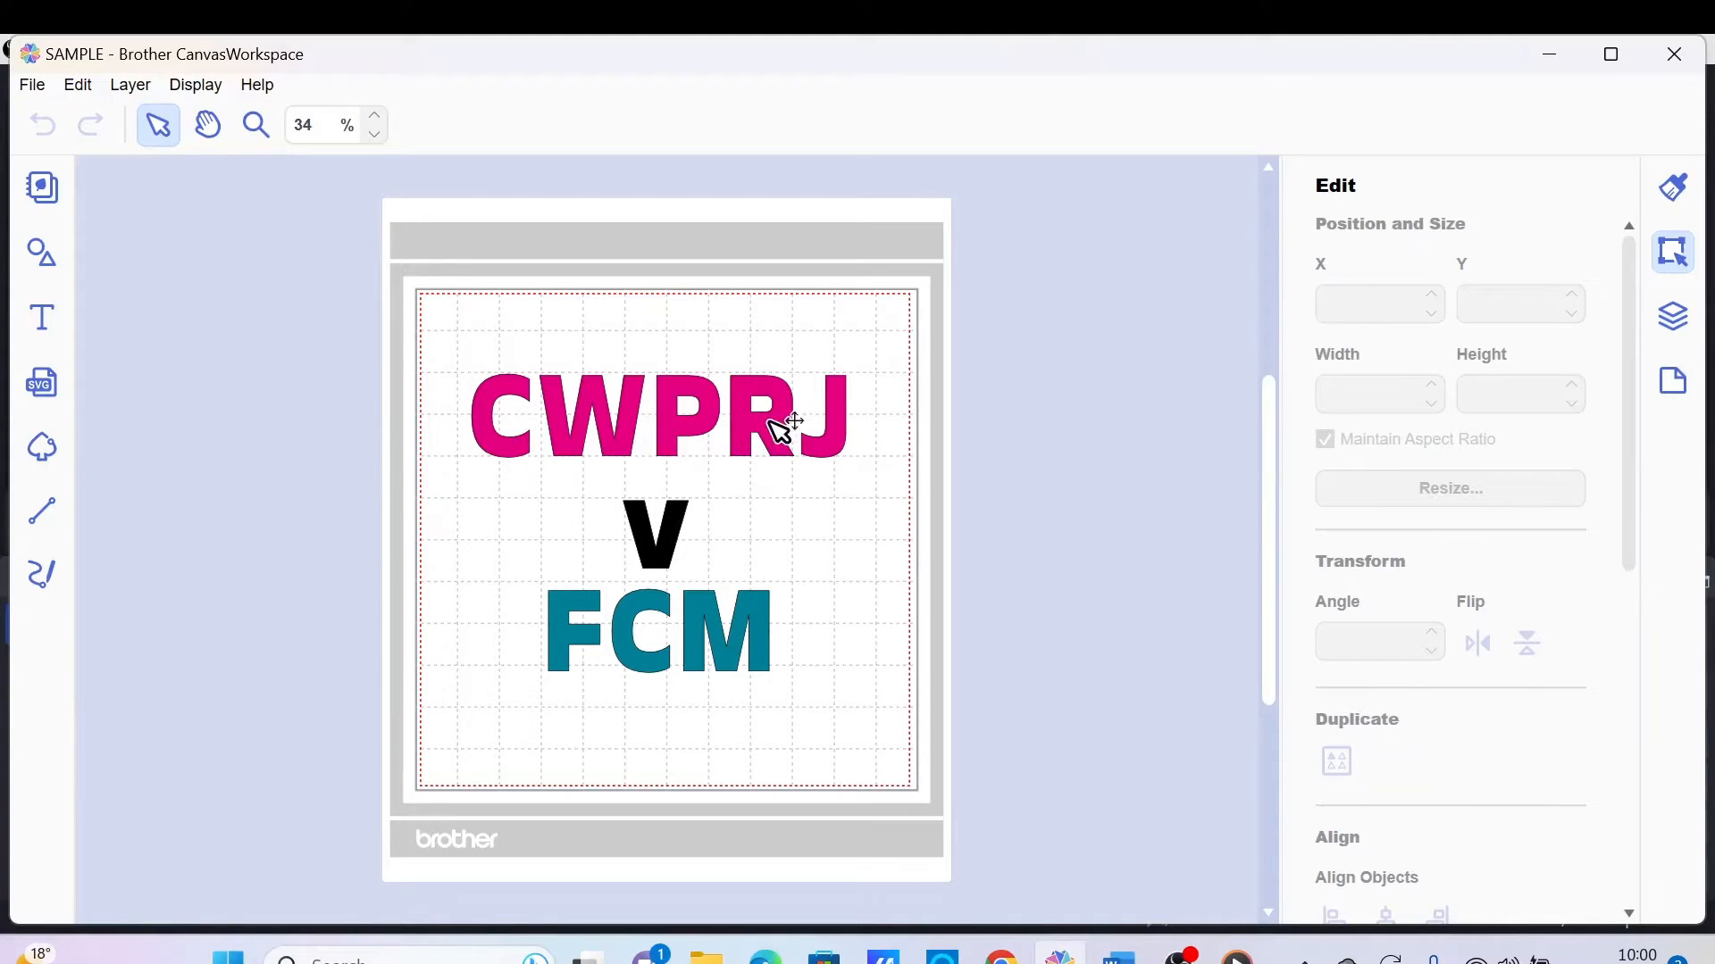
pyautogui.moveTo(543, 470)
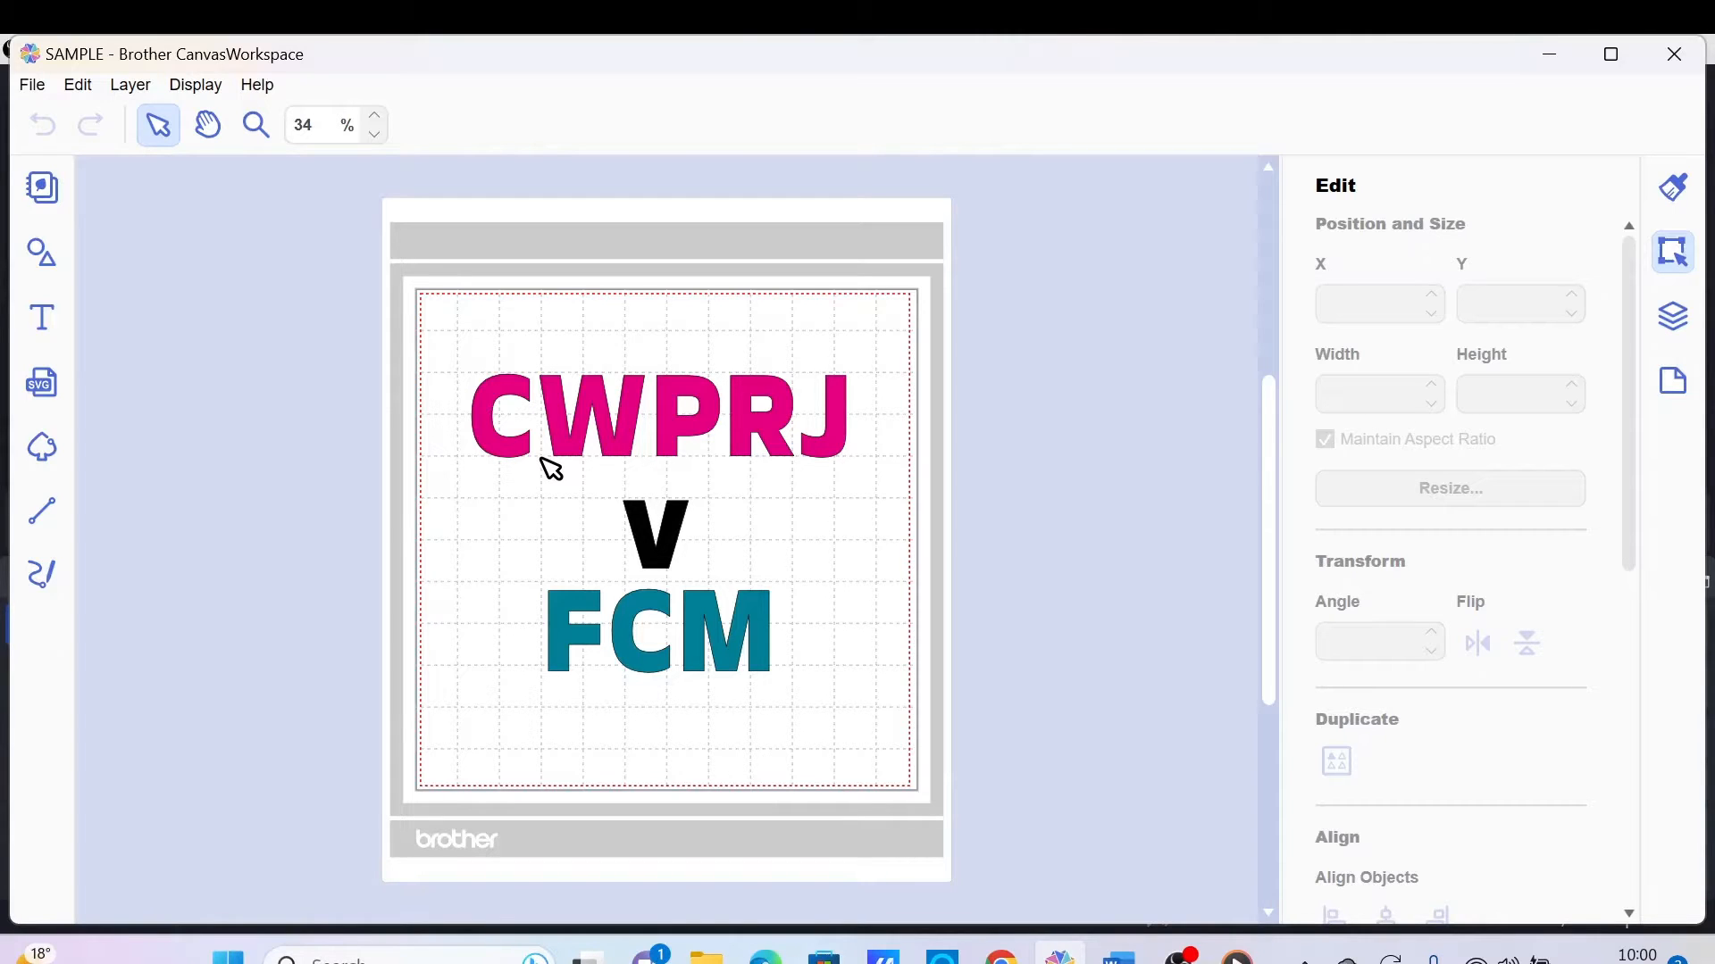
pyautogui.moveTo(578, 638)
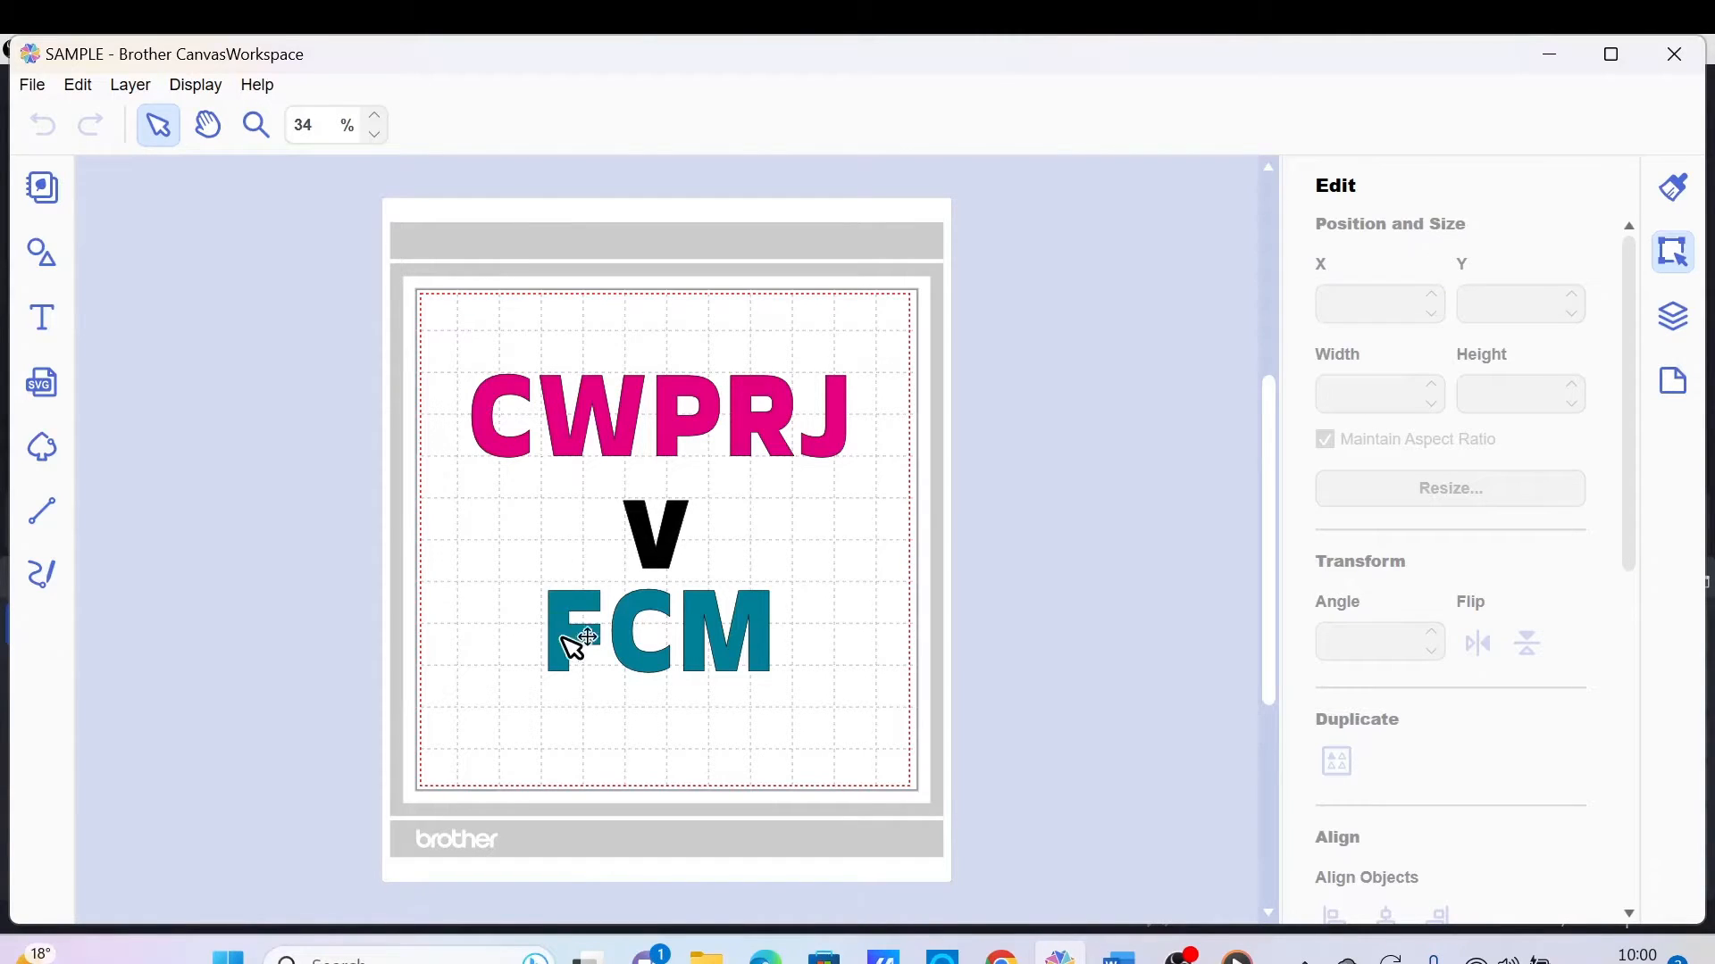
pyautogui.moveTo(564, 466)
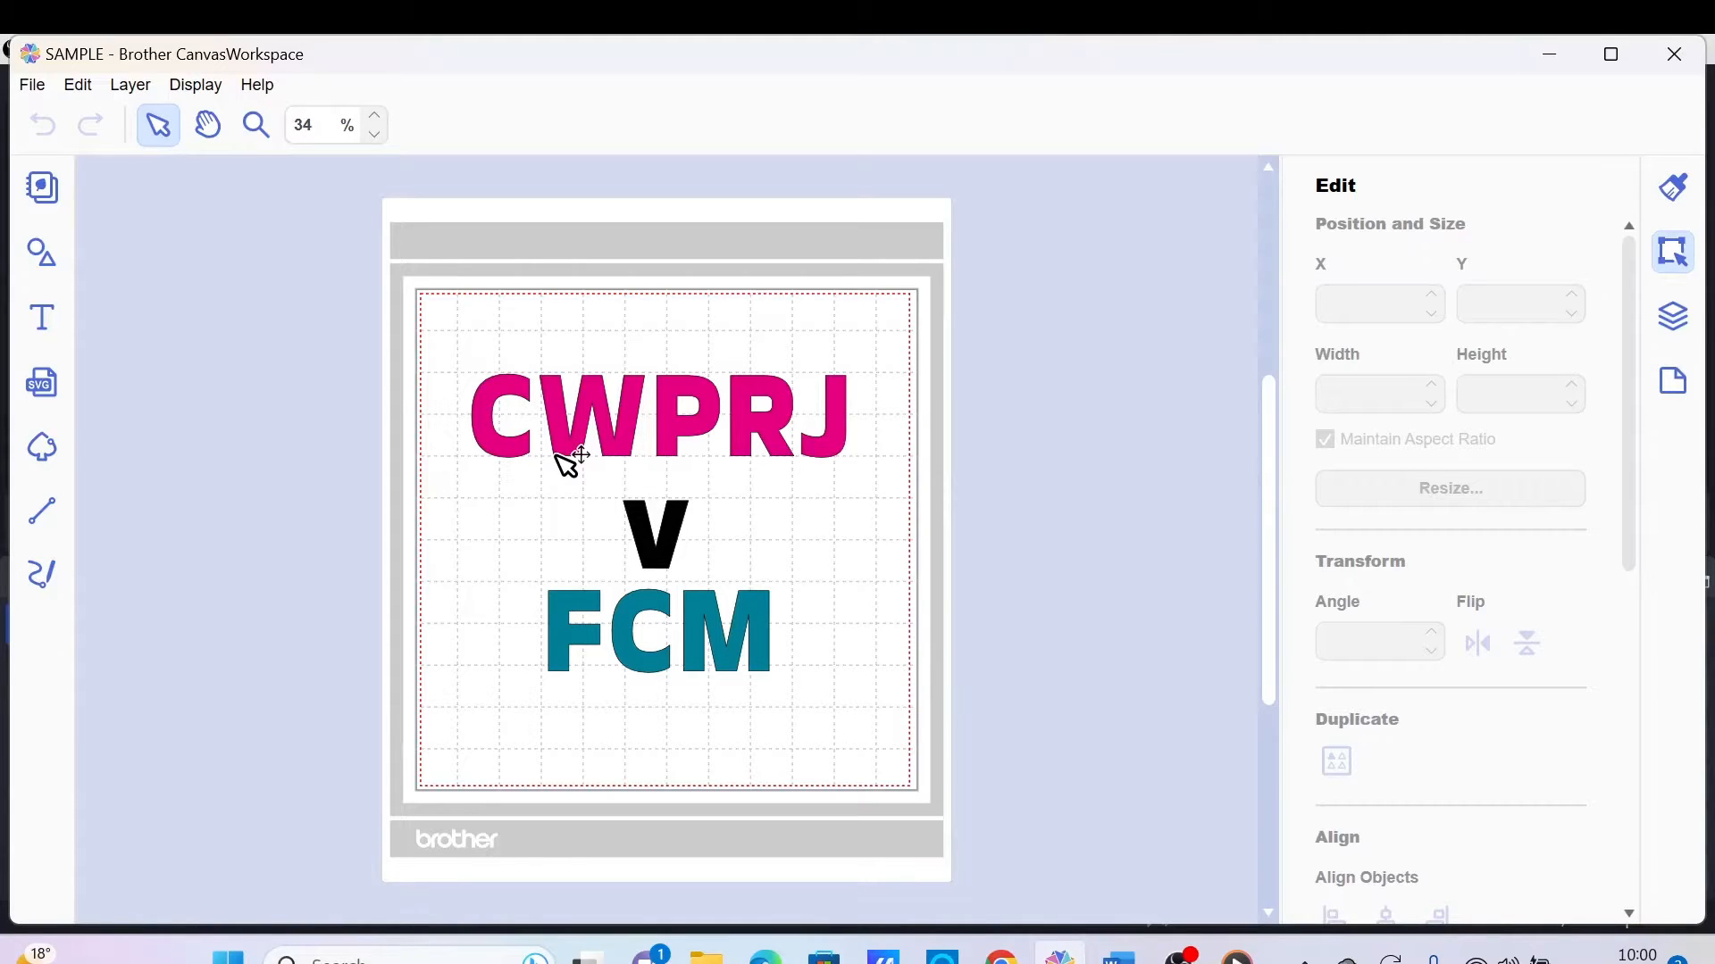
pyautogui.moveTo(582, 656)
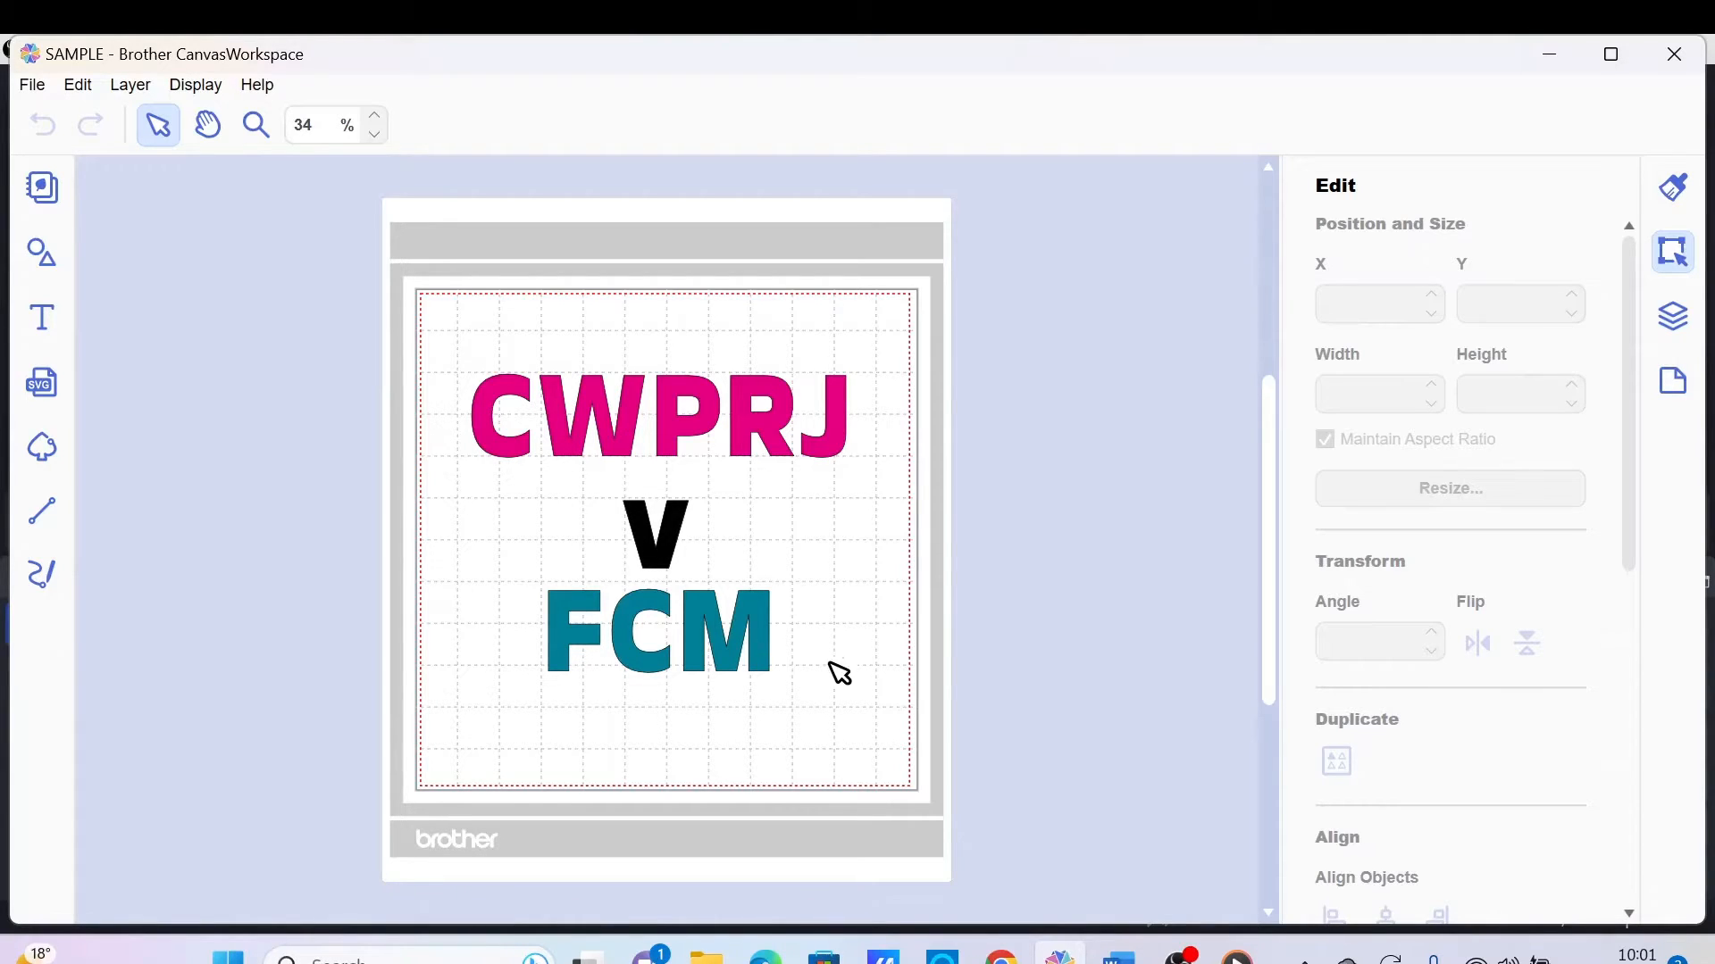
pyautogui.moveTo(771, 637)
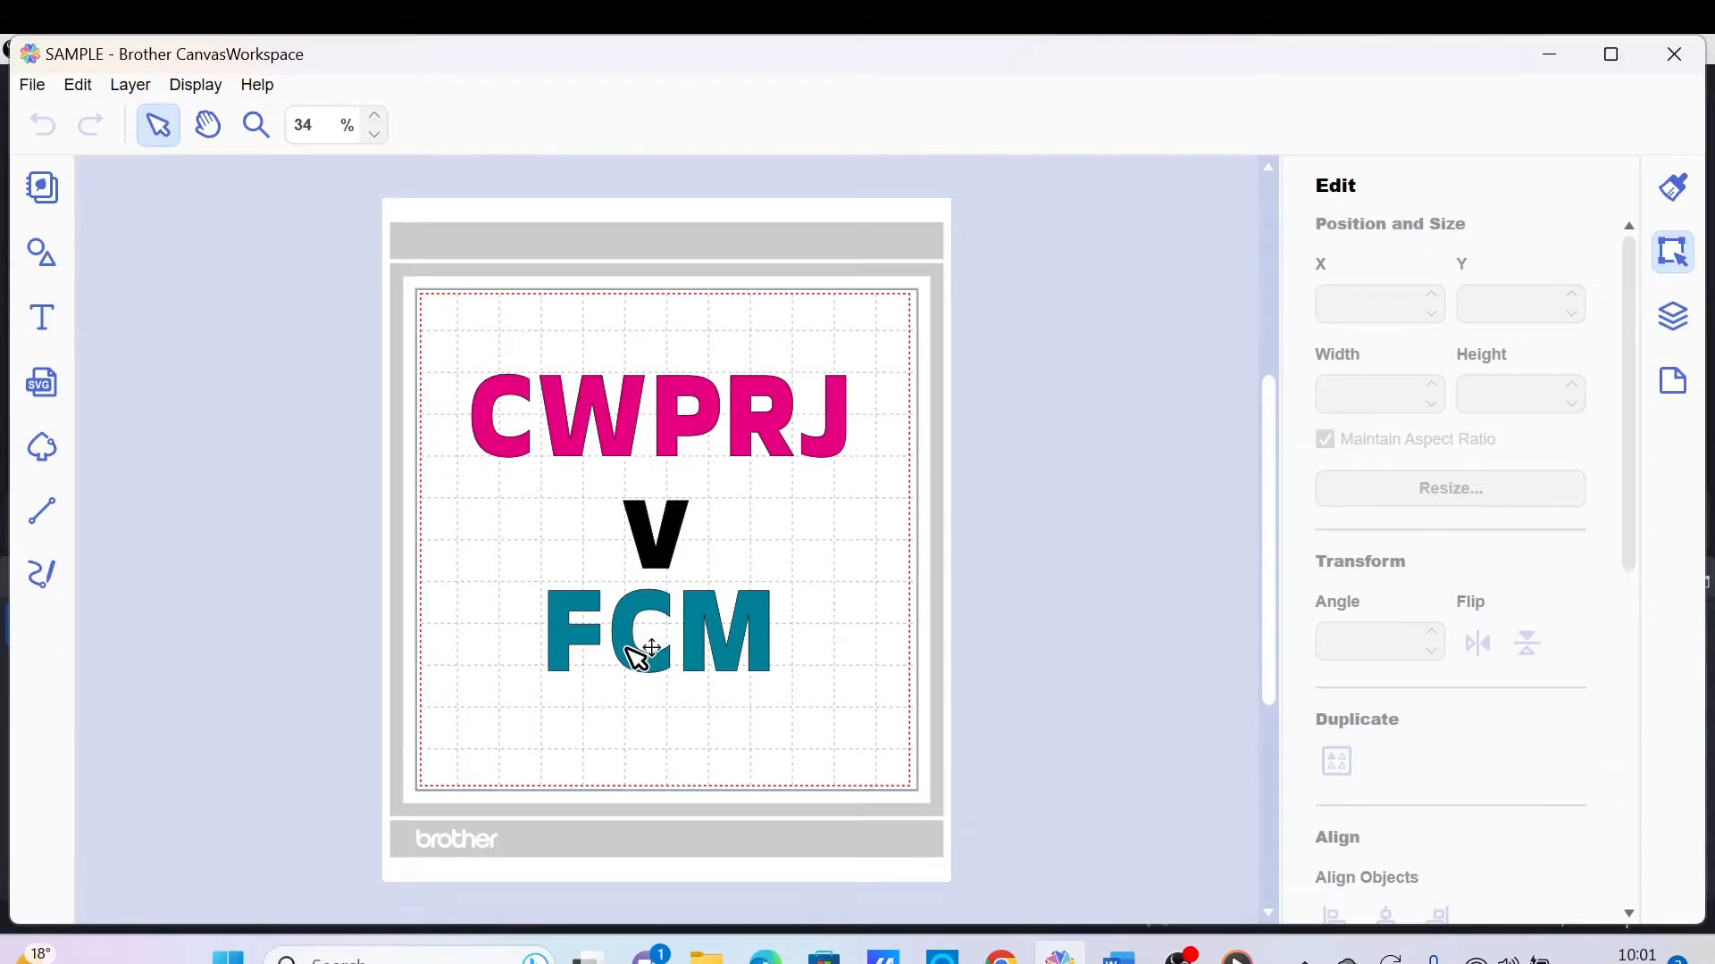
pyautogui.moveTo(597, 461)
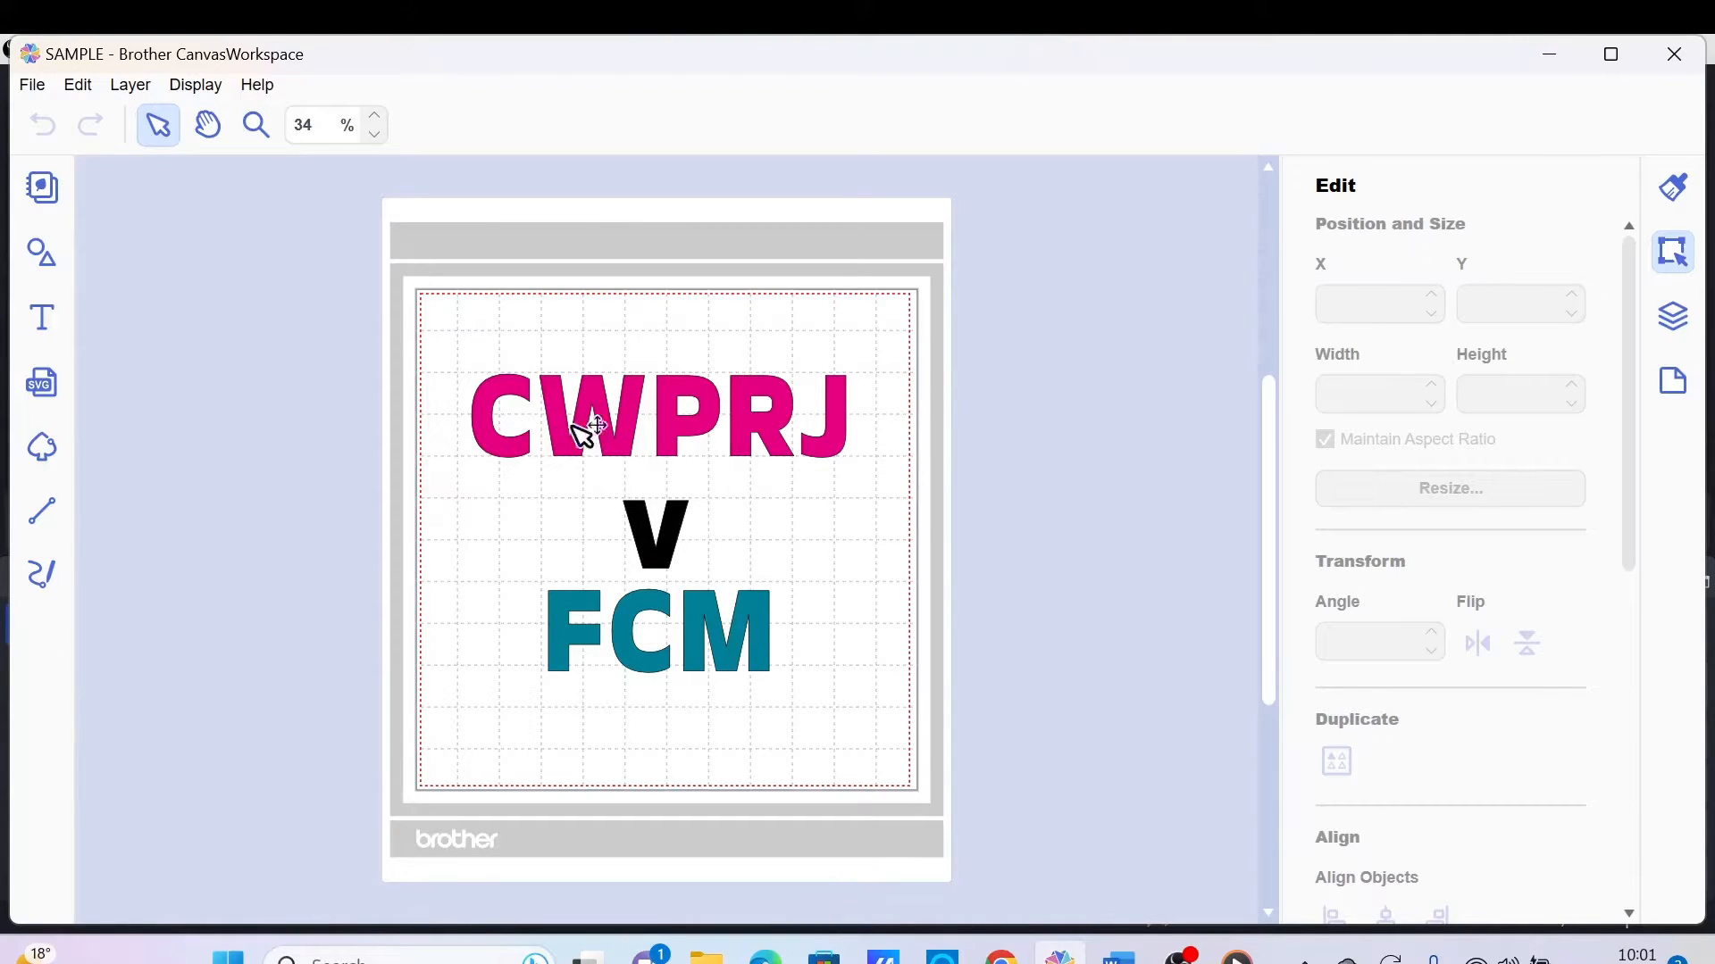
pyautogui.moveTo(777, 425)
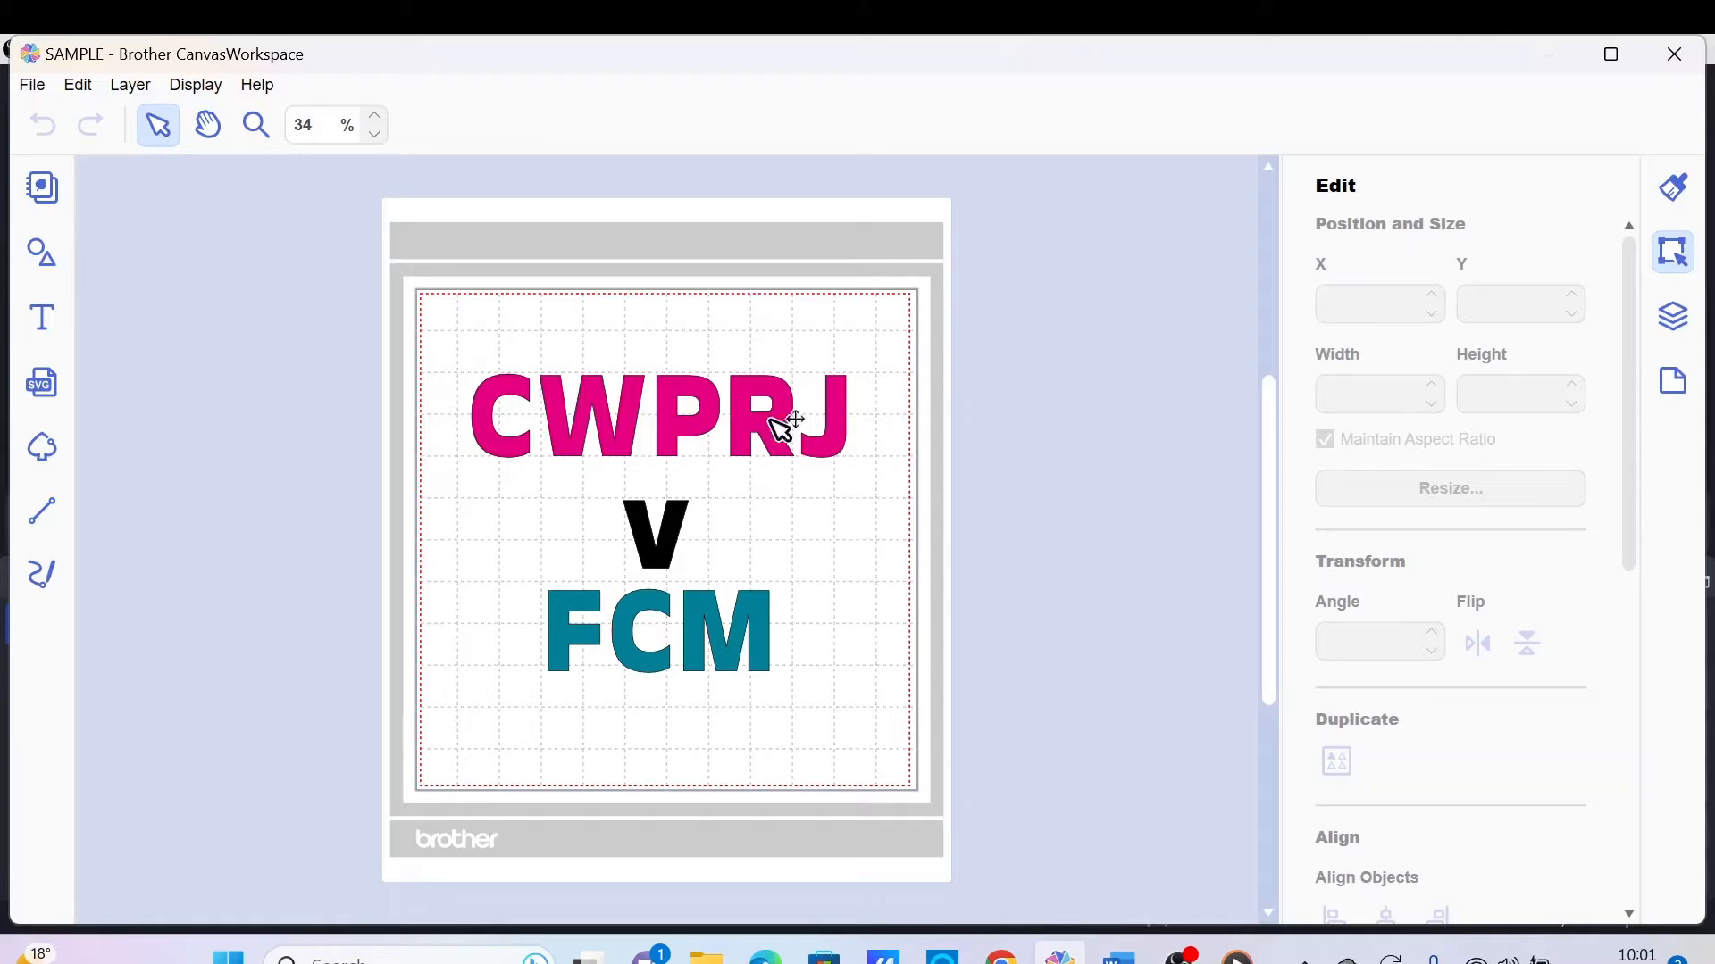
pyautogui.moveTo(854, 419)
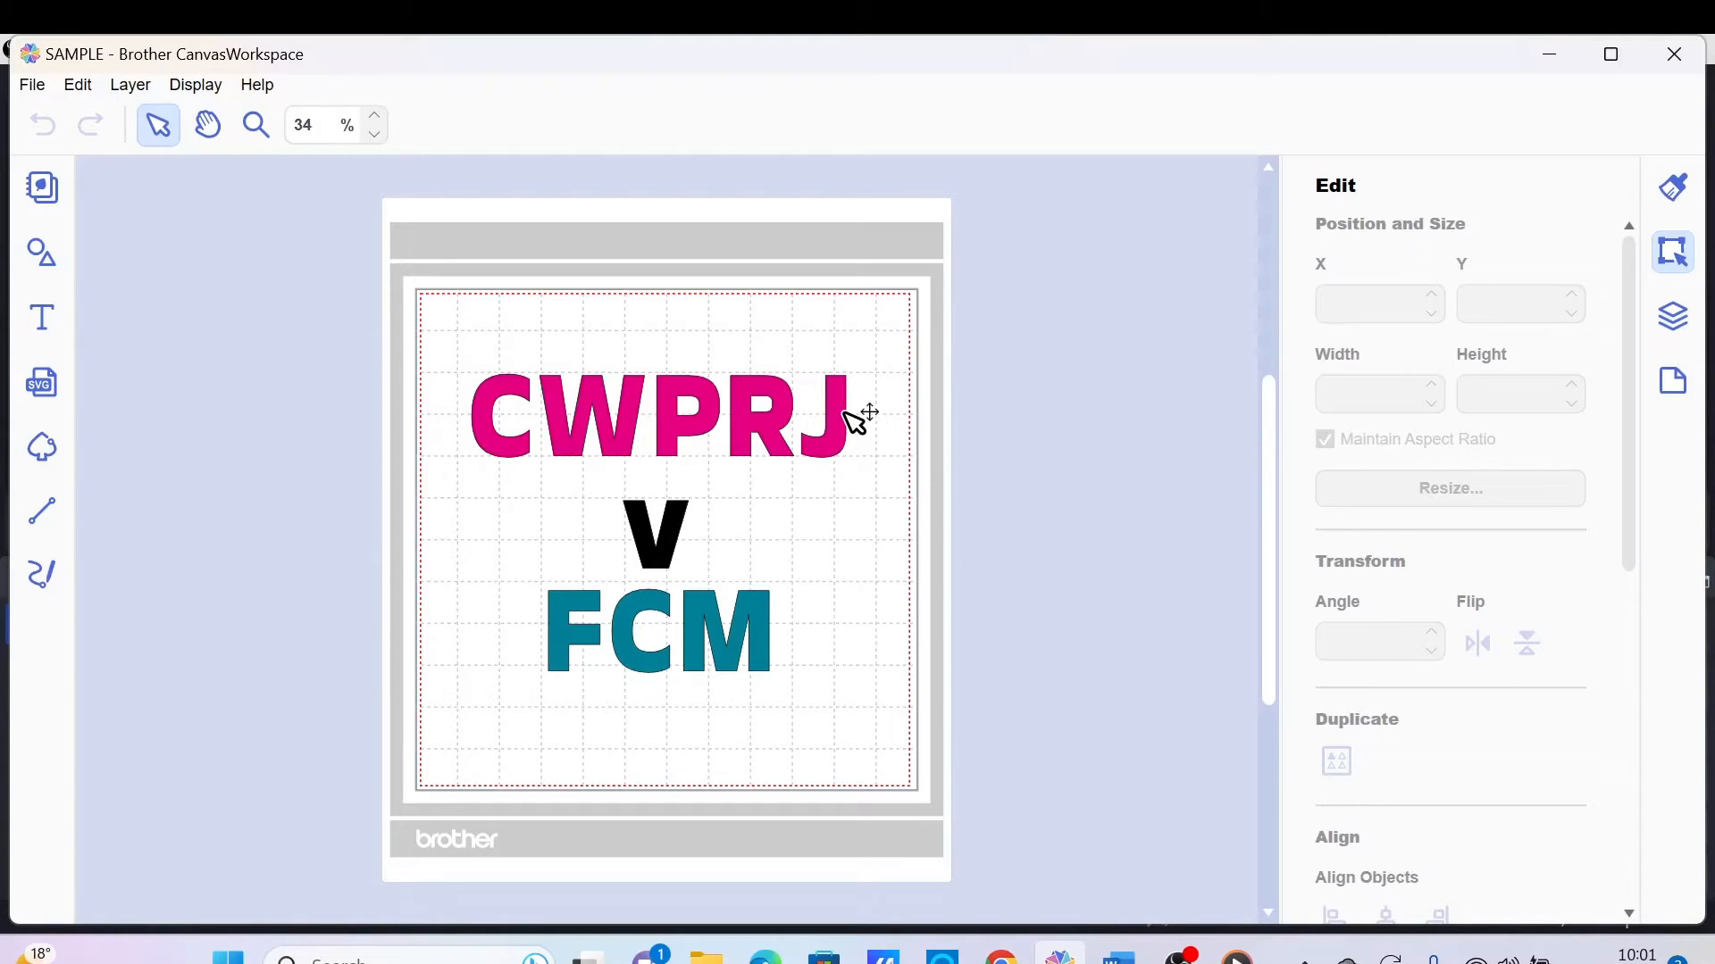
pyautogui.moveTo(854, 415)
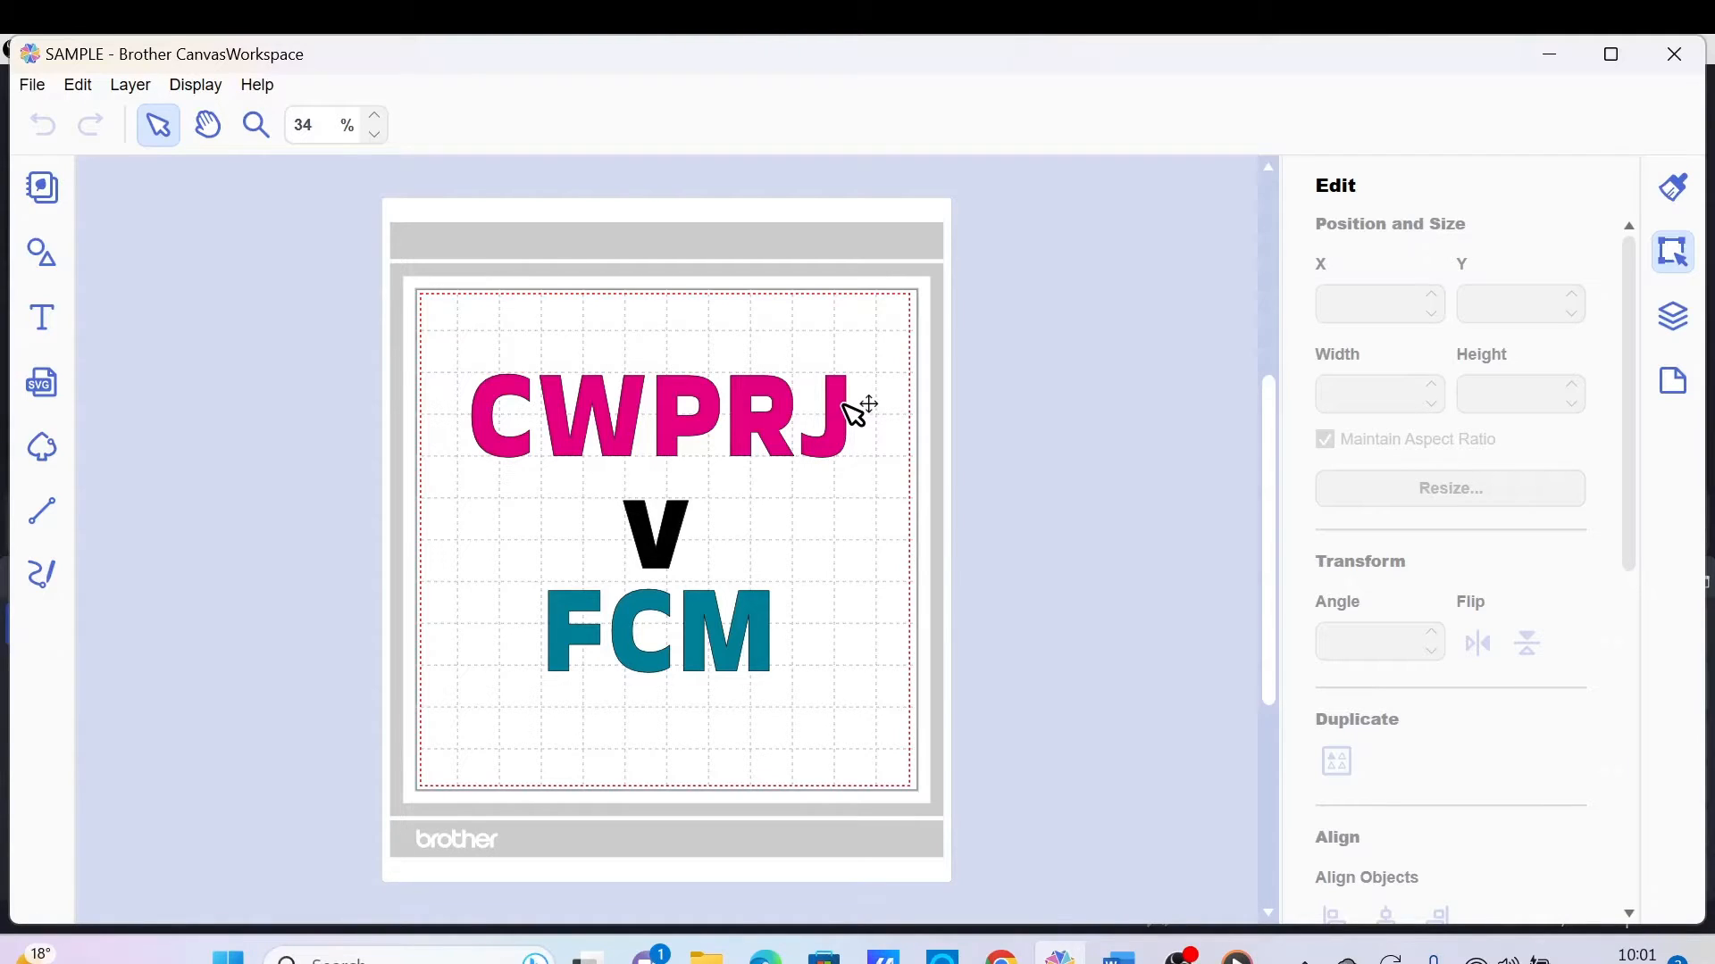
pyautogui.moveTo(853, 408)
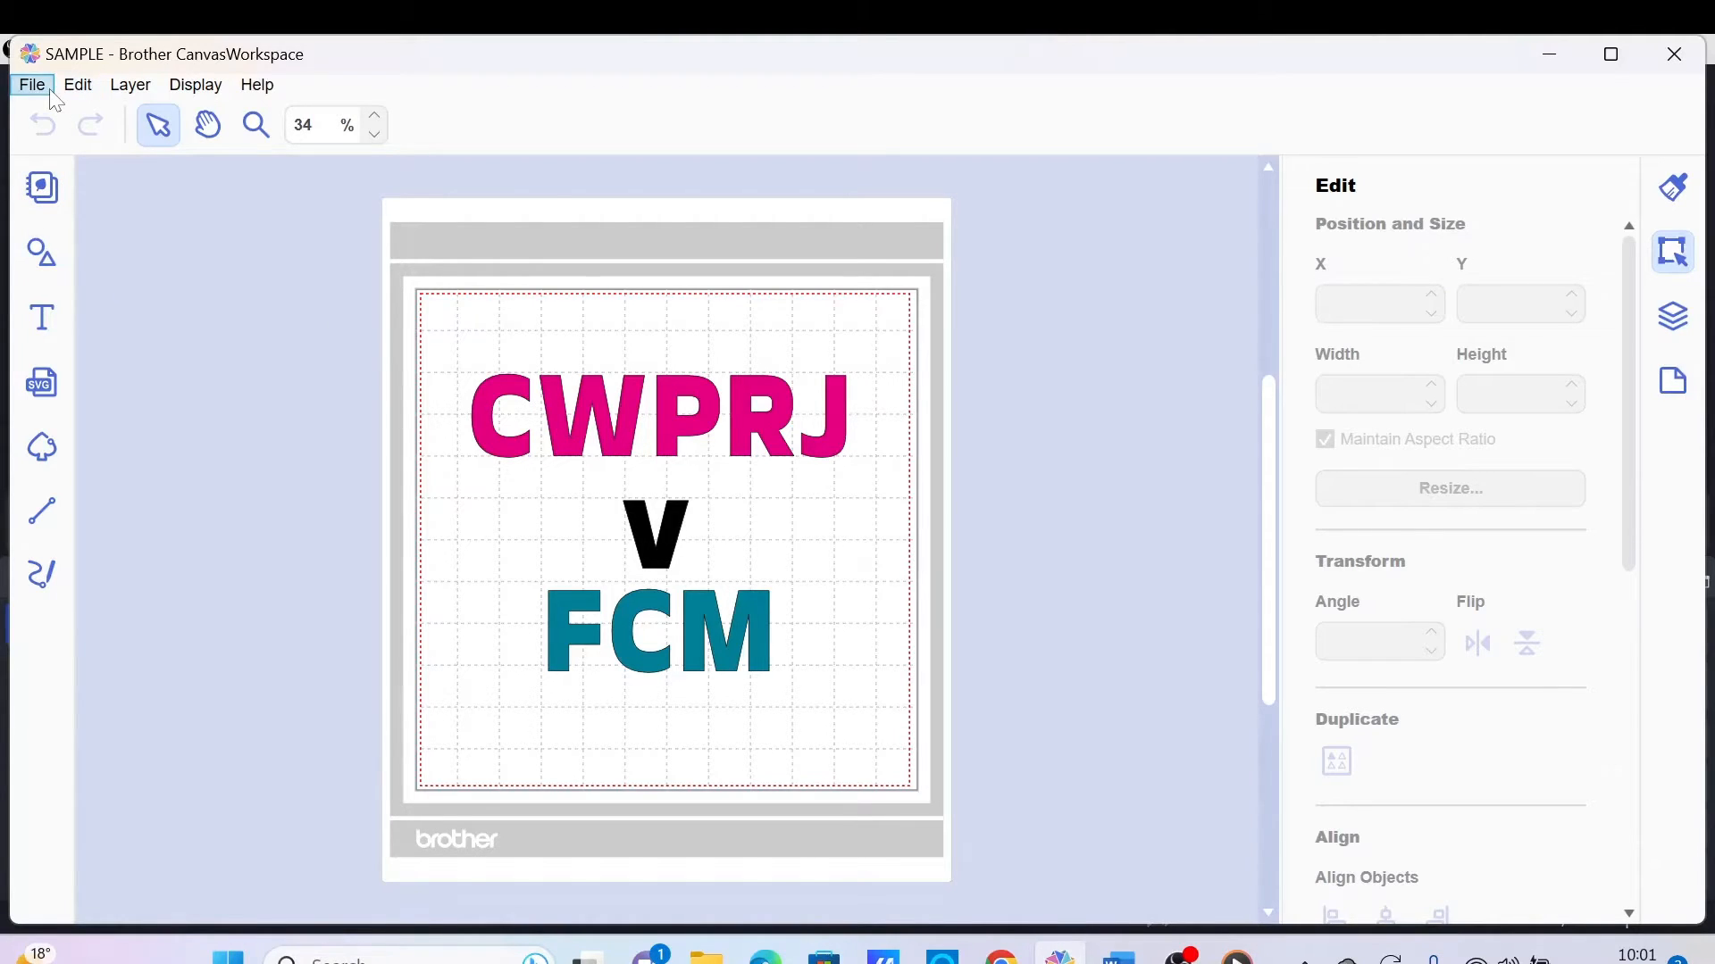
# Step: Start a new untitled document and select the rose spiral shape
pyautogui.click(32, 84)
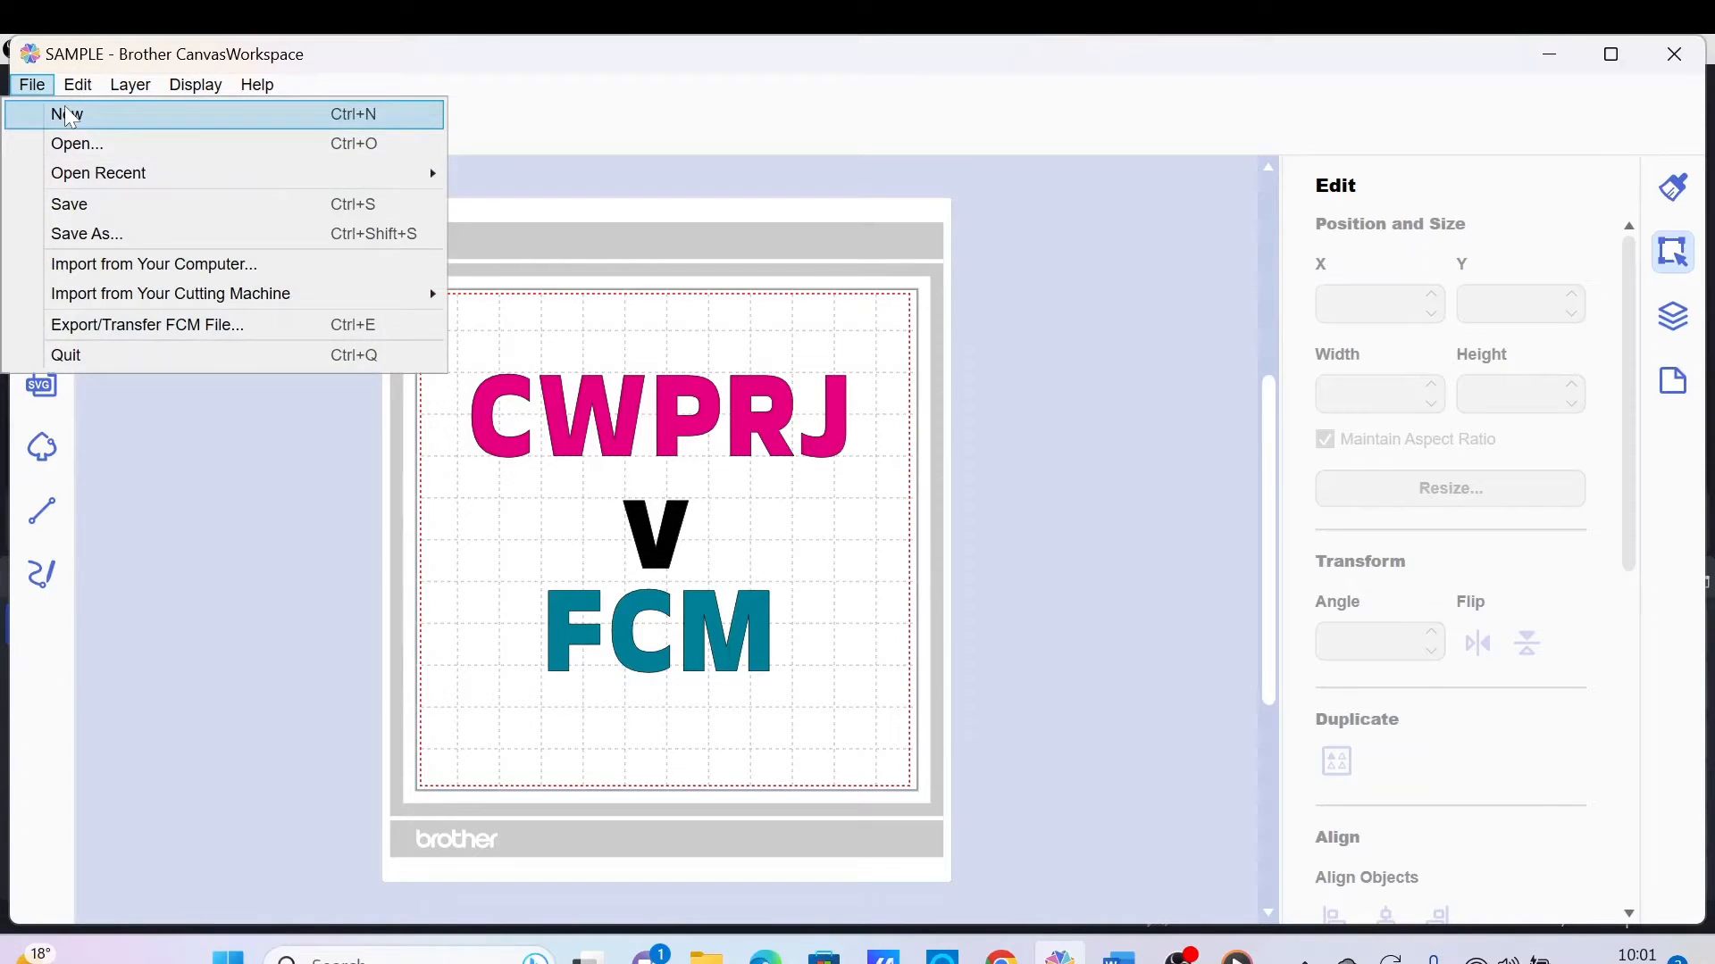
pyautogui.click(63, 114)
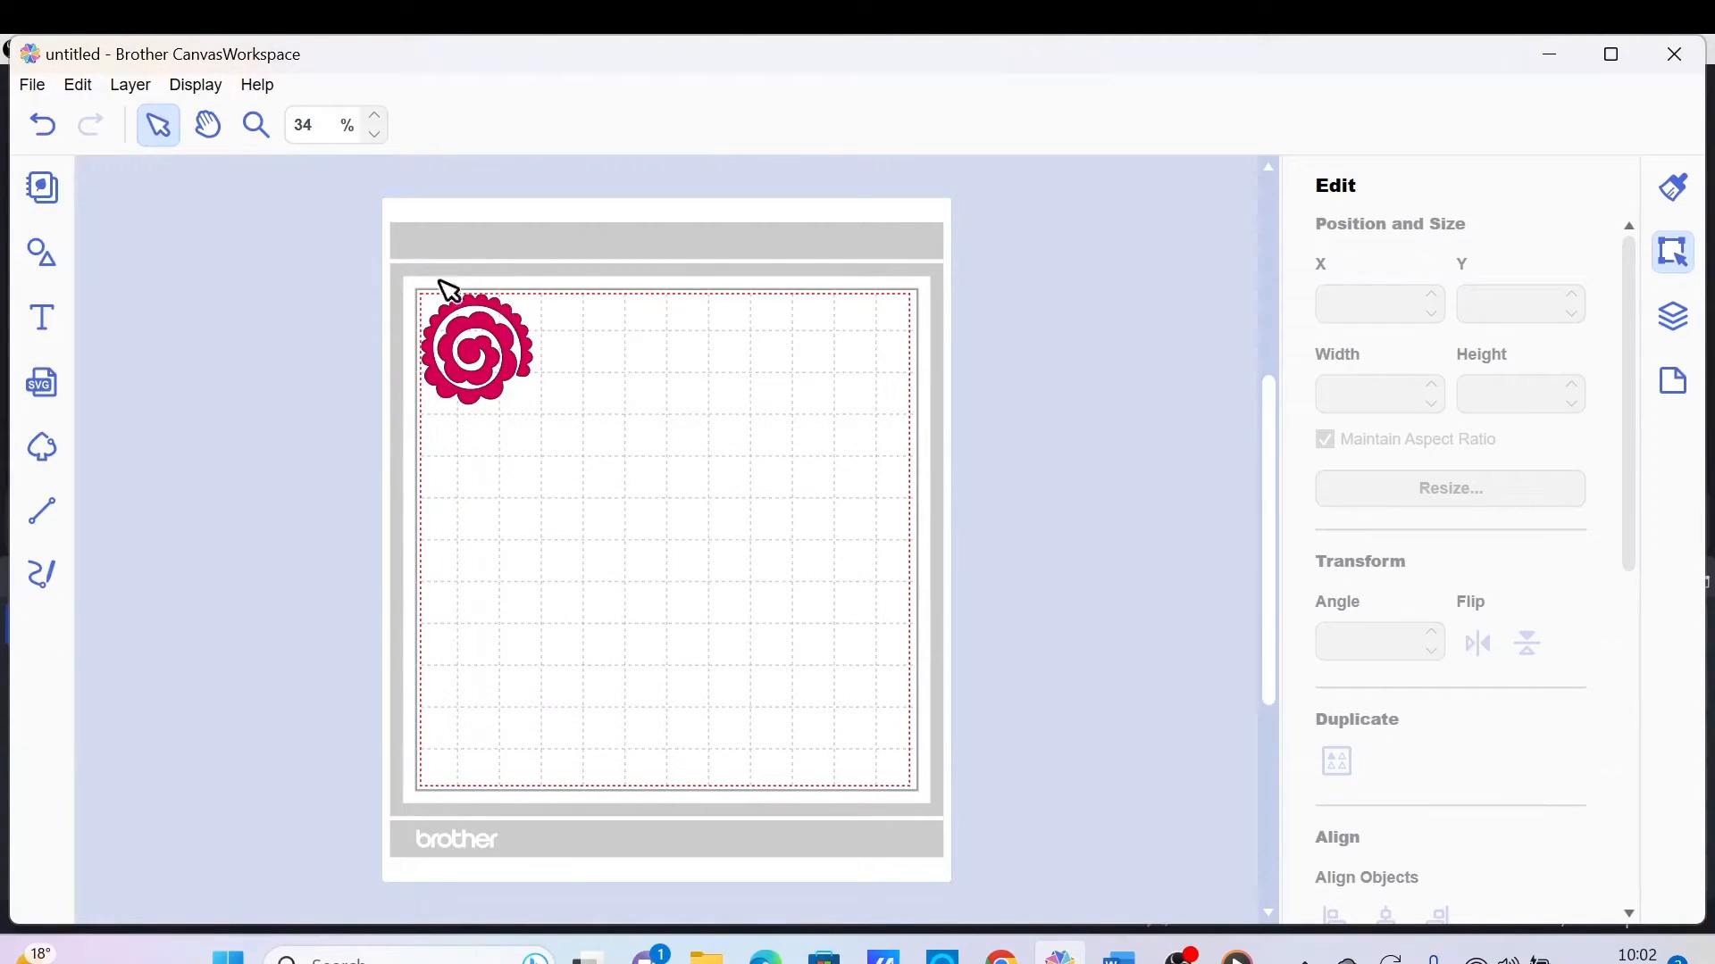
pyautogui.click(475, 346)
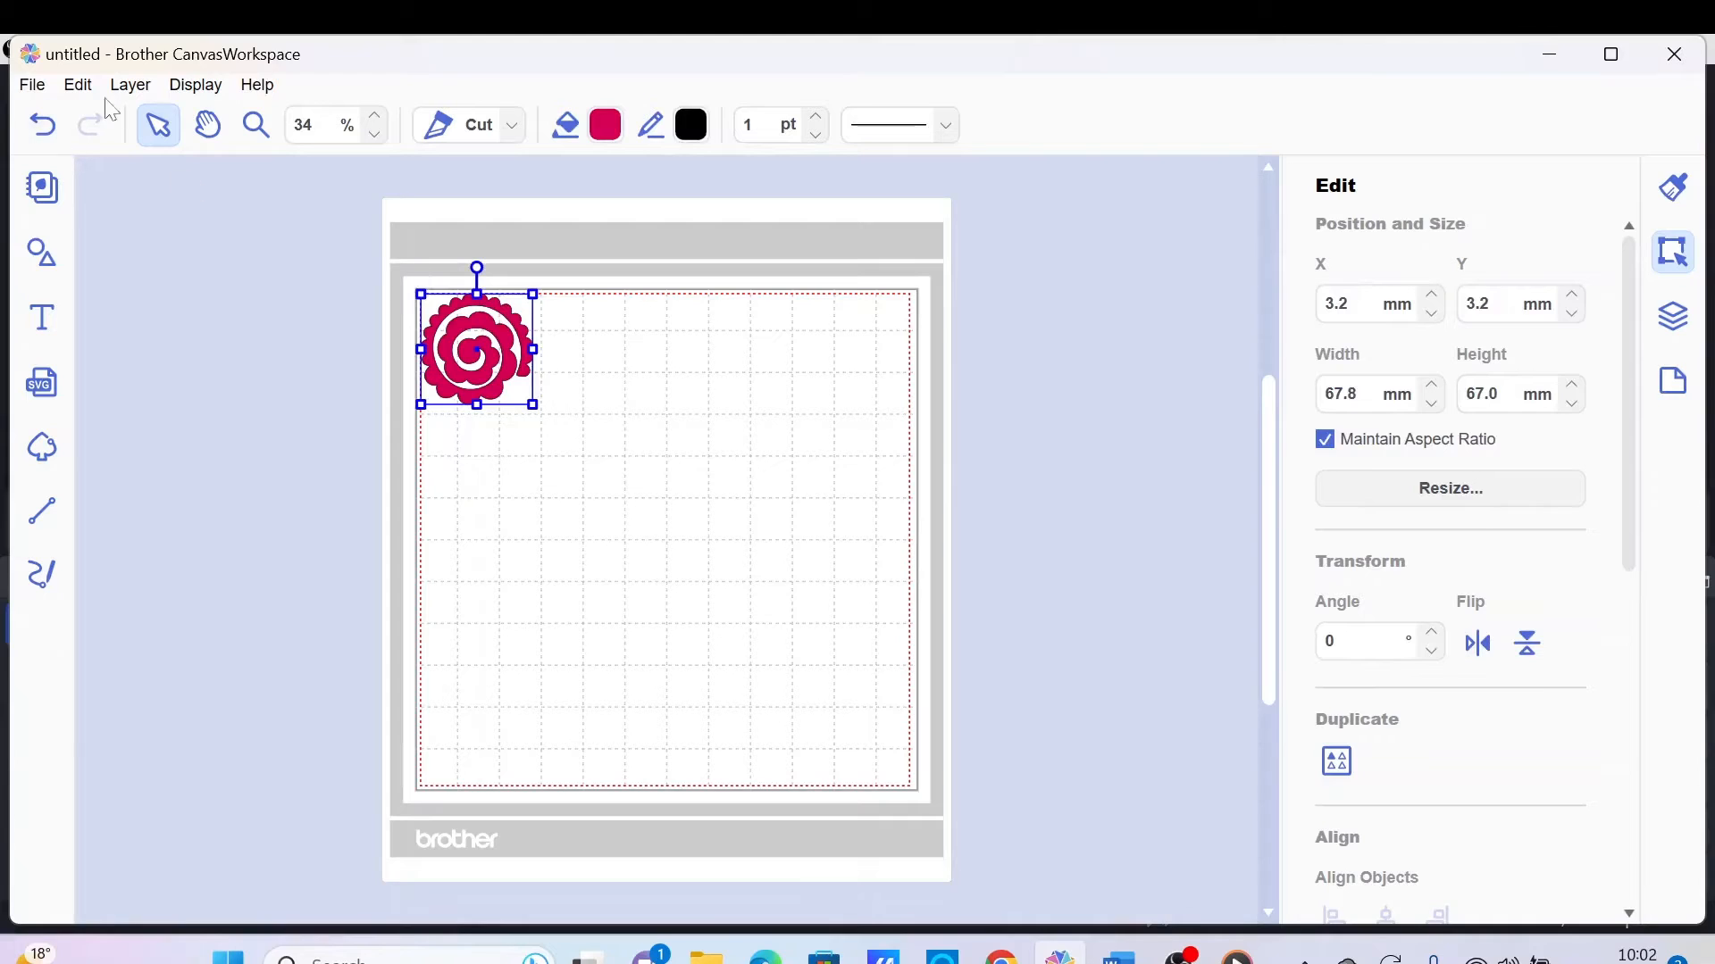
# Step: Duplicate the rose, enlarge the copy to about double size and place it to the right
pyautogui.click(129, 84)
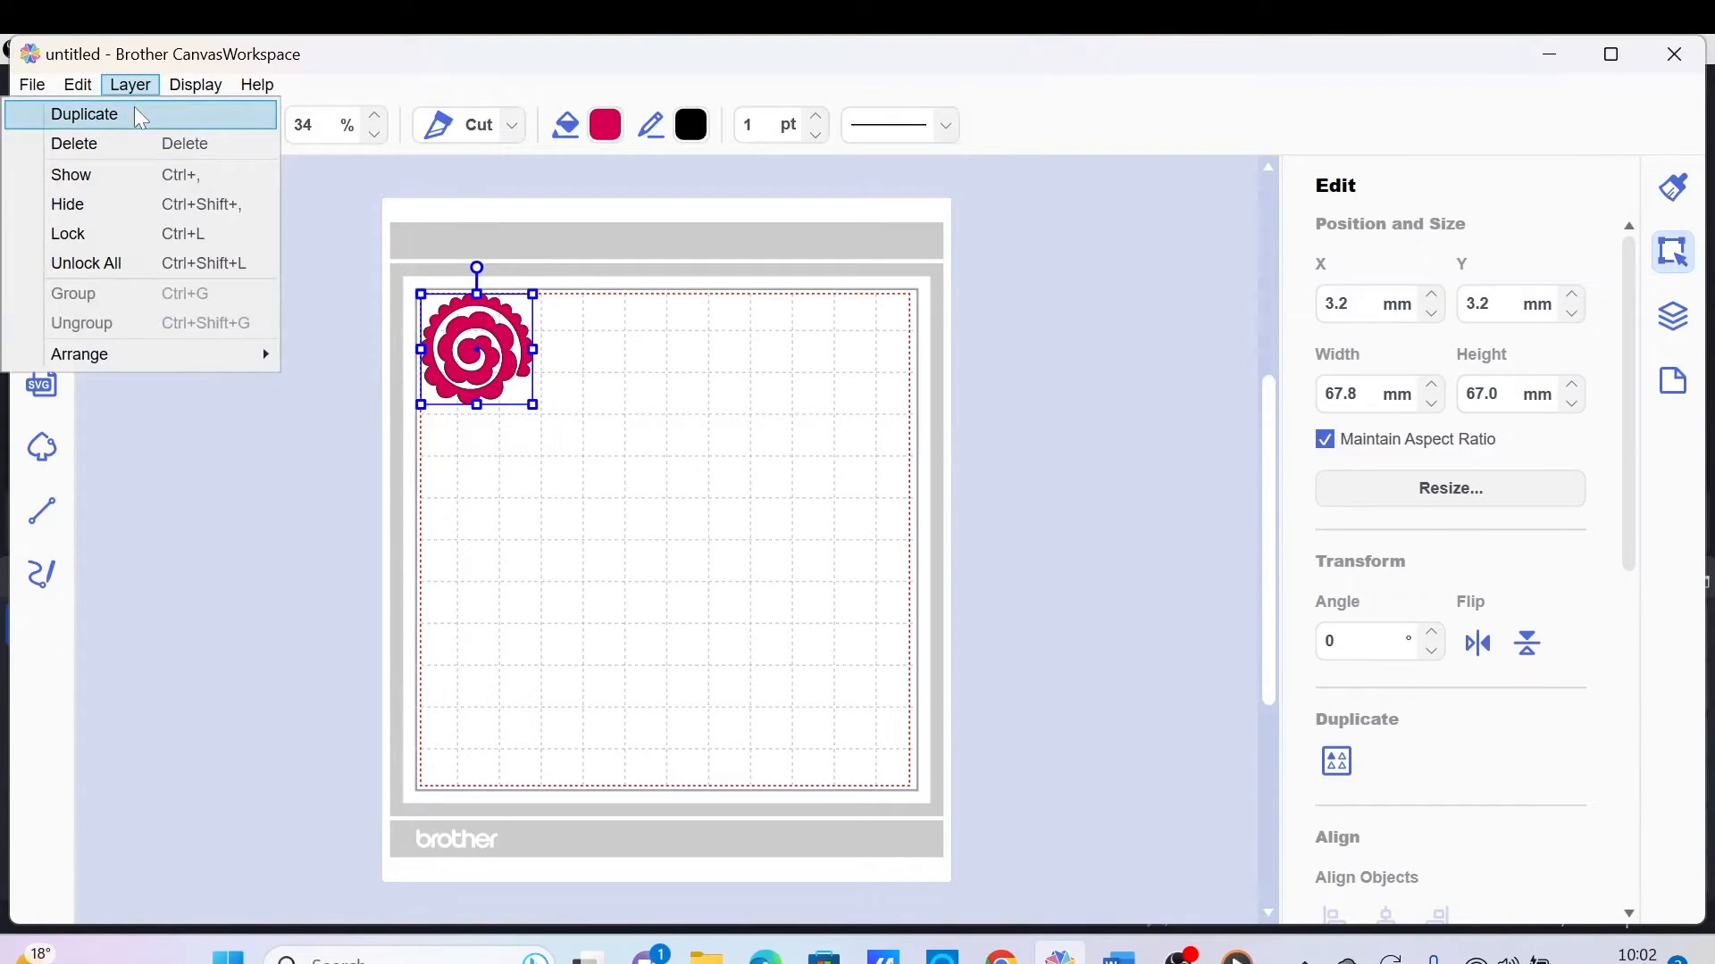
pyautogui.click(84, 115)
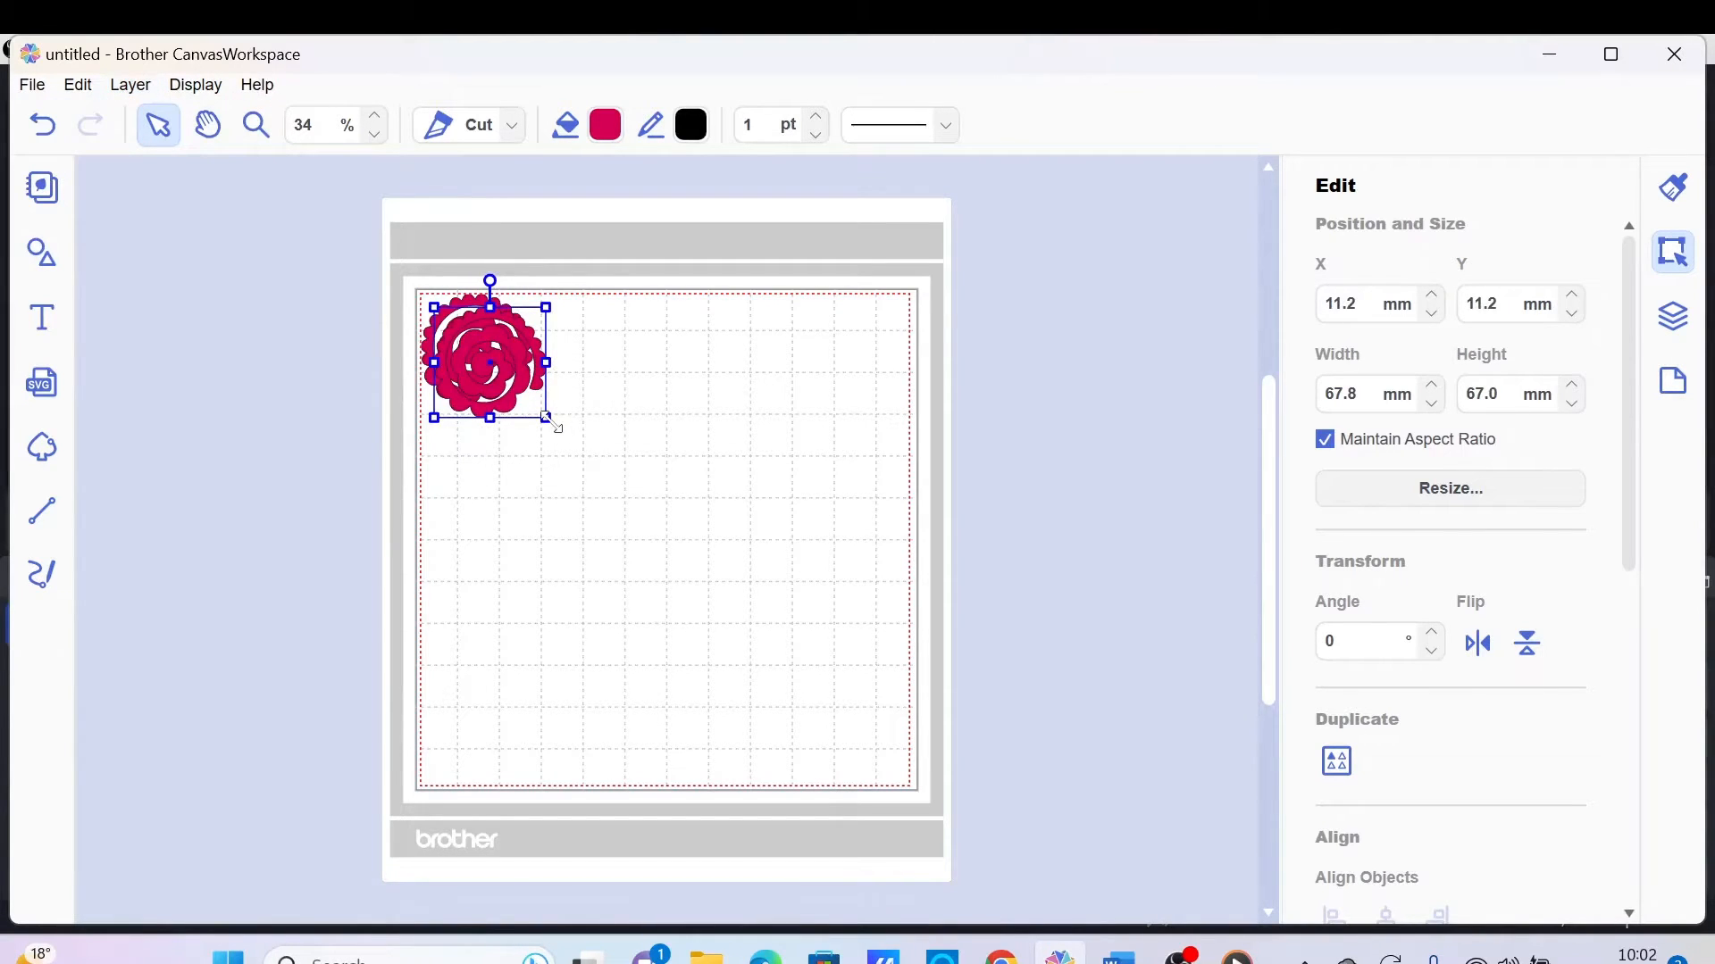
pyautogui.moveTo(551, 425); pyautogui.dragTo(648, 519)
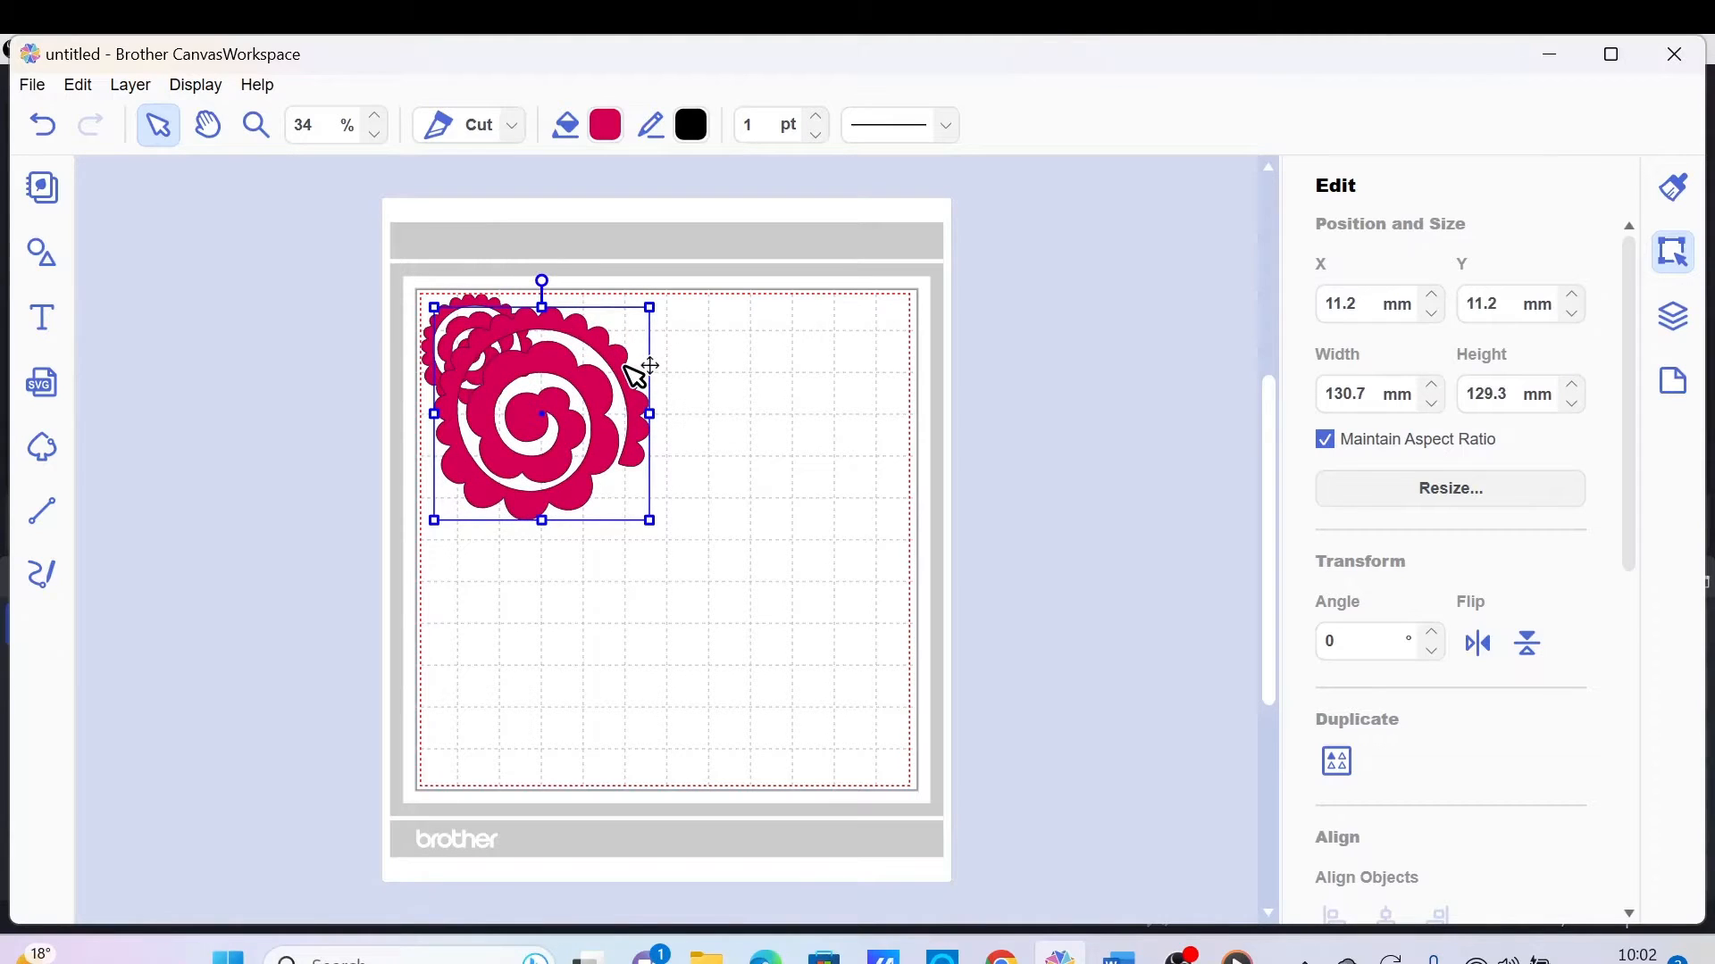
pyautogui.moveTo(539, 413); pyautogui.dragTo(760, 413)
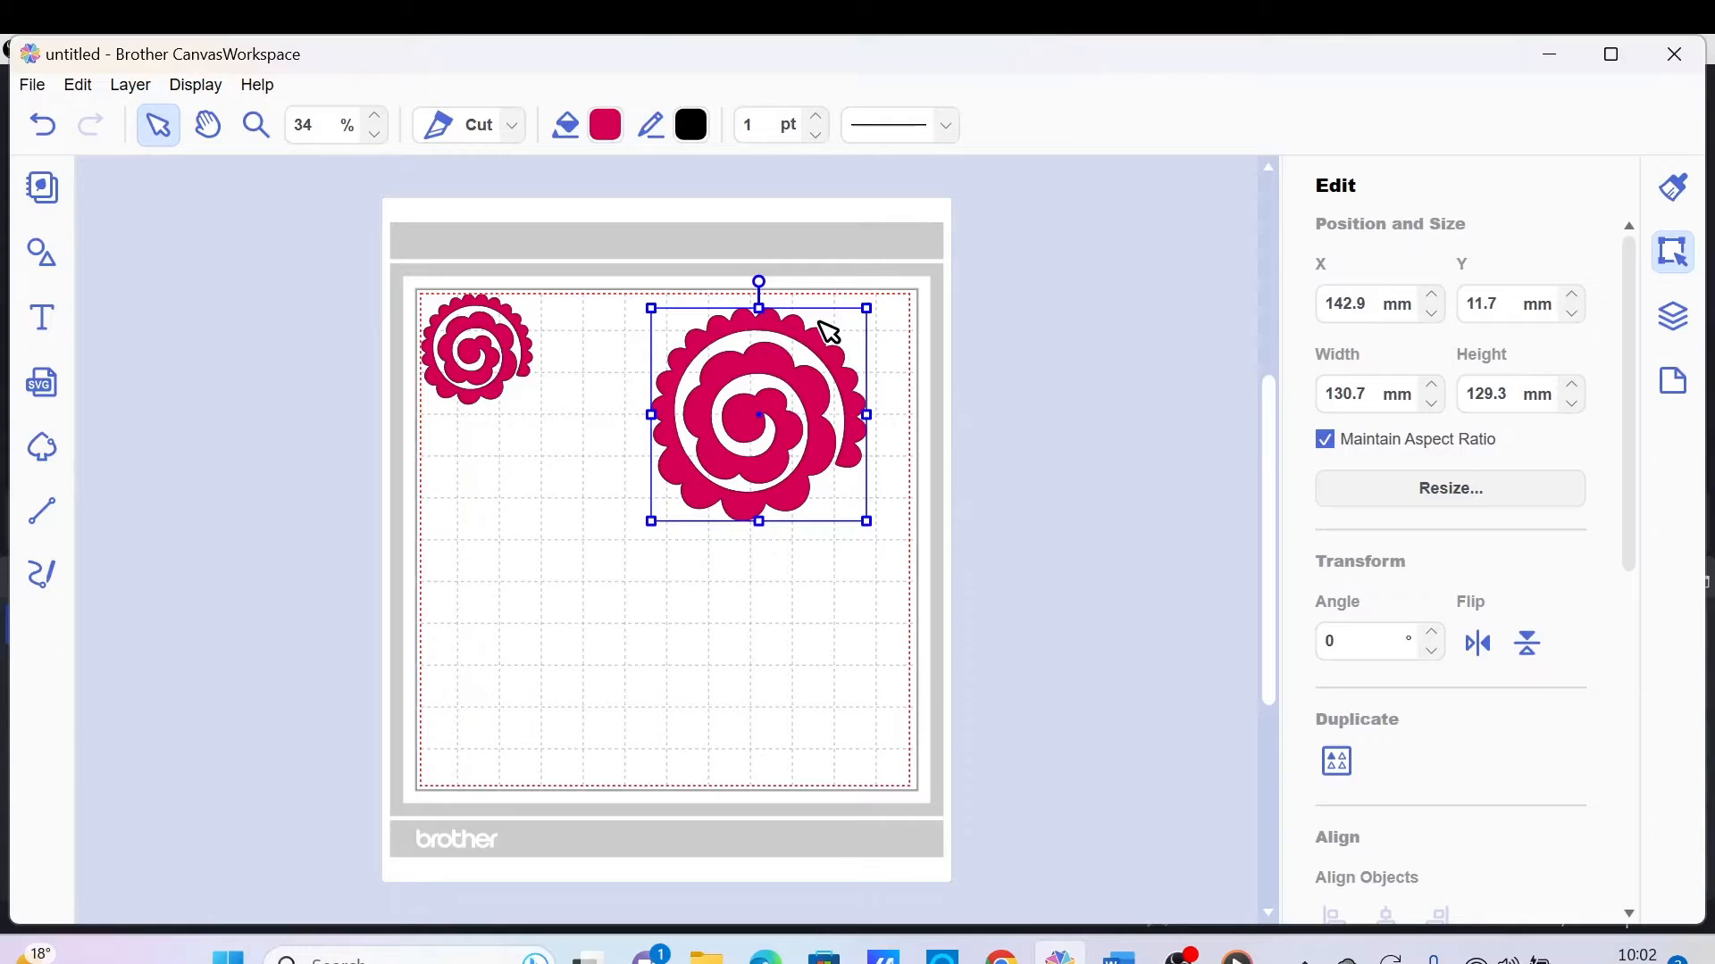
pyautogui.moveTo(834, 322)
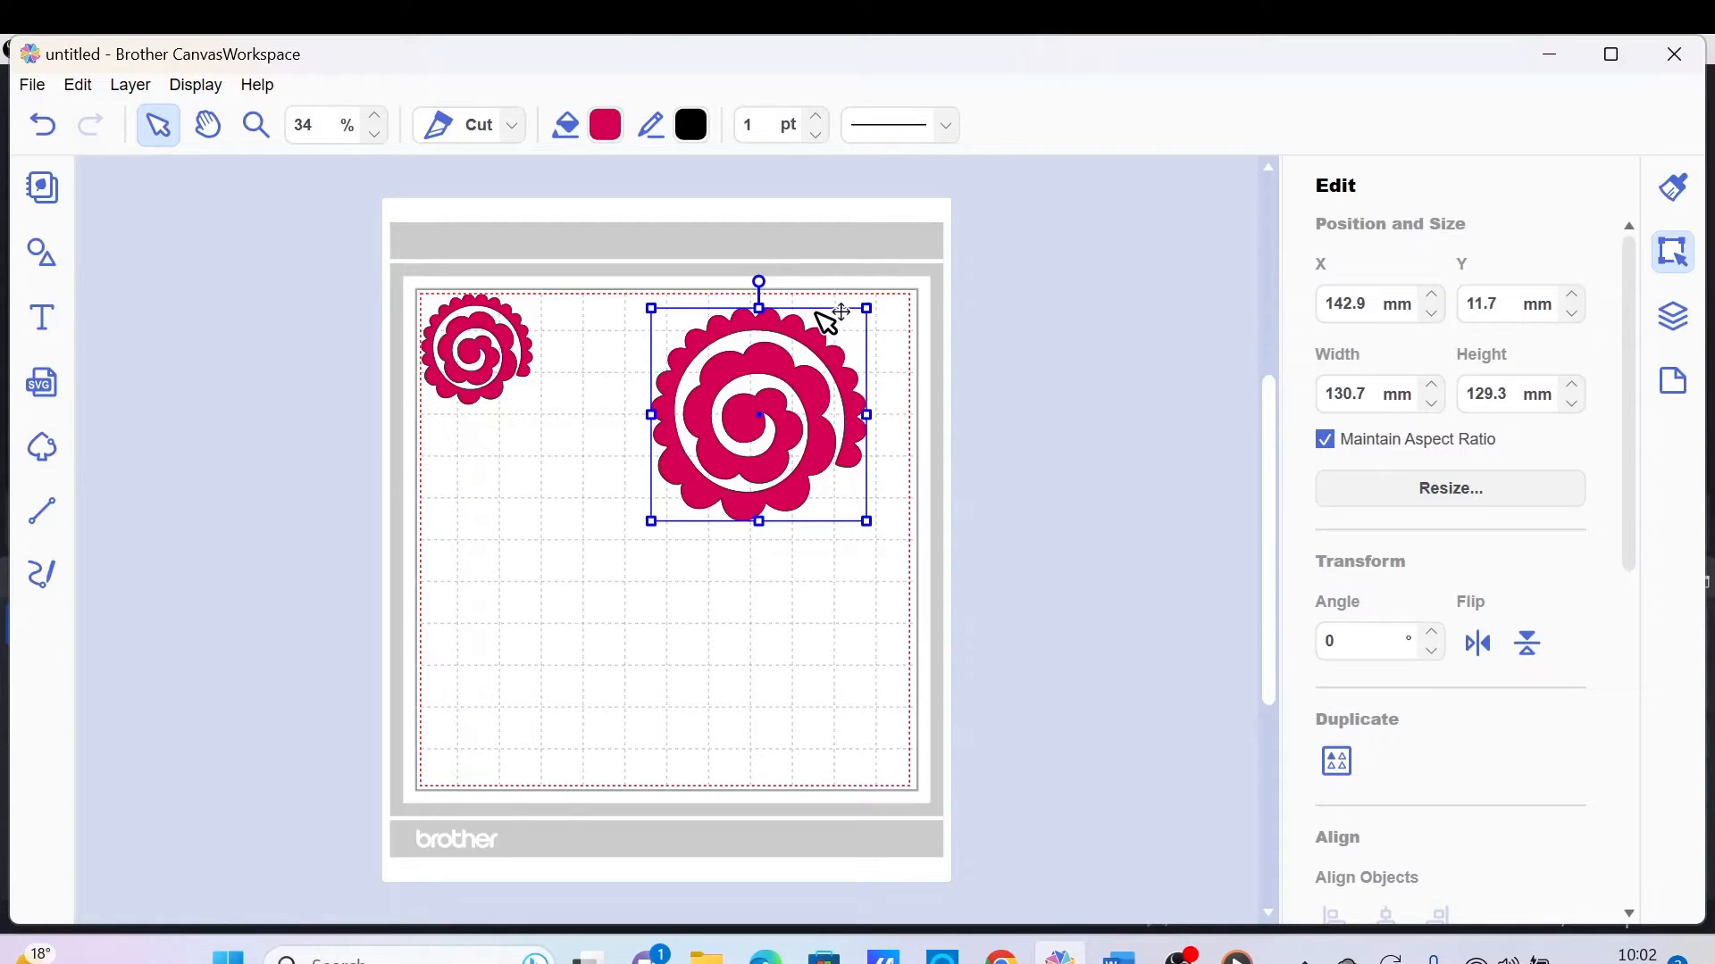
pyautogui.moveTo(825, 321)
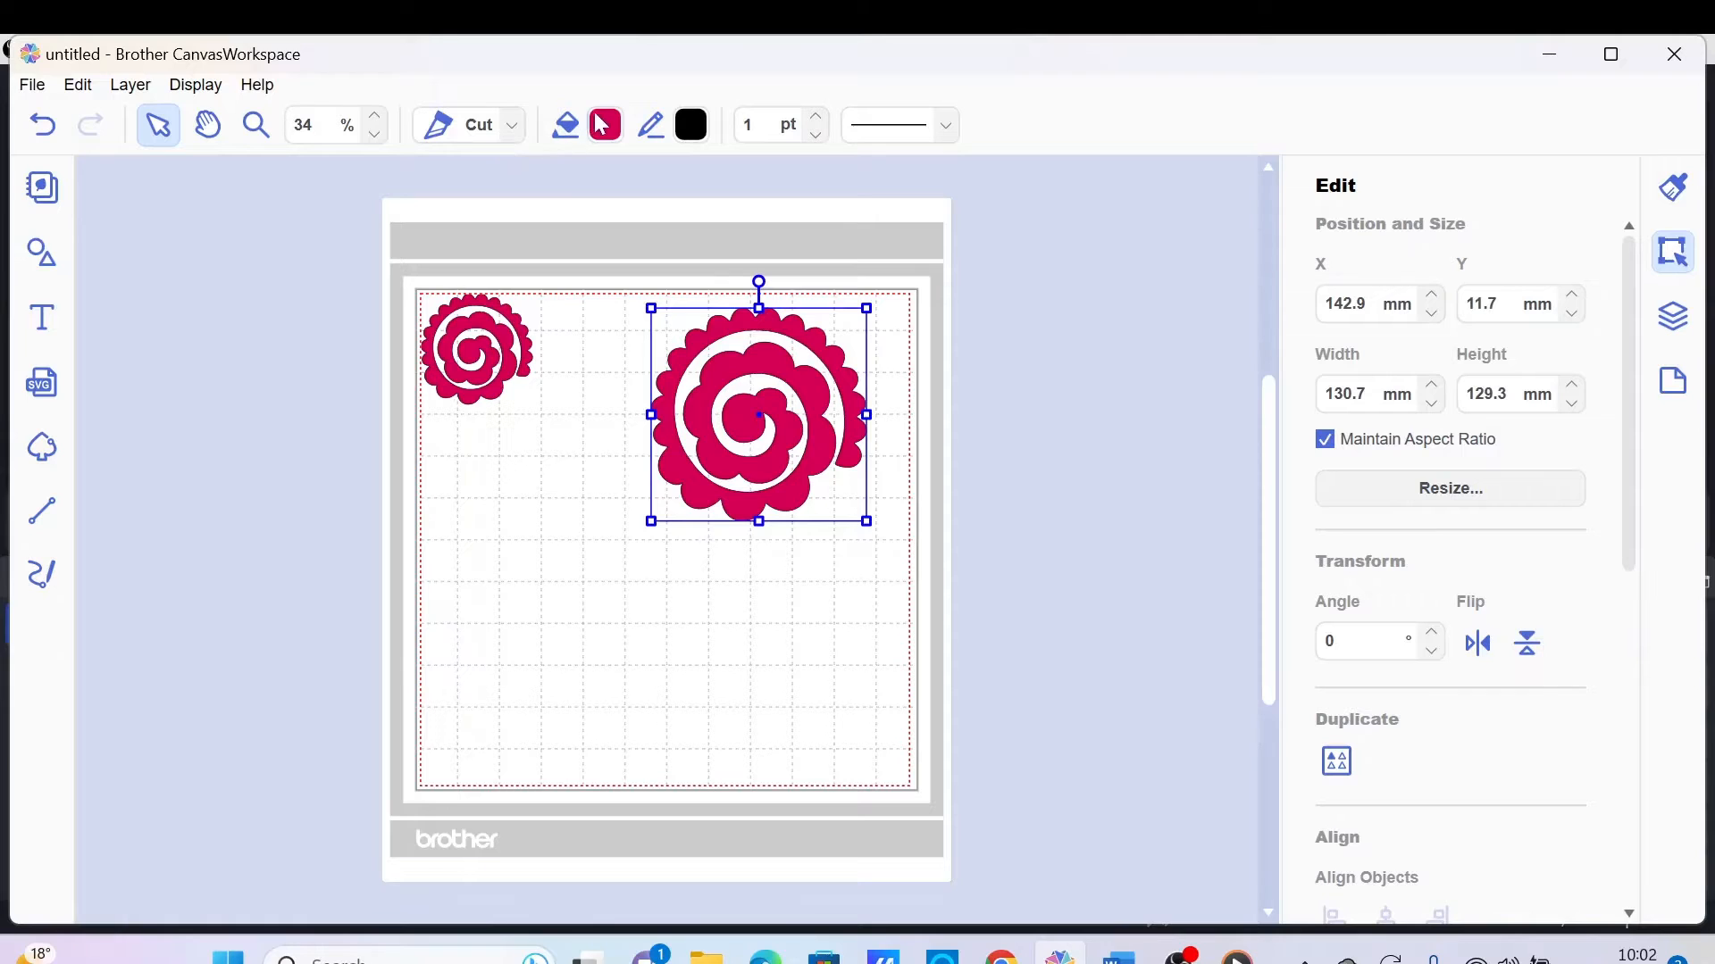
# Step: Clear the large rose's fill, then fill it with light blue
pyautogui.click(604, 125)
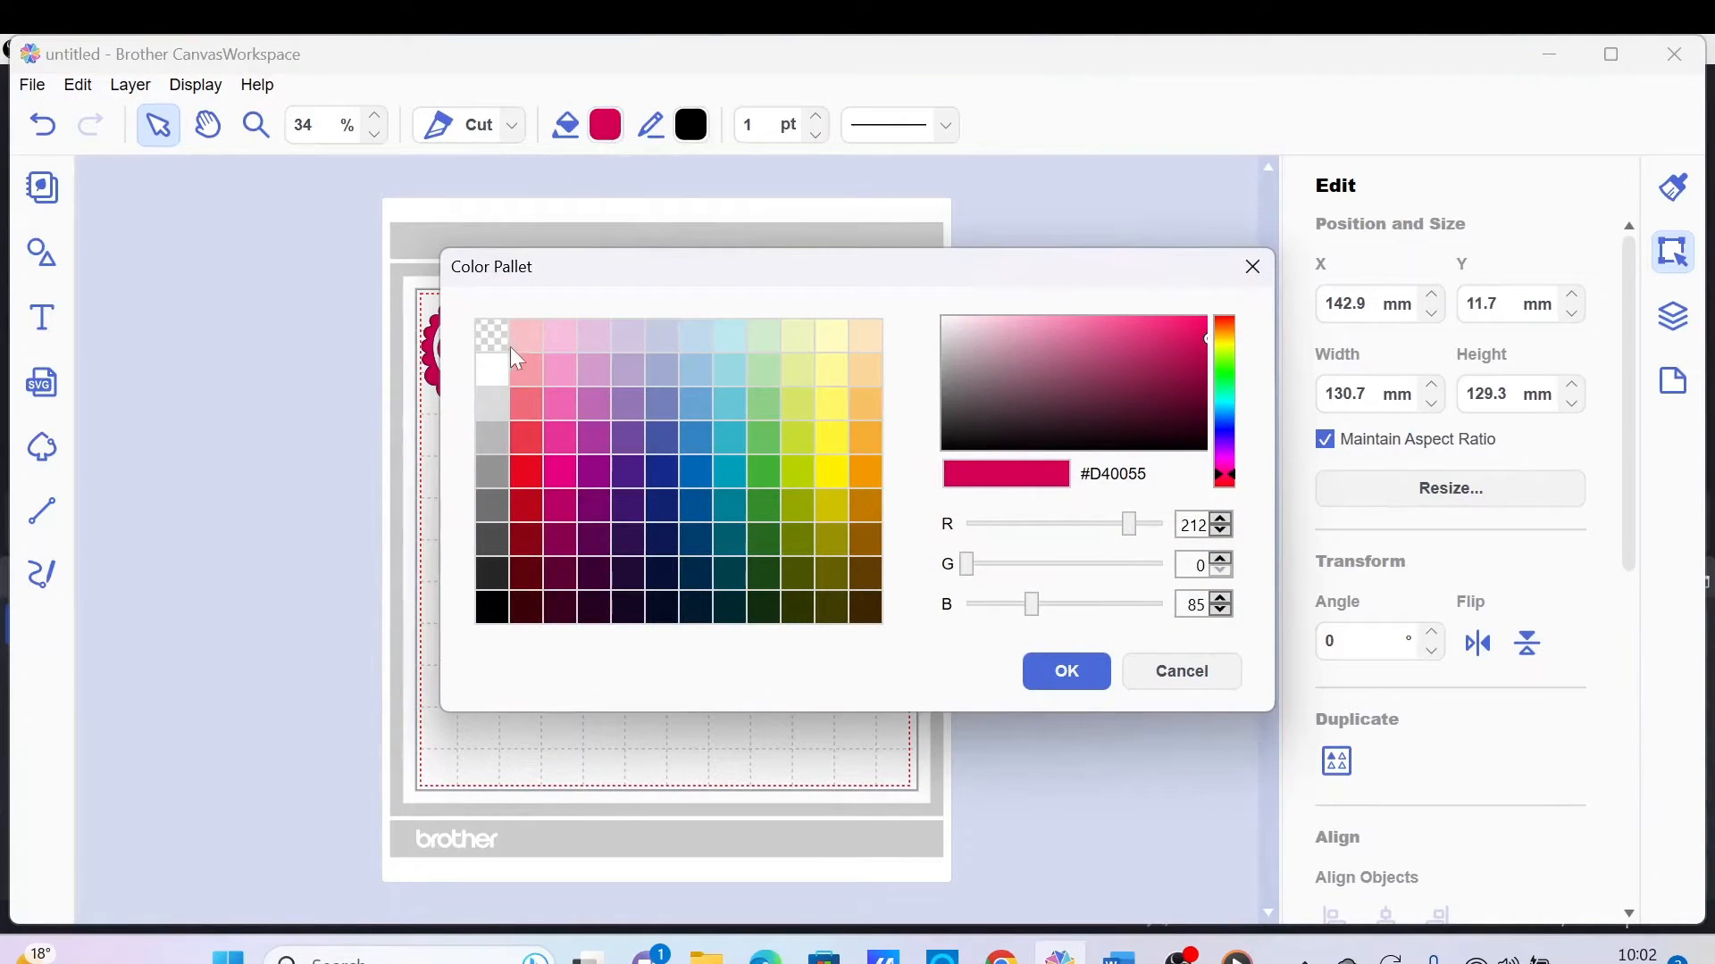
pyautogui.click(491, 336)
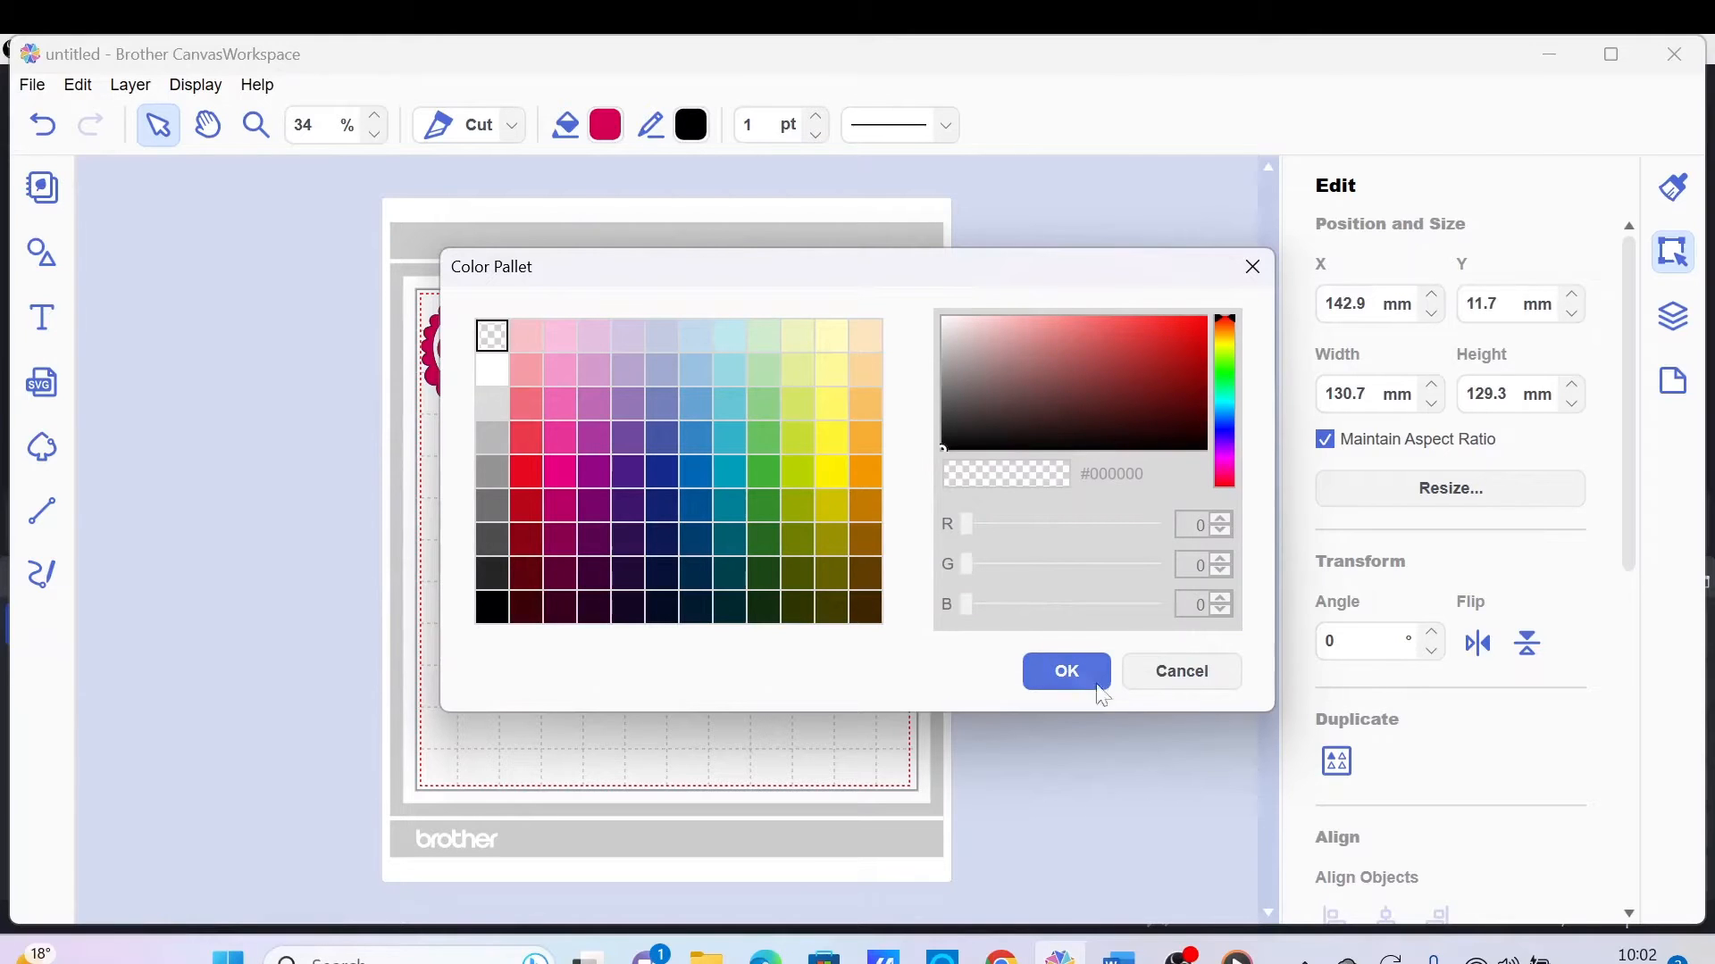
pyautogui.click(1066, 670)
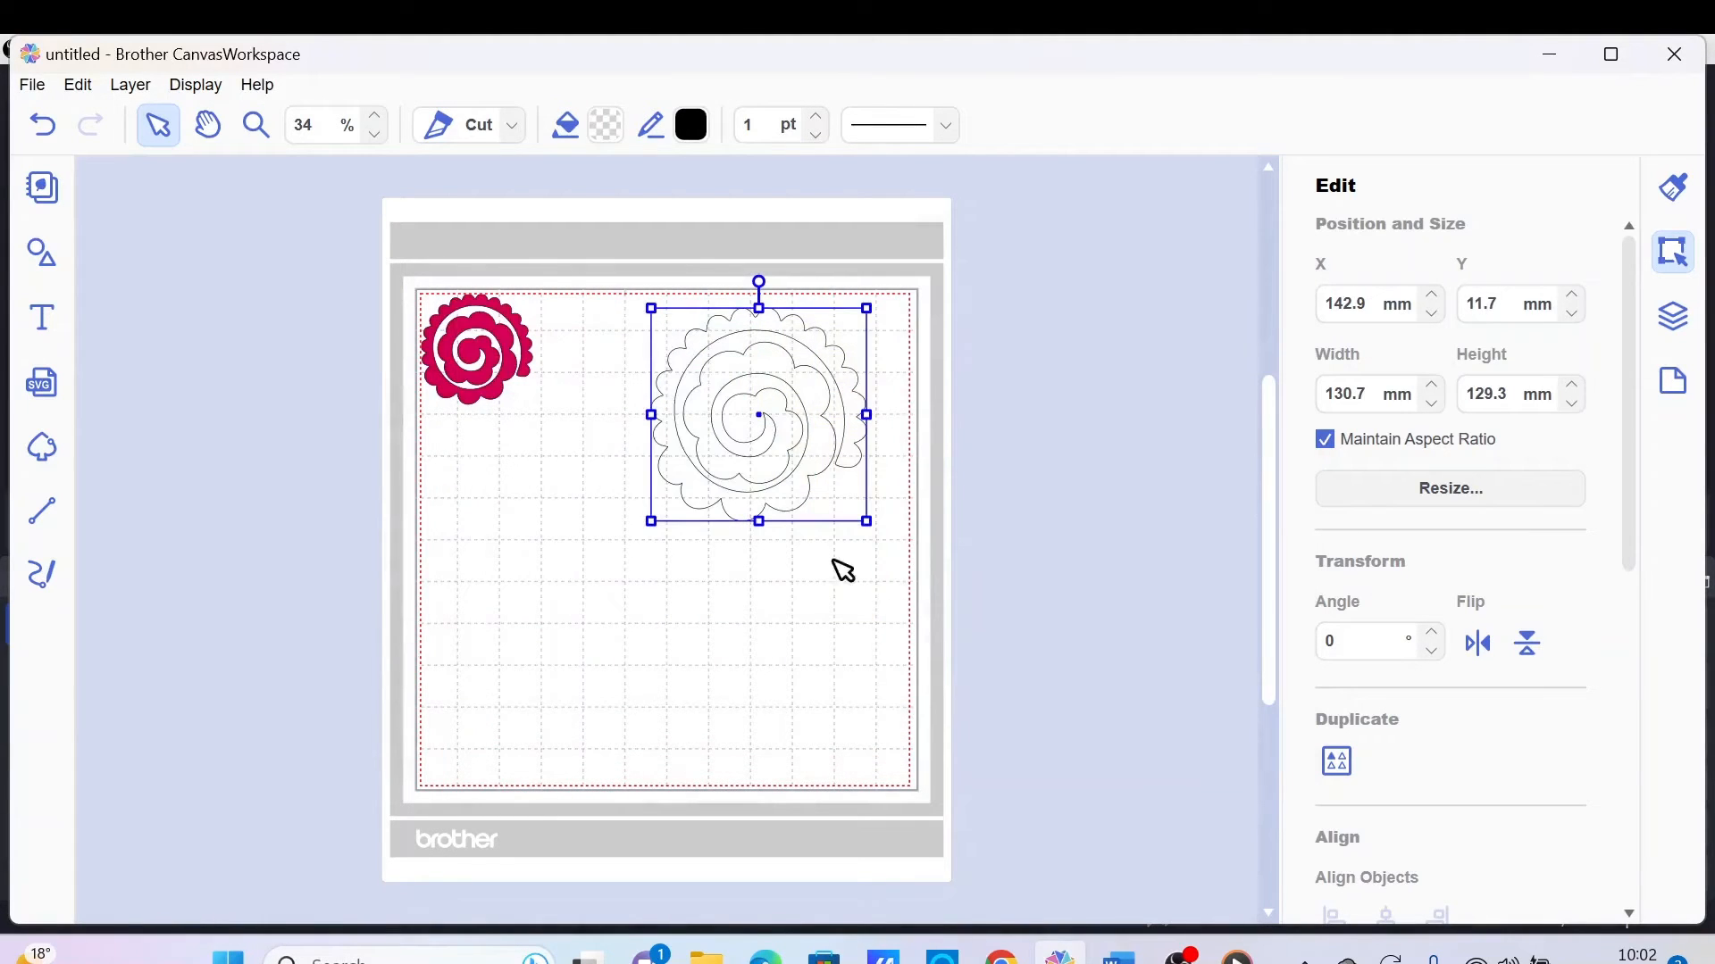
pyautogui.moveTo(839, 593)
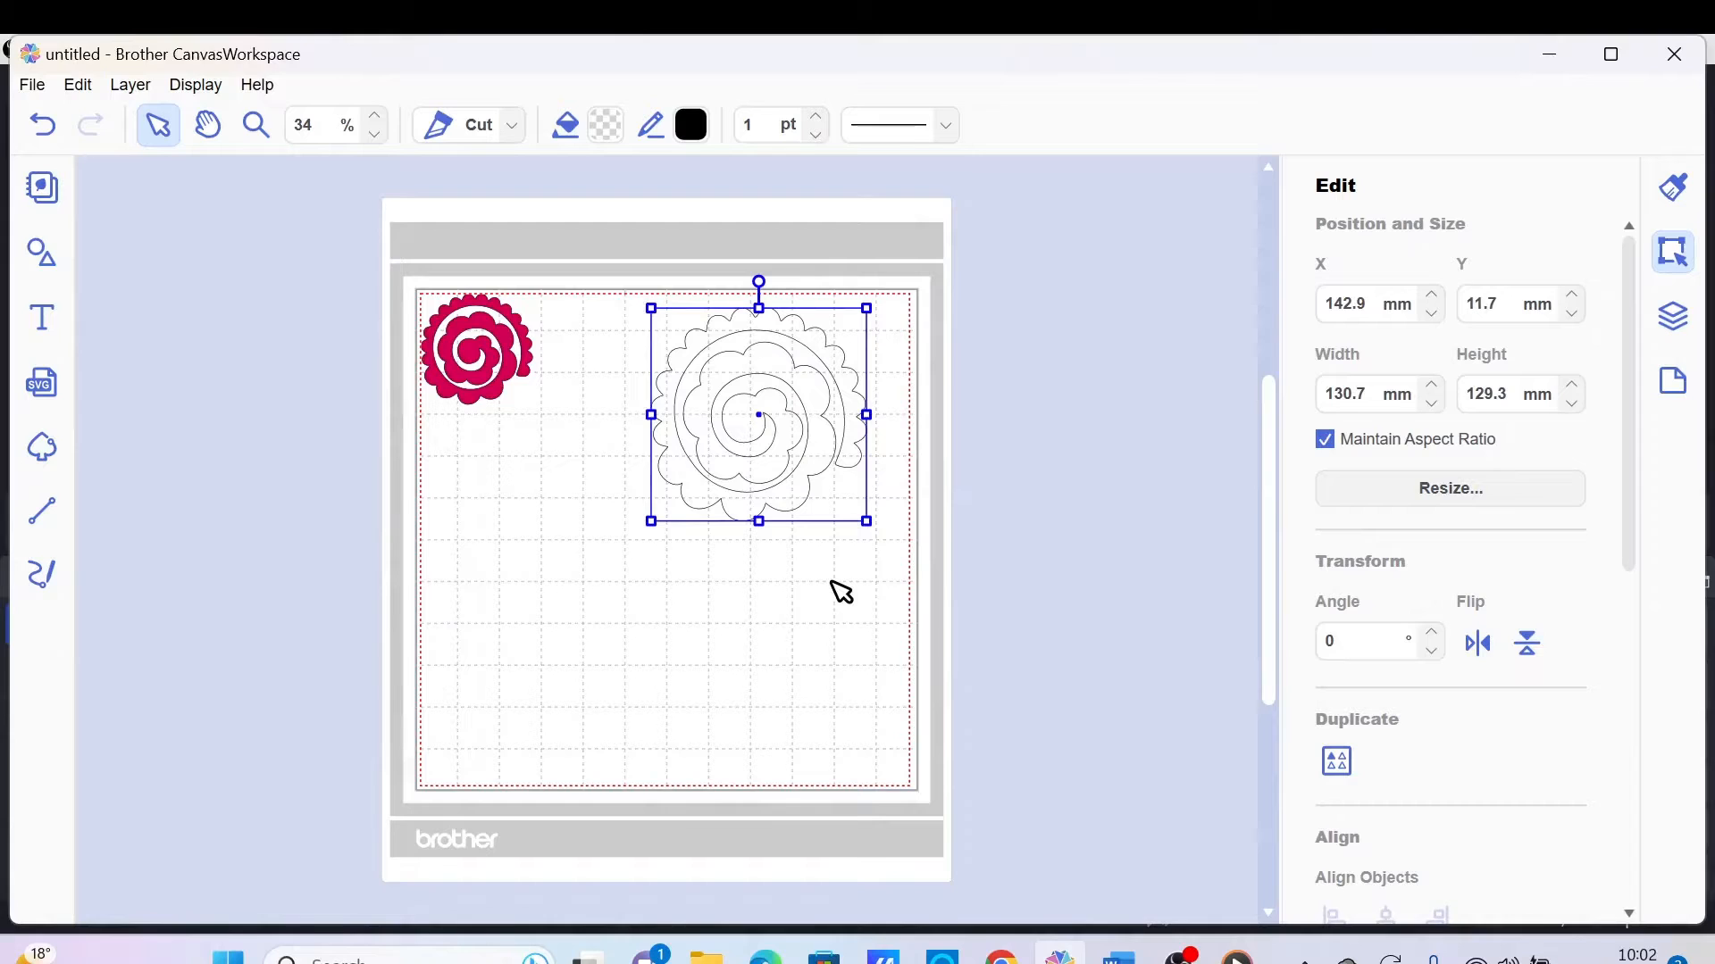
pyautogui.moveTo(539, 353)
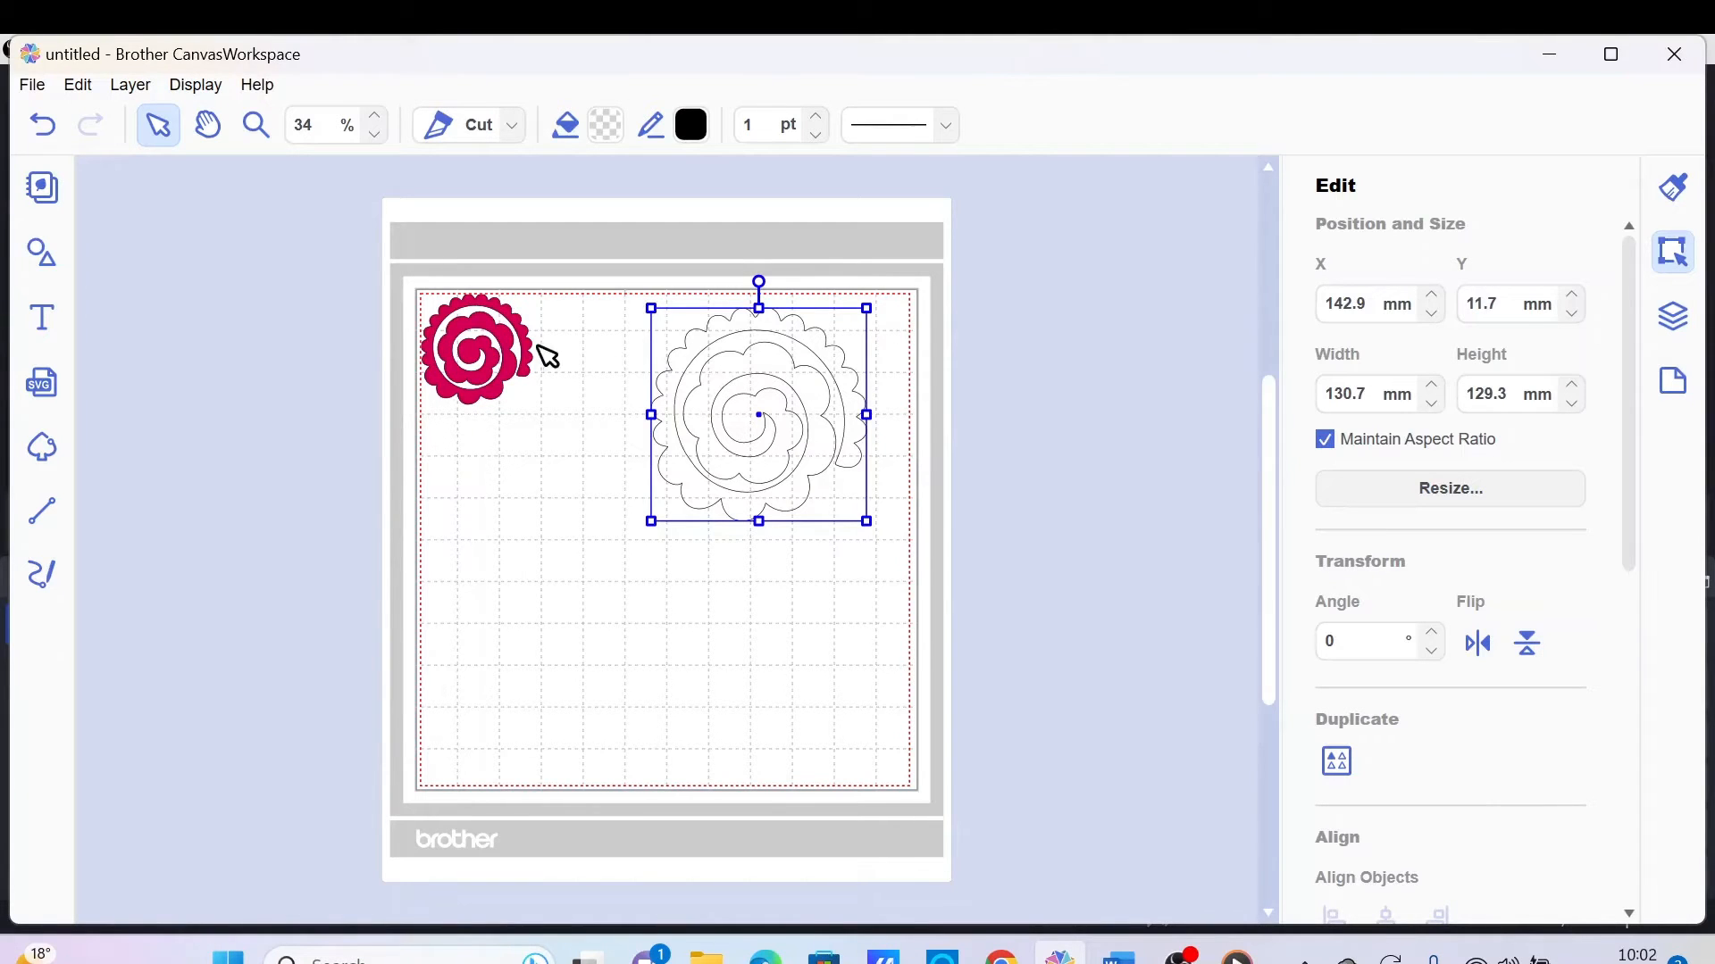
pyautogui.click(475, 351)
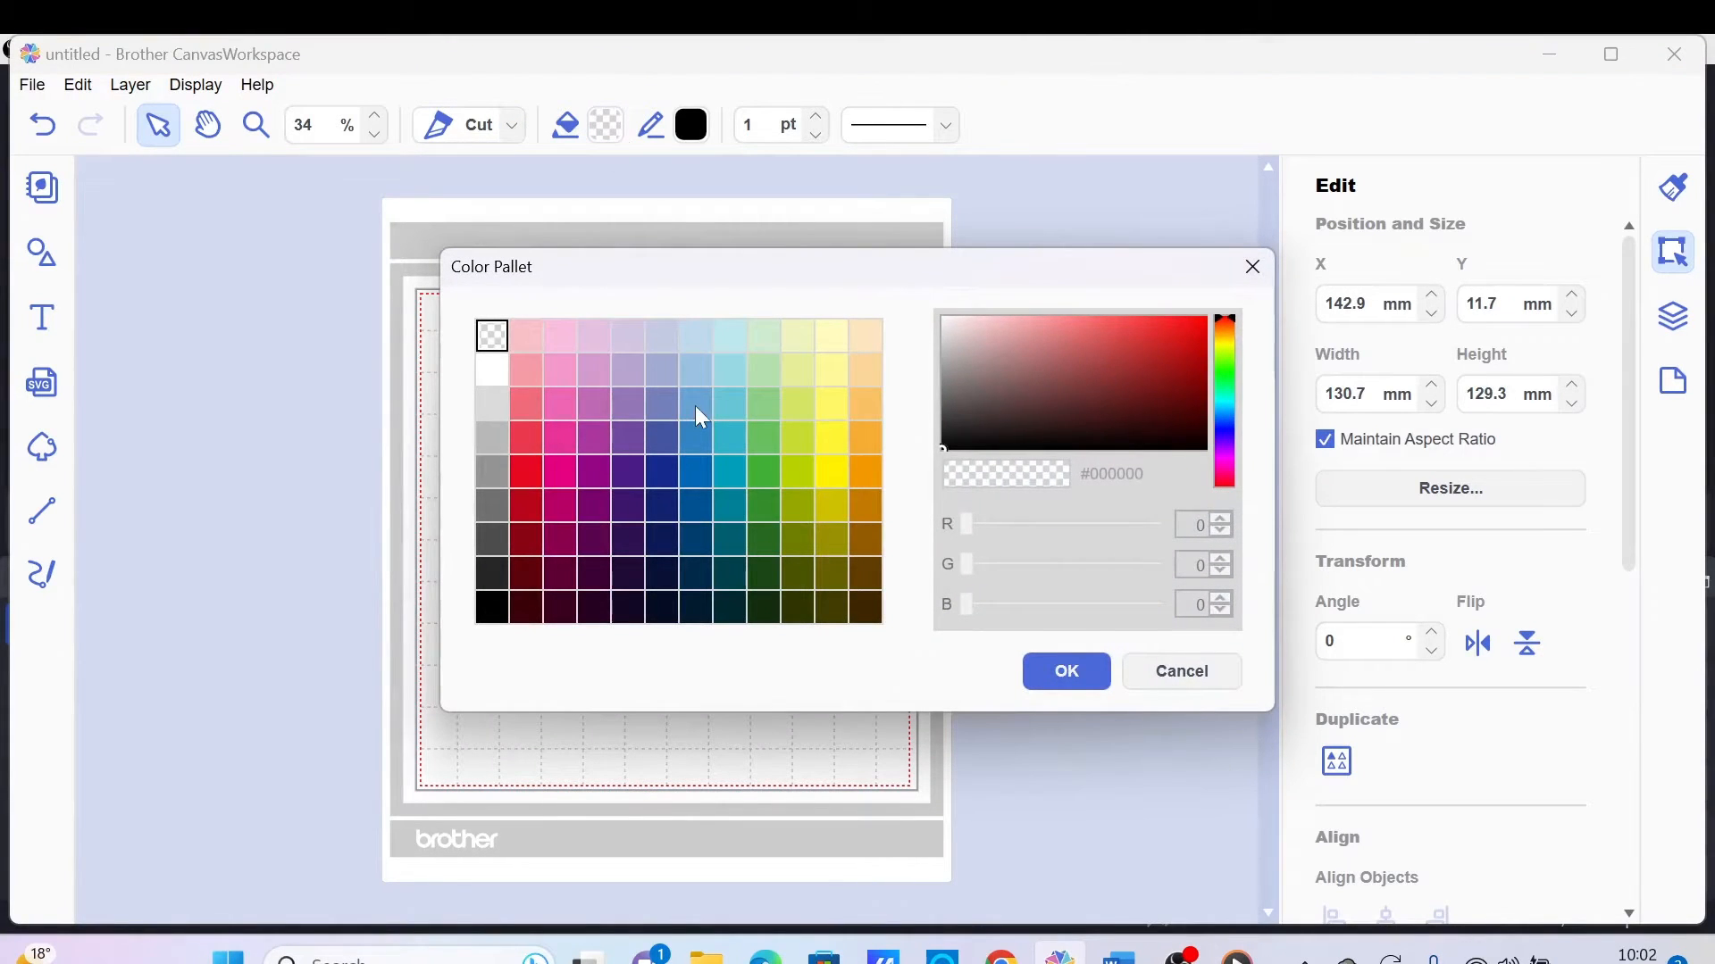
pyautogui.click(1066, 669)
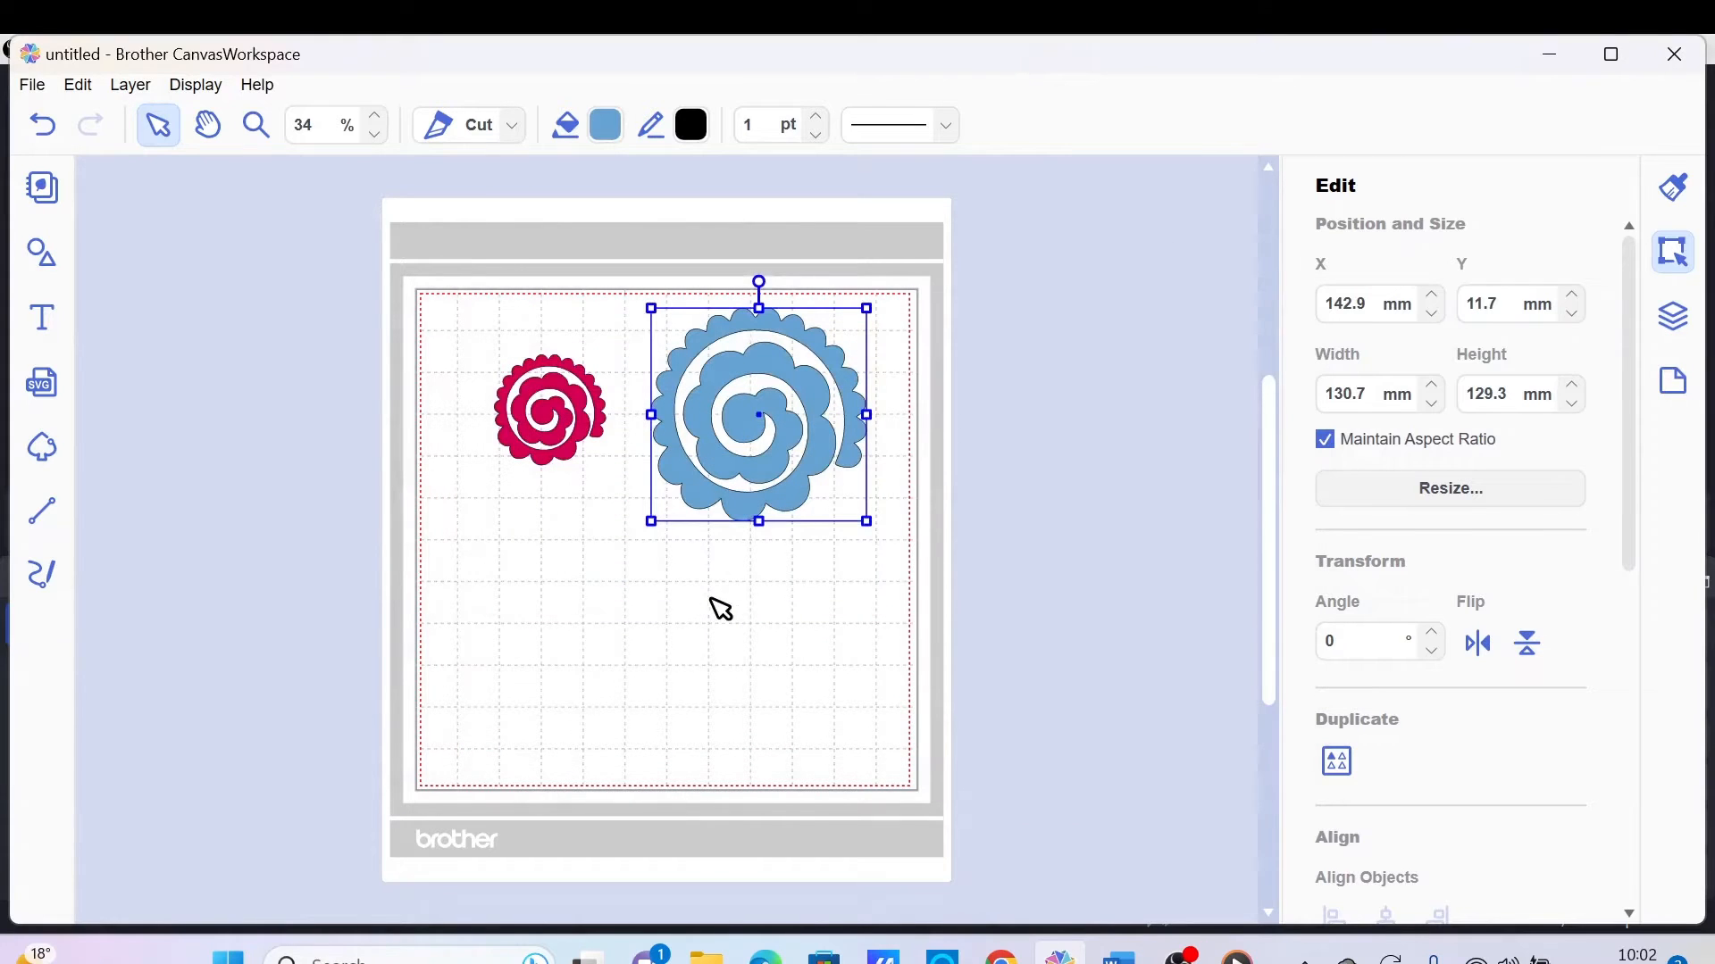
pyautogui.moveTo(961, 418)
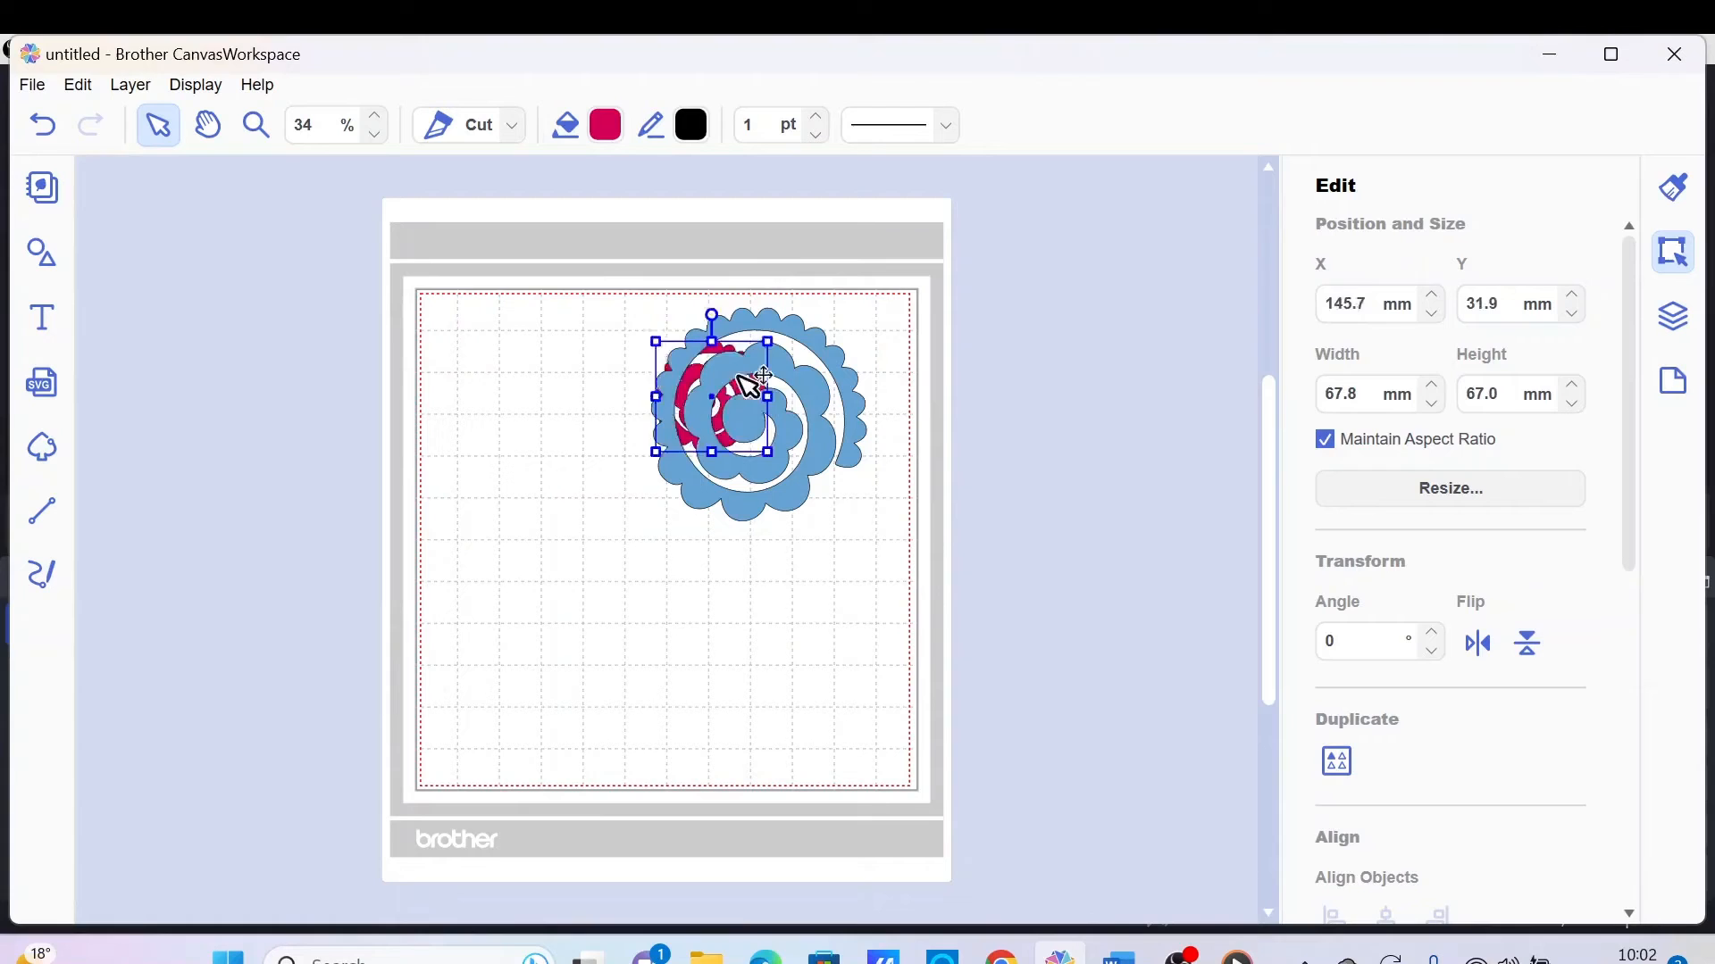
# Step: Move the small red rose onto the blue rose's upper-right edge
pyautogui.moveTo(711, 393); pyautogui.dragTo(845, 372)
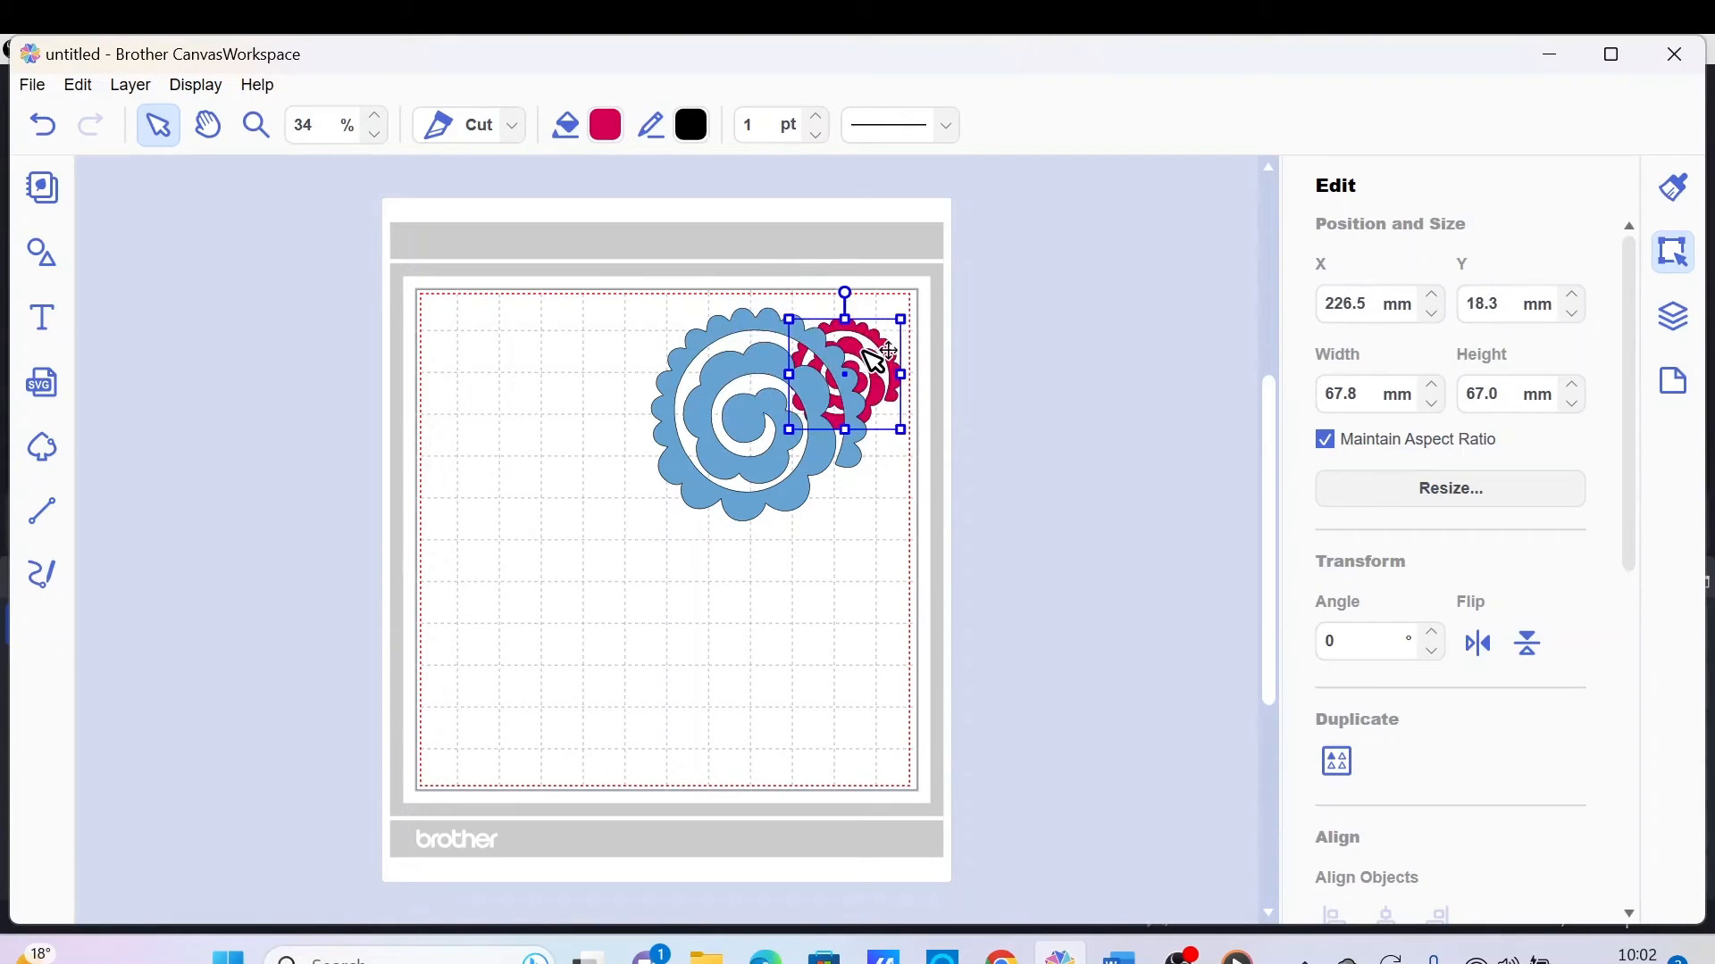
pyautogui.moveTo(864, 371); pyautogui.dragTo(841, 371)
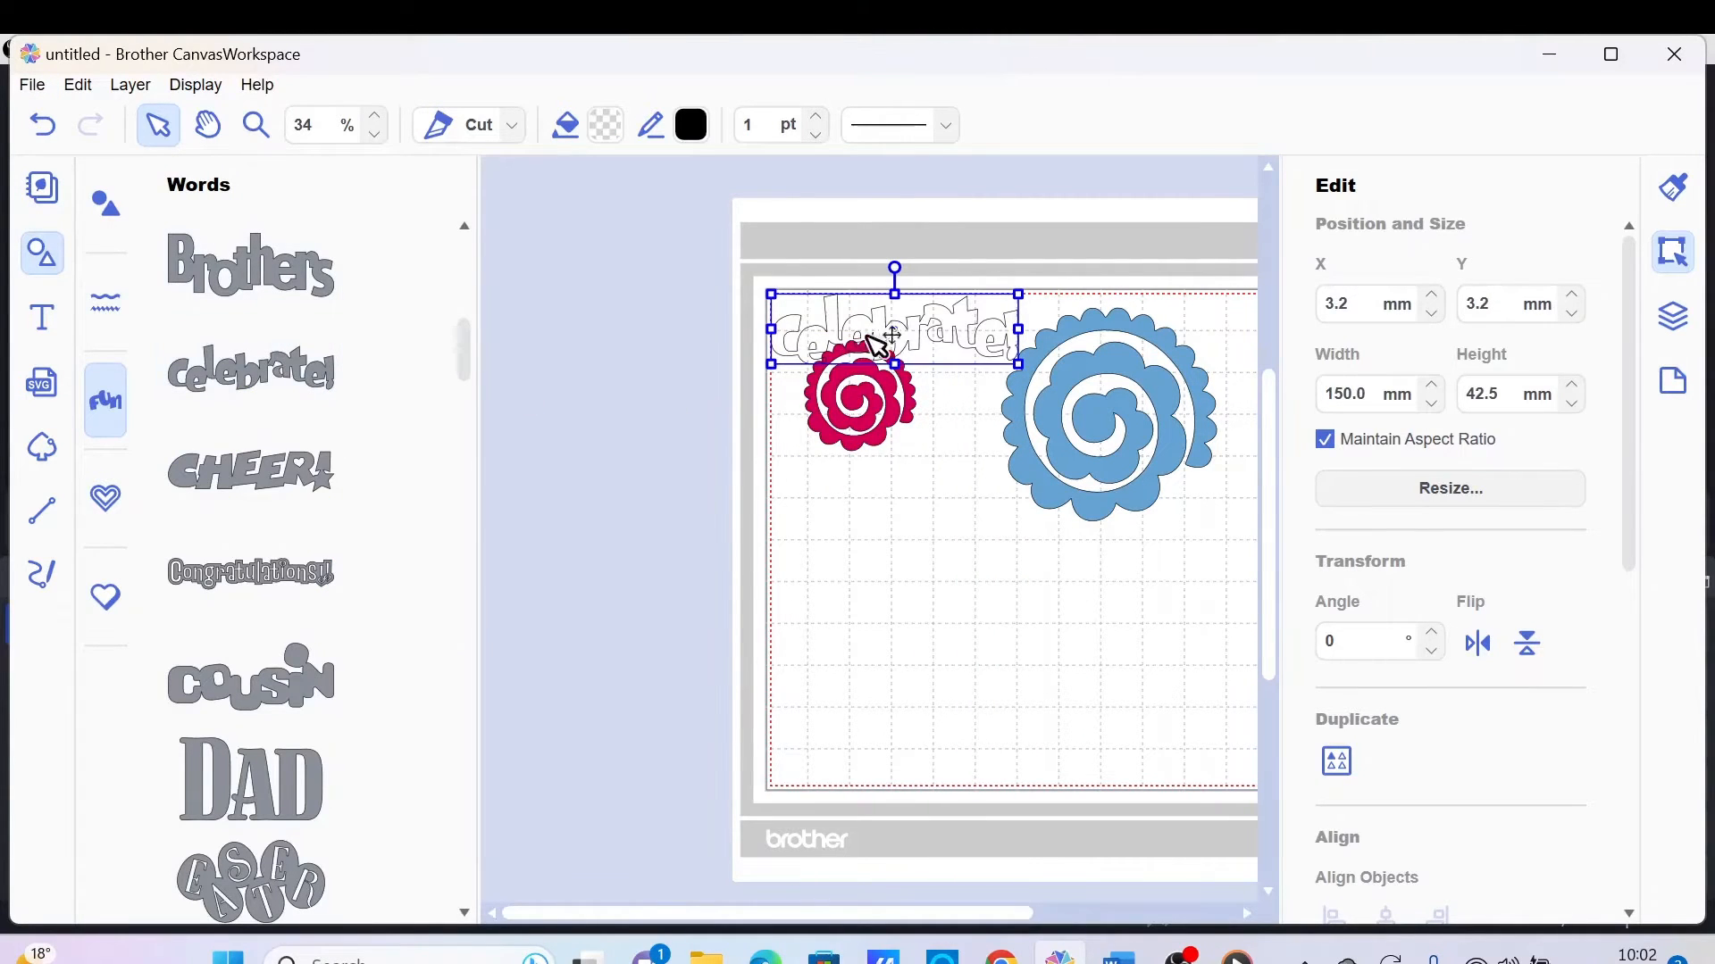
# Step: Place the Celebrate! word below the roses on the mat
pyautogui.moveTo(891, 334); pyautogui.dragTo(913, 475)
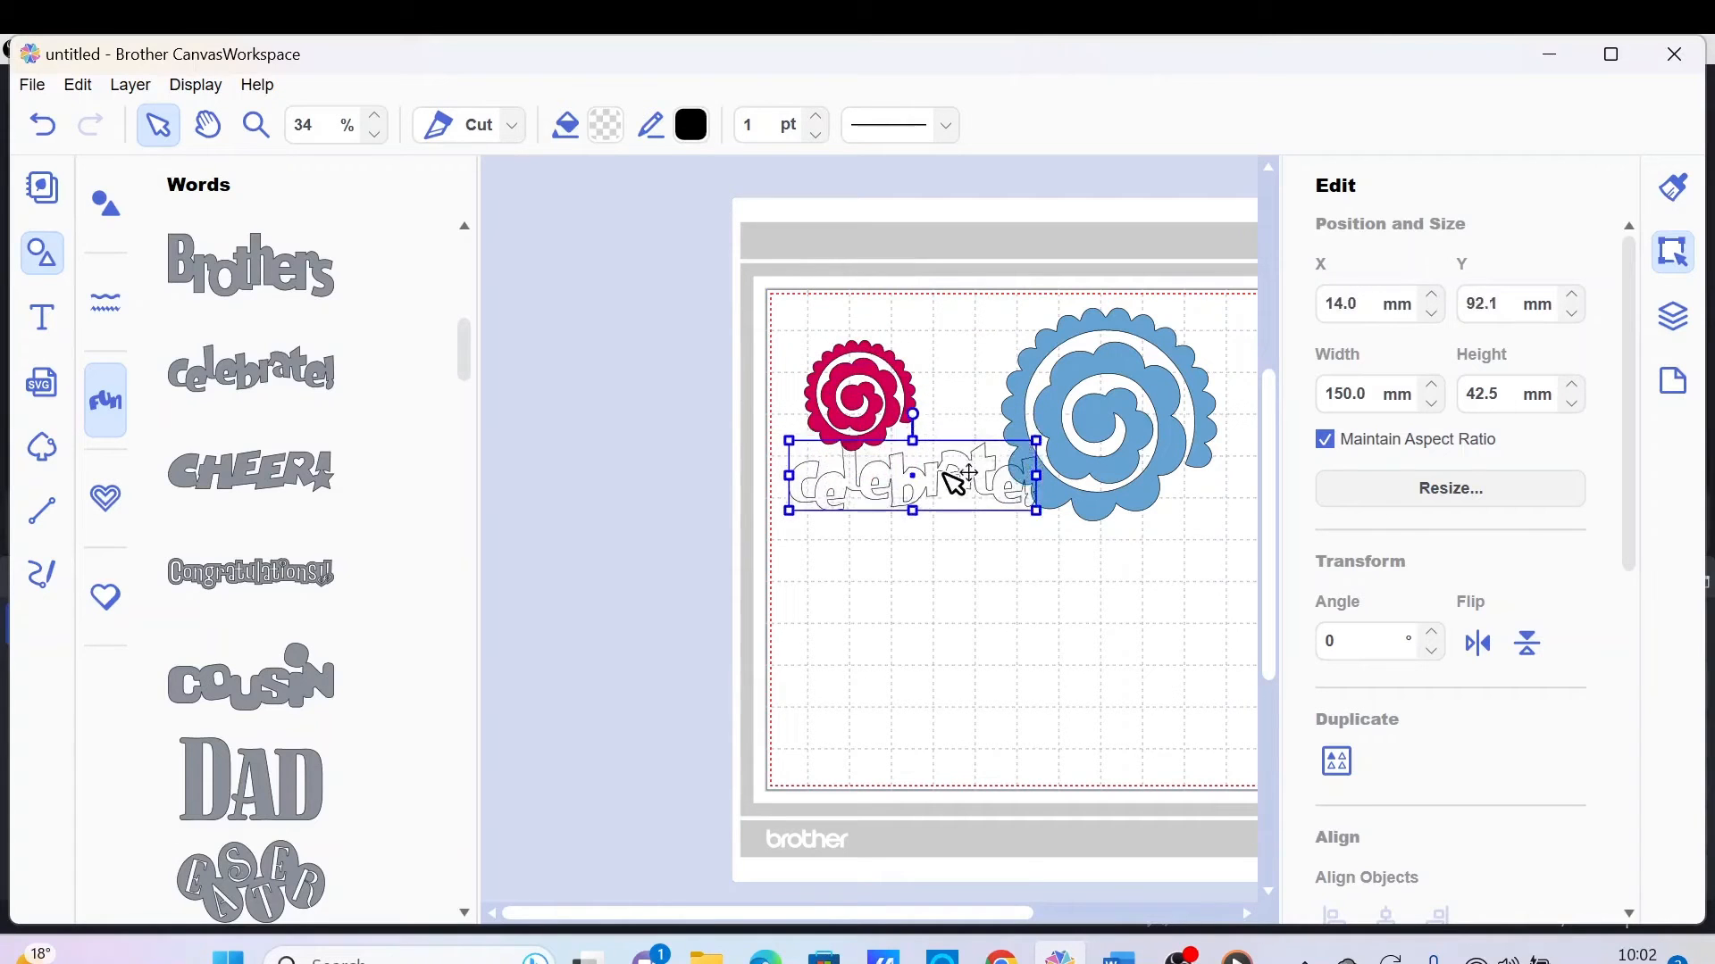
pyautogui.moveTo(913, 475); pyautogui.dragTo(933, 566)
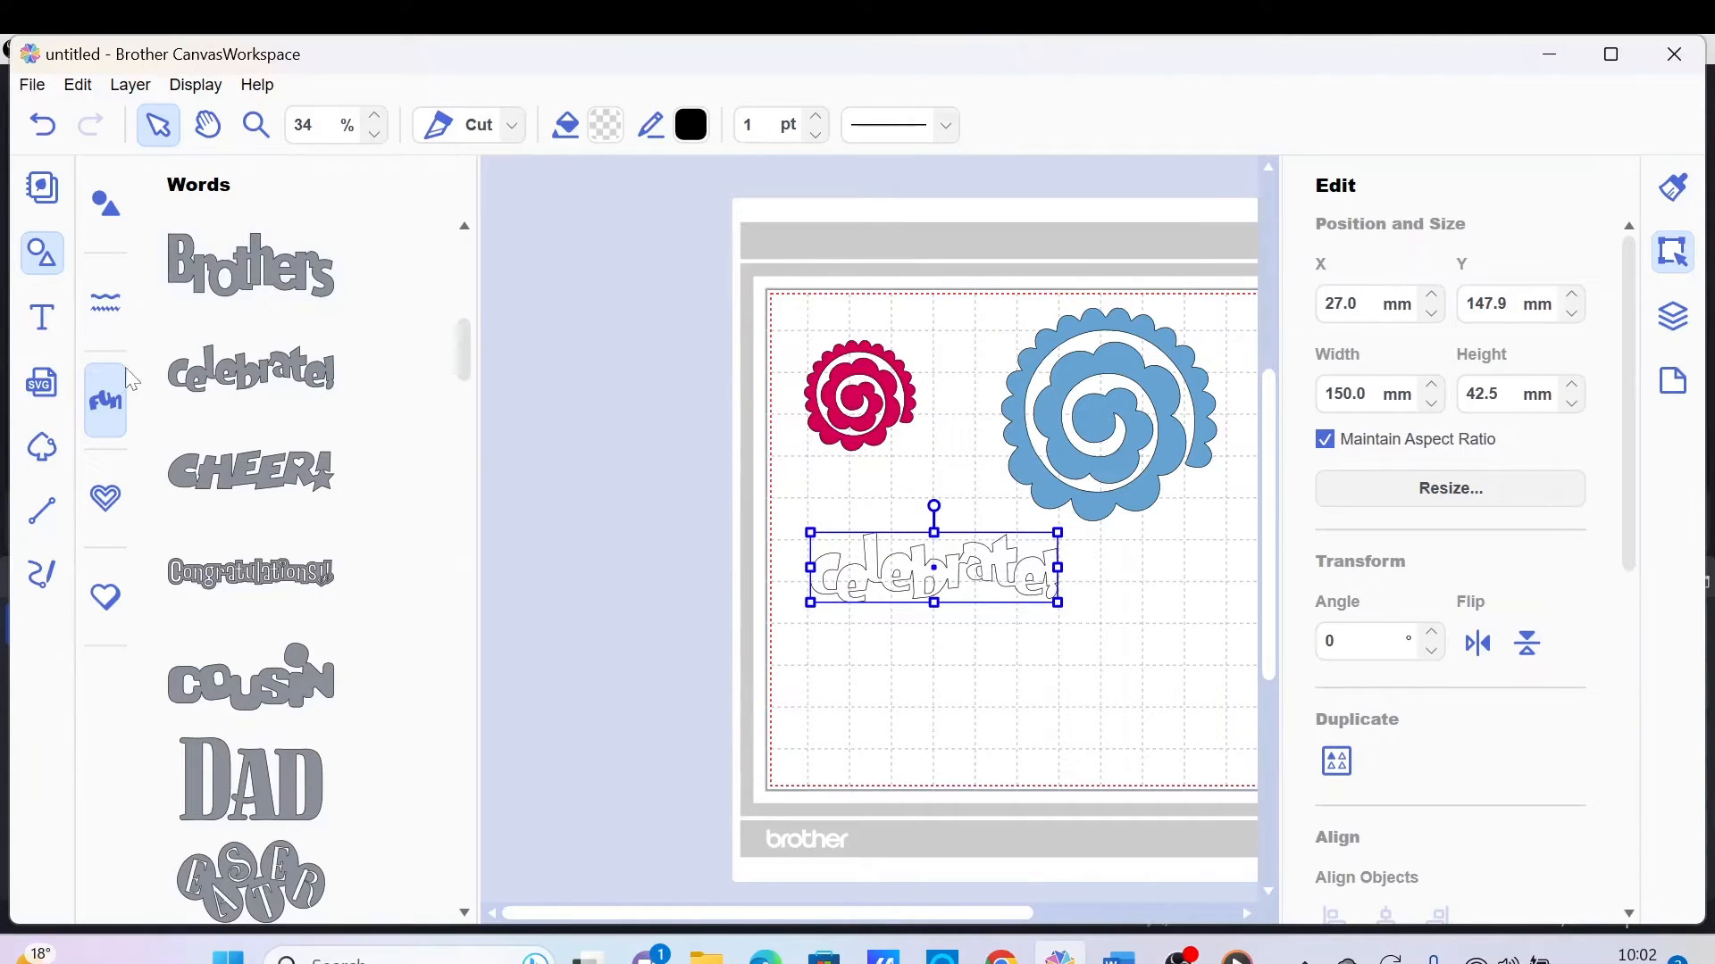
# Step: Add a zigzag border from the Borders designs along the bottom of the mat
pyautogui.click(103, 302)
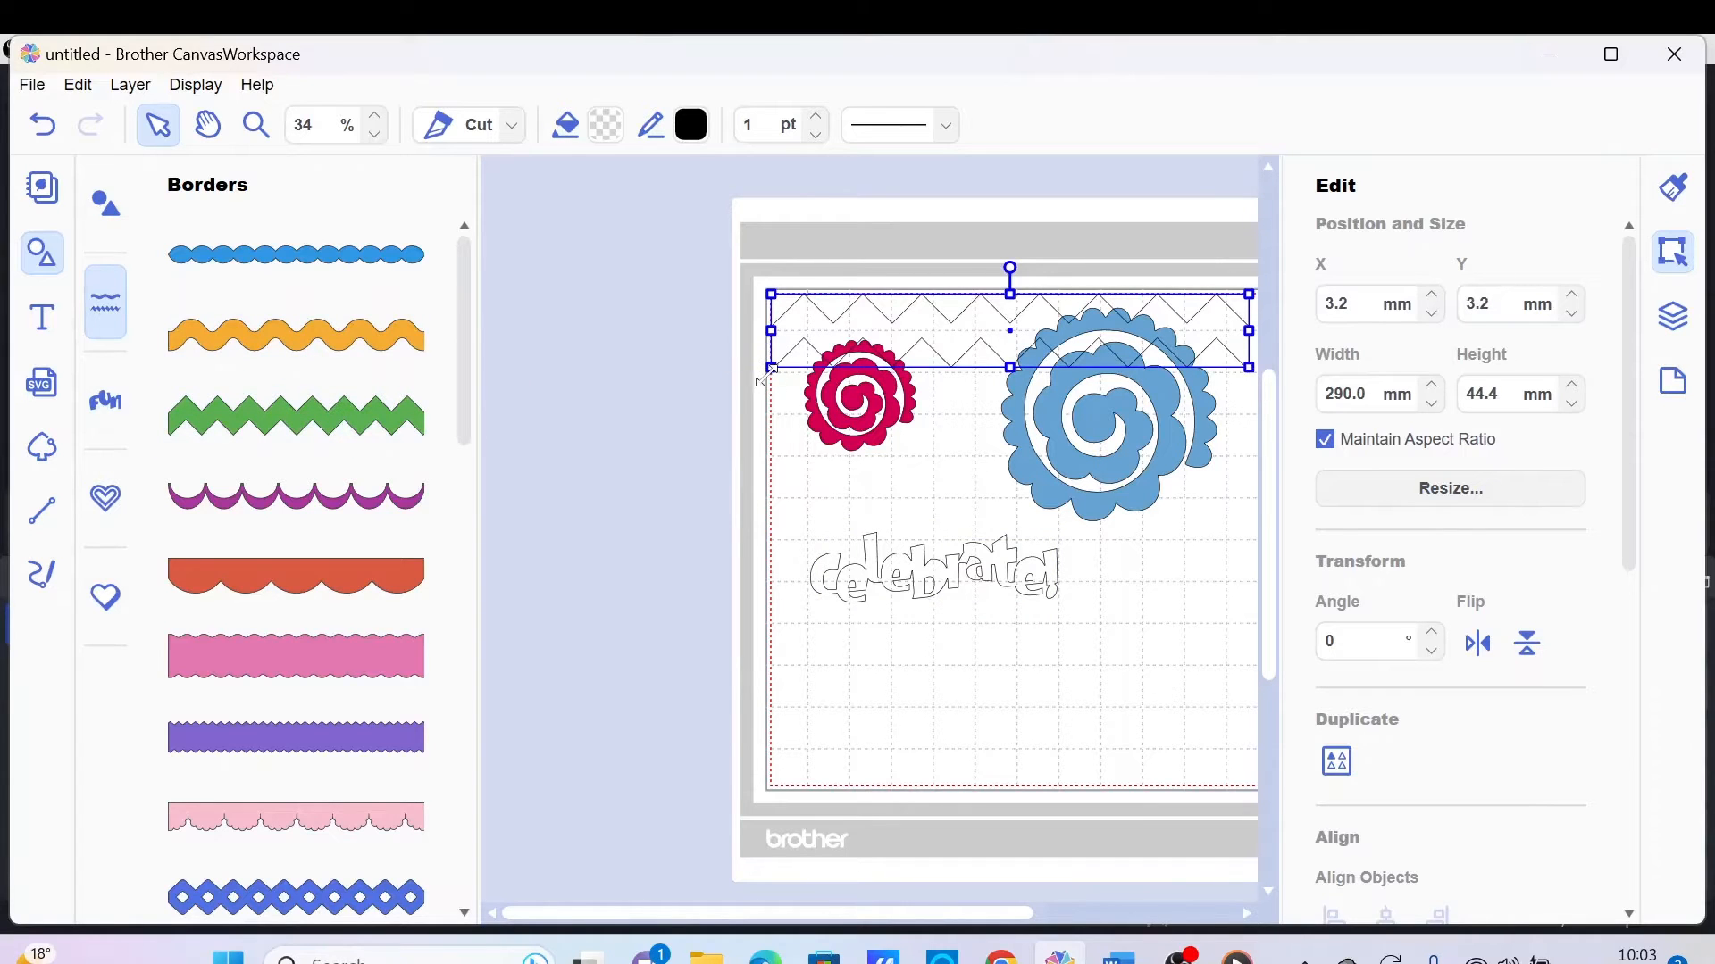
pyautogui.moveTo(1005, 334); pyautogui.dragTo(1061, 638)
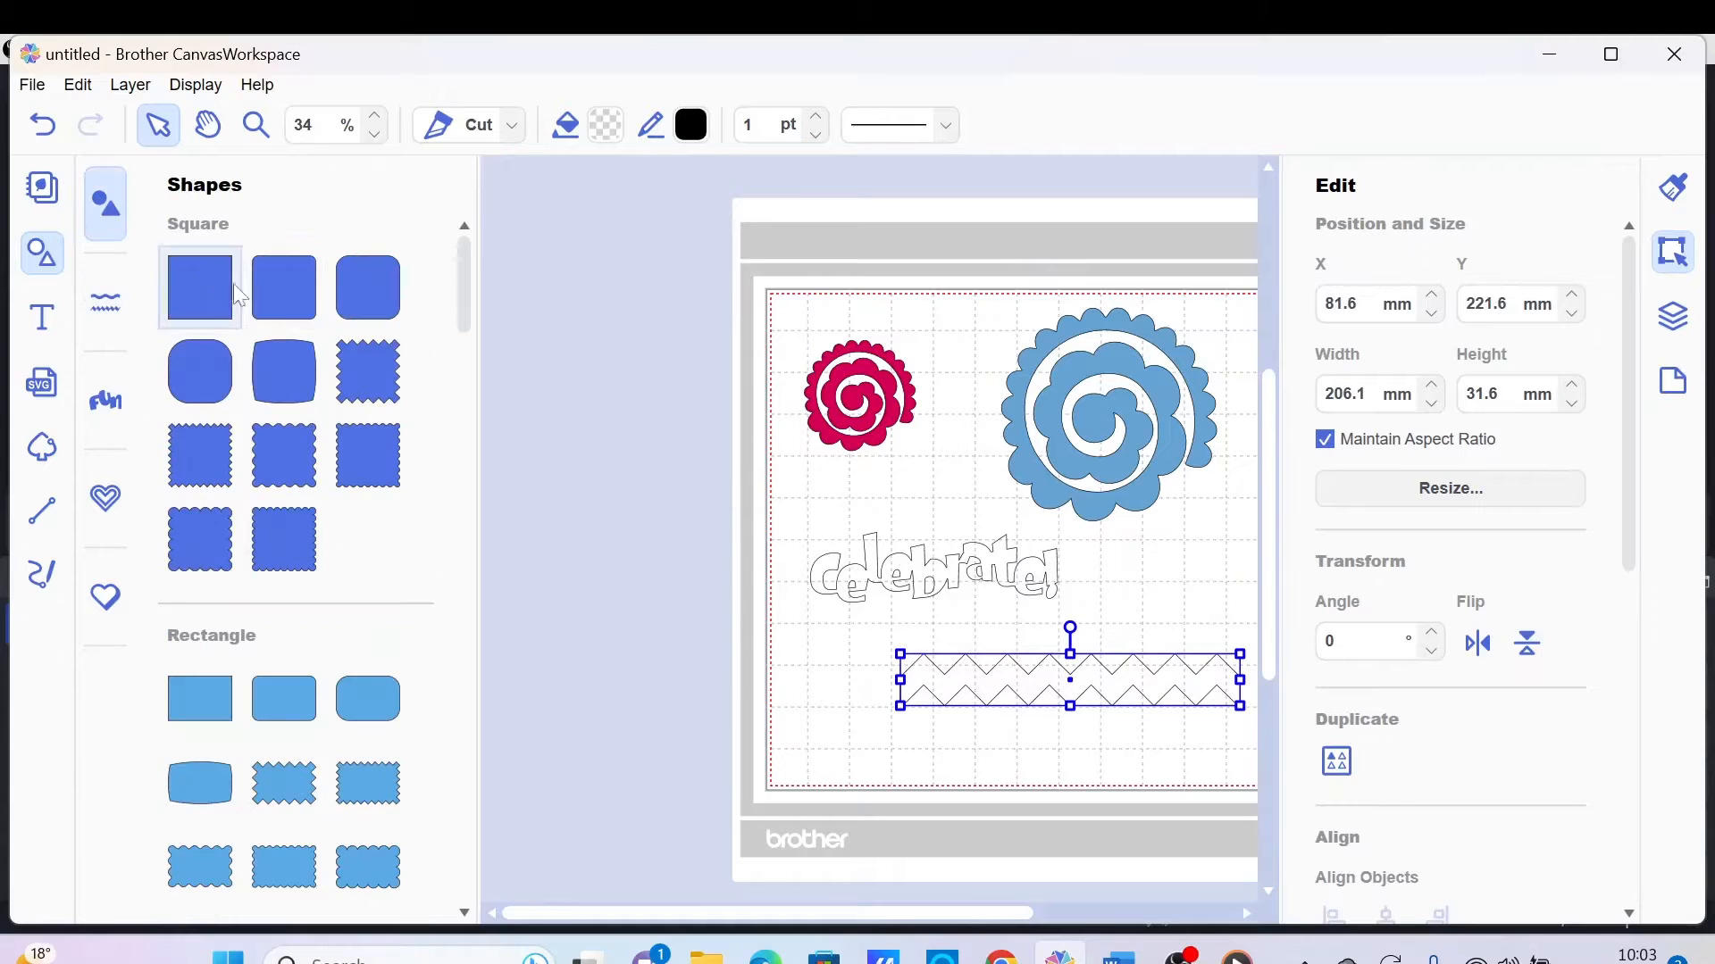
pyautogui.scroll(-3)
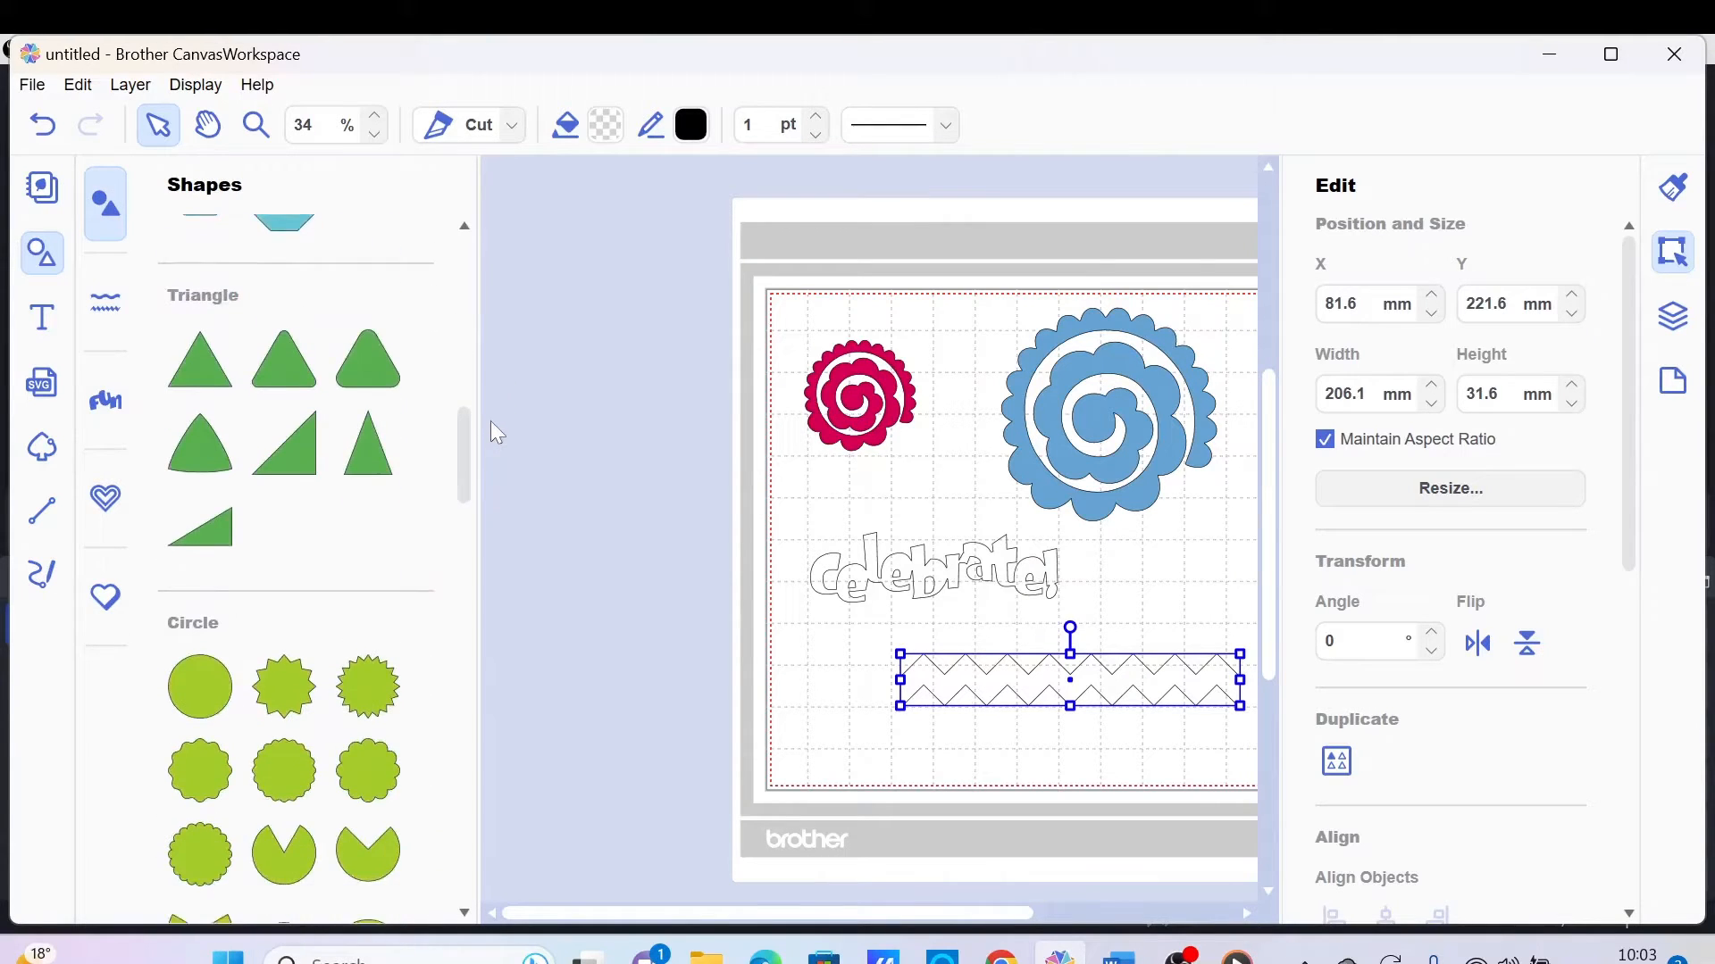
pyautogui.scroll(-3)
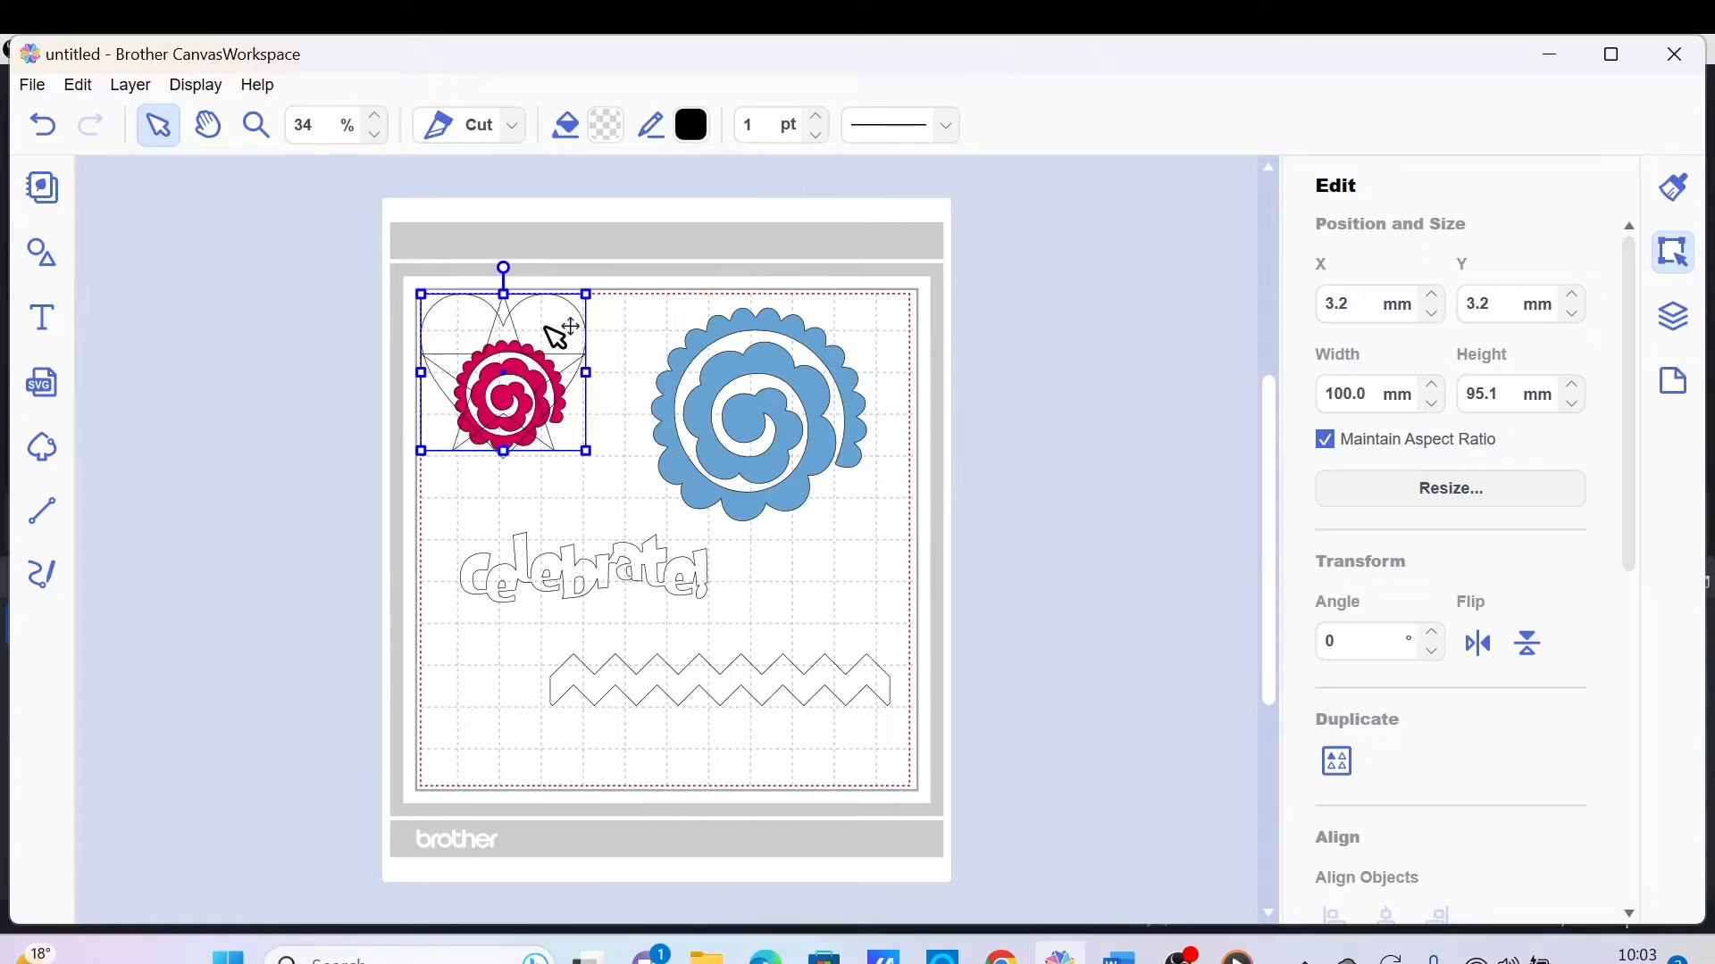
# Step: Position the newly added heart on the board and give it a lime-green fill
pyautogui.moveTo(503, 372); pyautogui.dragTo(795, 541)
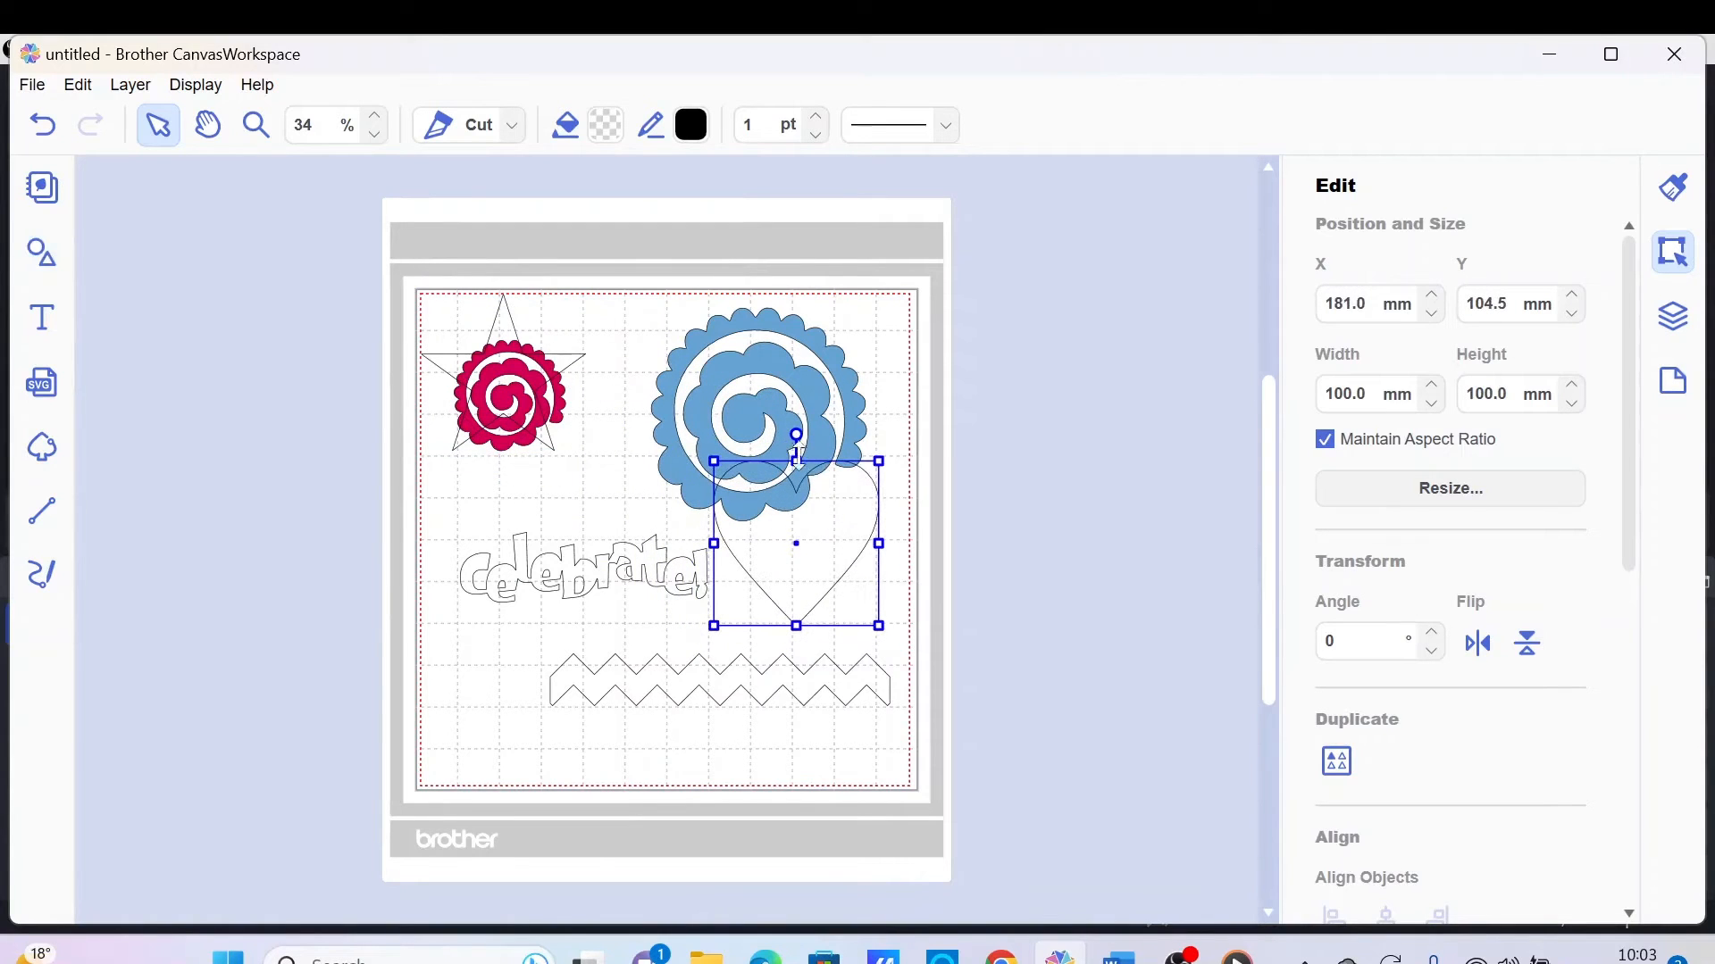
pyautogui.click(689, 126)
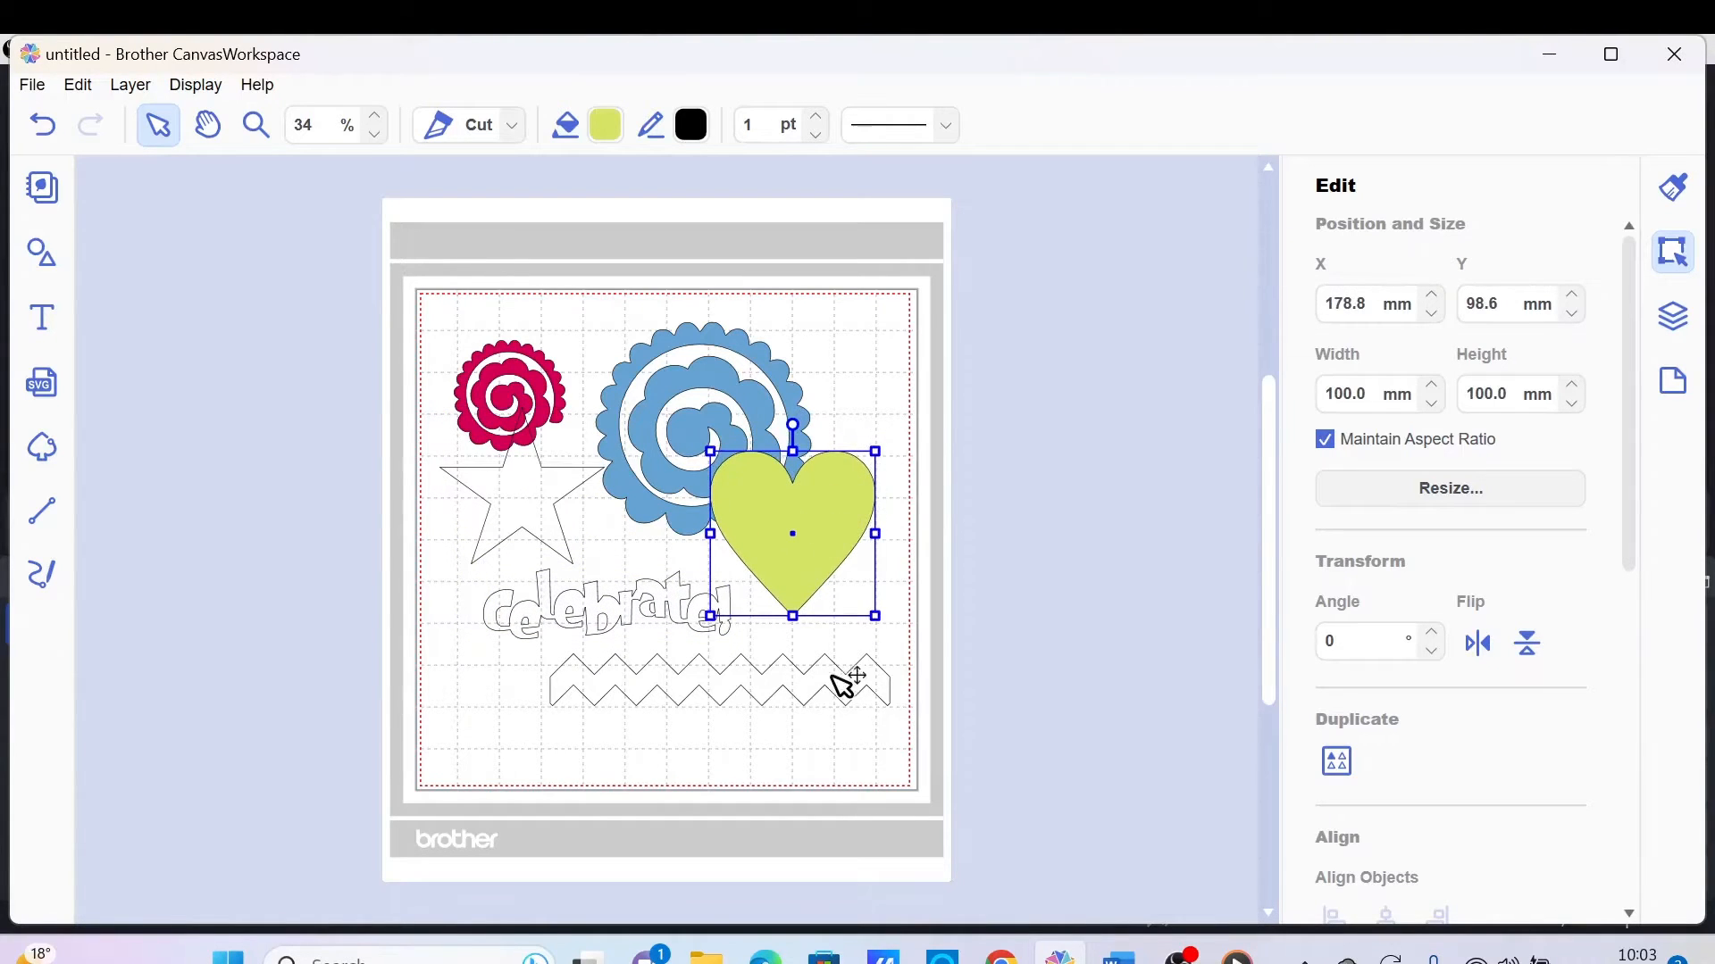
# Step: Move both roses off the mat to the left and the heart off at the top right
pyautogui.click(718, 678)
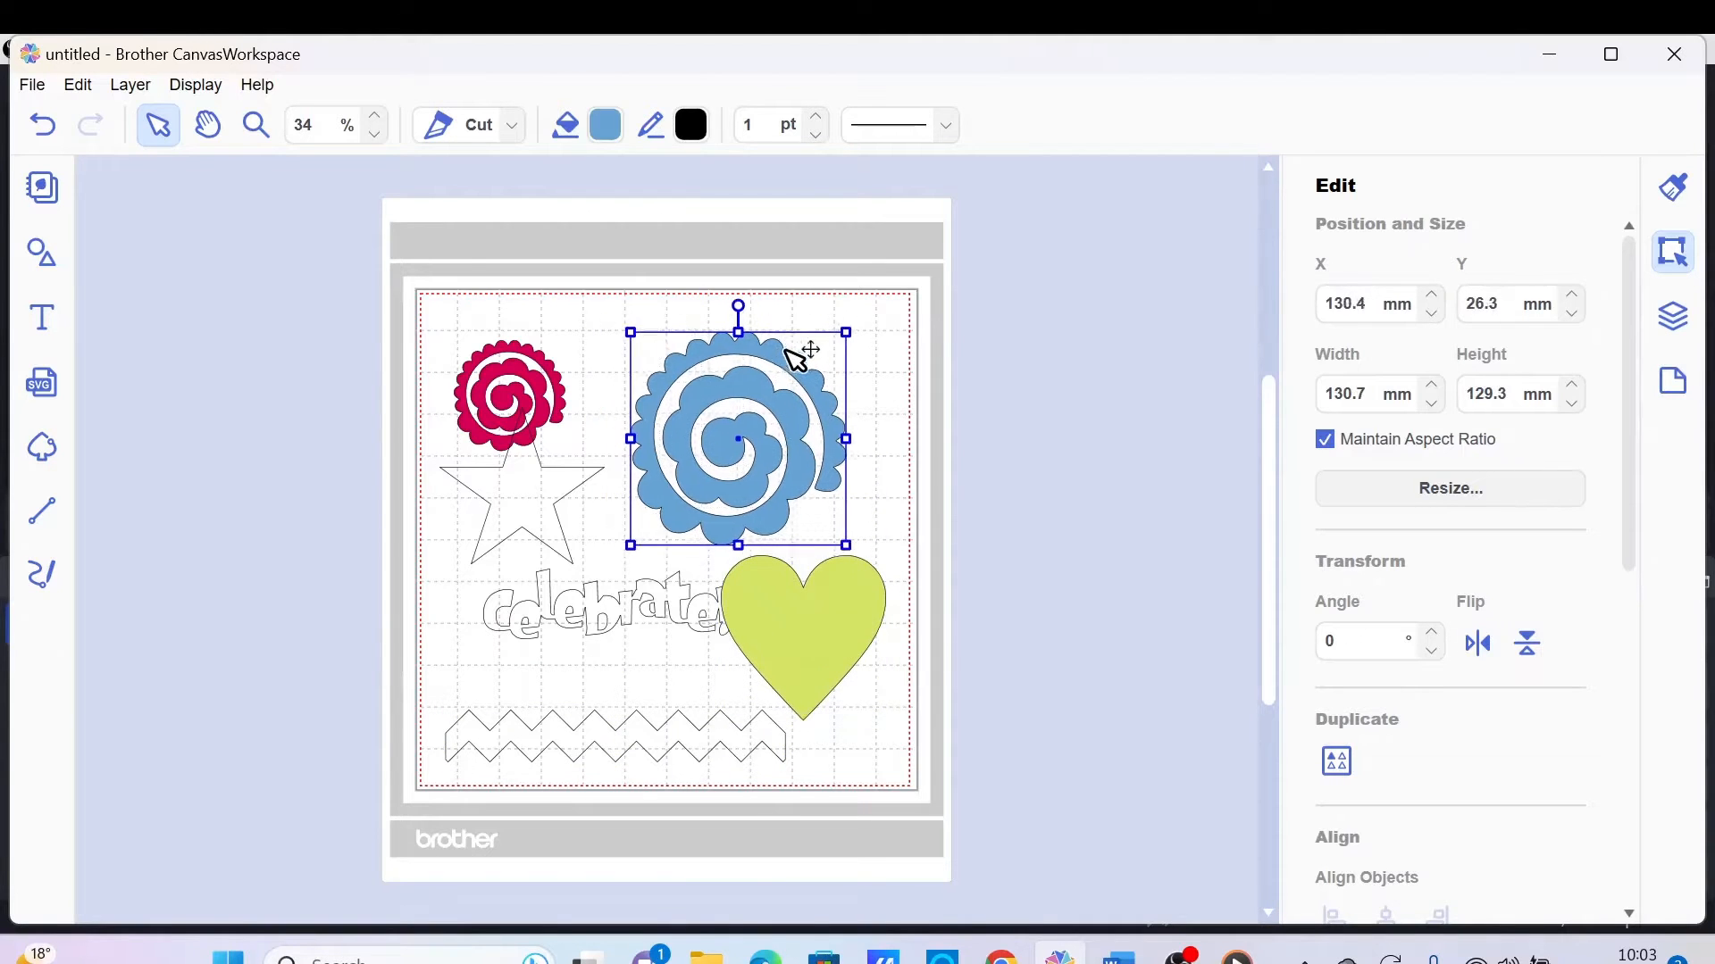
pyautogui.click(507, 392)
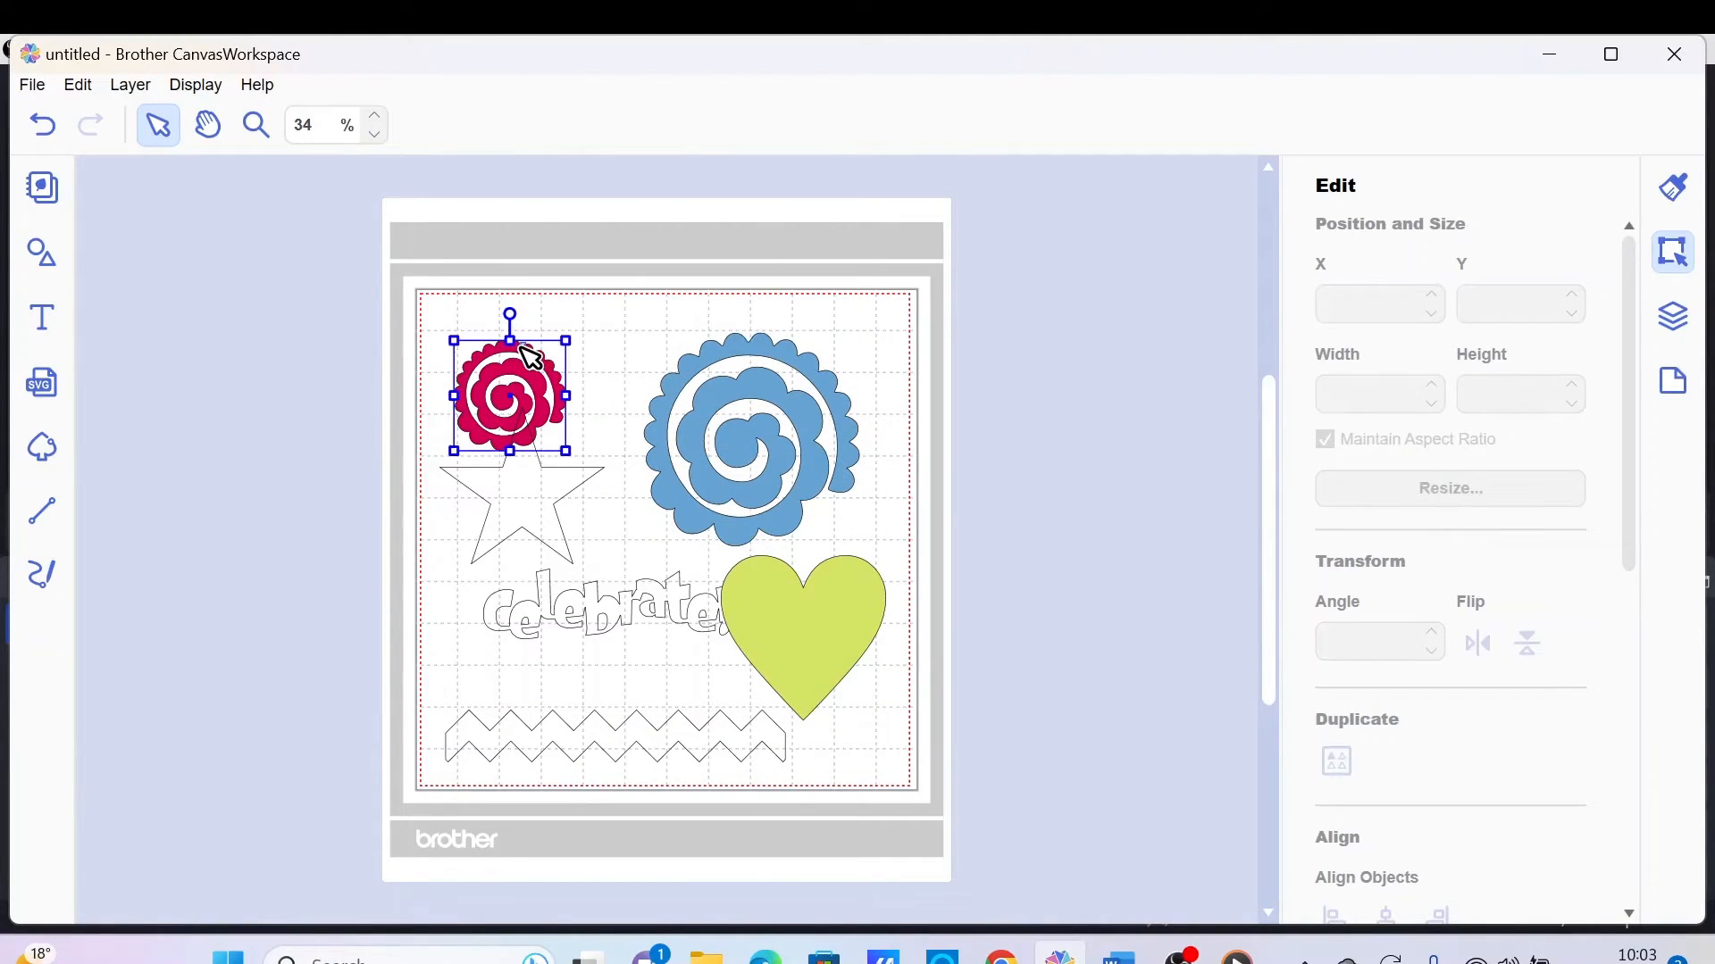
pyautogui.moveTo(505, 391); pyautogui.dragTo(255, 279)
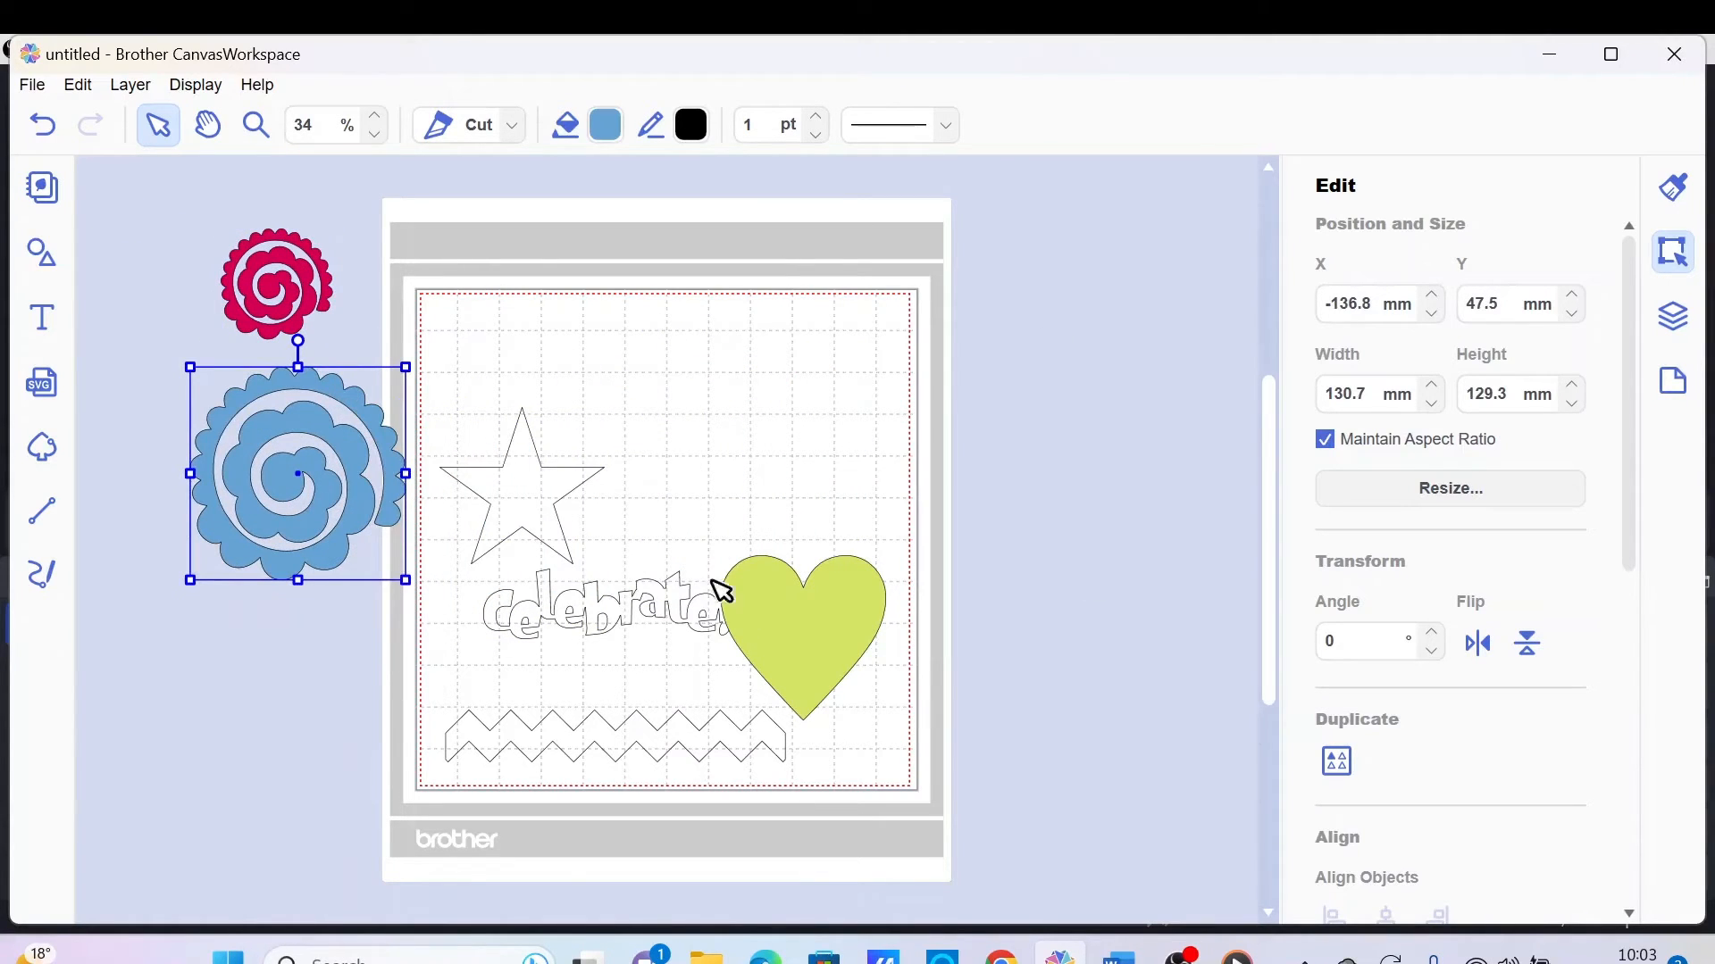
pyautogui.moveTo(798, 634); pyautogui.dragTo(948, 309)
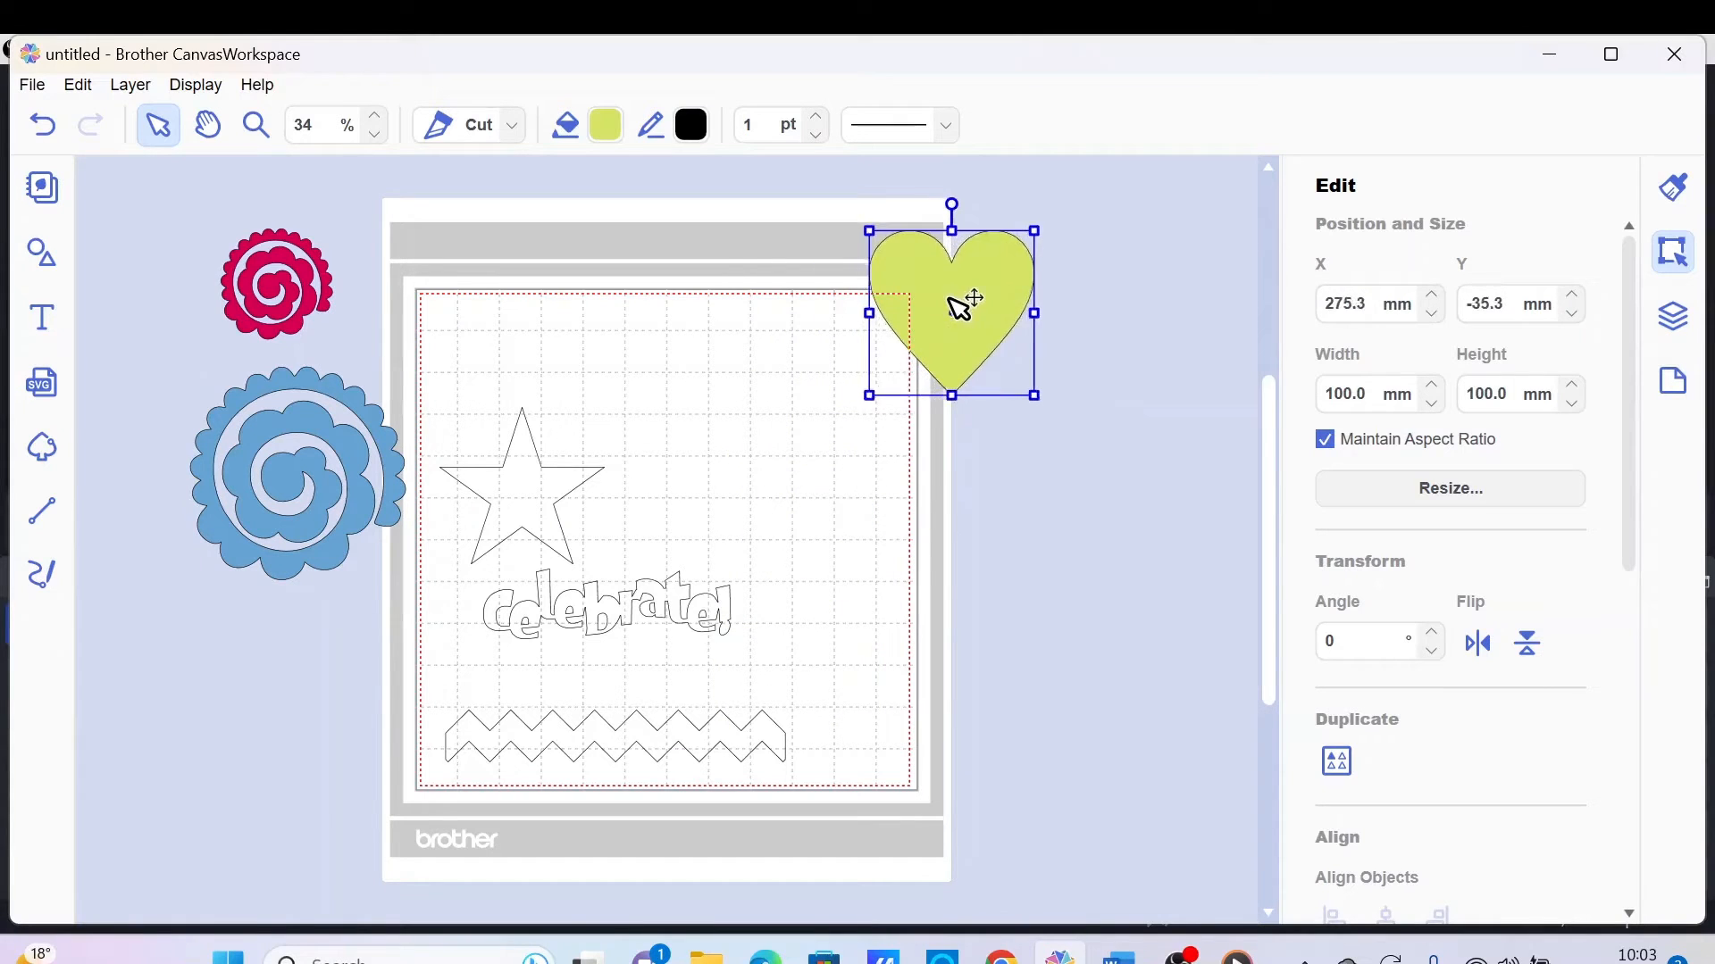
pyautogui.moveTo(948, 310); pyautogui.dragTo(986, 360)
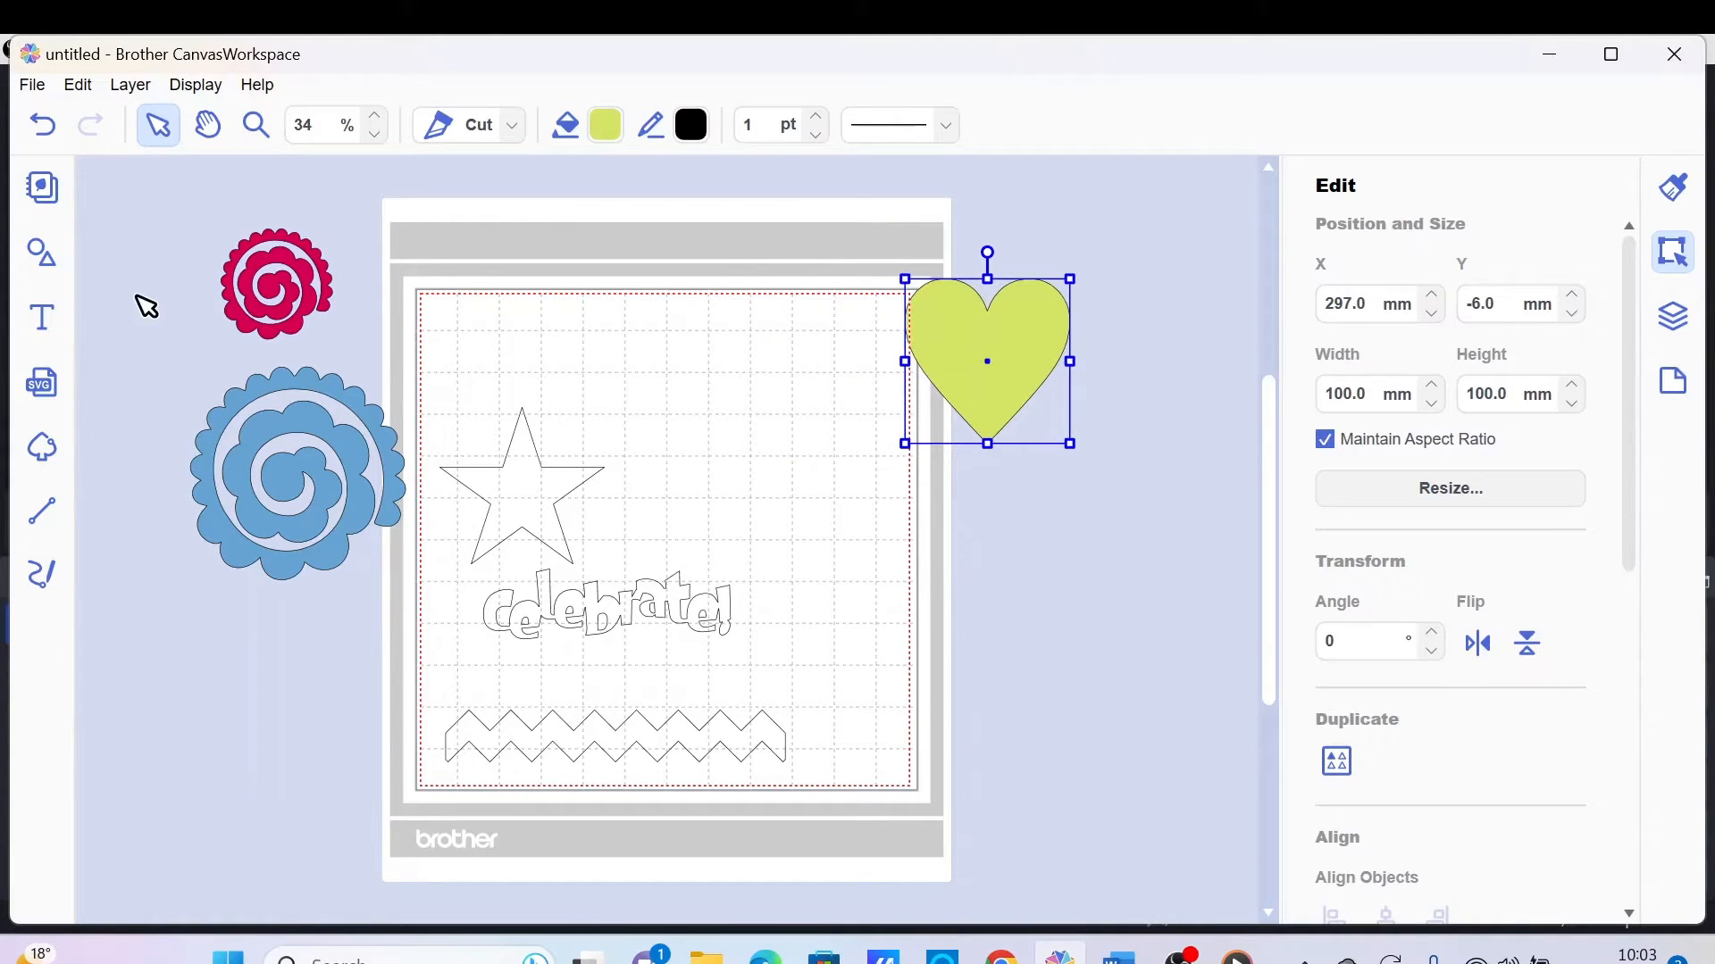
pyautogui.moveTo(737, 329)
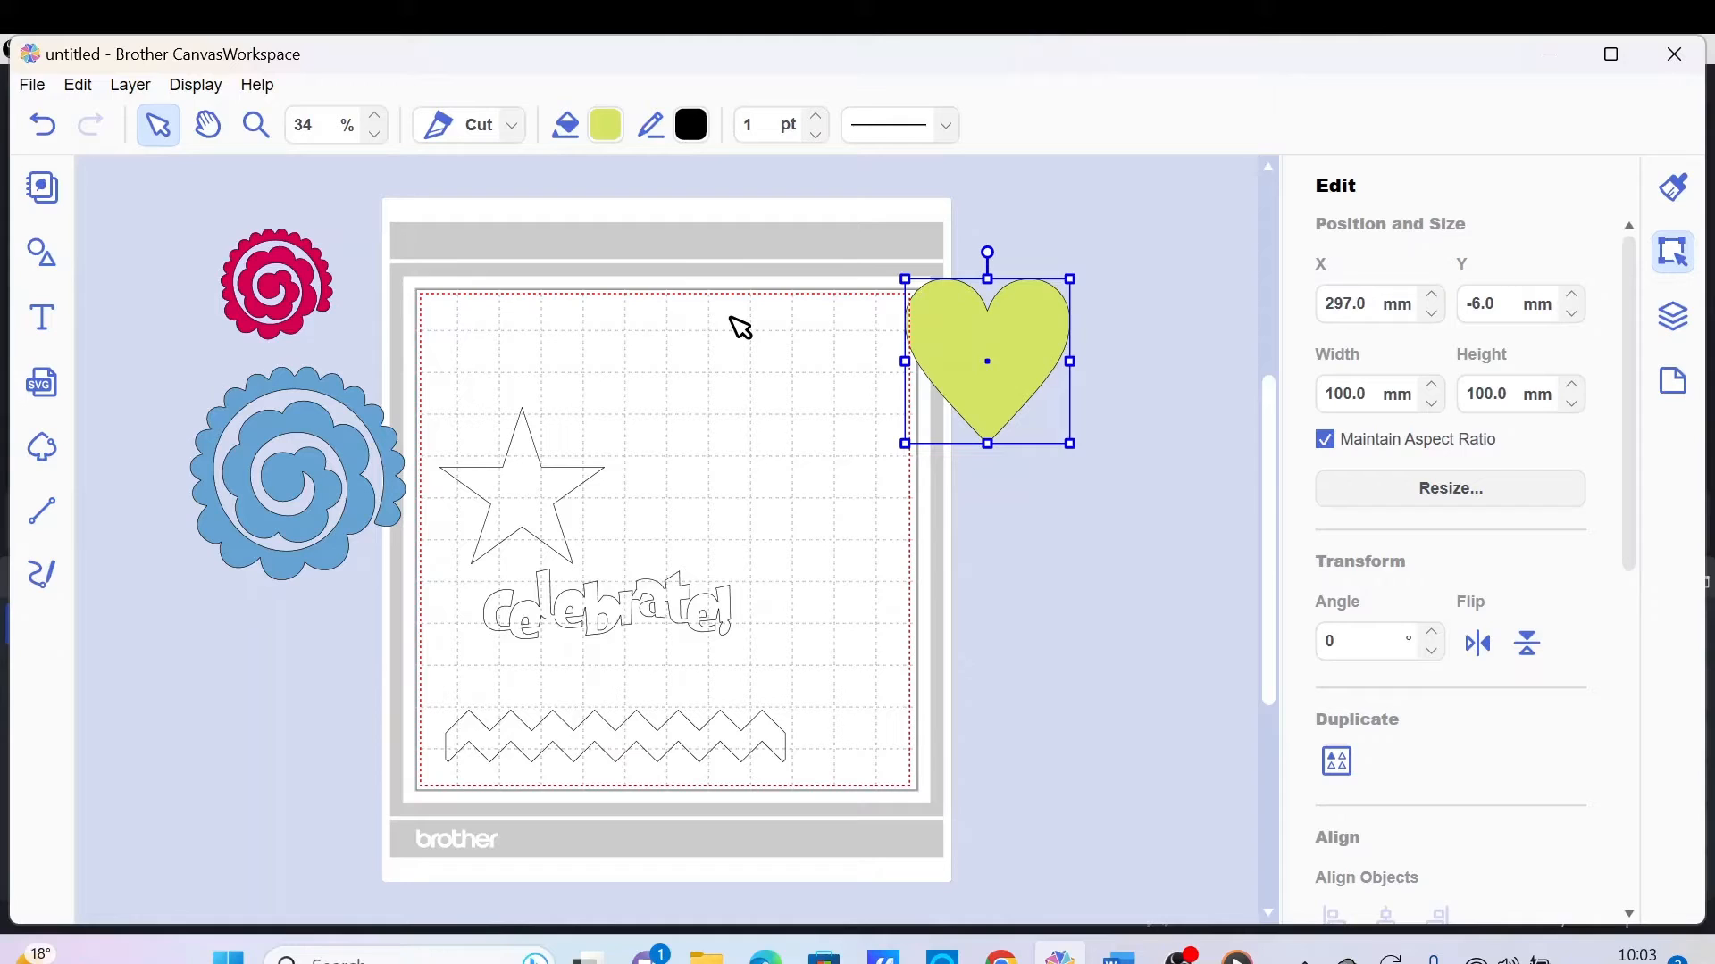
pyautogui.moveTo(743, 314)
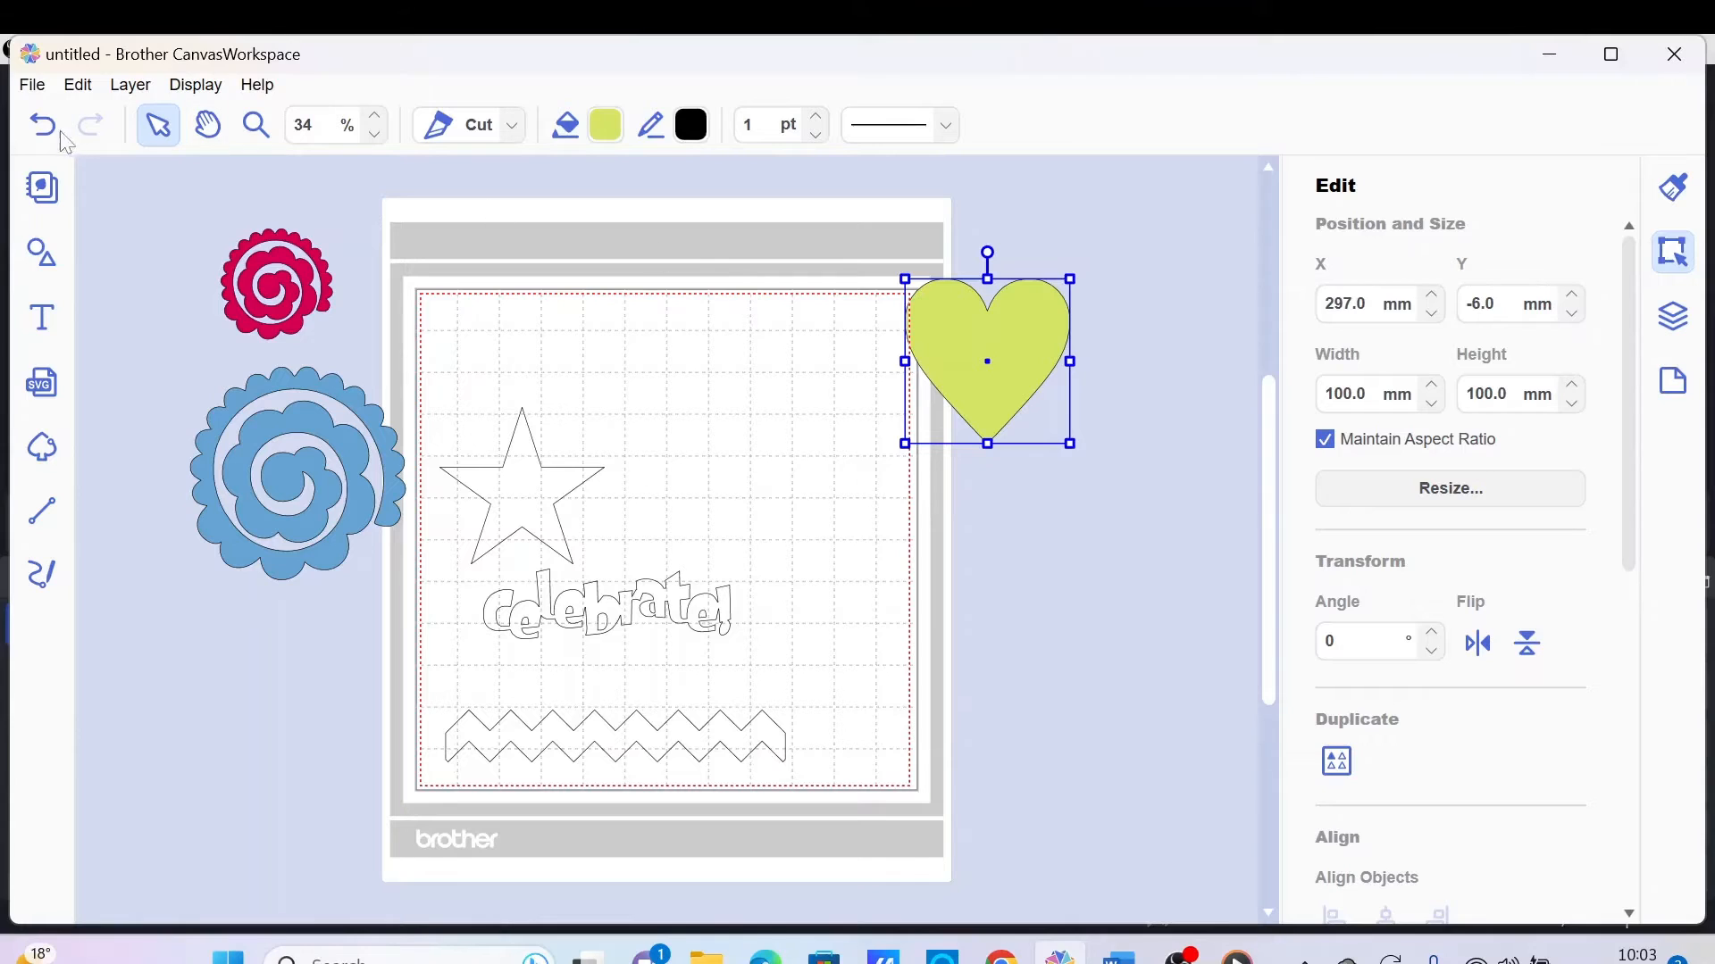
pyautogui.click(30, 84)
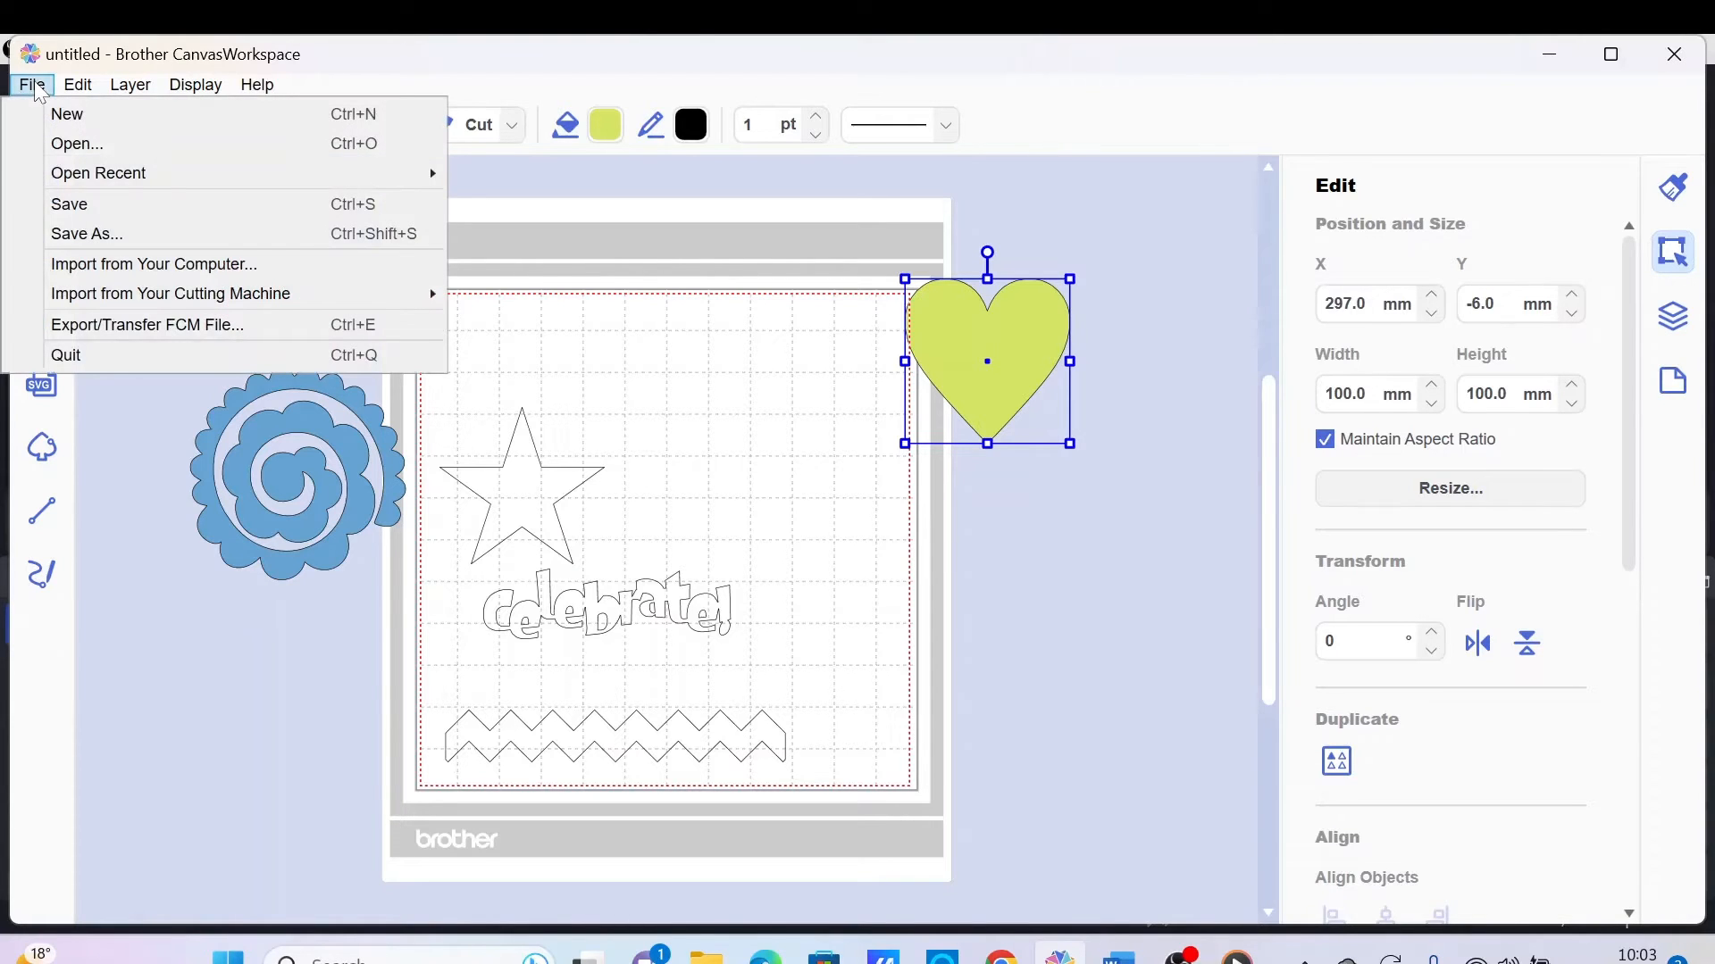
pyautogui.moveTo(116, 325)
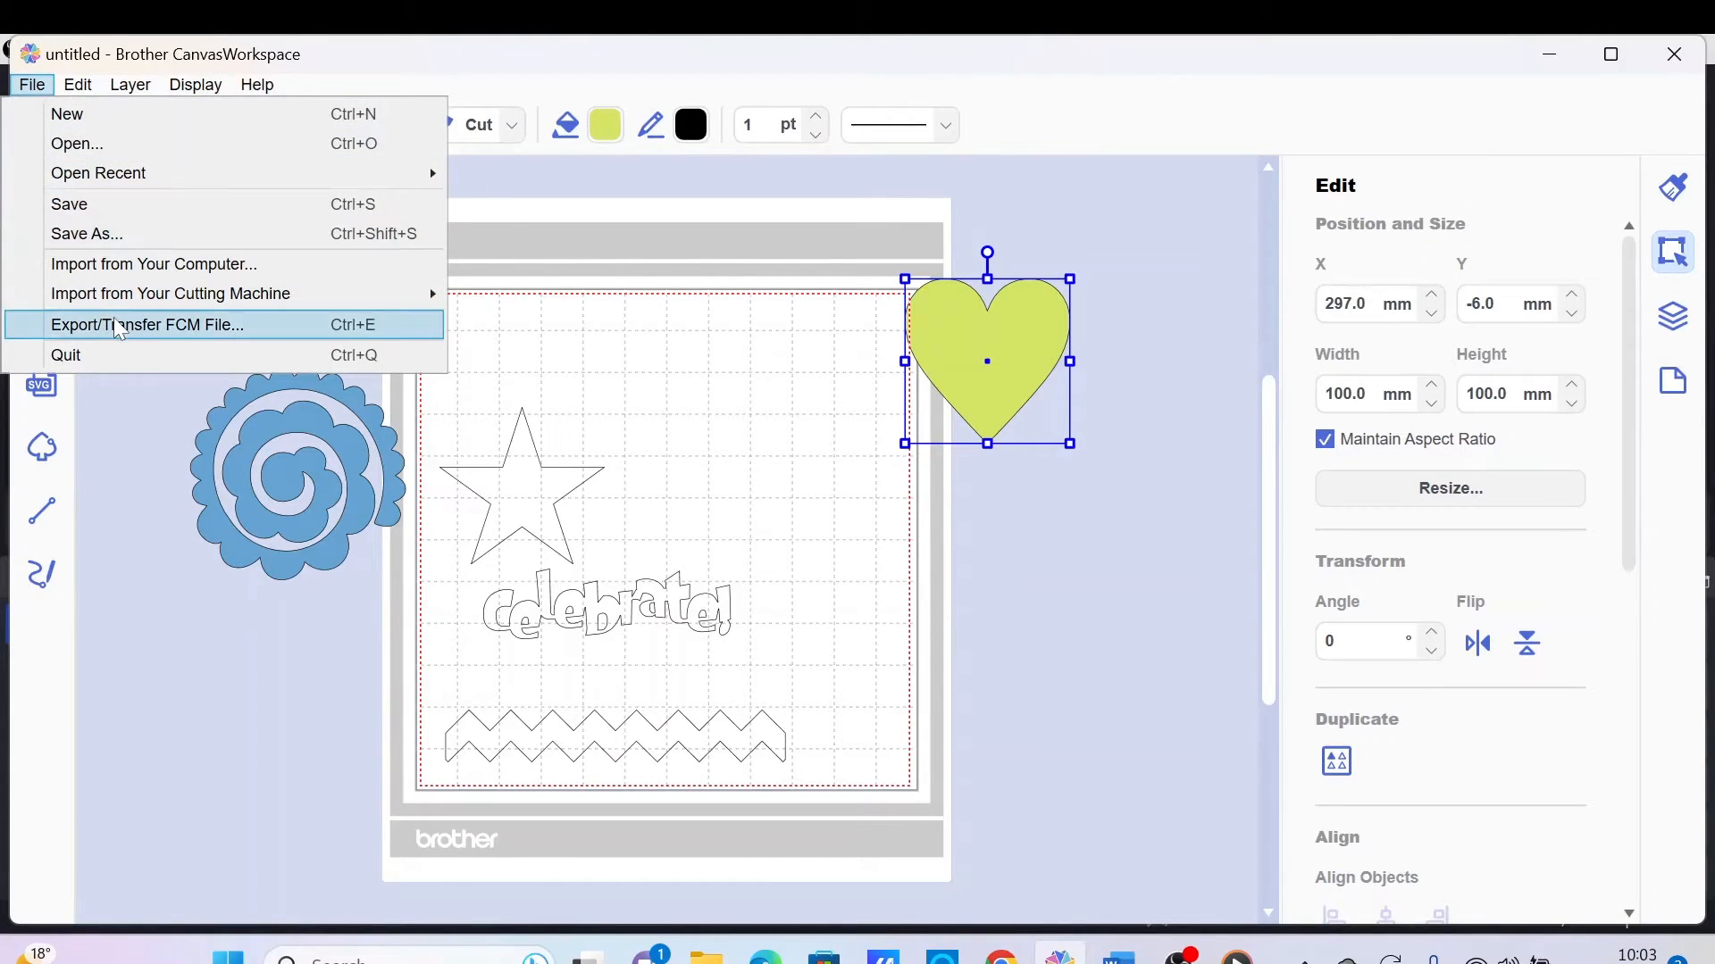
pyautogui.click(147, 325)
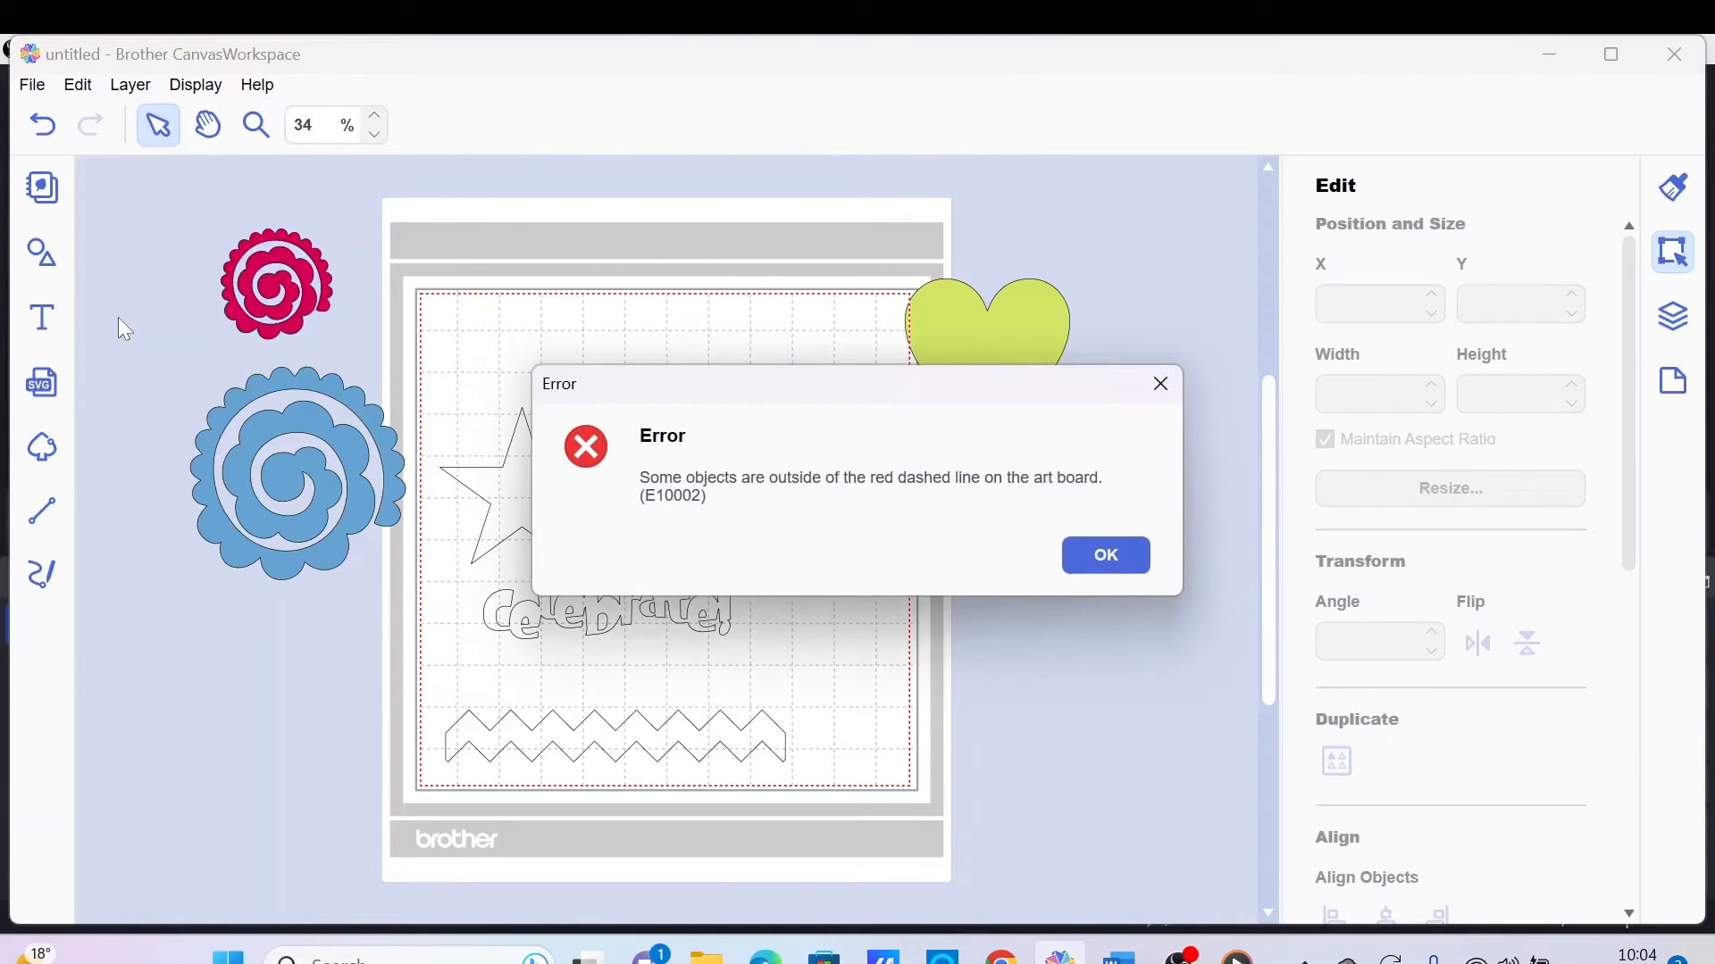
pyautogui.moveTo(946, 495)
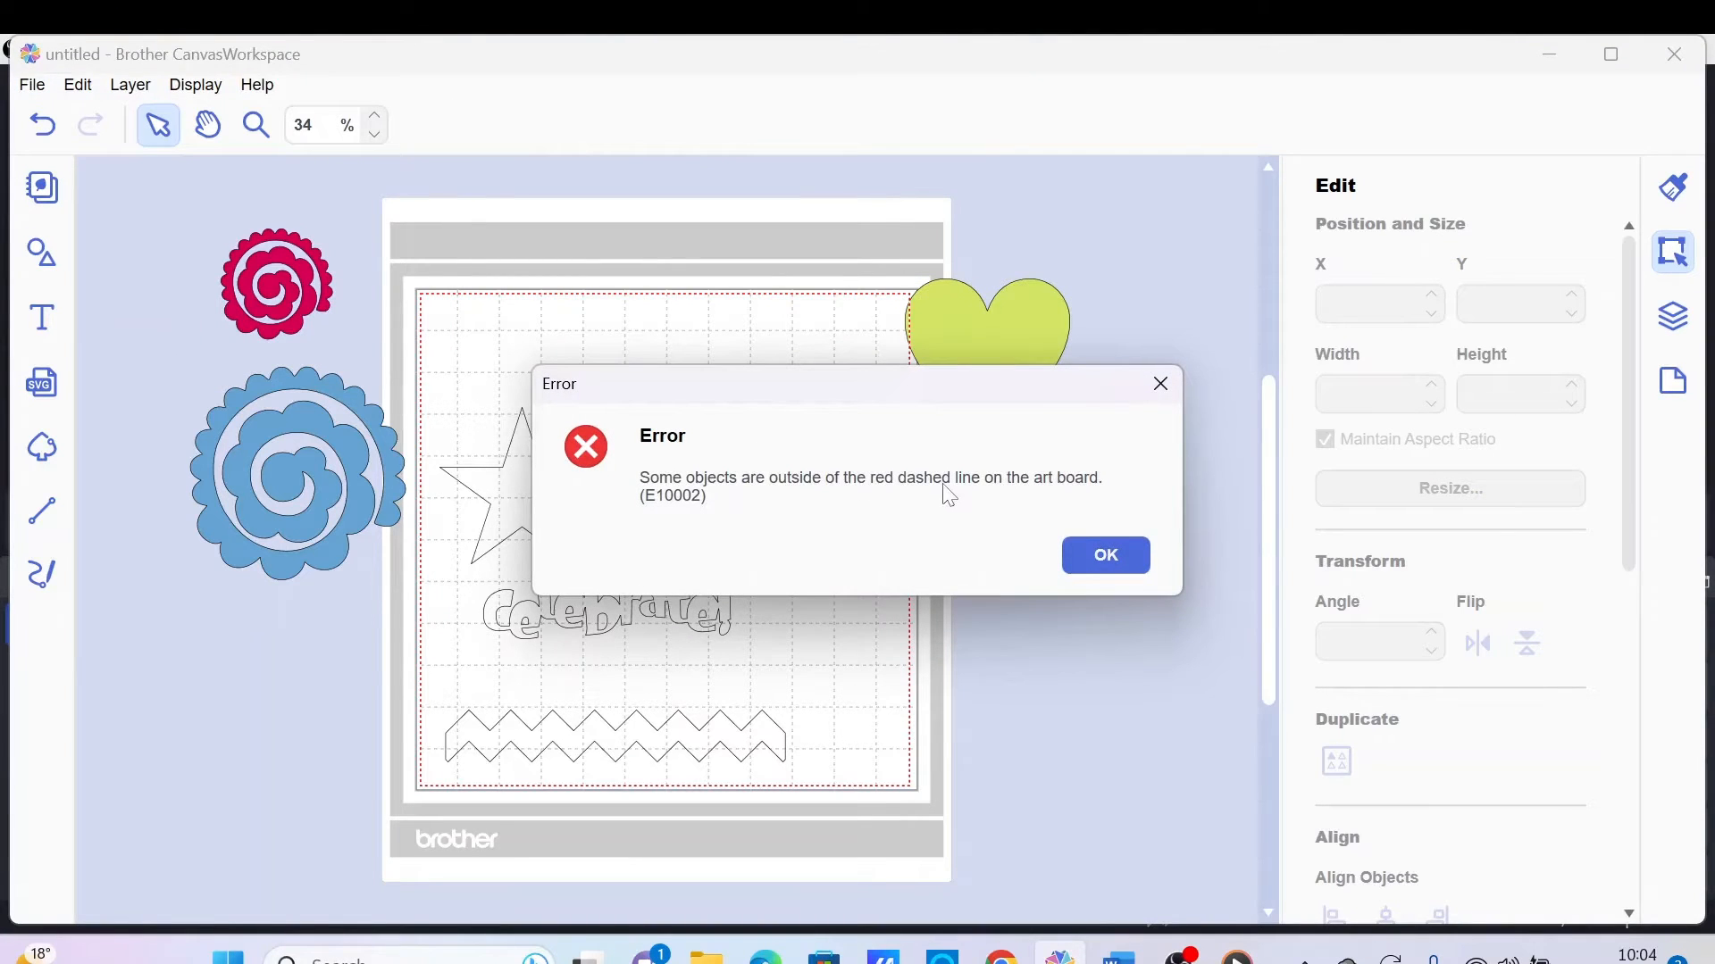
pyautogui.moveTo(1020, 507)
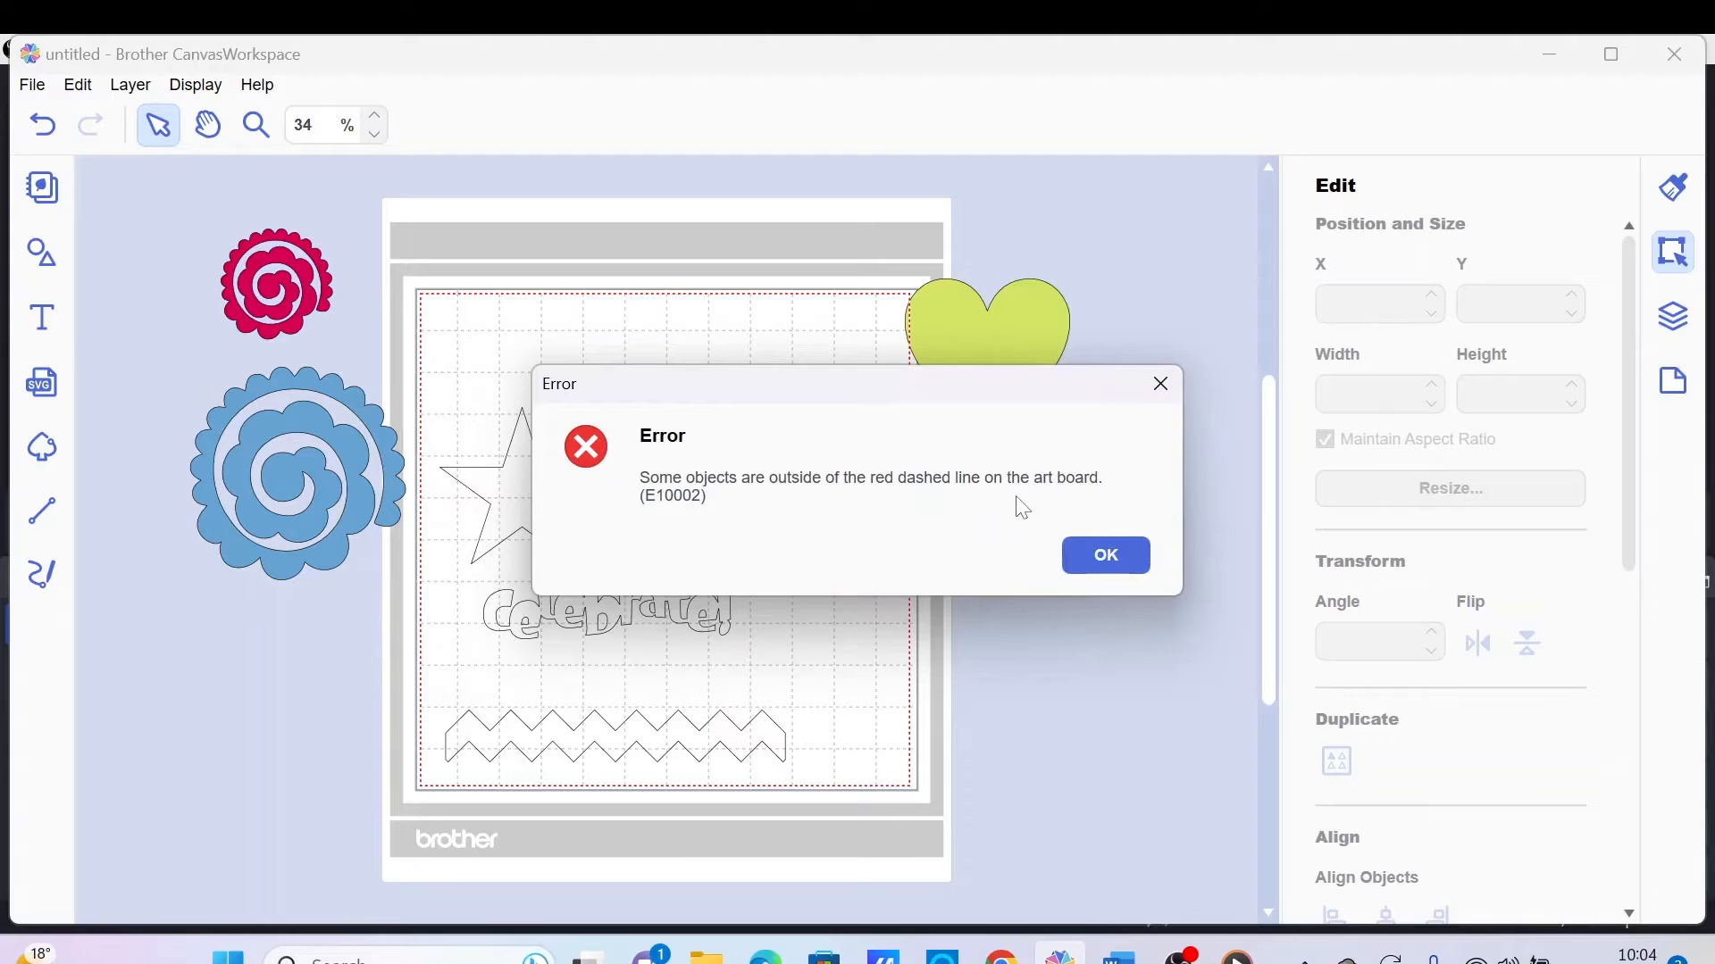
pyautogui.moveTo(442, 386)
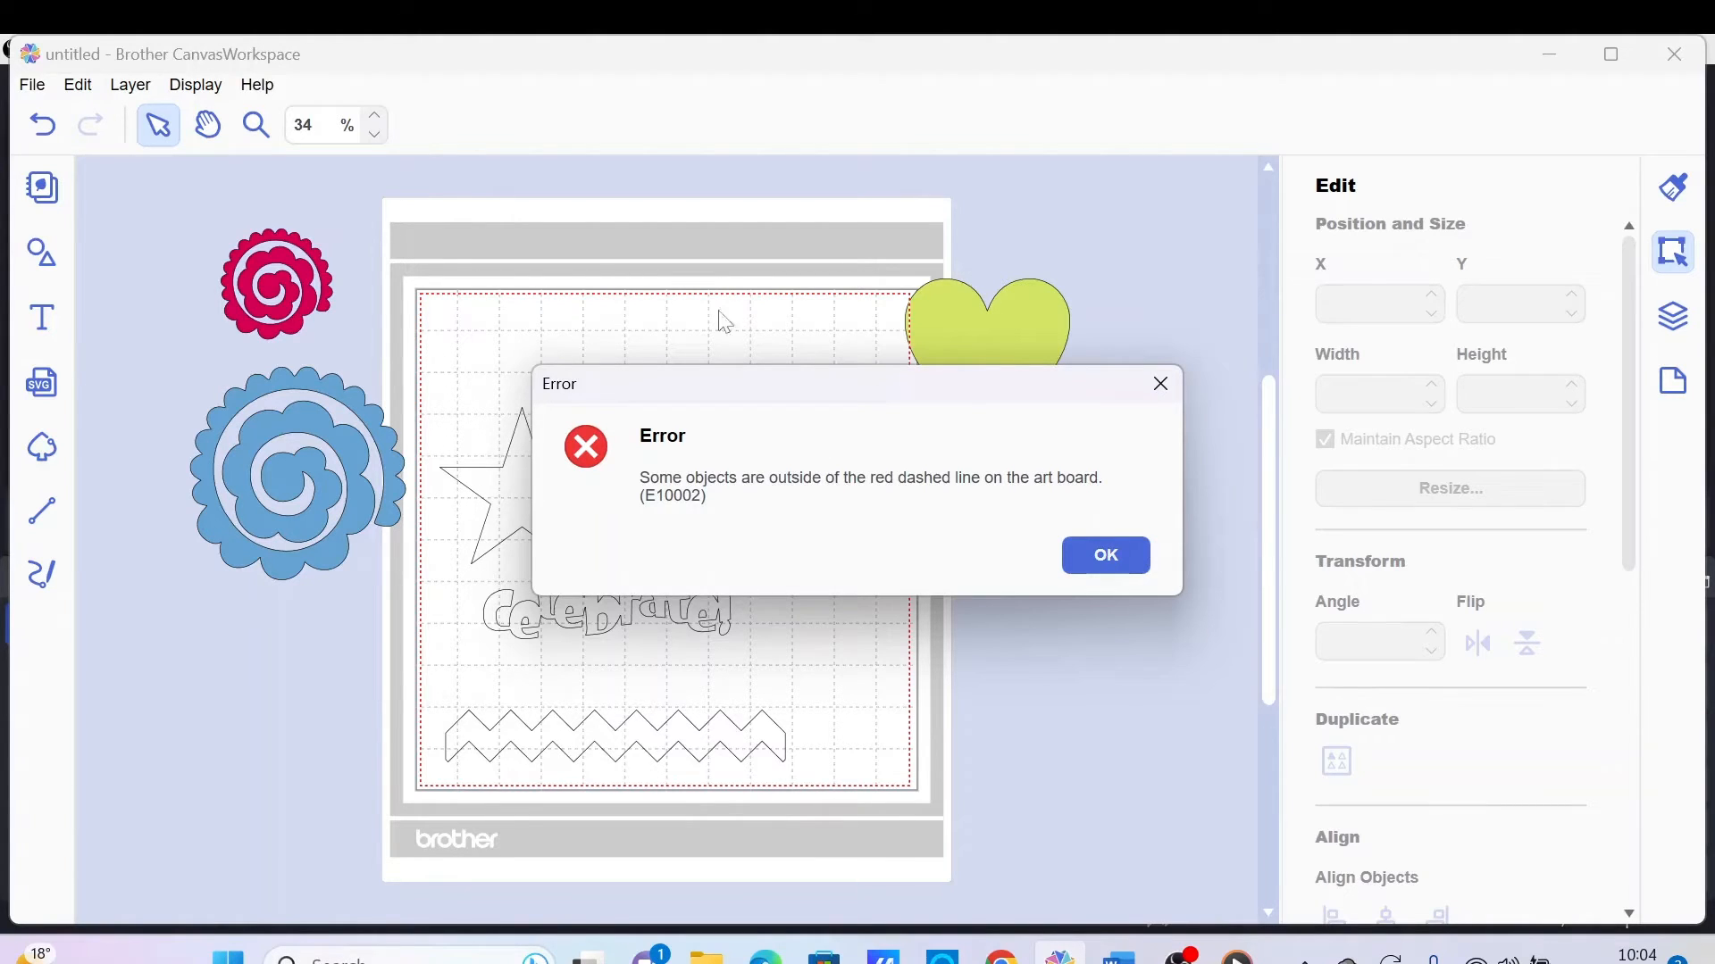
pyautogui.moveTo(425, 798)
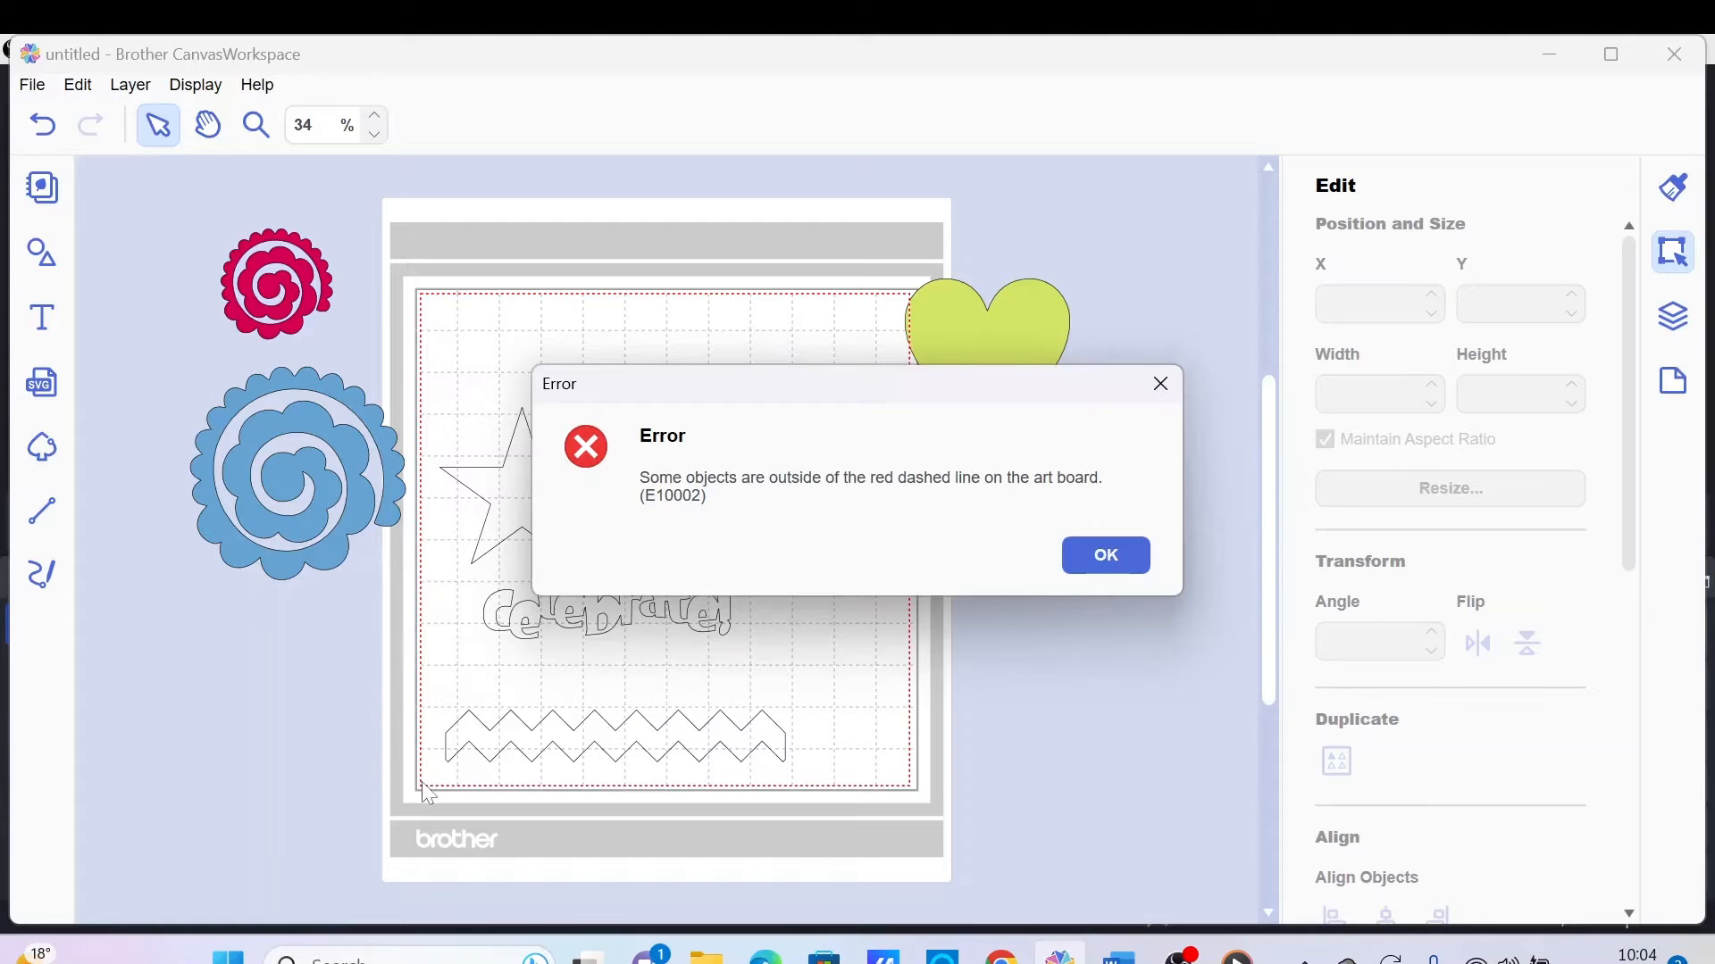
pyautogui.moveTo(918, 307)
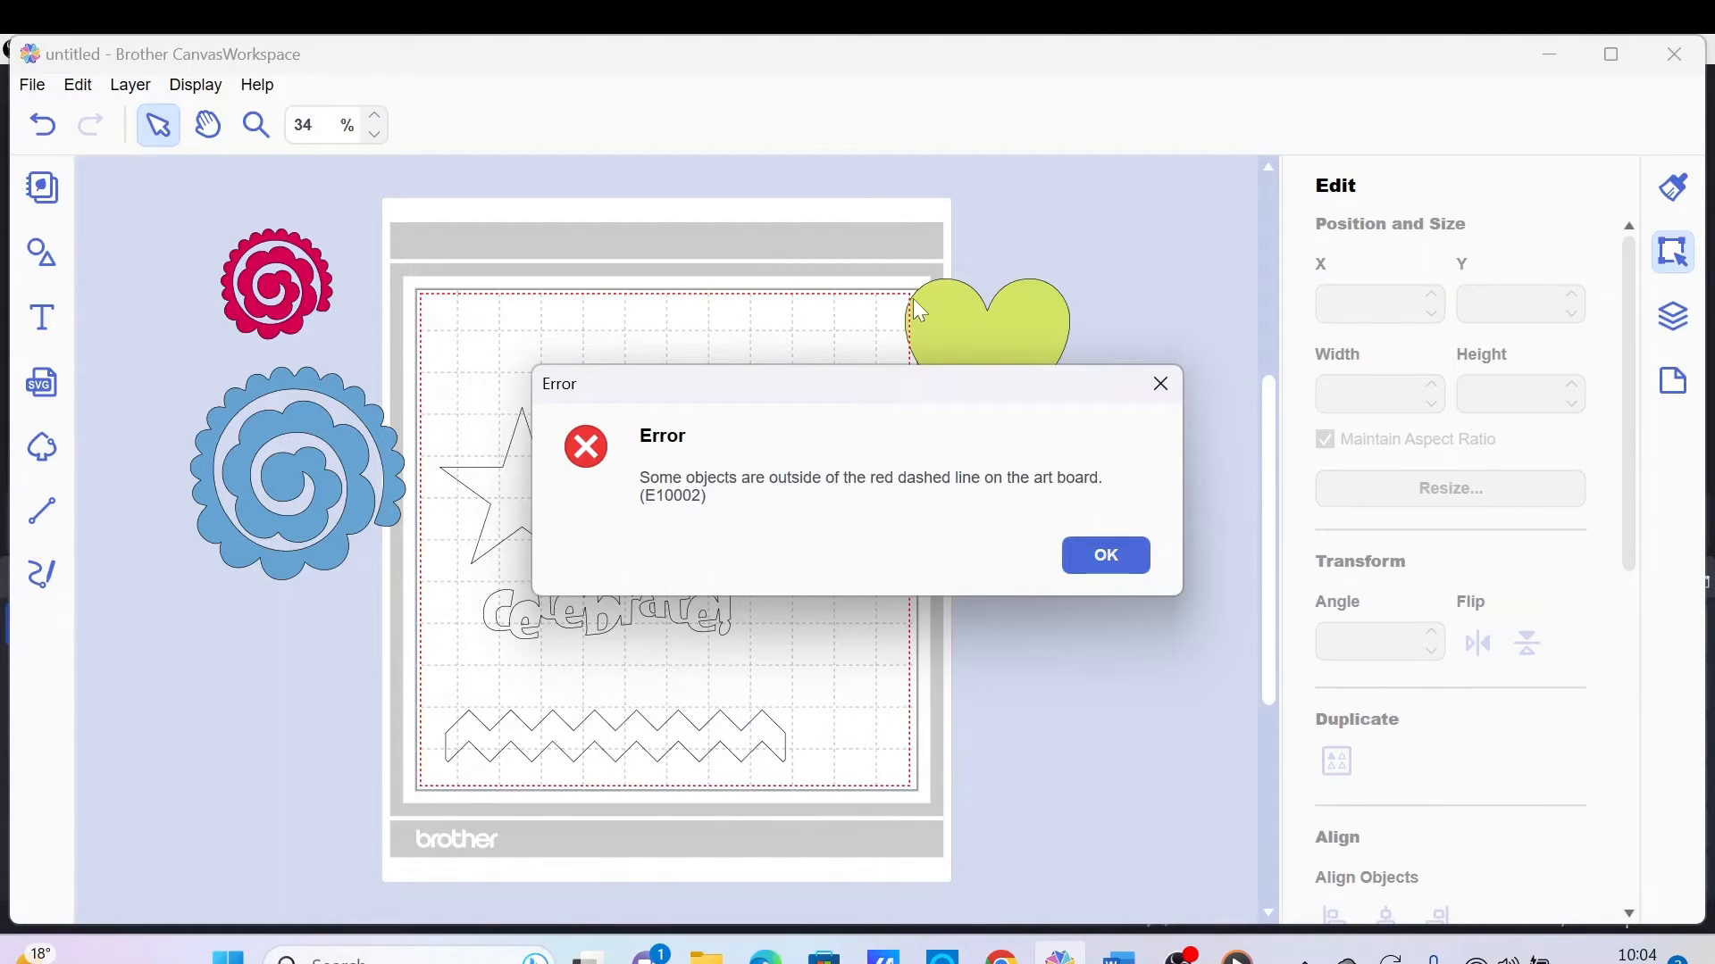
pyautogui.moveTo(664, 621)
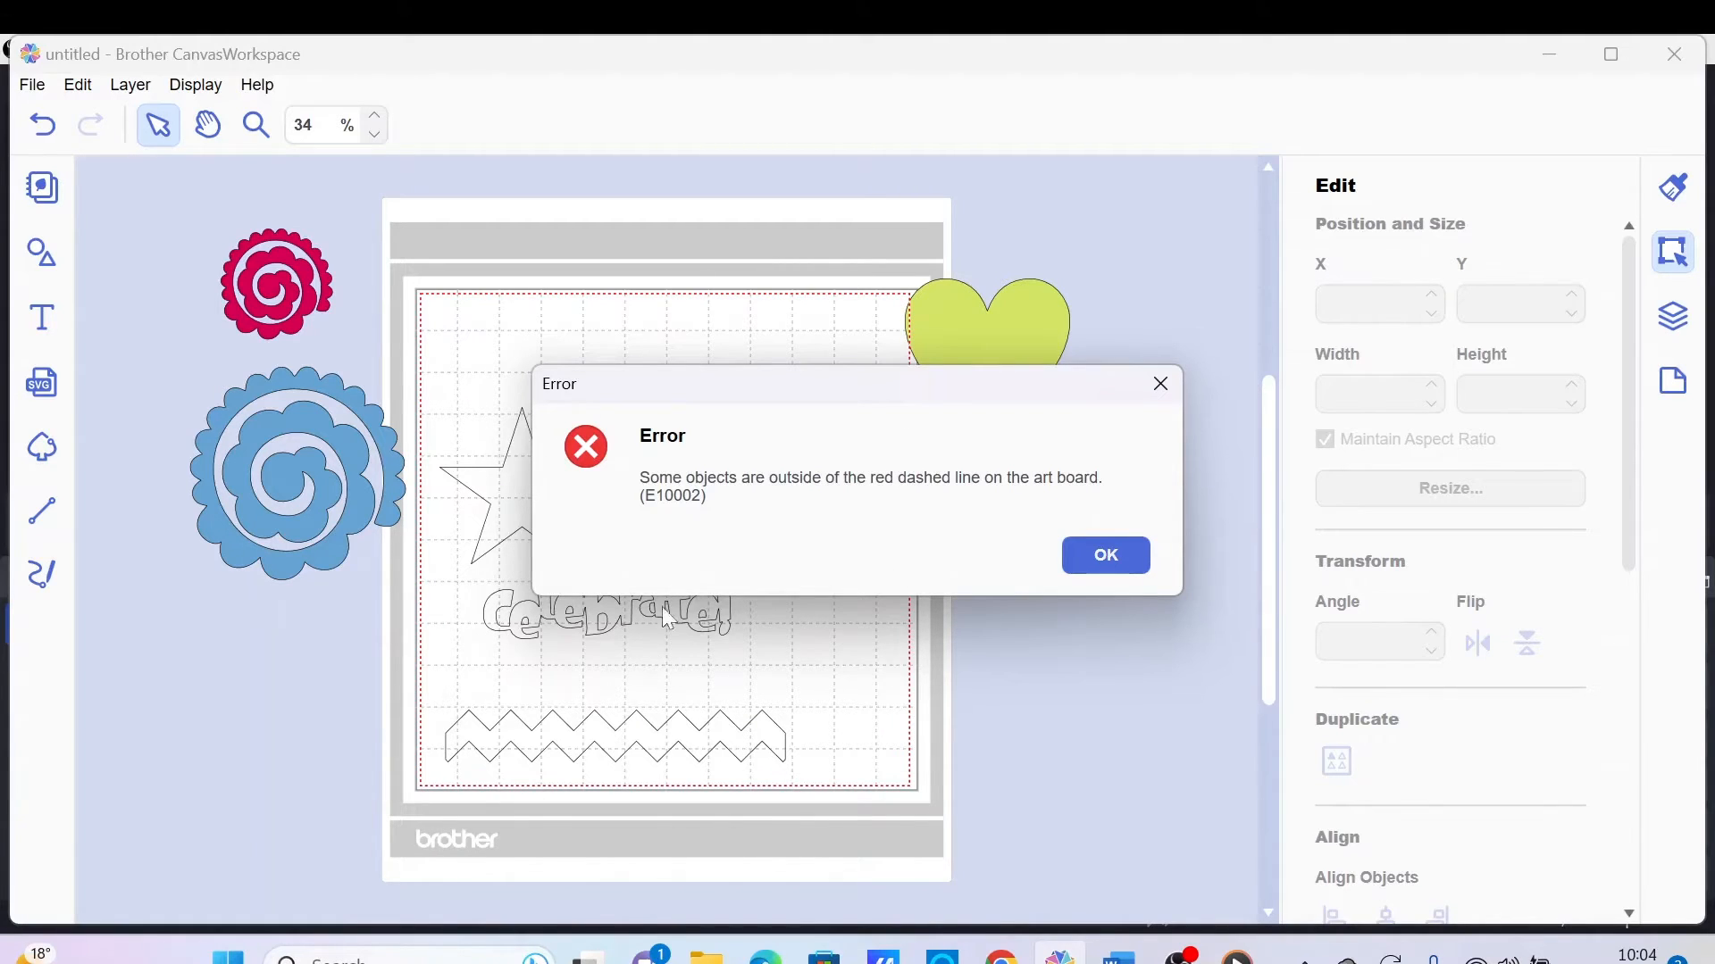
pyautogui.moveTo(596, 571)
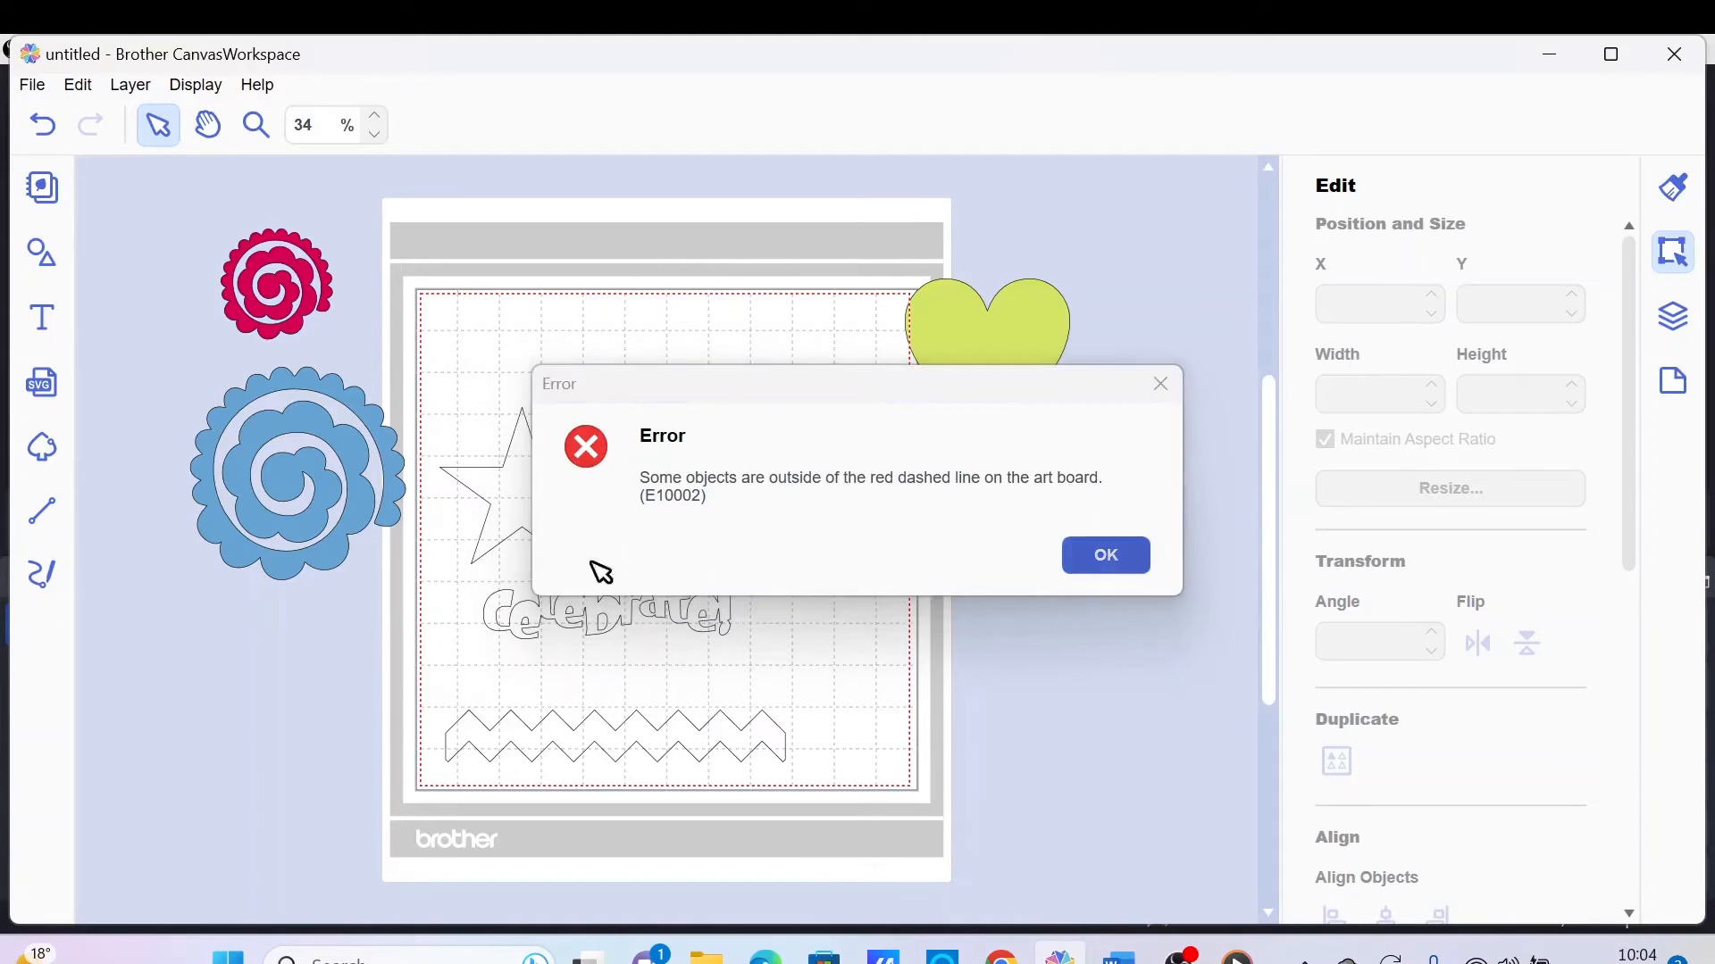
pyautogui.click(1106, 553)
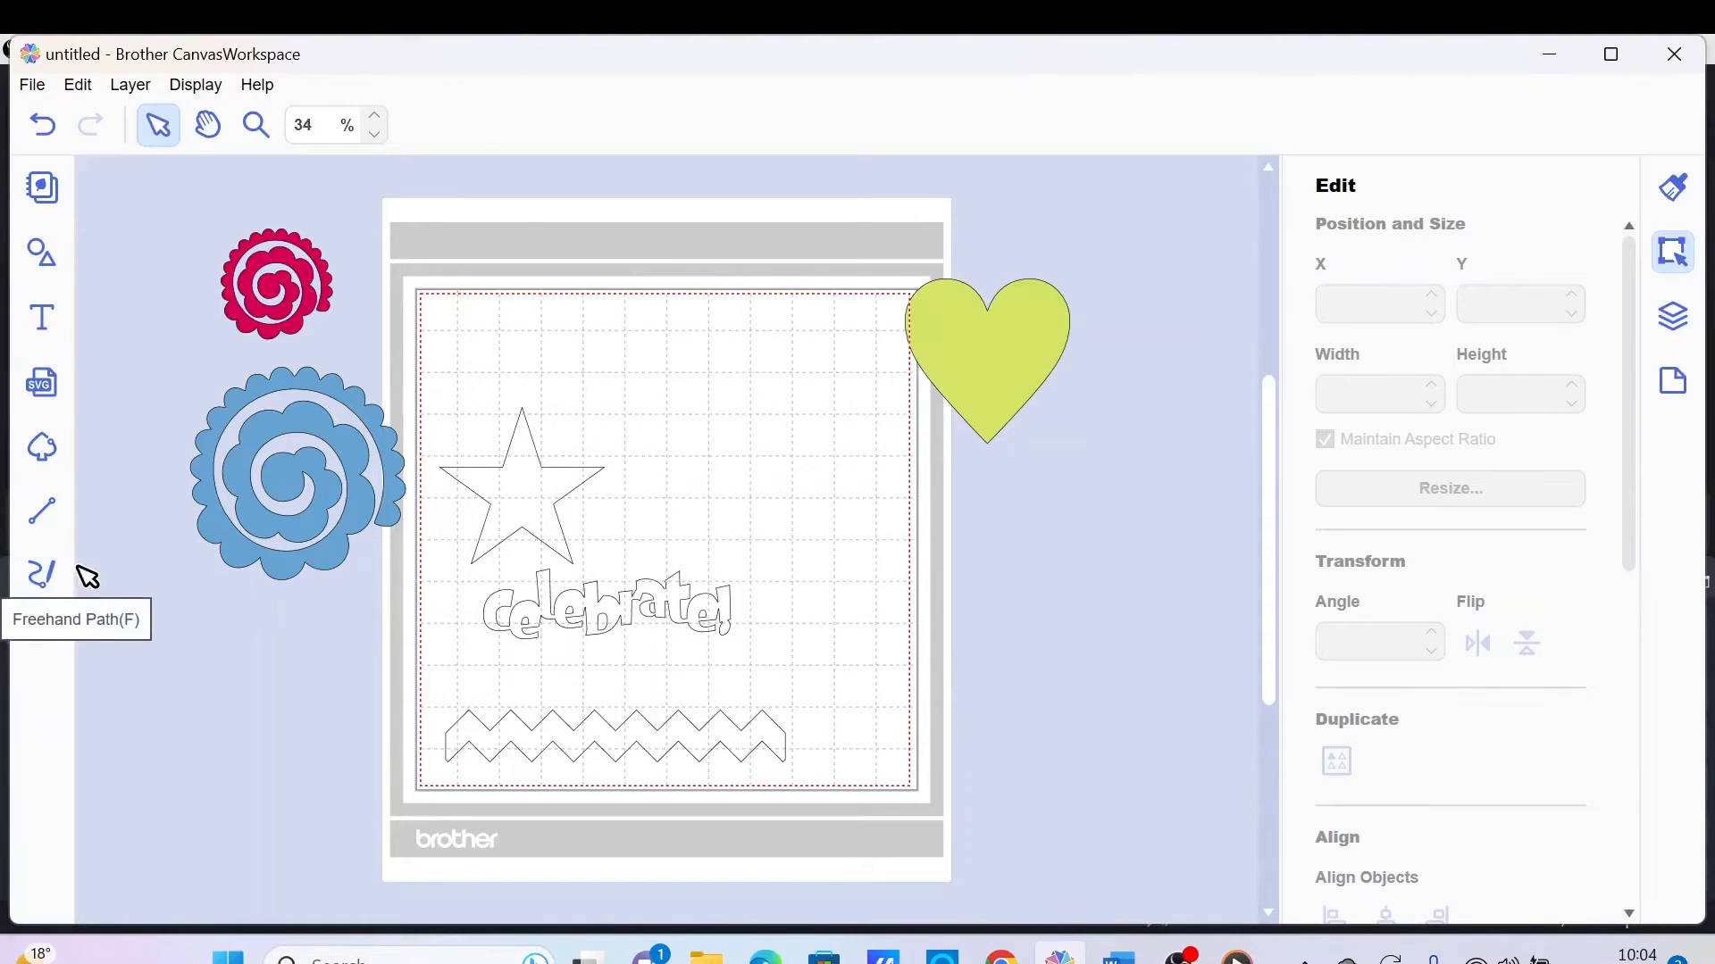
pyautogui.moveTo(175, 489)
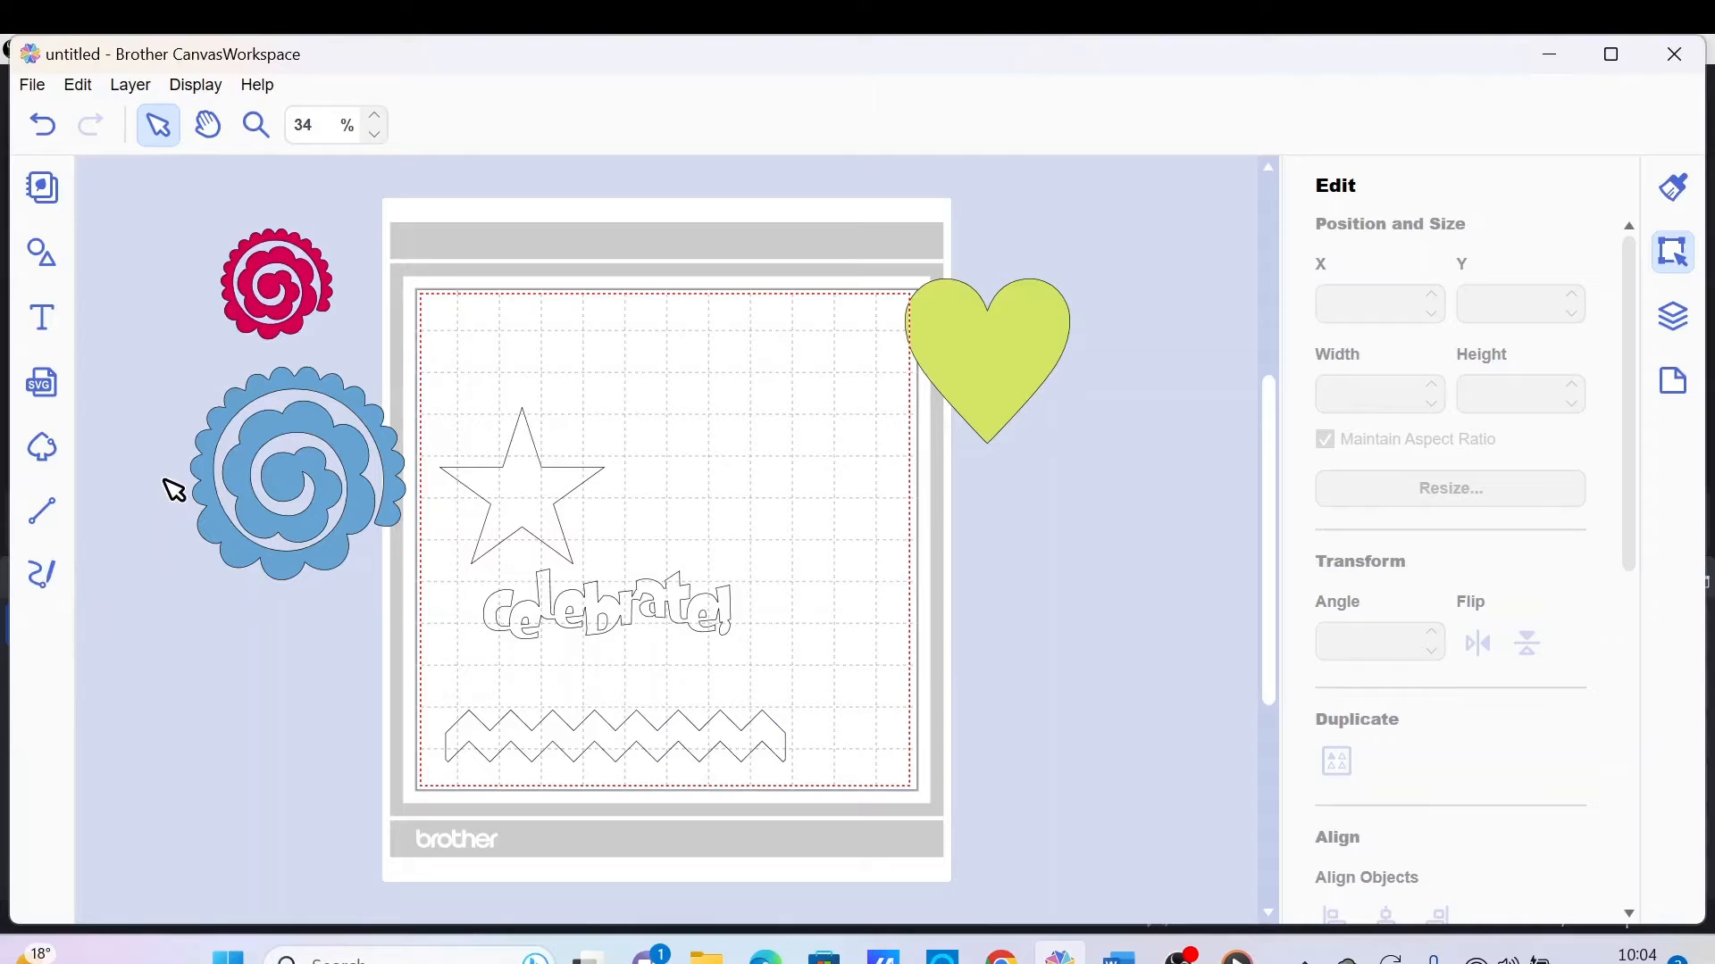
pyautogui.moveTo(284, 438)
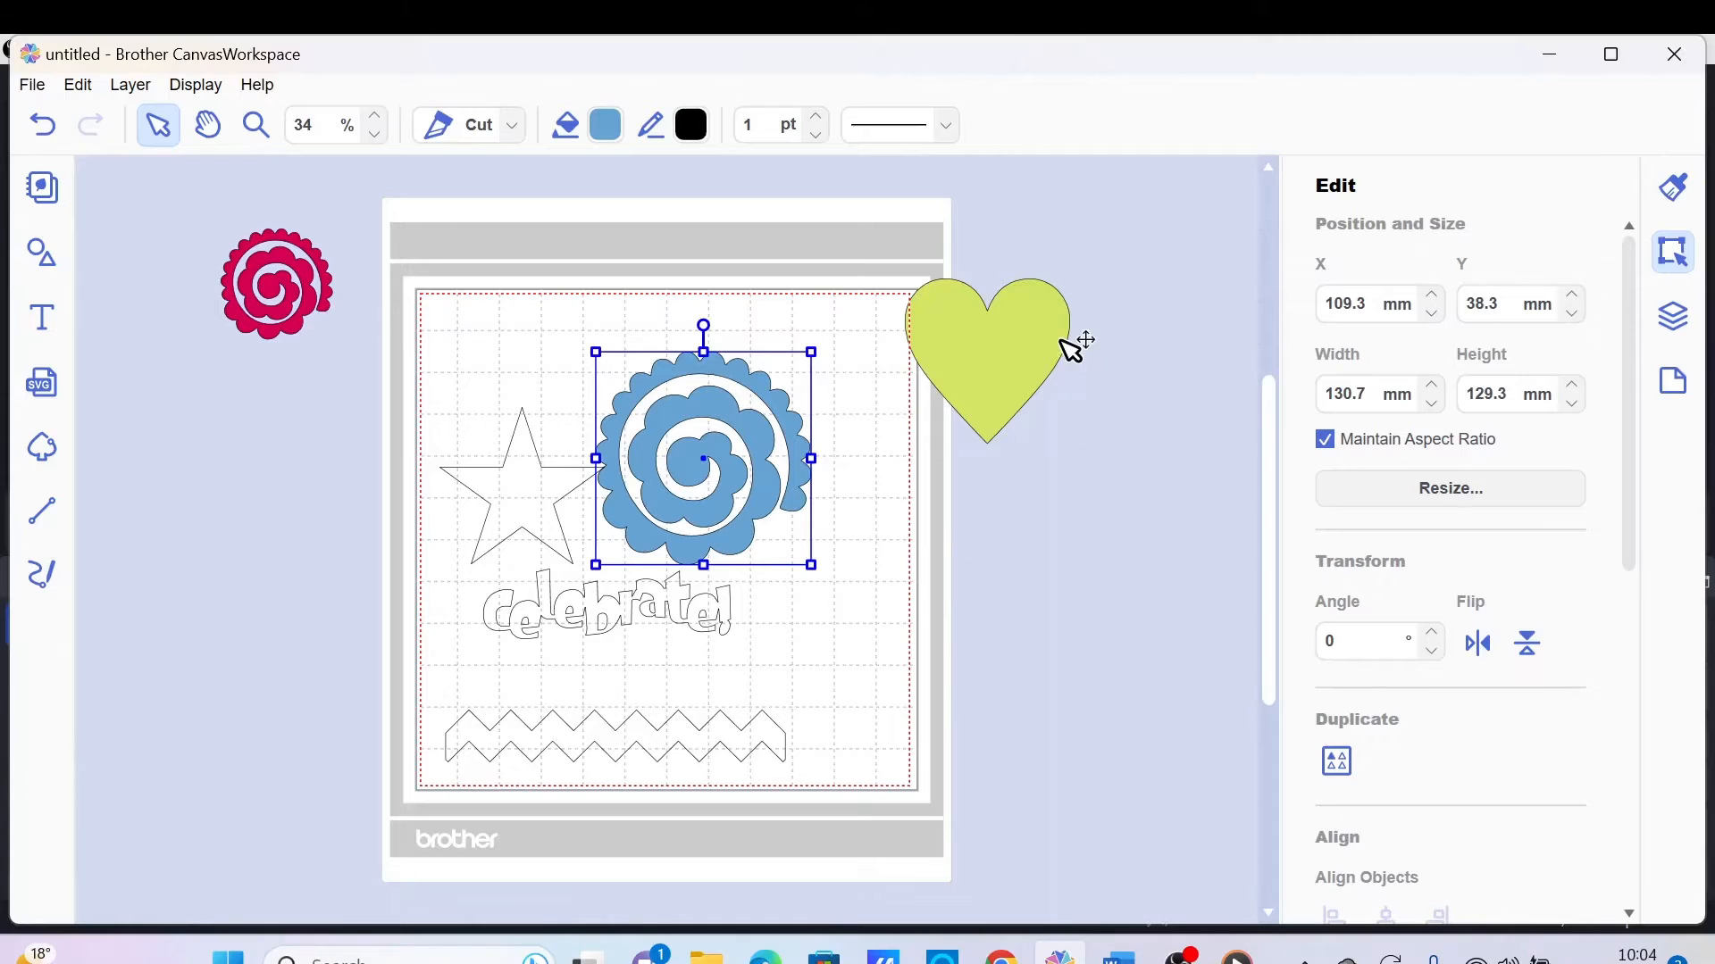
# Step: Move the green heart and the pink spiral flower onto the mat
pyautogui.moveTo(990, 361); pyautogui.dragTo(772, 618)
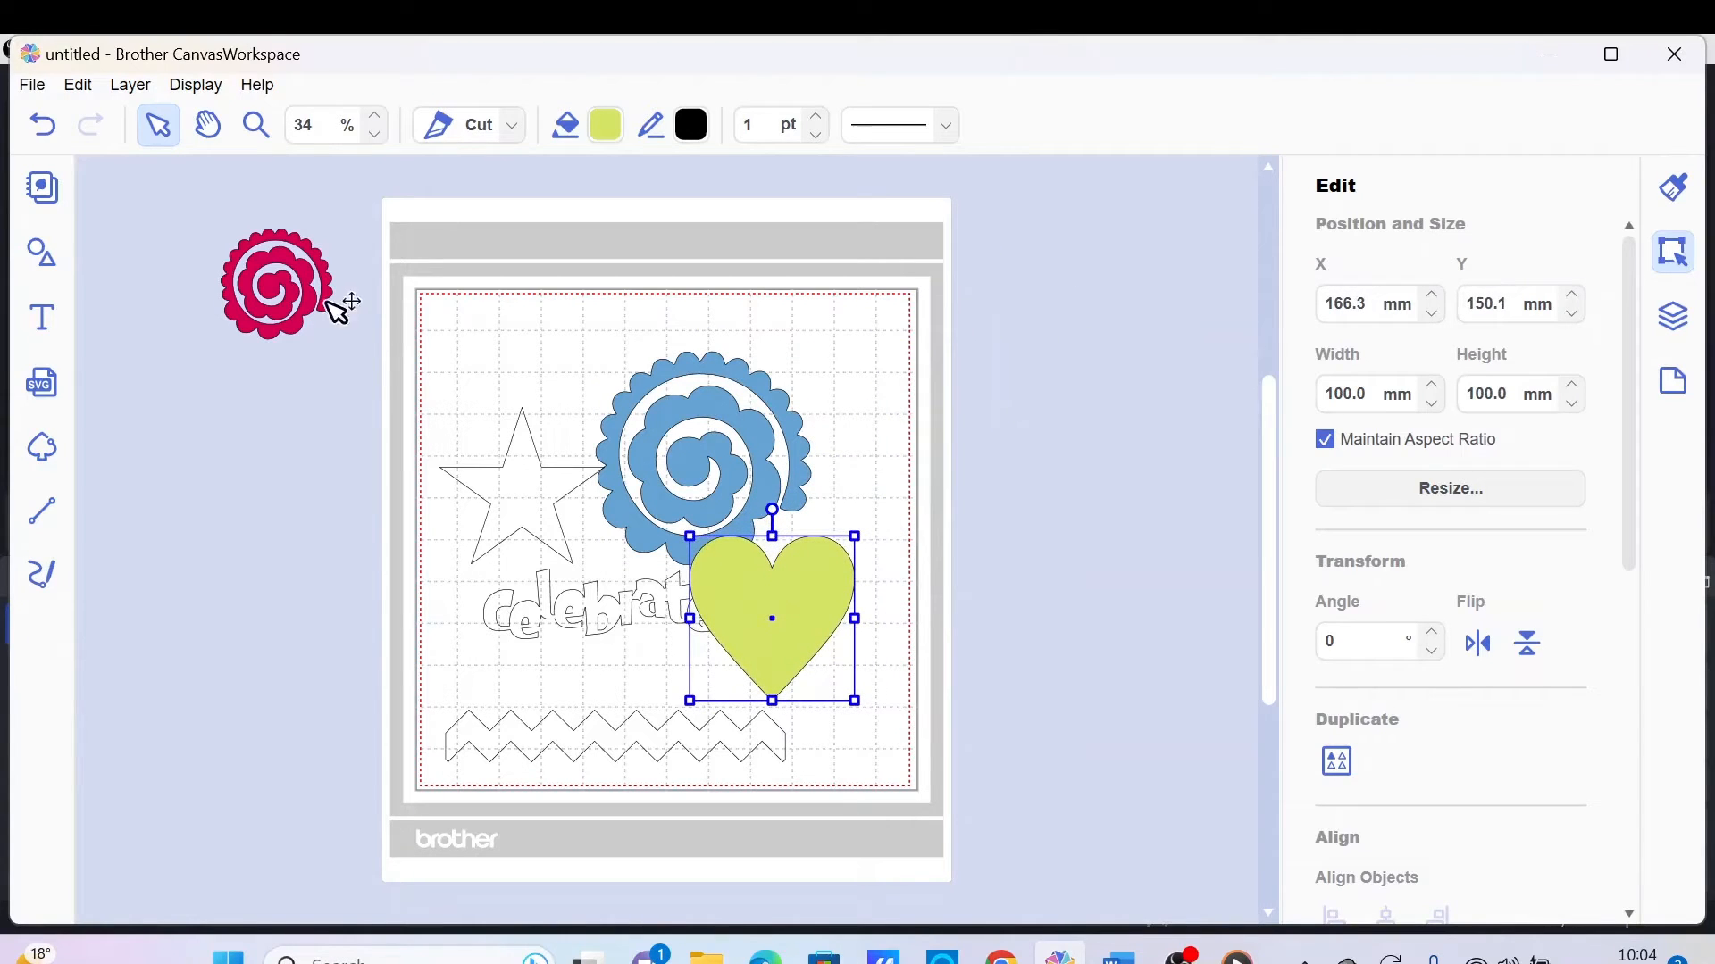
pyautogui.moveTo(273, 282); pyautogui.dragTo(481, 350)
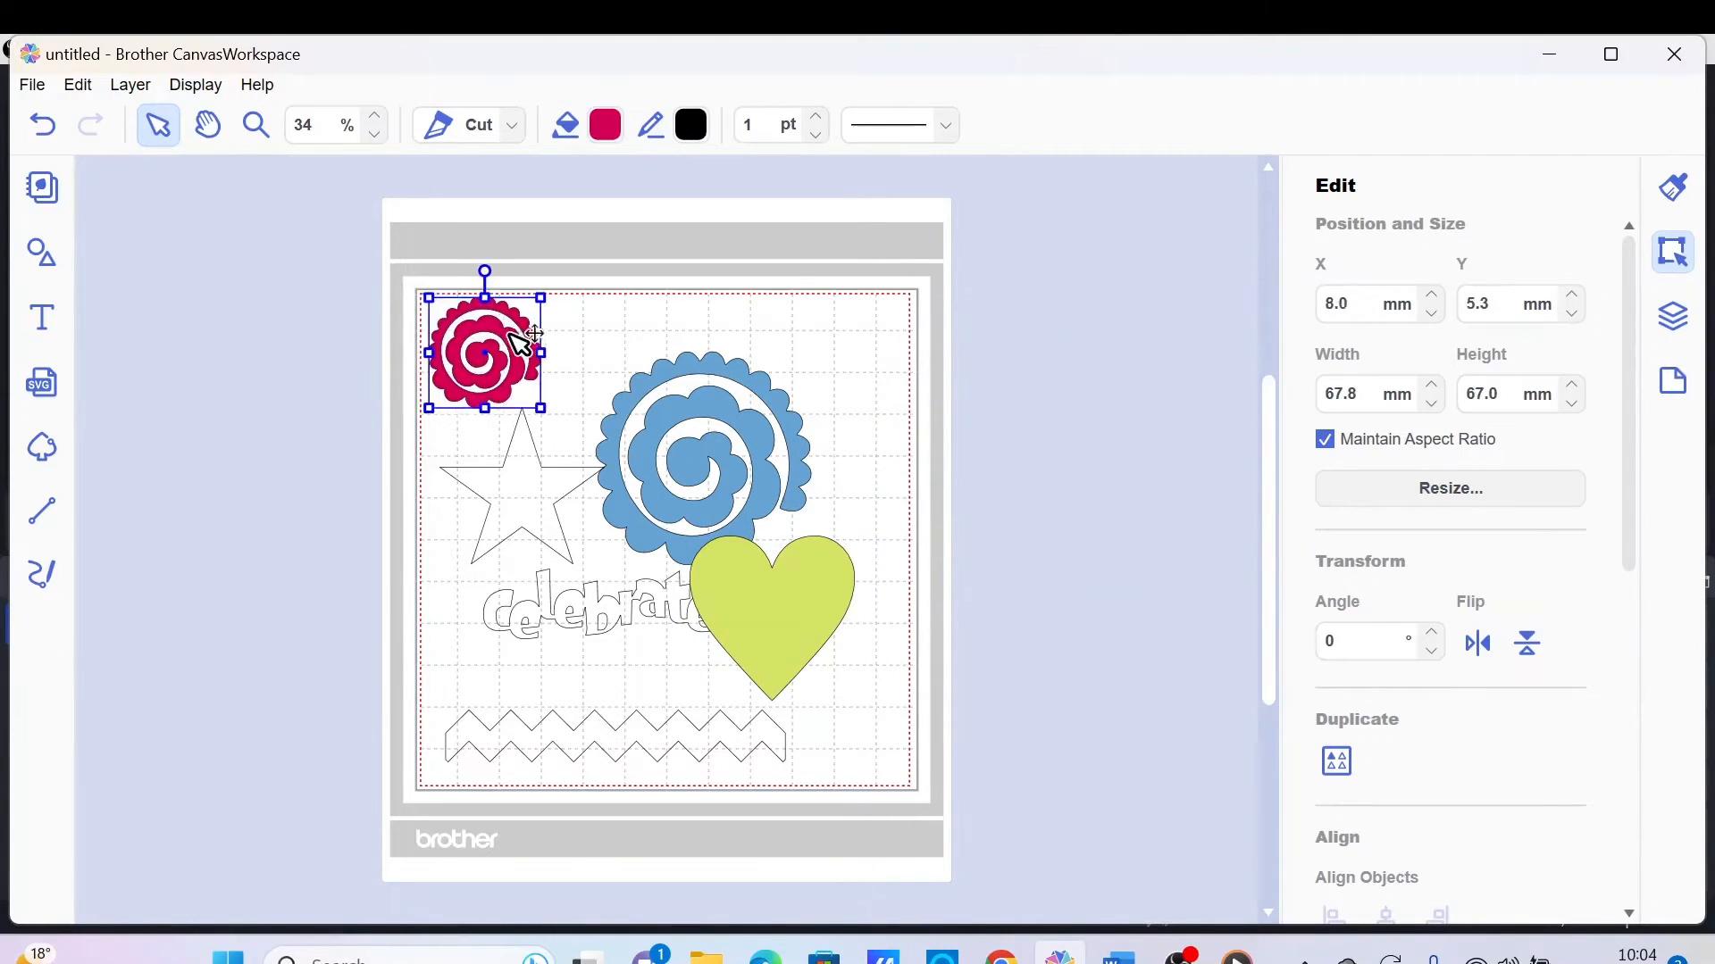
# Step: Bring up the Export/Transfer FCM File dialog and cancel it
pyautogui.click(31, 84)
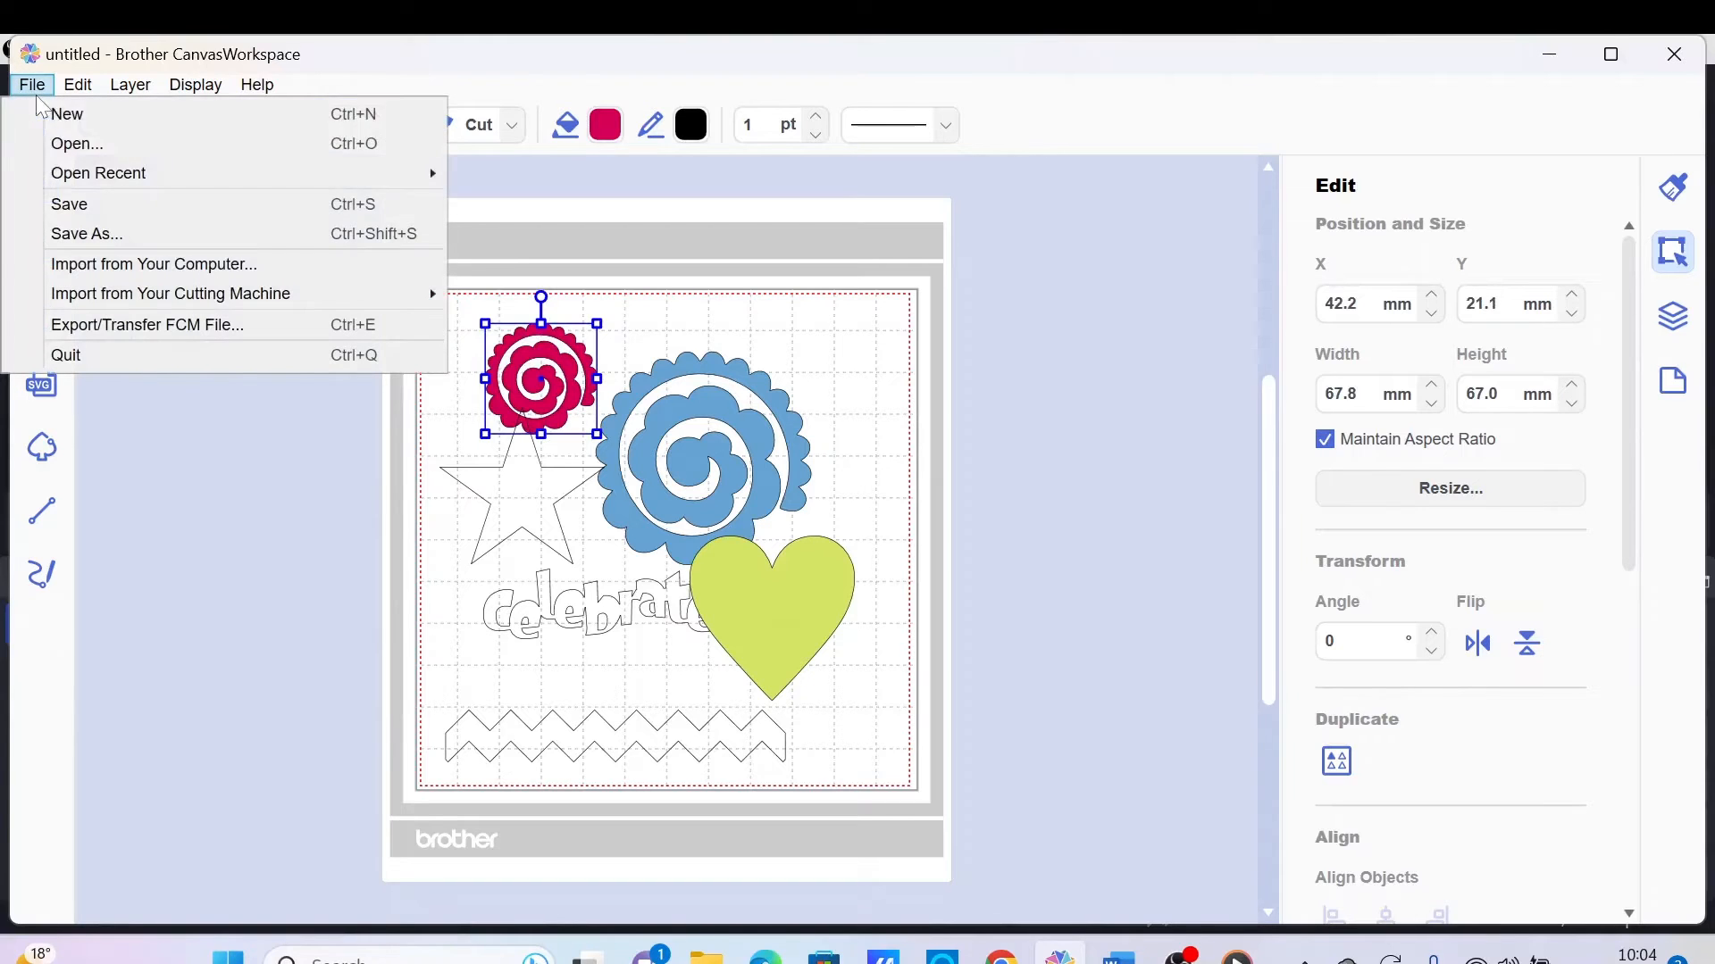
pyautogui.click(146, 323)
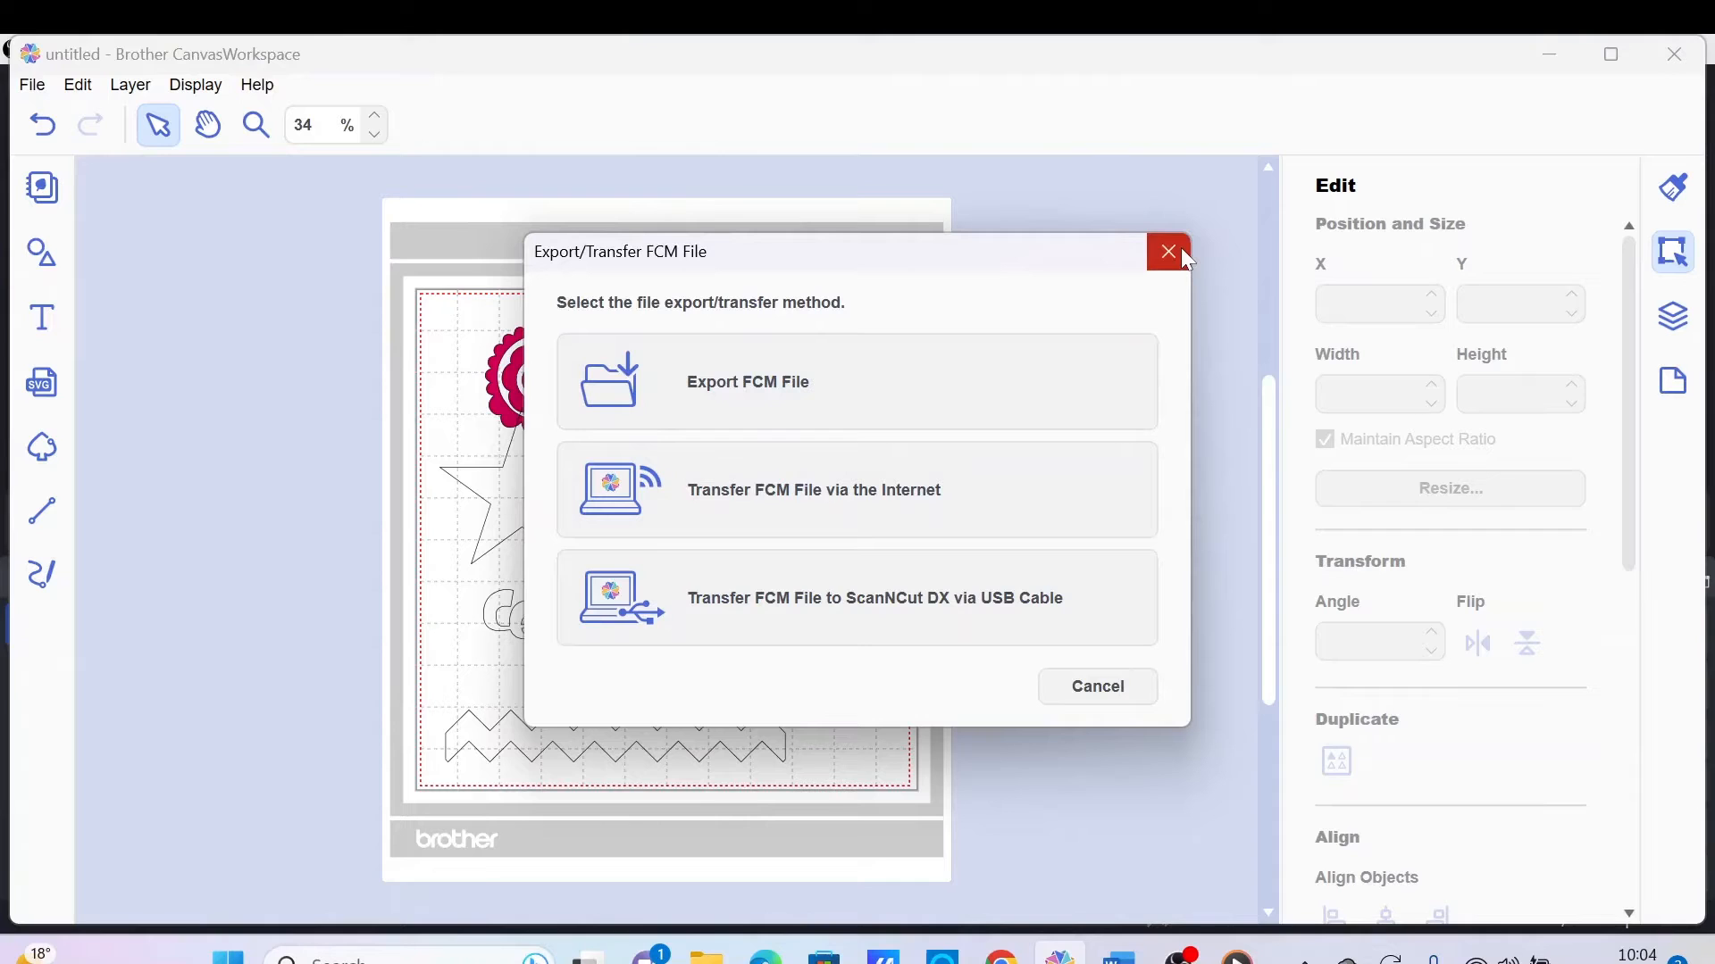
pyautogui.moveTo(1111, 673)
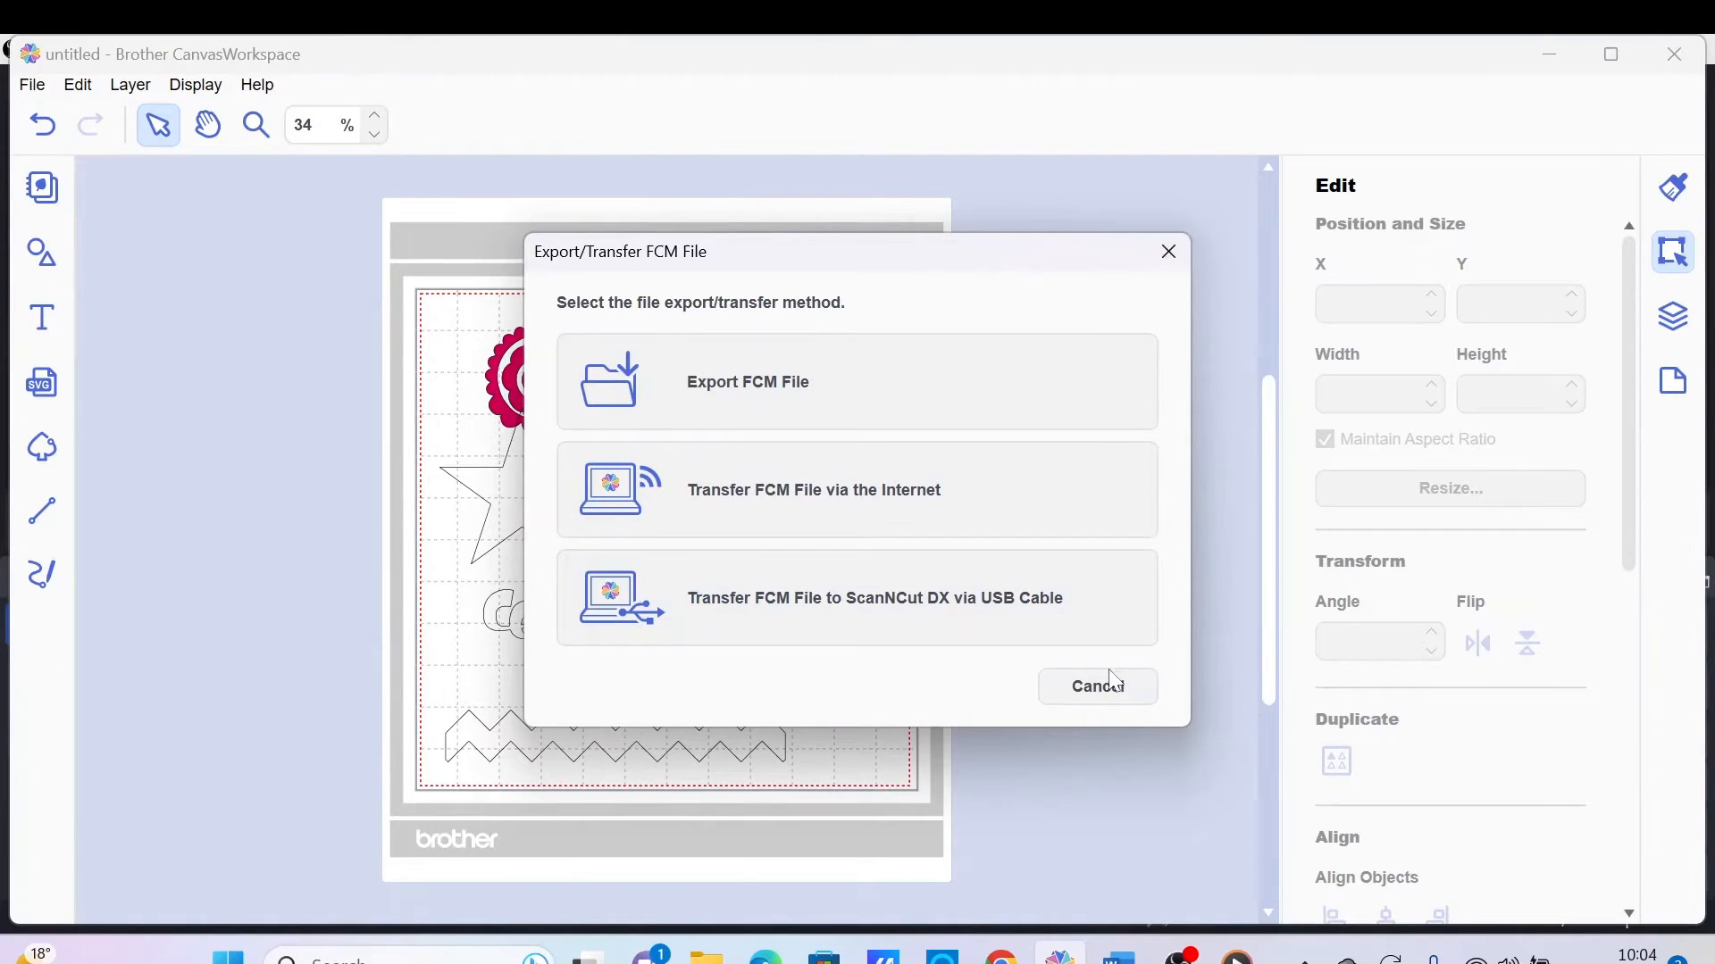
pyautogui.click(1096, 686)
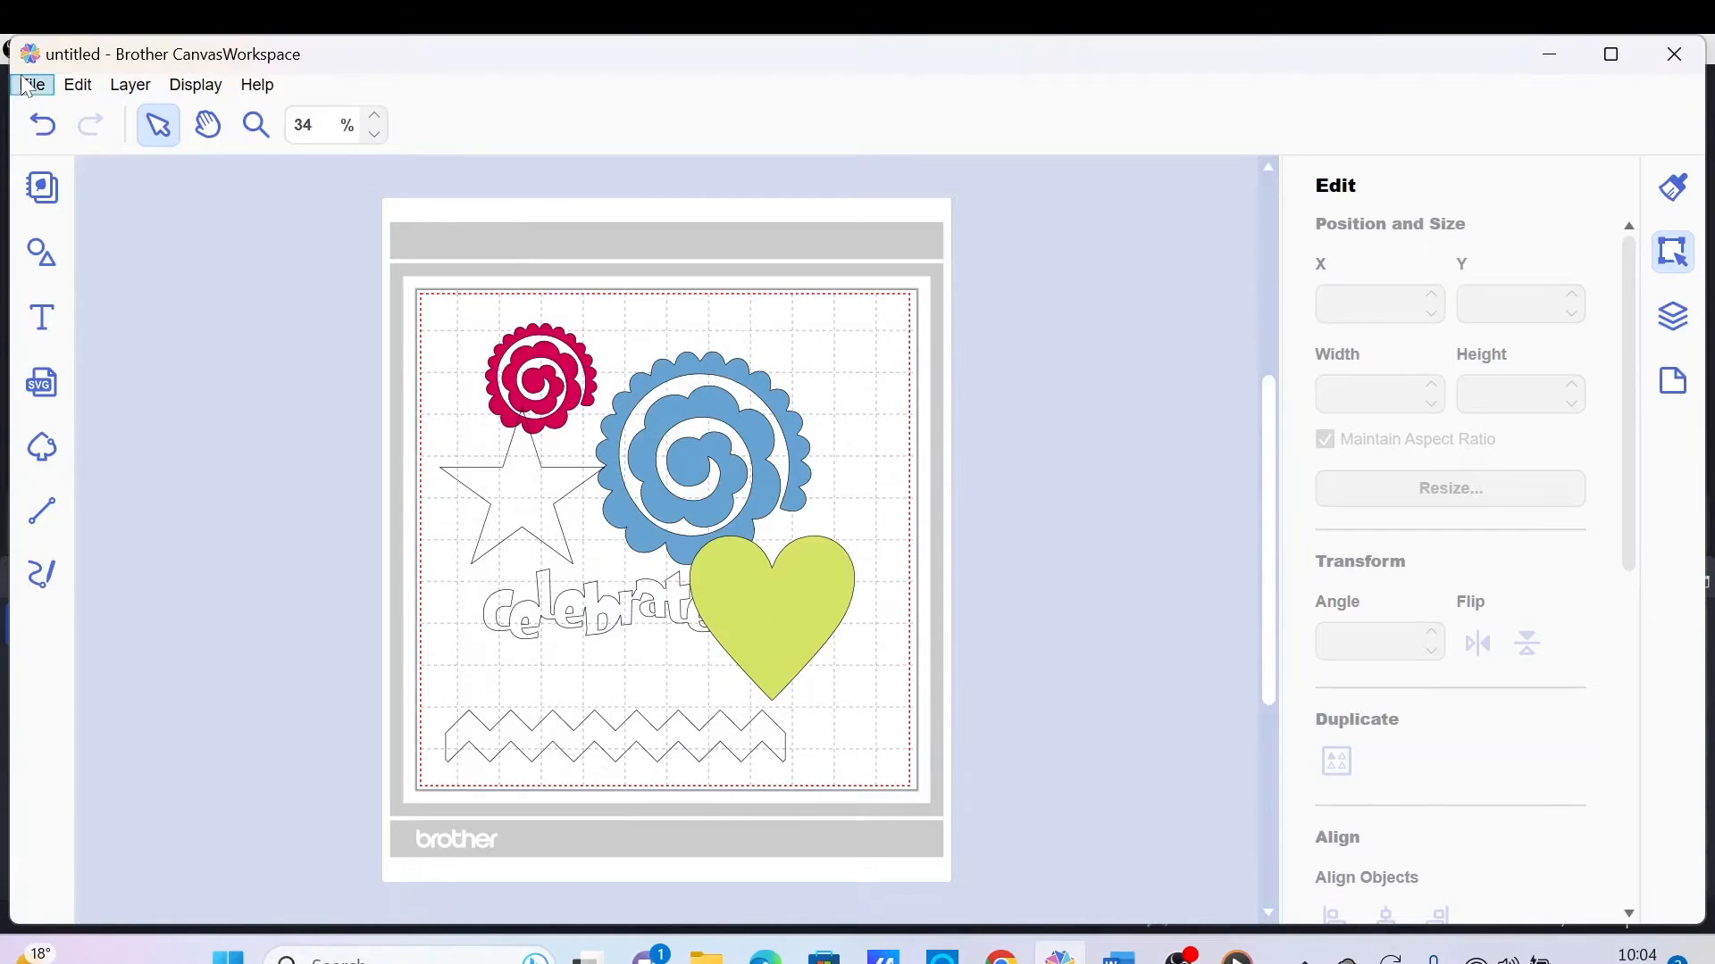
pyautogui.click(30, 84)
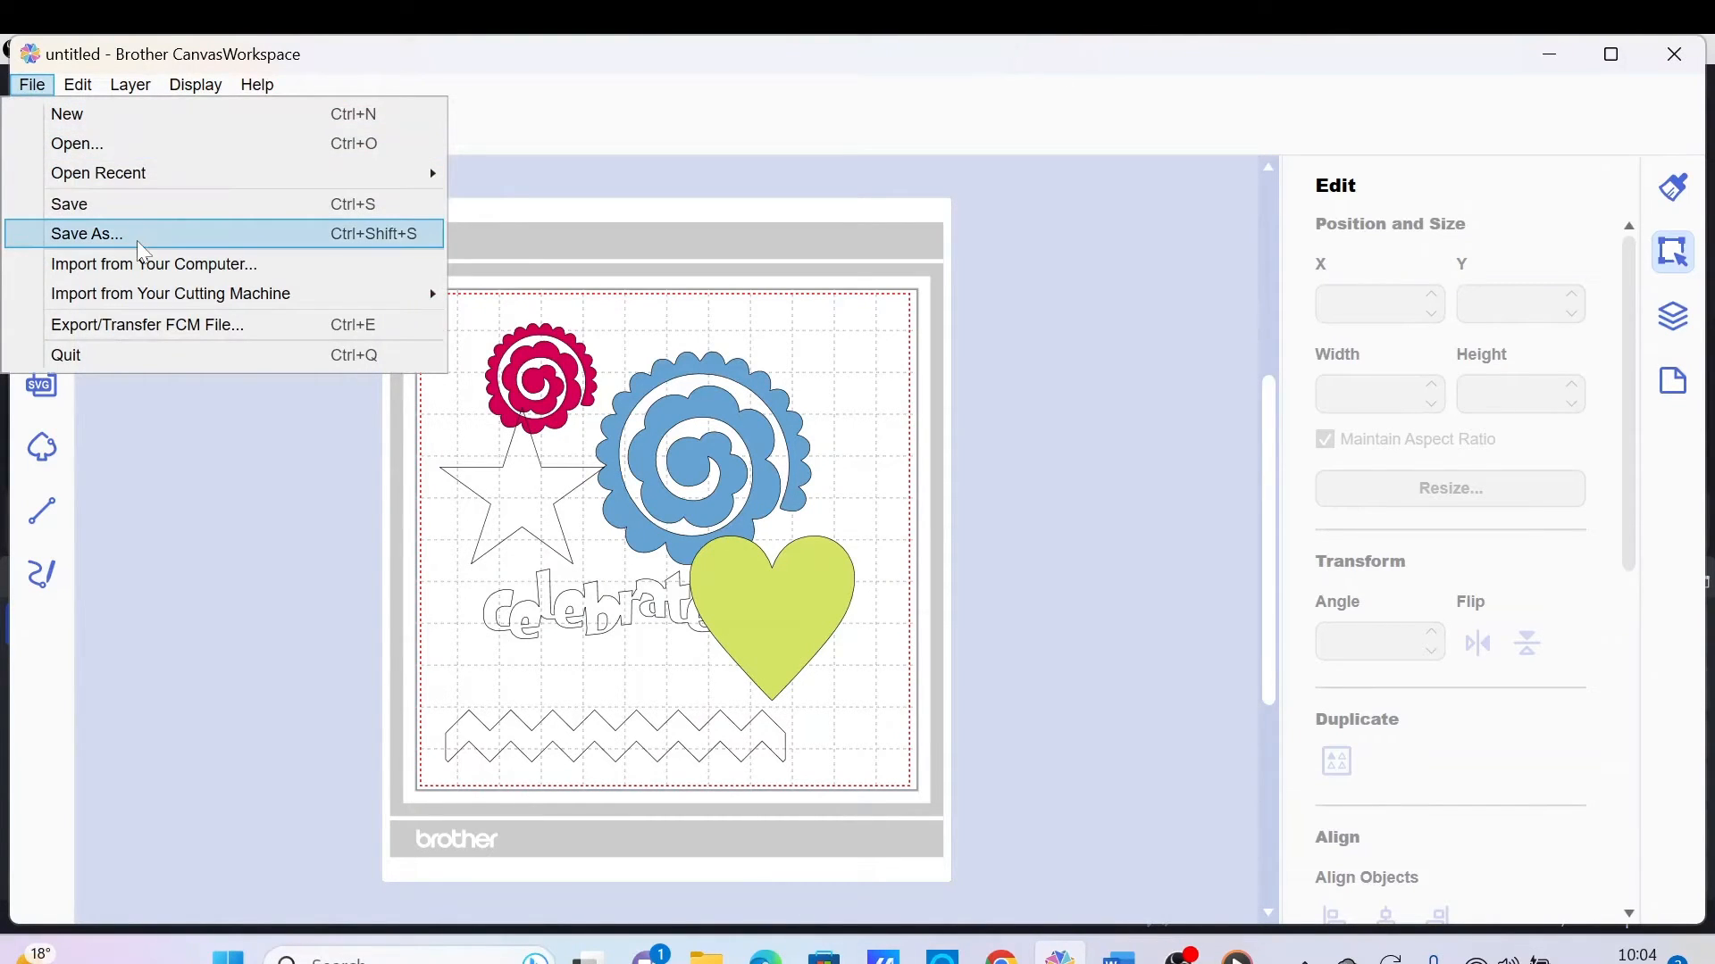
# Step: Save the project under the new name WORKING FILE via Save As
pyautogui.click(86, 232)
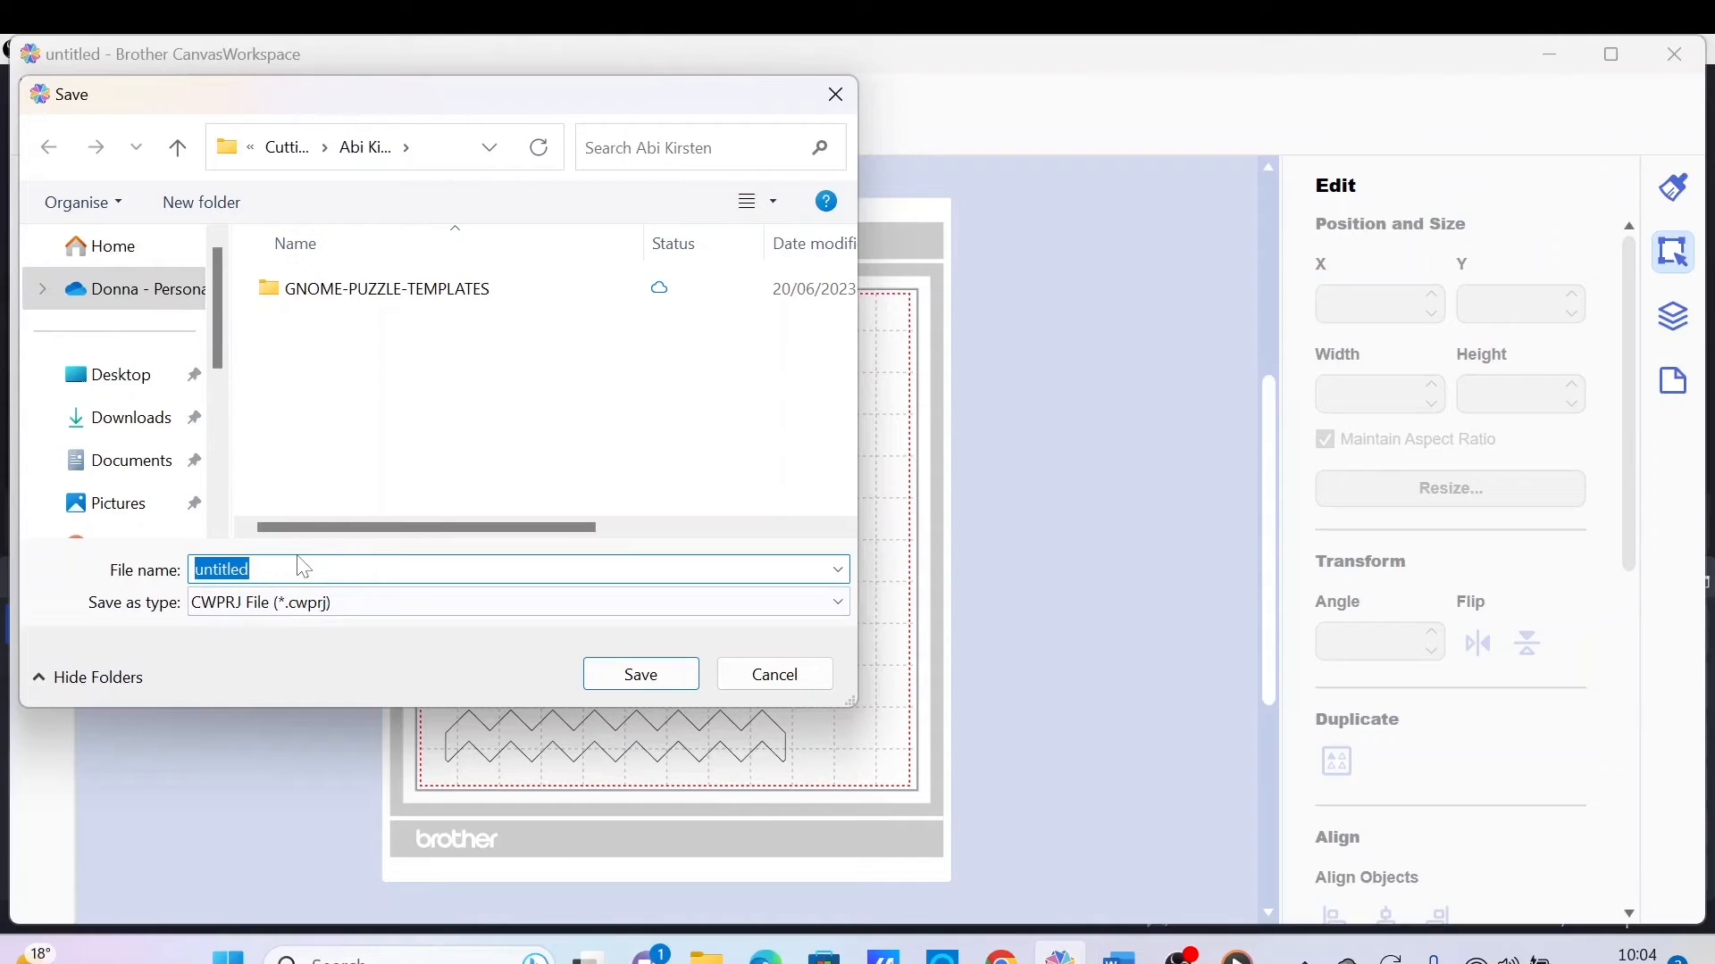
pyautogui.moveTo(295, 657)
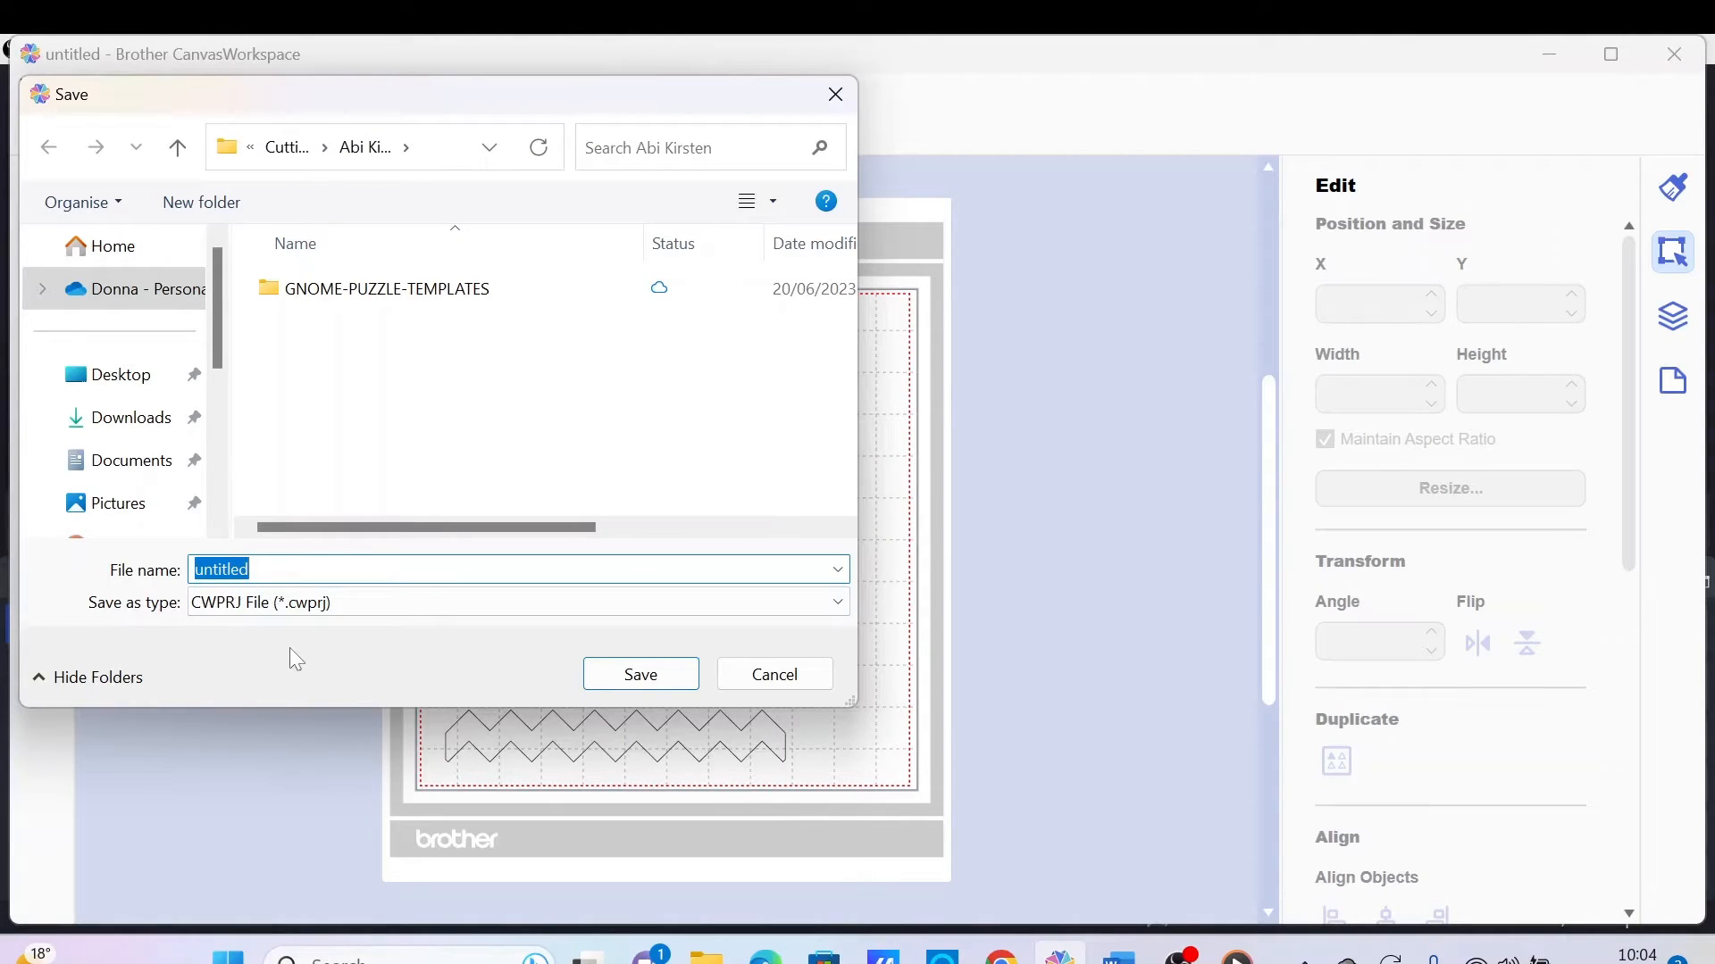
pyautogui.write('W')
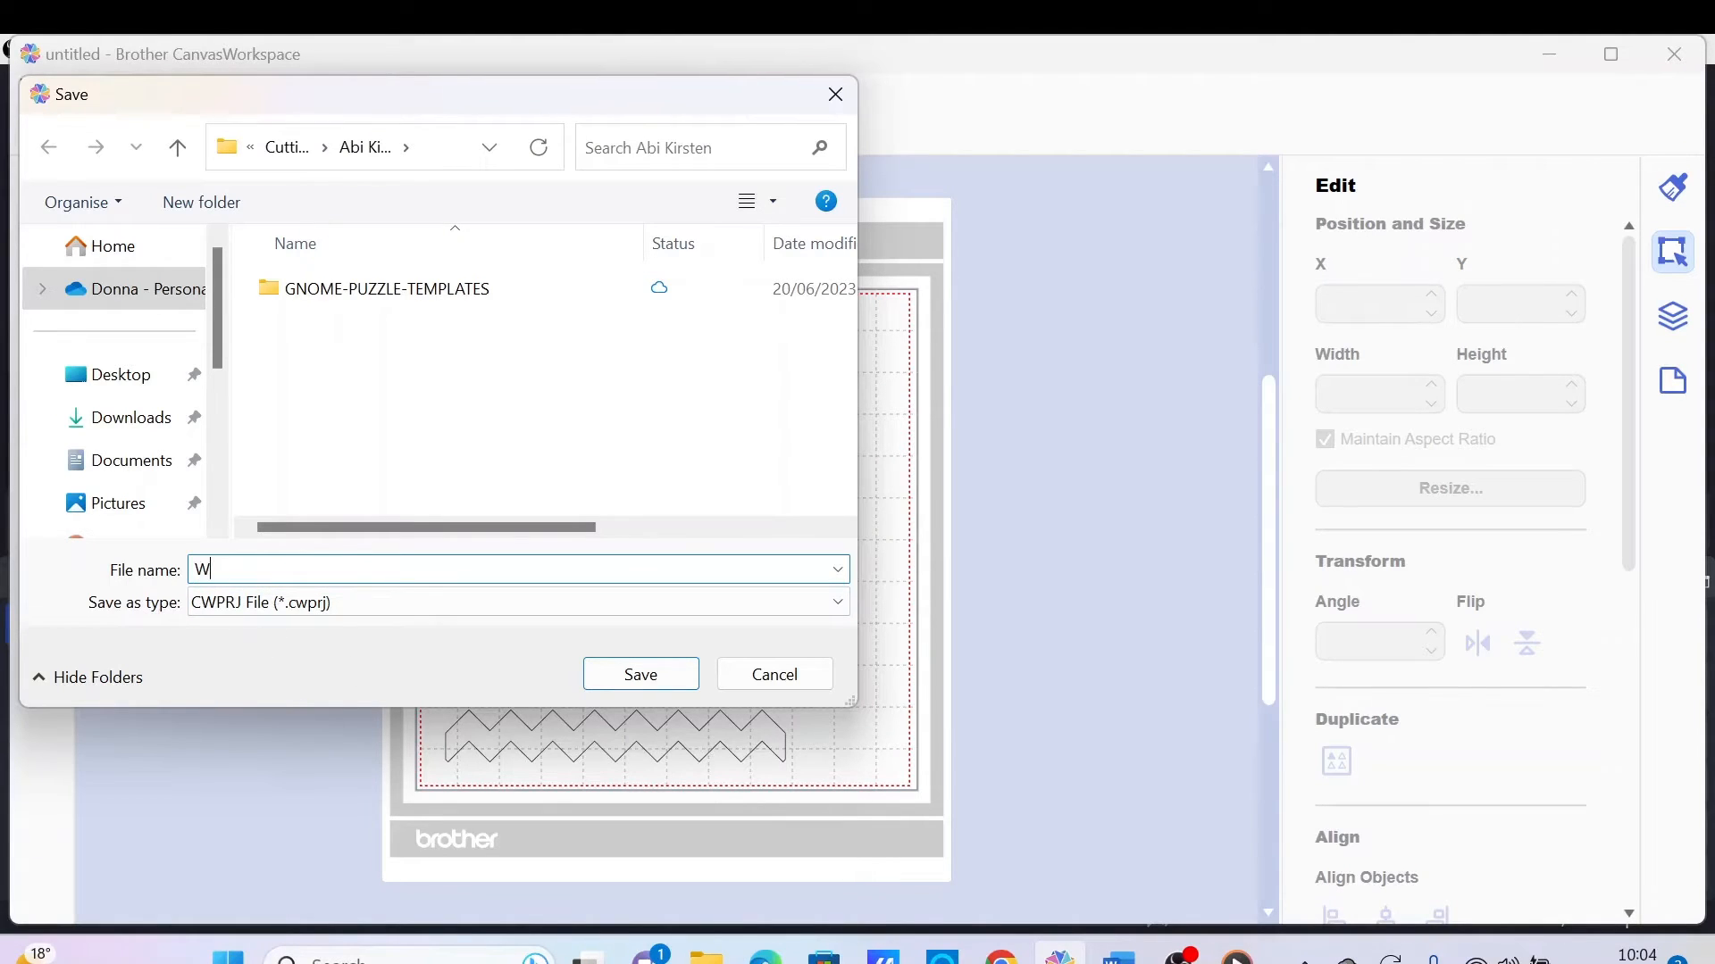
pyautogui.write('ORKING F')
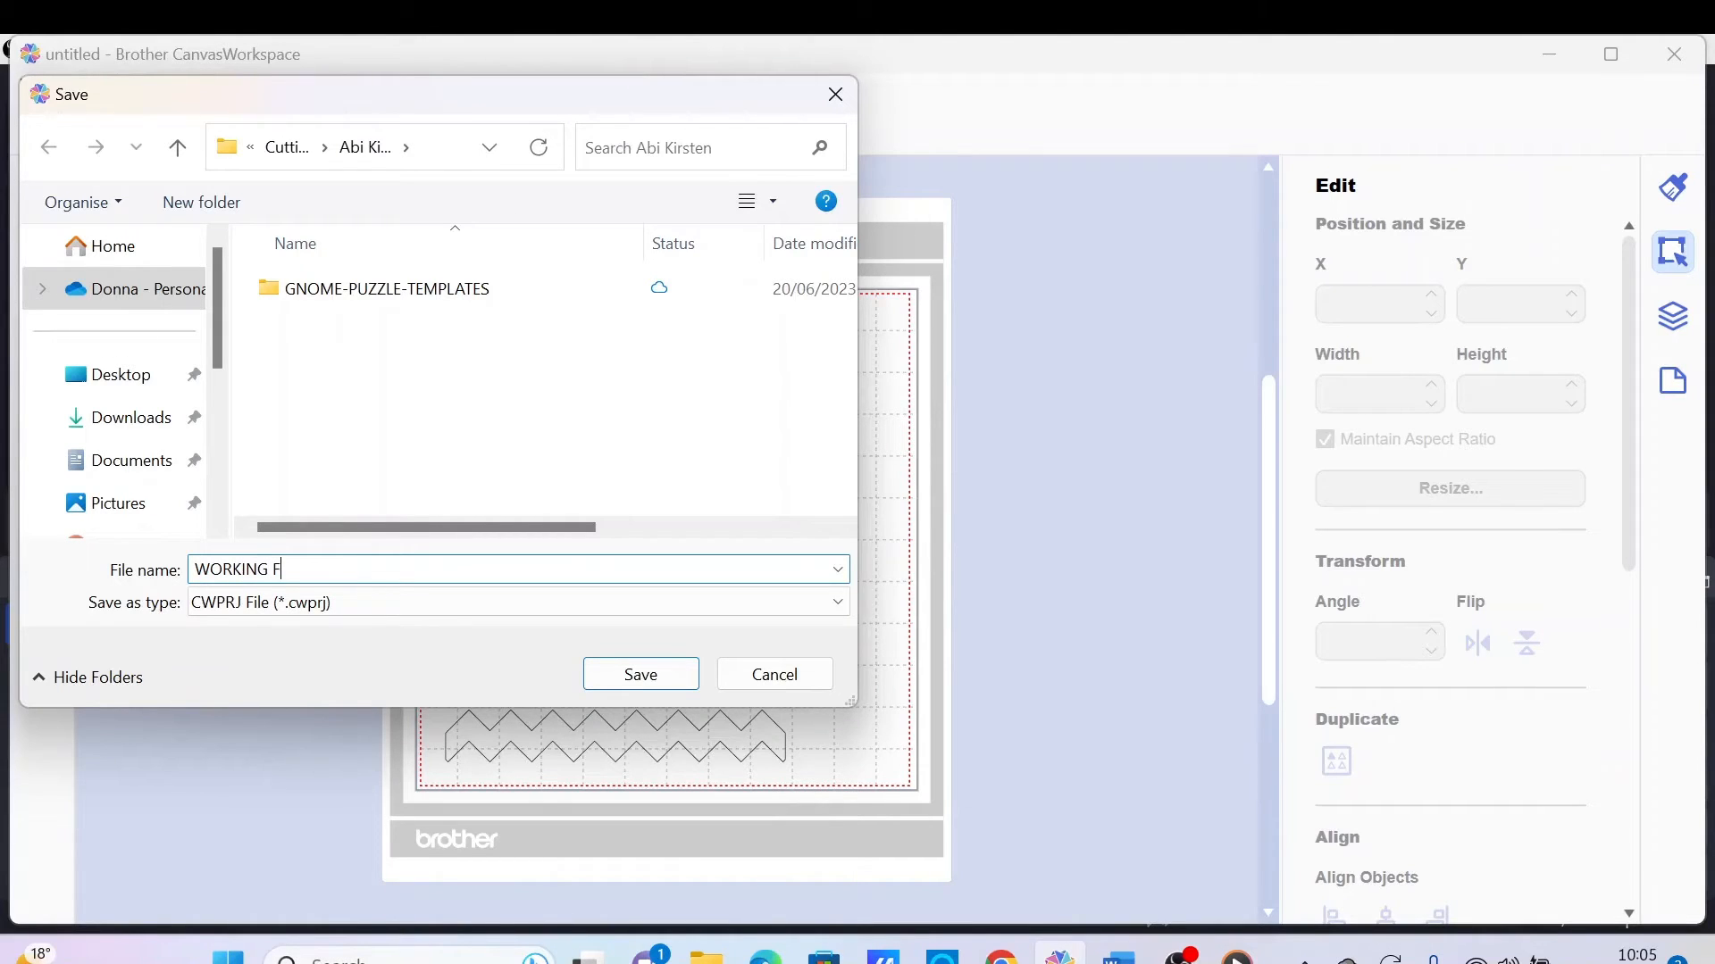
pyautogui.write('ILE')
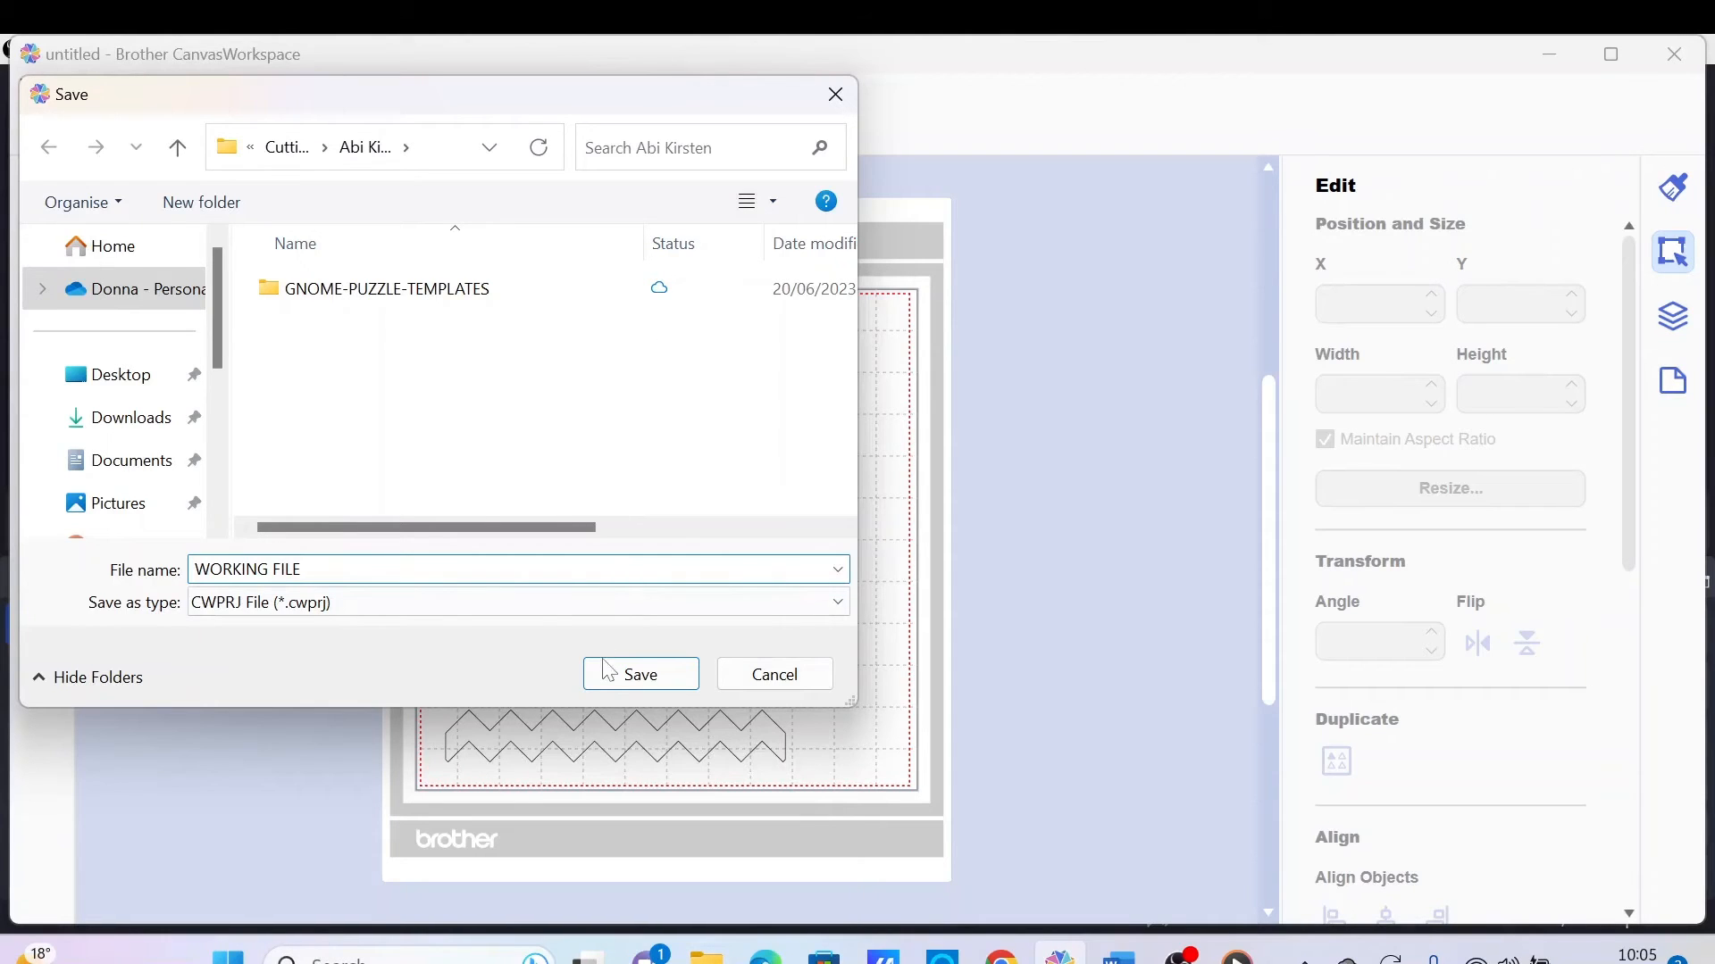
pyautogui.click(639, 675)
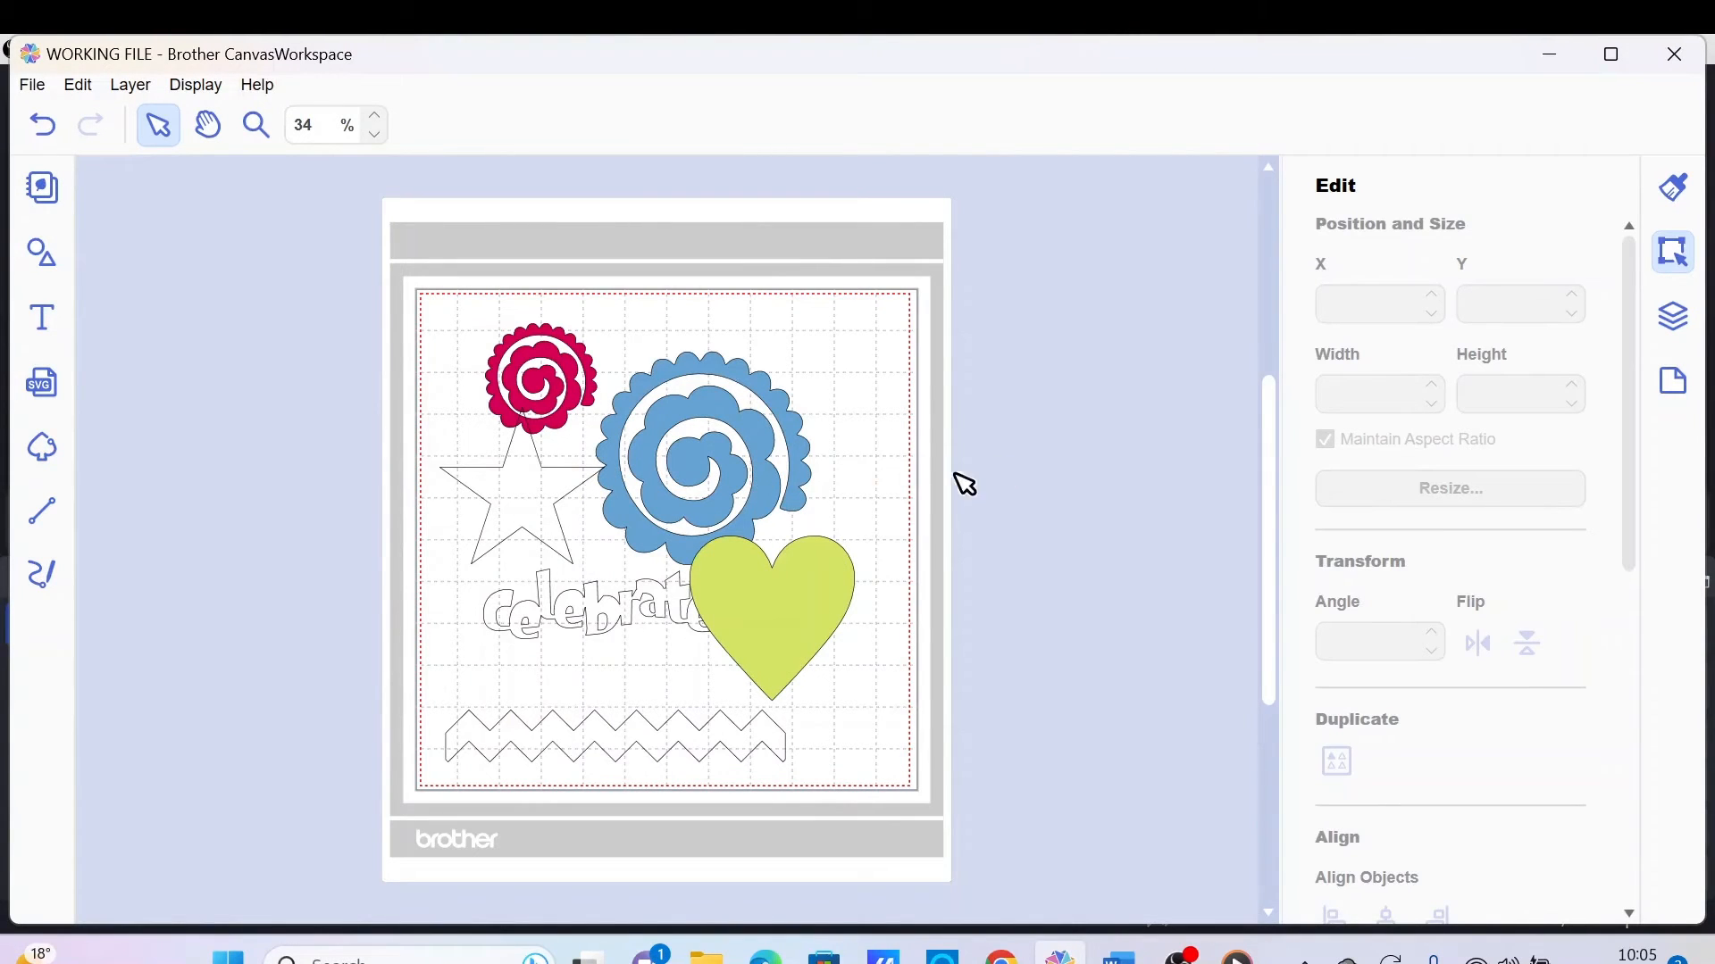
pyautogui.moveTo(844, 429)
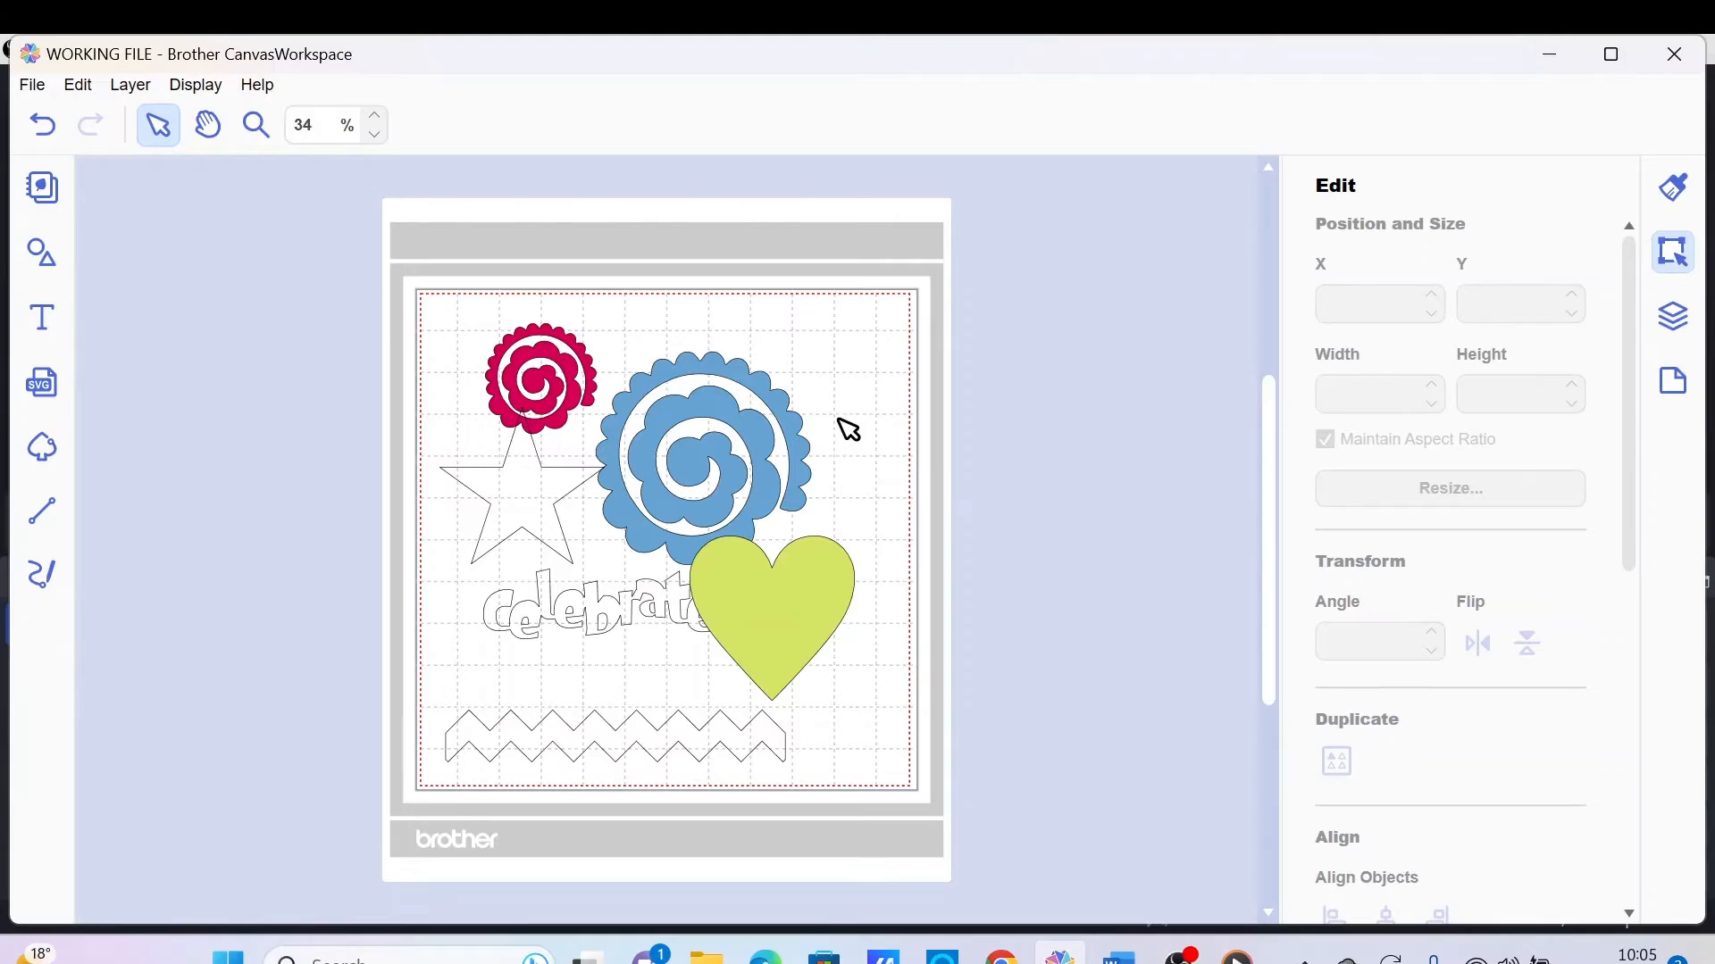
pyautogui.moveTo(766, 390)
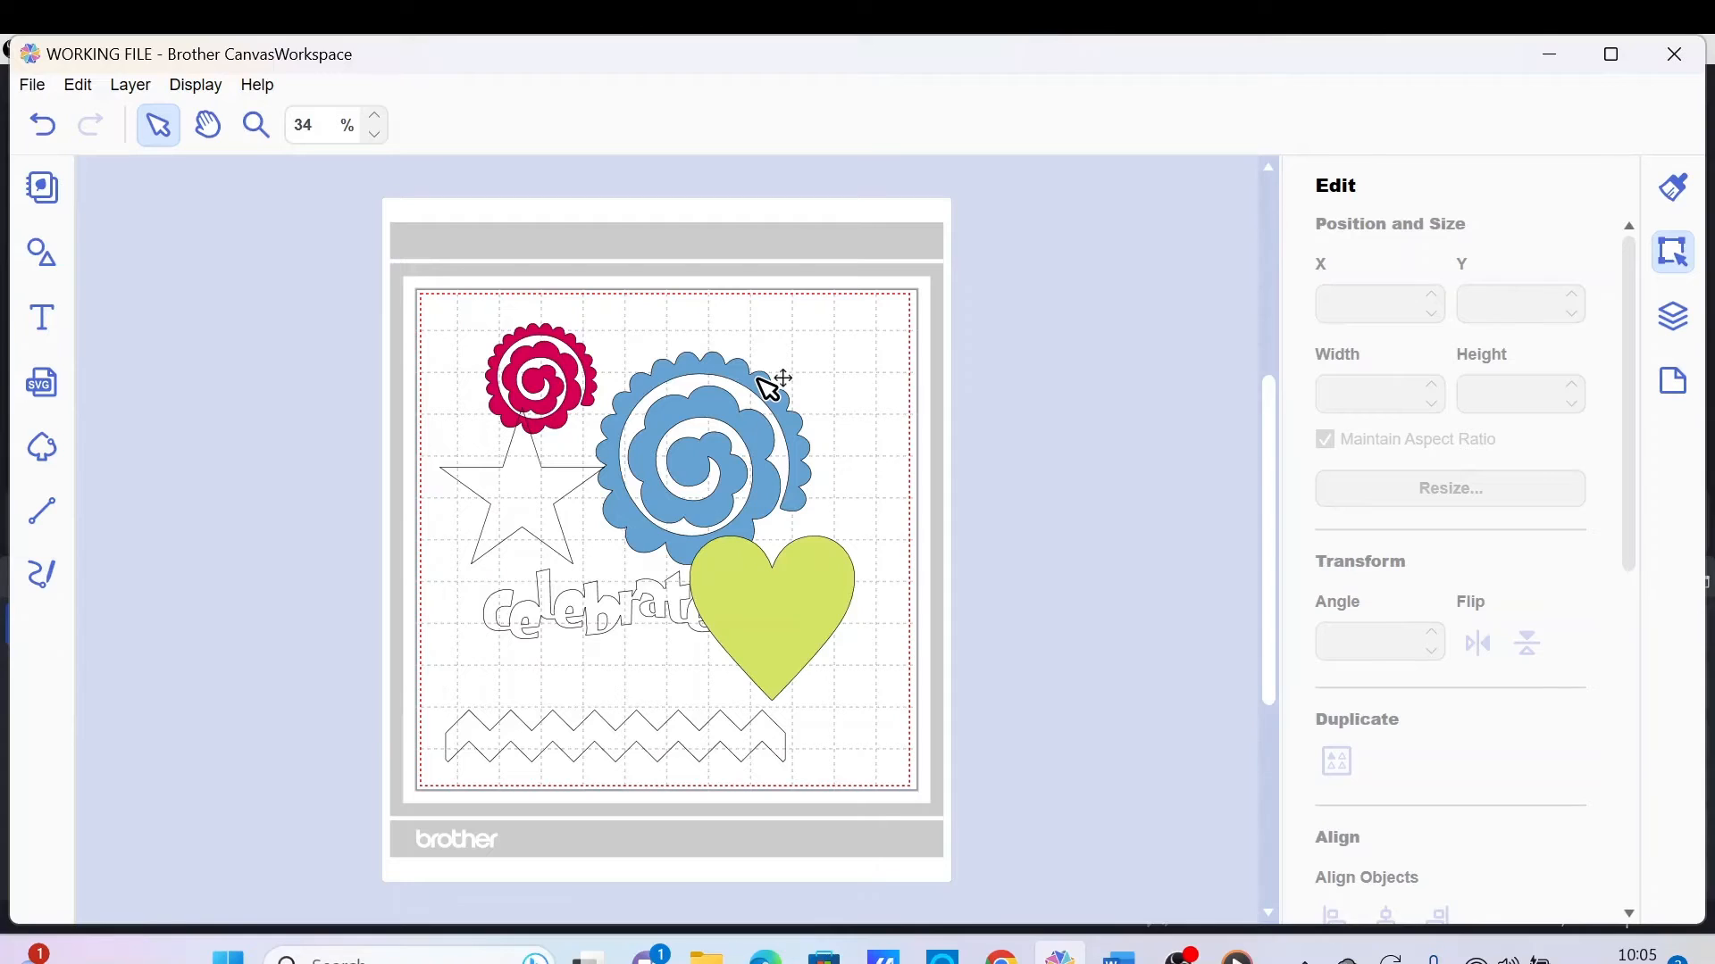
pyautogui.moveTo(31, 84)
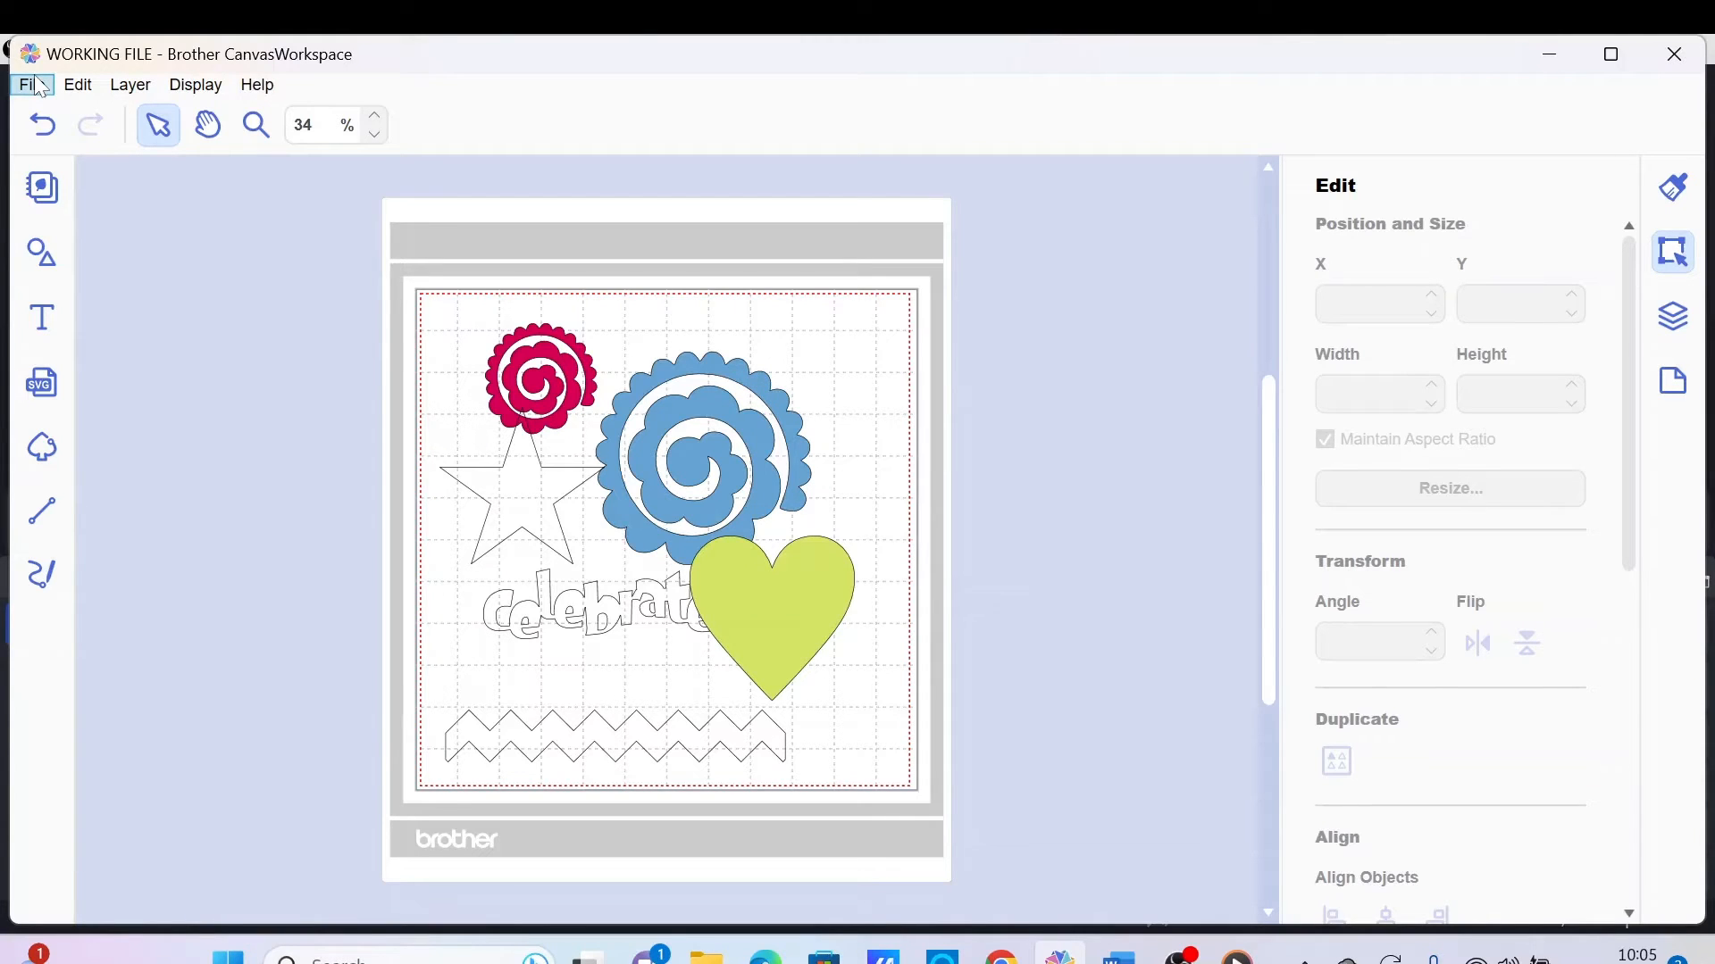
# Step: Export the design as an FCM cutting file named WORKING FILE to the computer
pyautogui.click(30, 84)
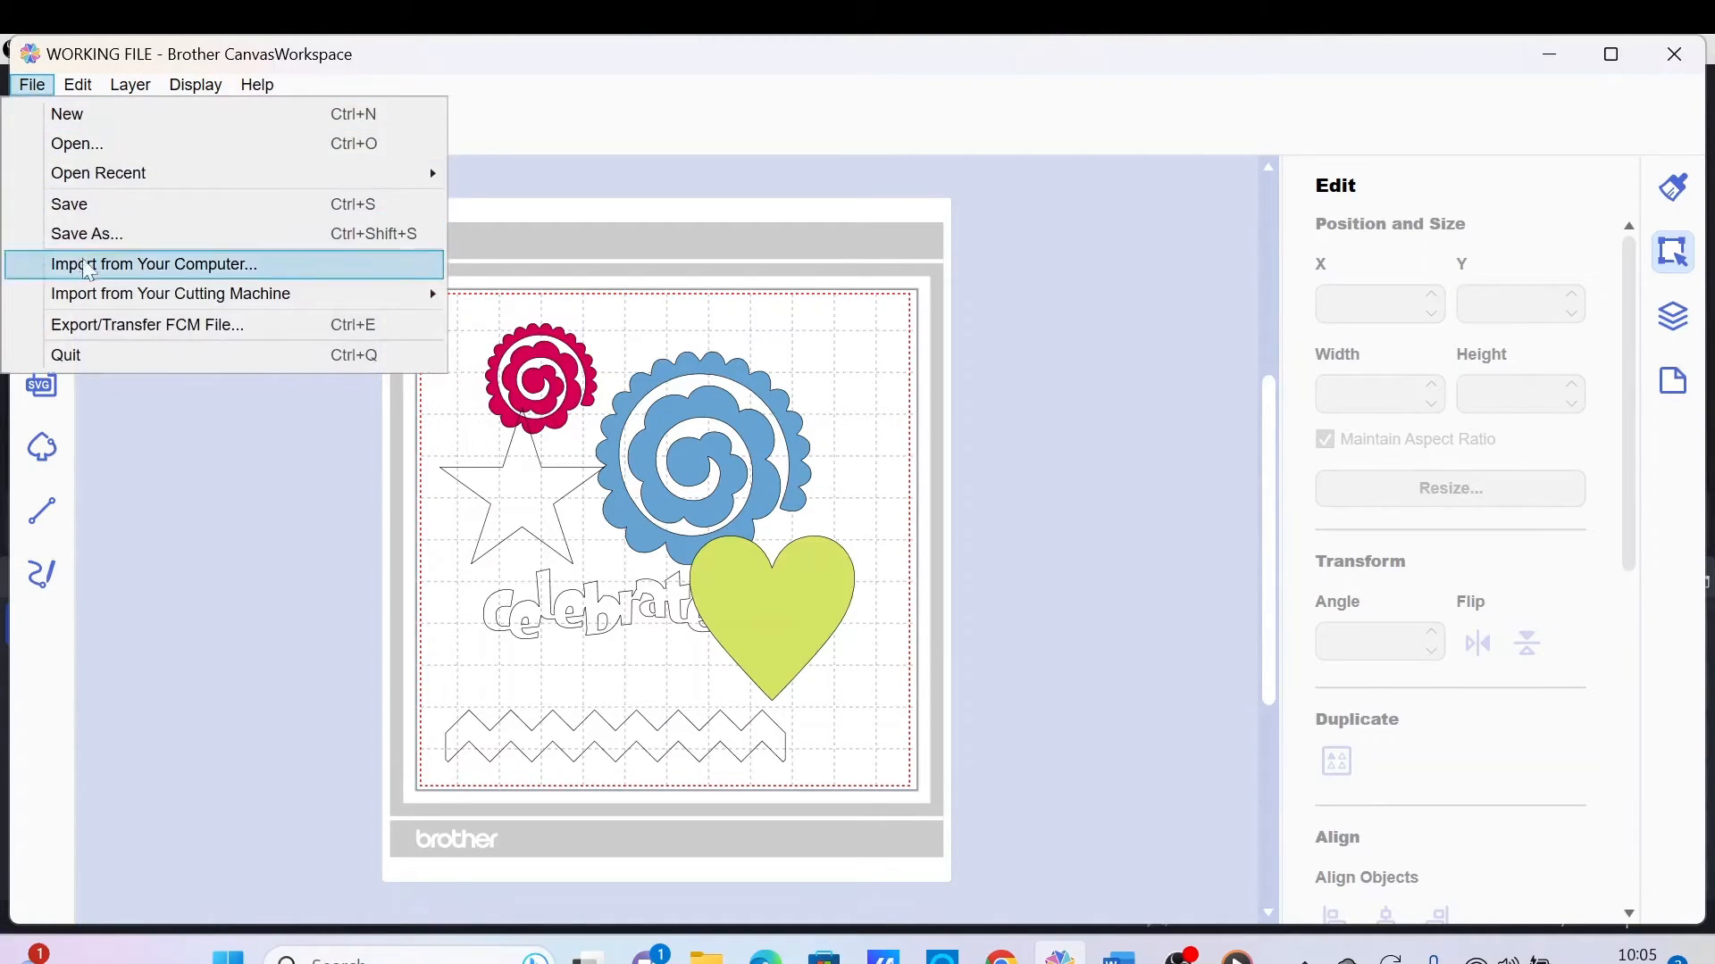
pyautogui.moveTo(114, 254)
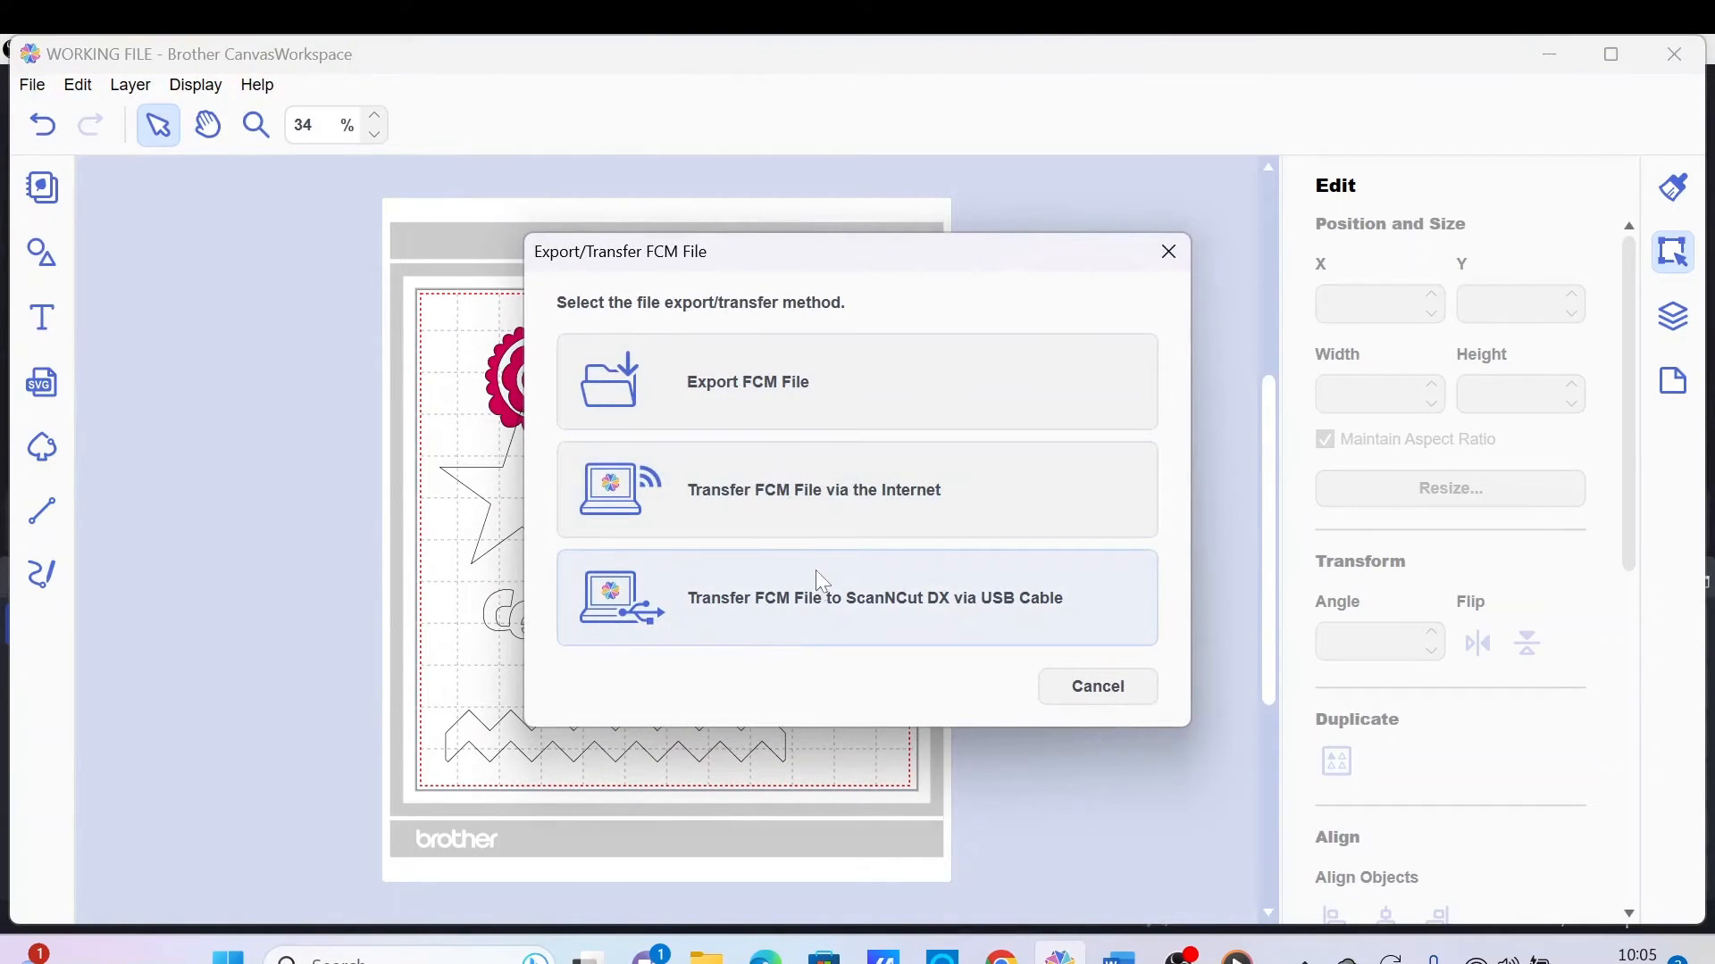
pyautogui.moveTo(946, 511)
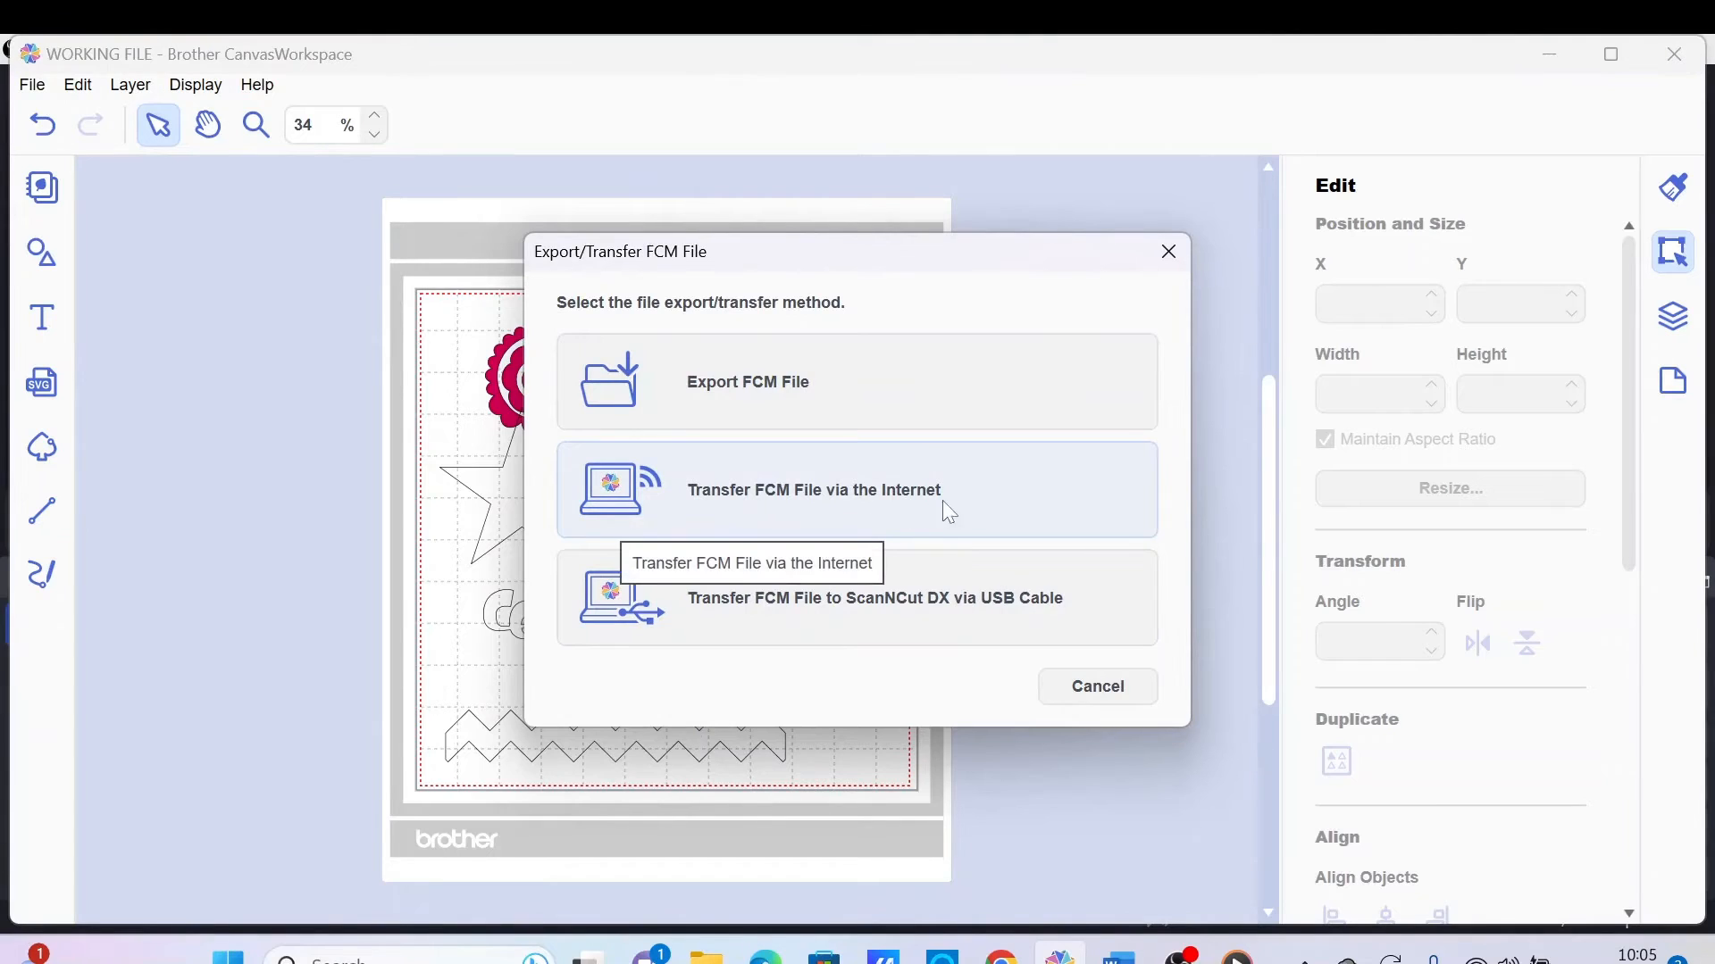
pyautogui.moveTo(1028, 493)
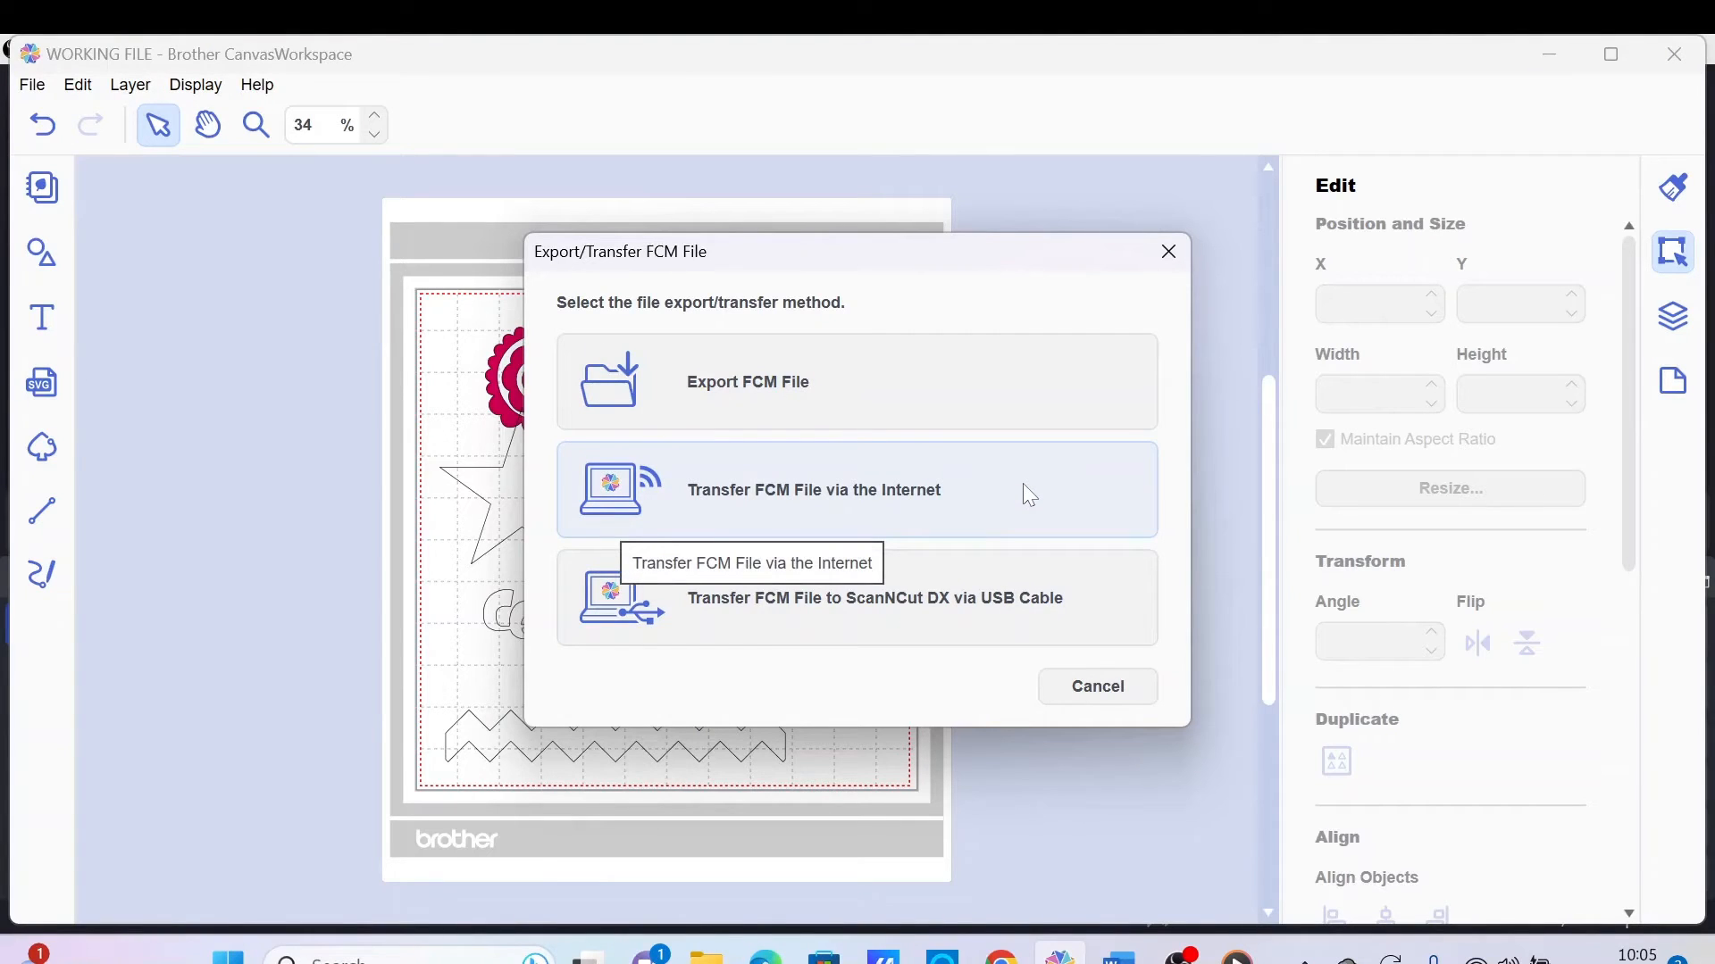
pyautogui.moveTo(1053, 618)
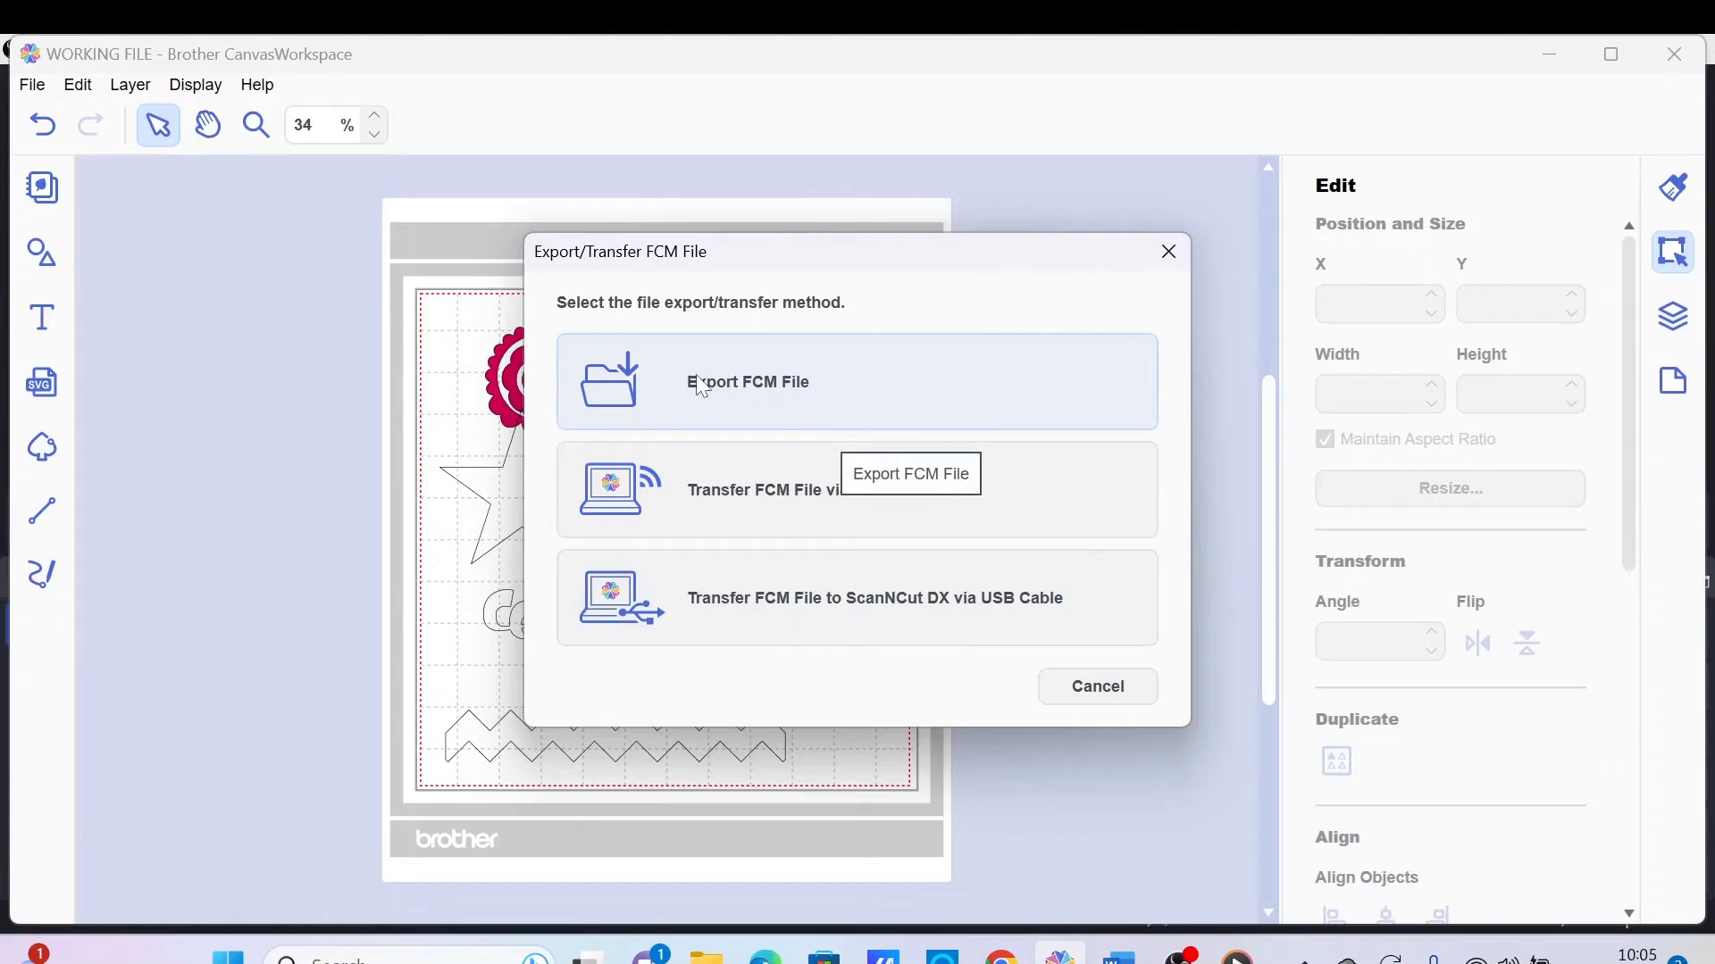
pyautogui.click(747, 380)
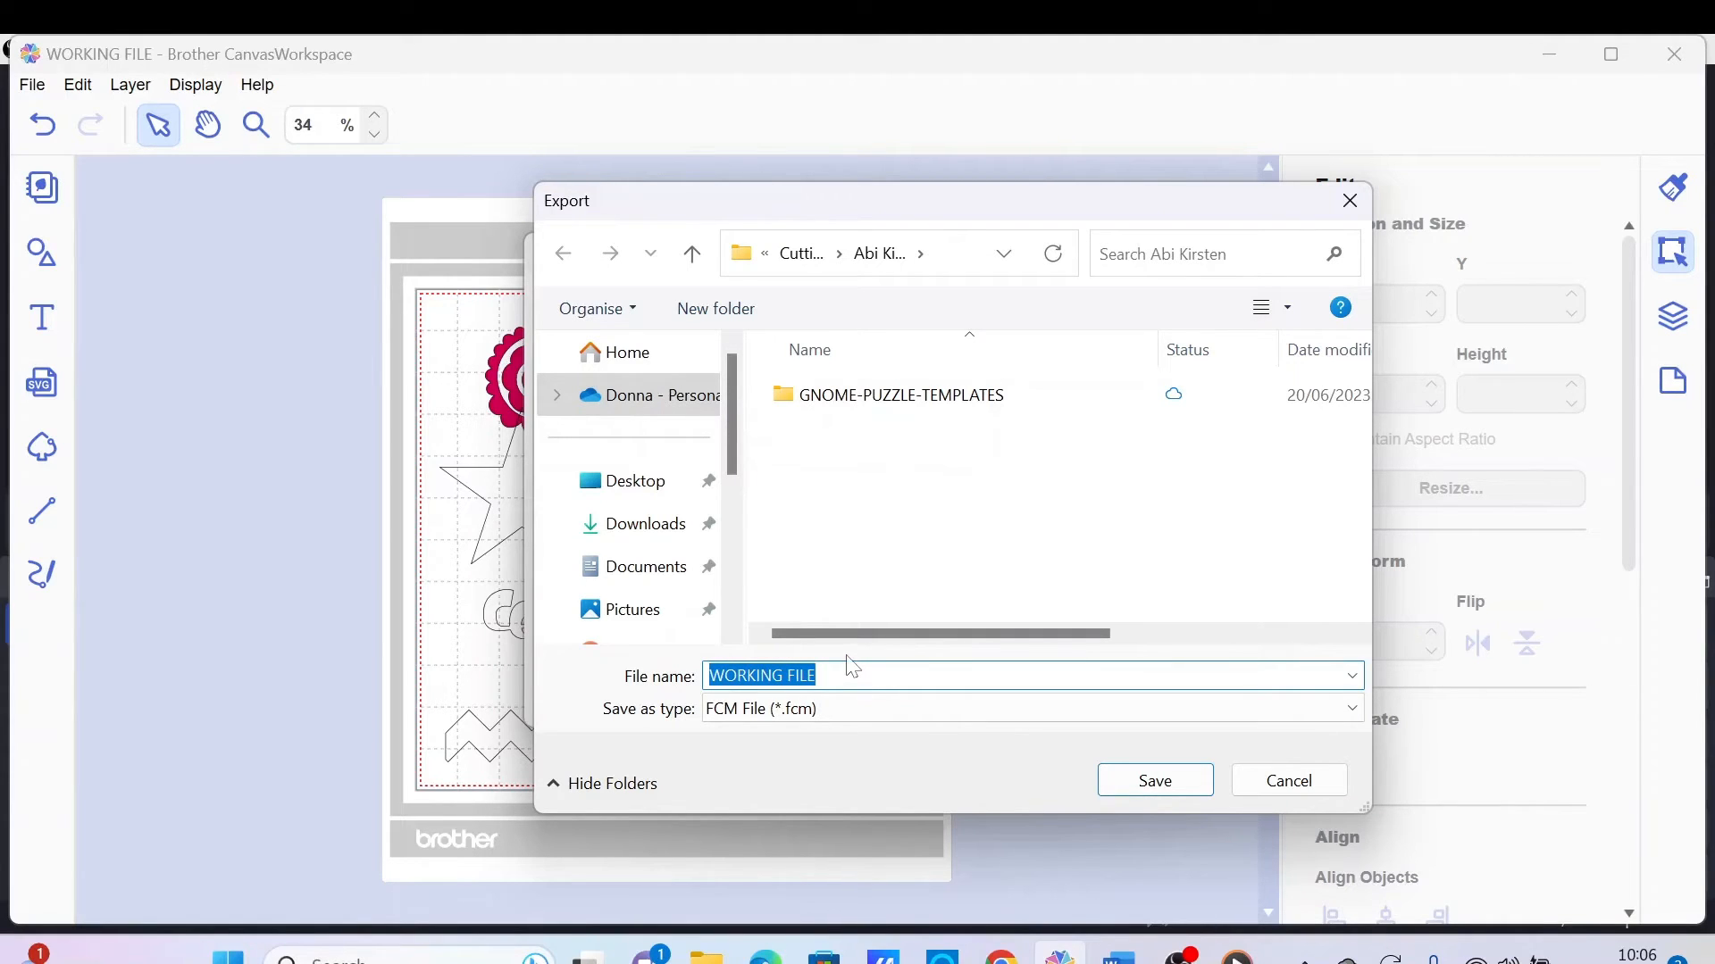
pyautogui.moveTo(847, 650)
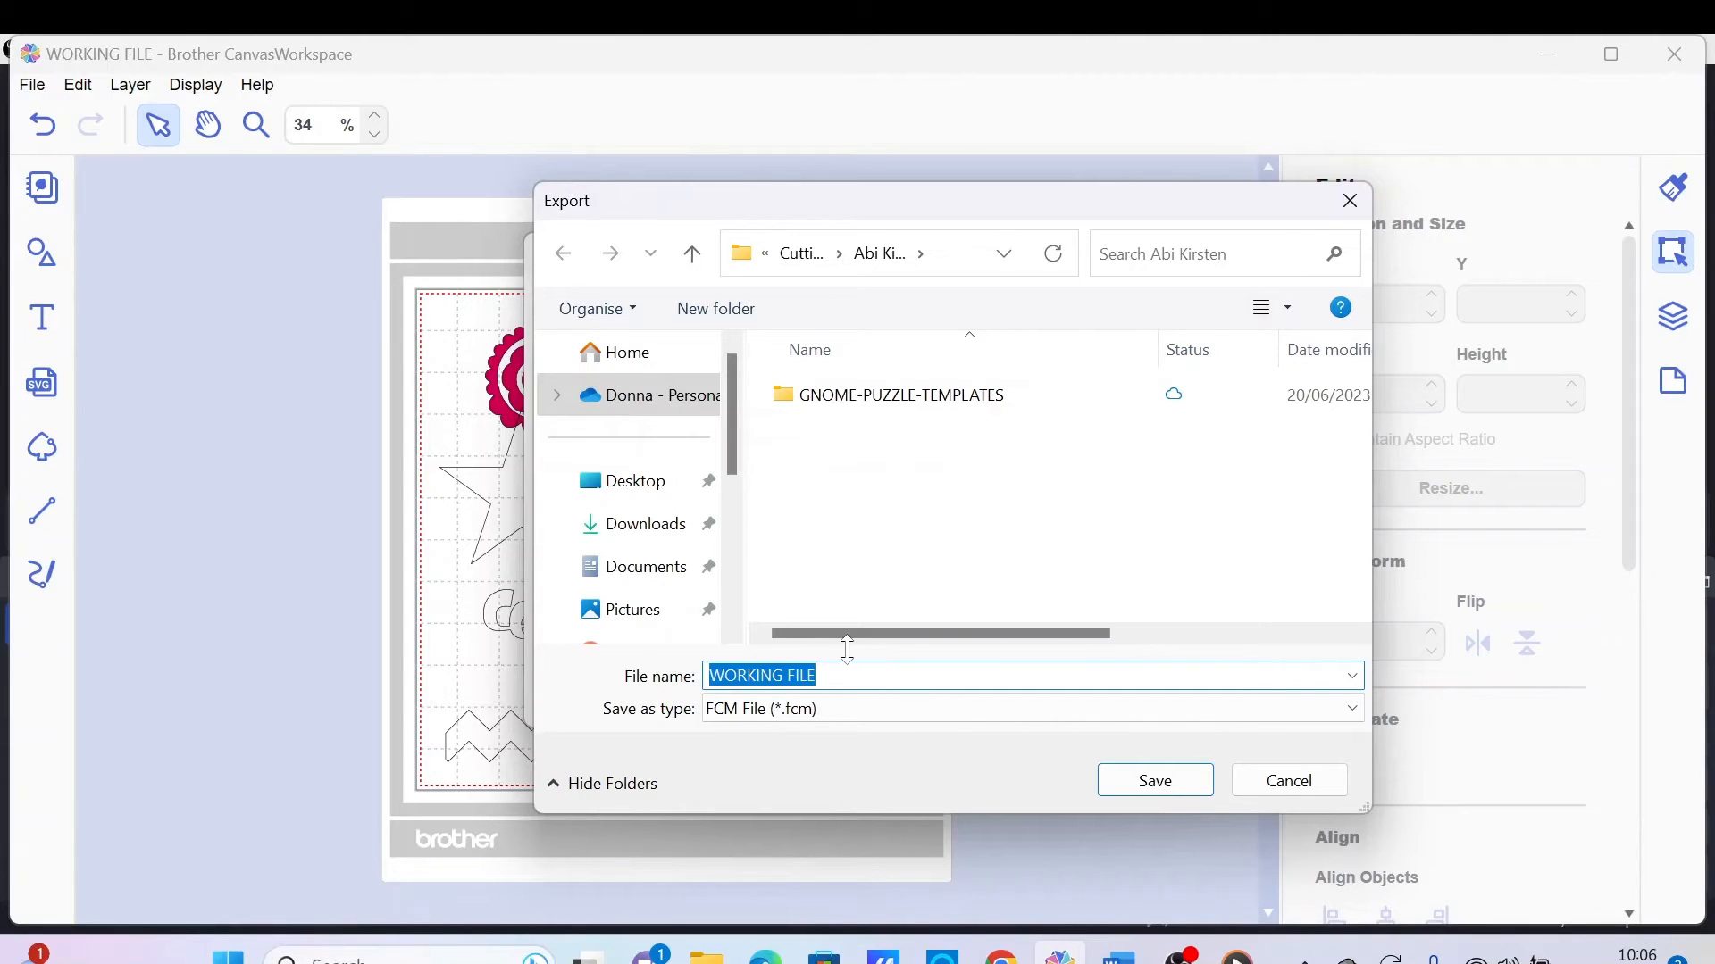
pyautogui.click(811, 676)
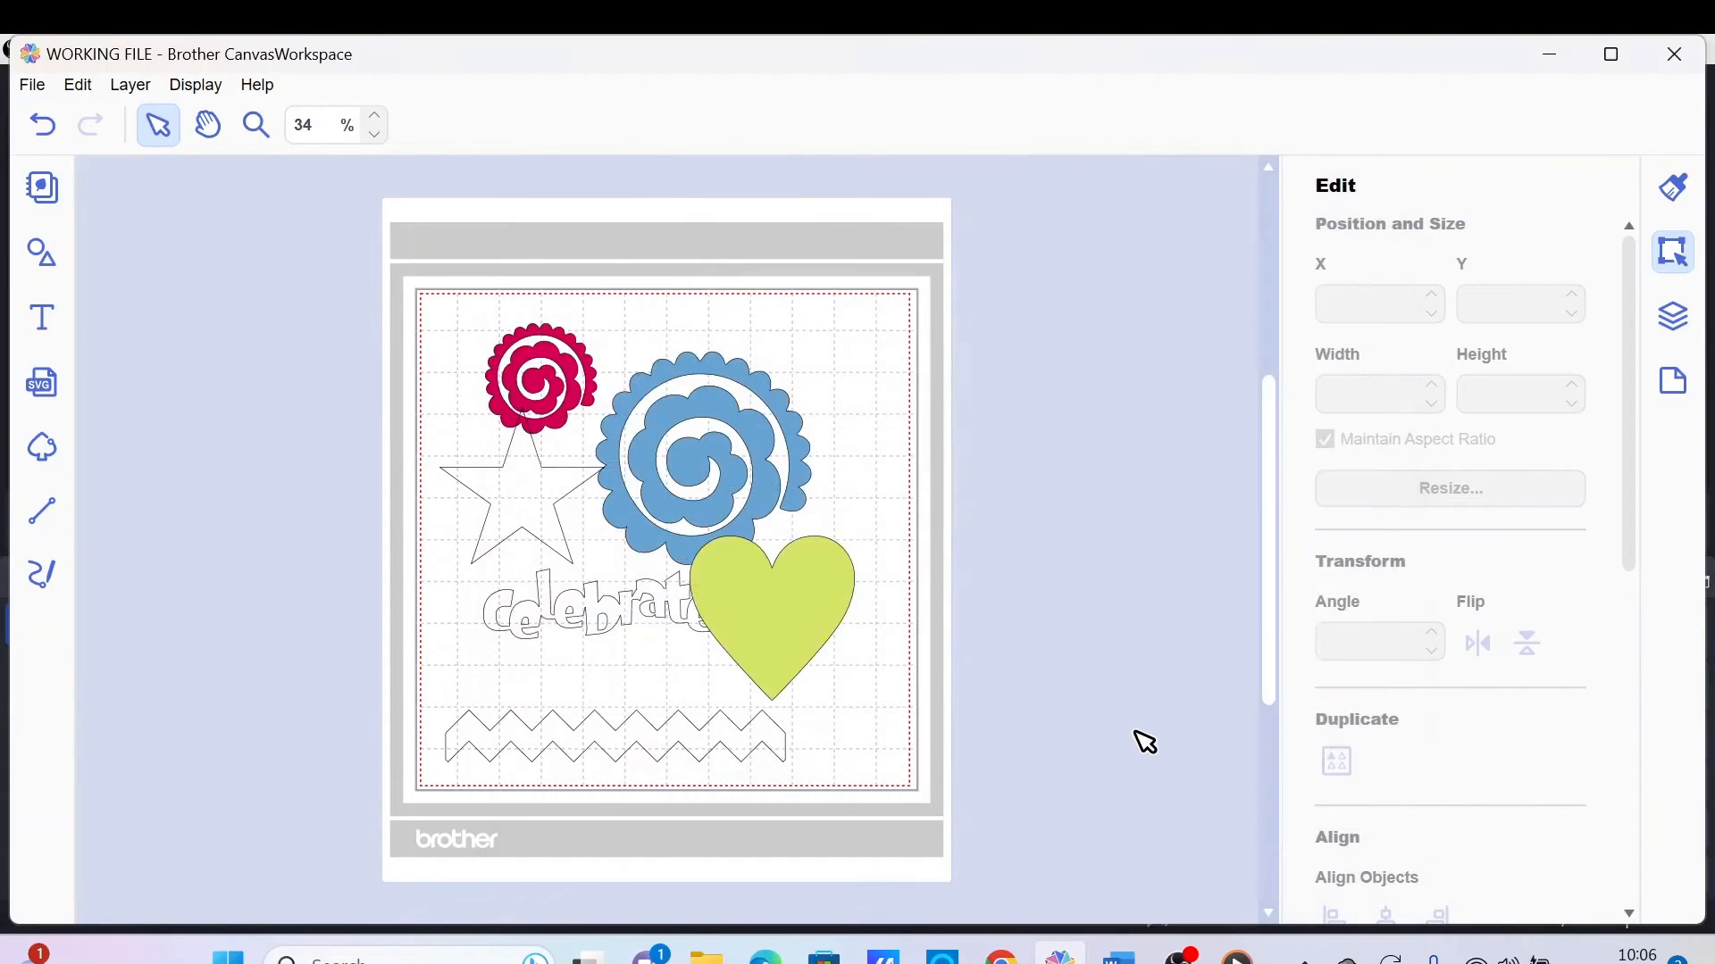
pyautogui.moveTo(1139, 639)
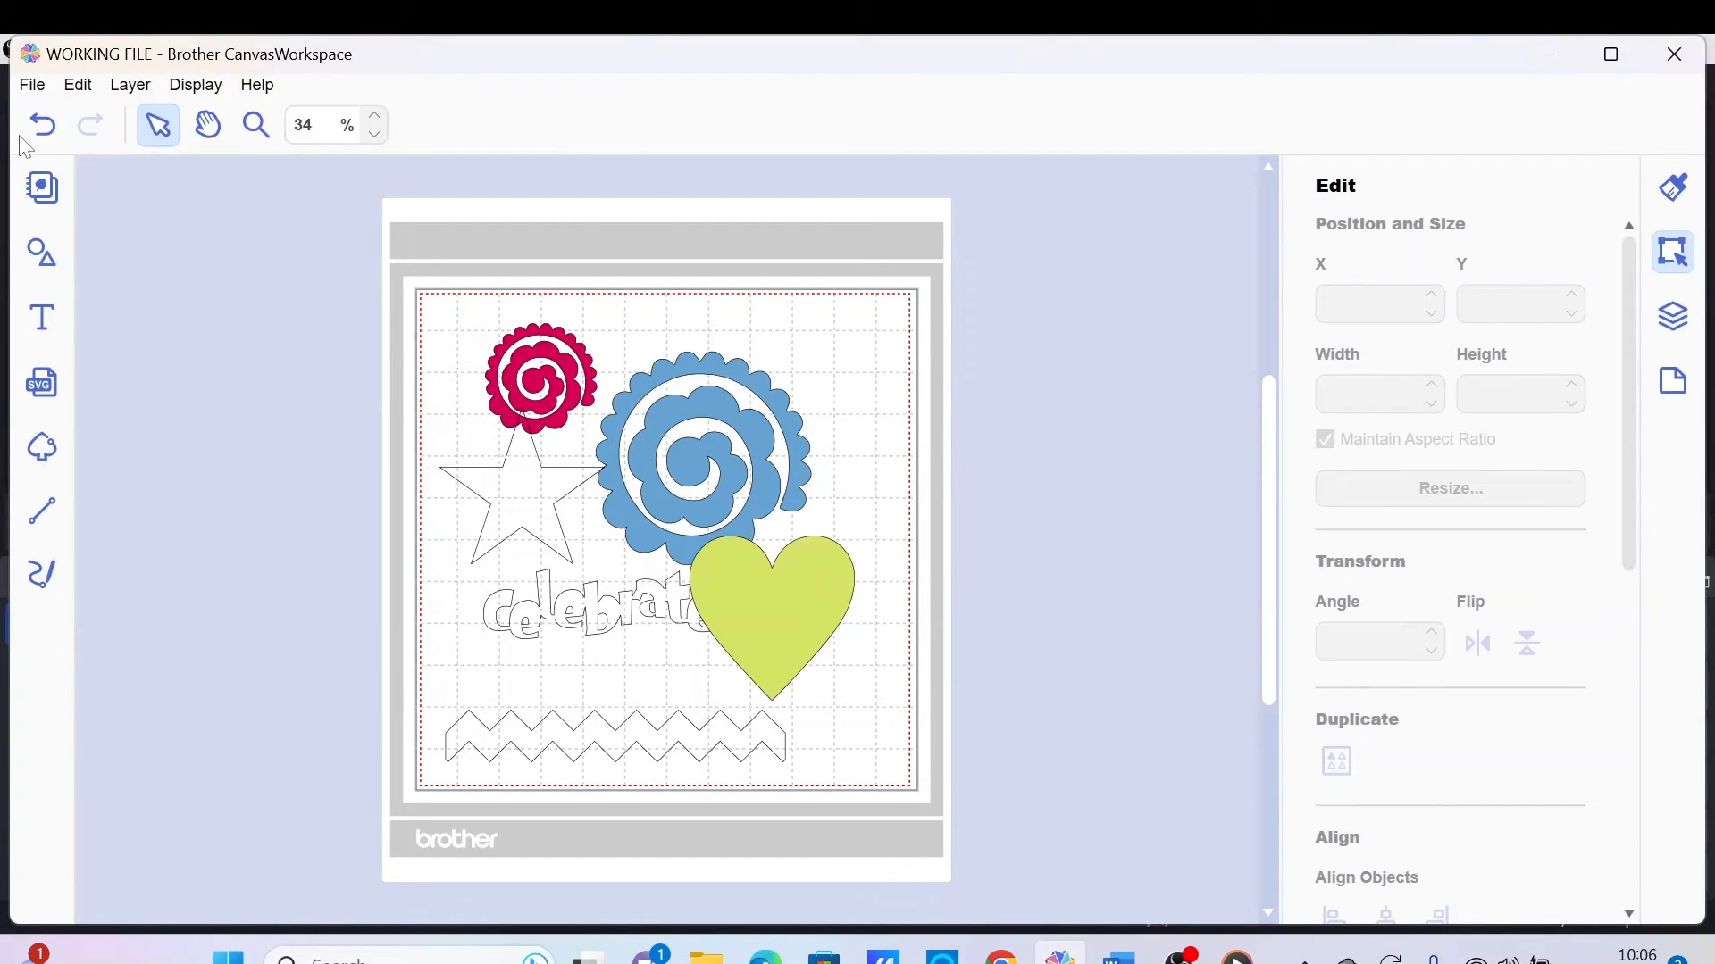
pyautogui.moveTo(627, 267)
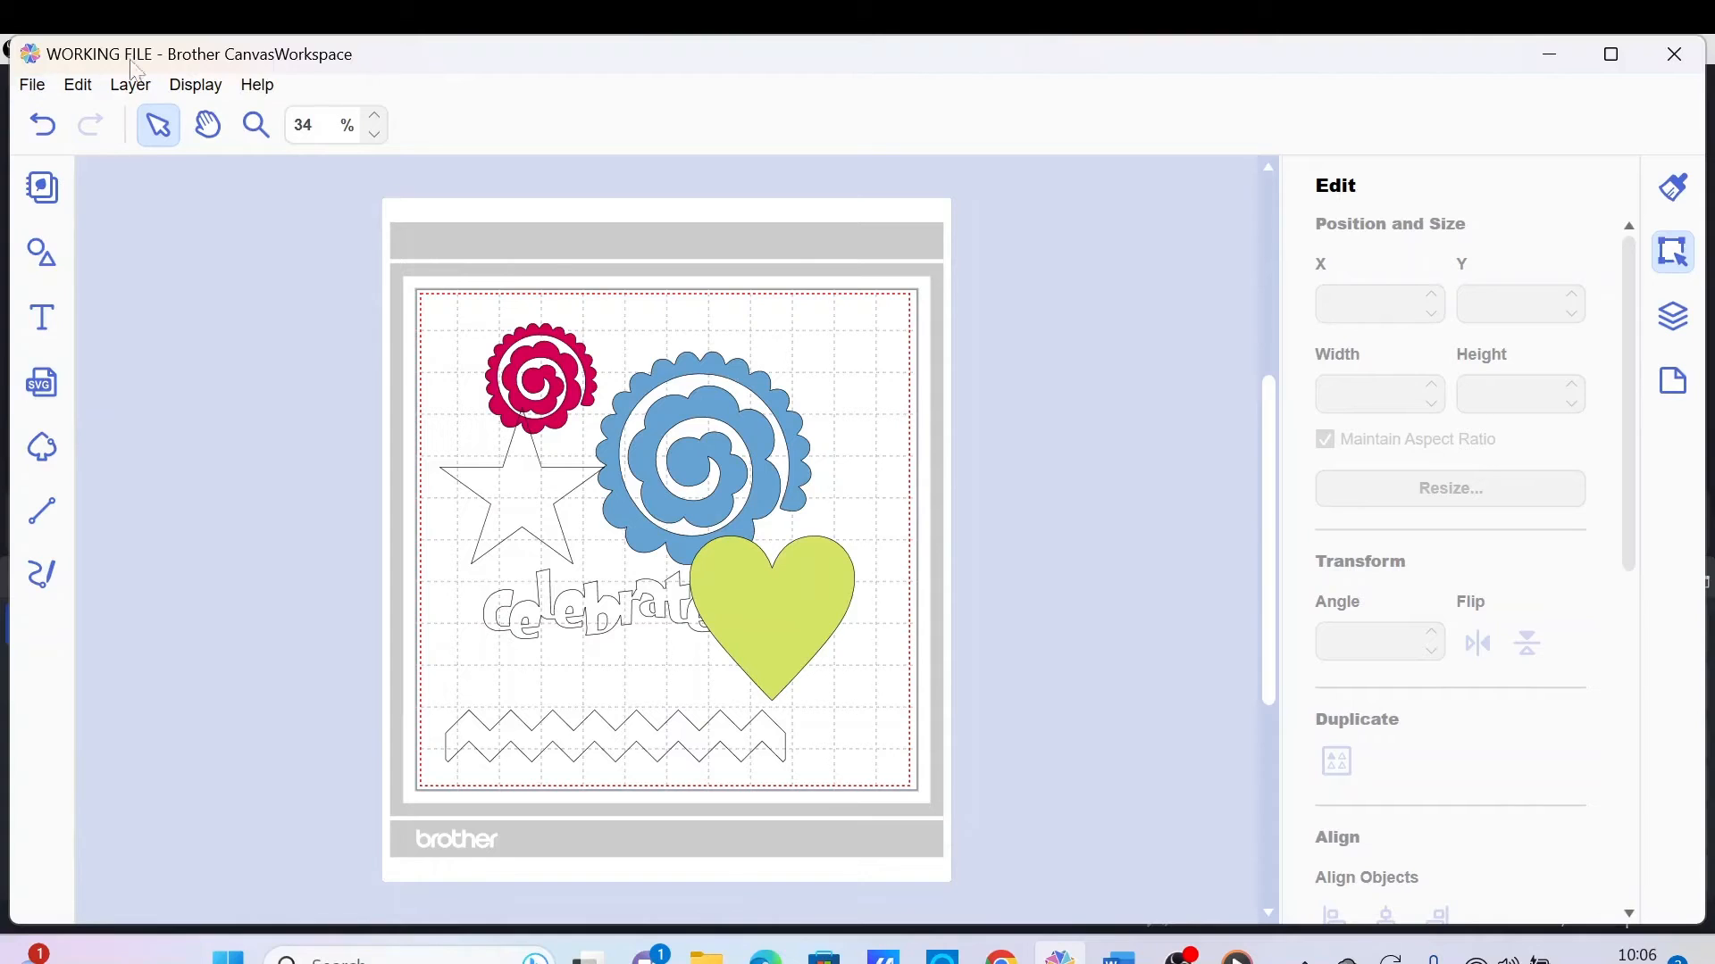
pyautogui.moveTo(809, 787)
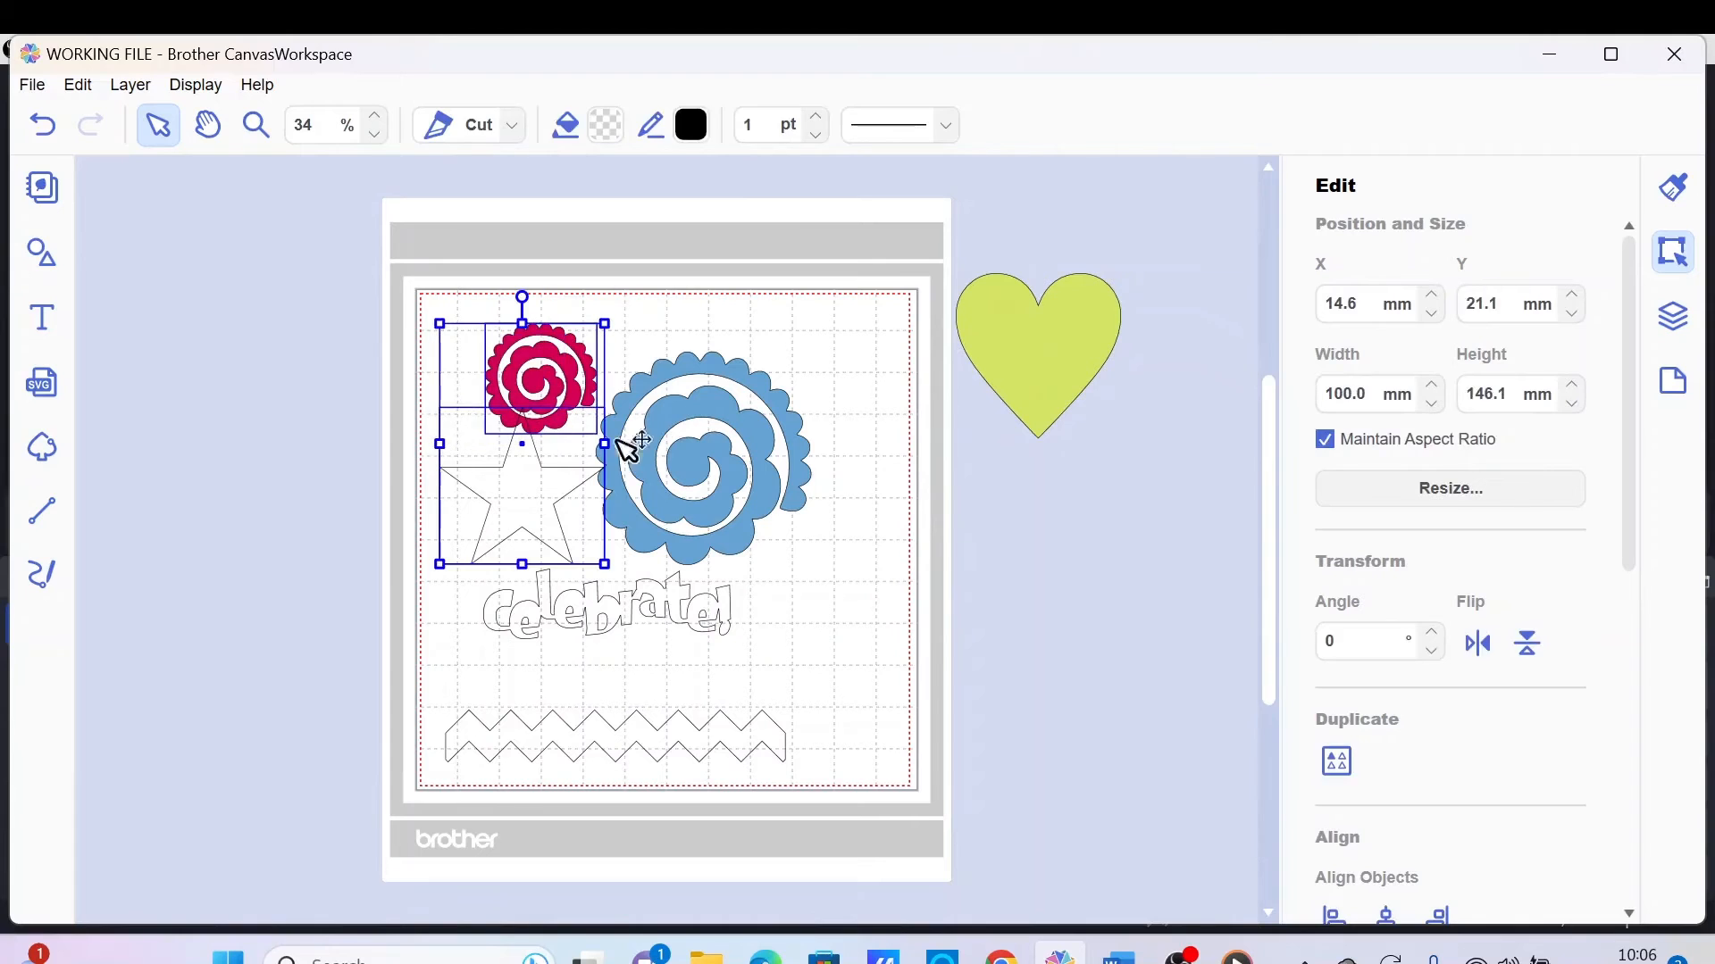
# Step: Move the star off the mat and fill it with dark blue
pyautogui.moveTo(705, 448); pyautogui.dragTo(987, 609)
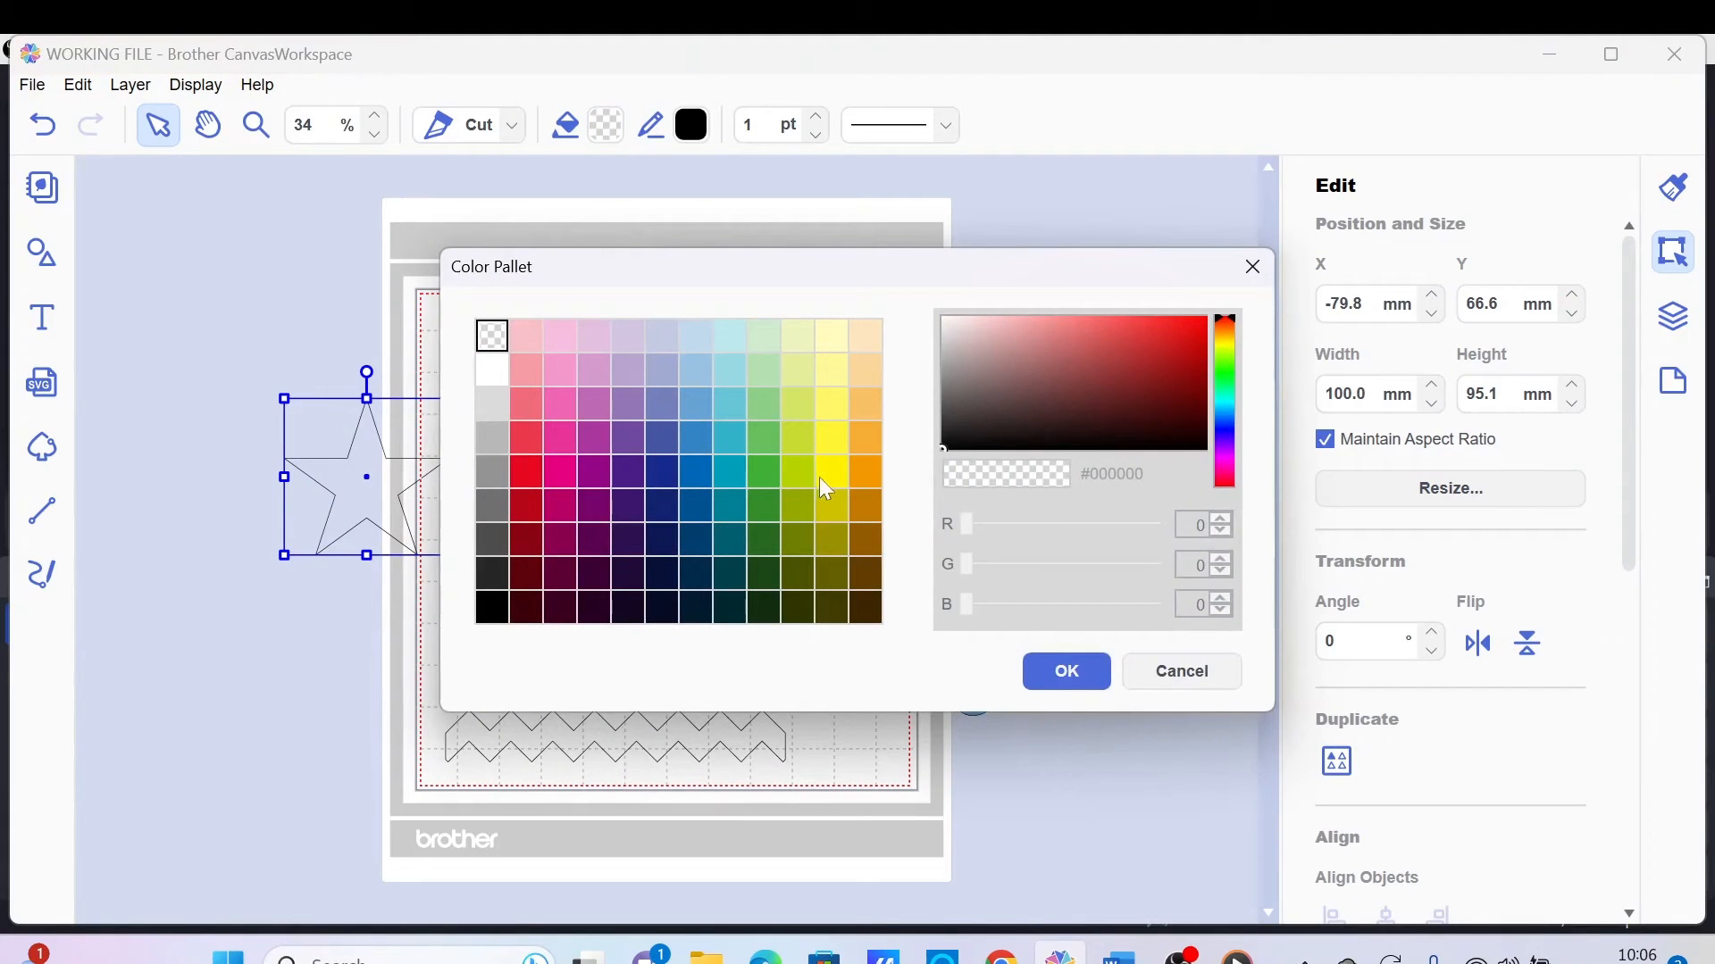
pyautogui.click(1066, 670)
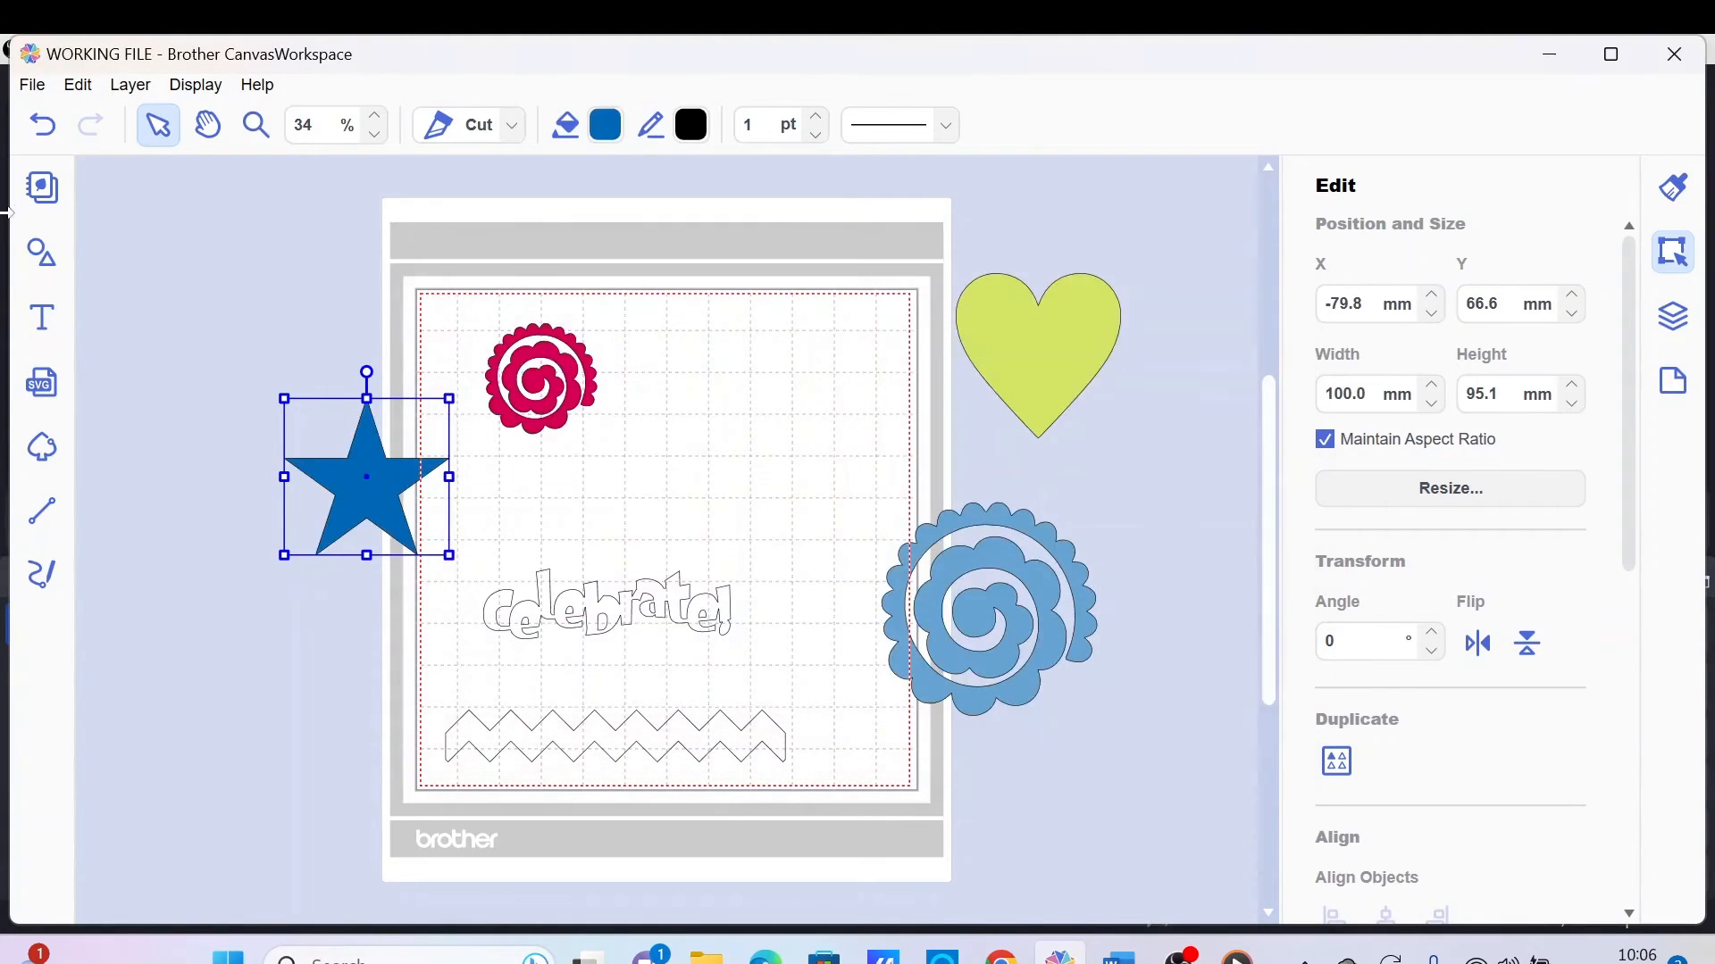
# Step: Browse the File and Edit menus, then save the current project
pyautogui.click(32, 84)
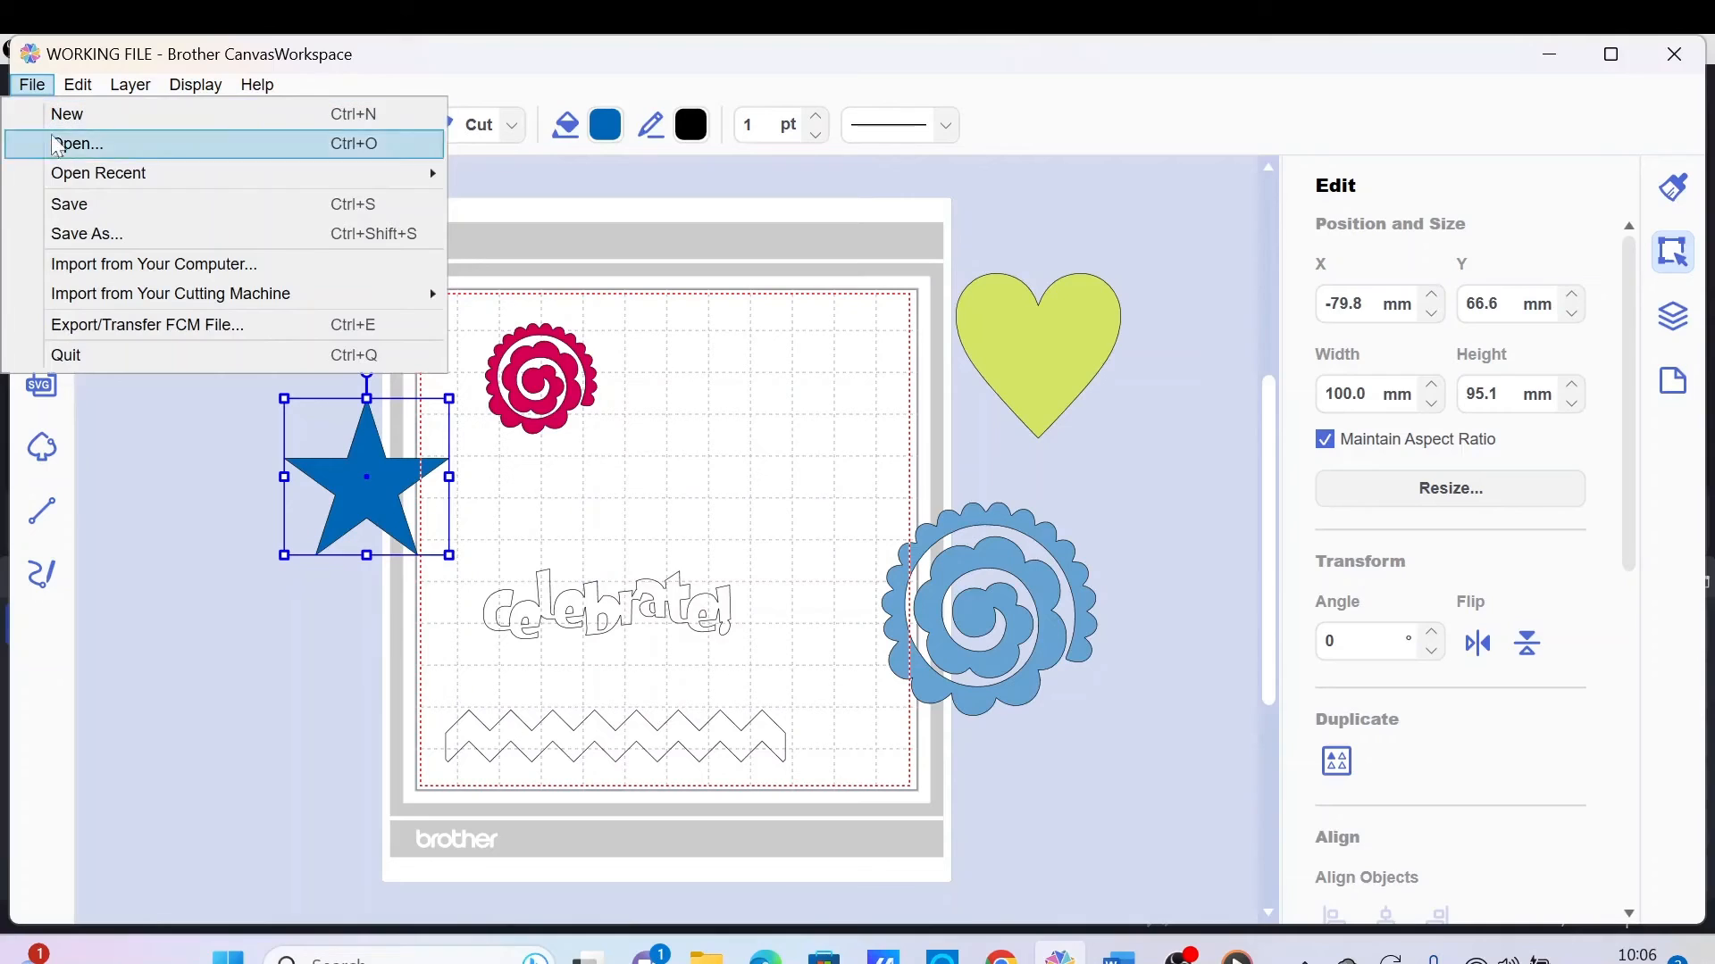
pyautogui.moveTo(104, 204)
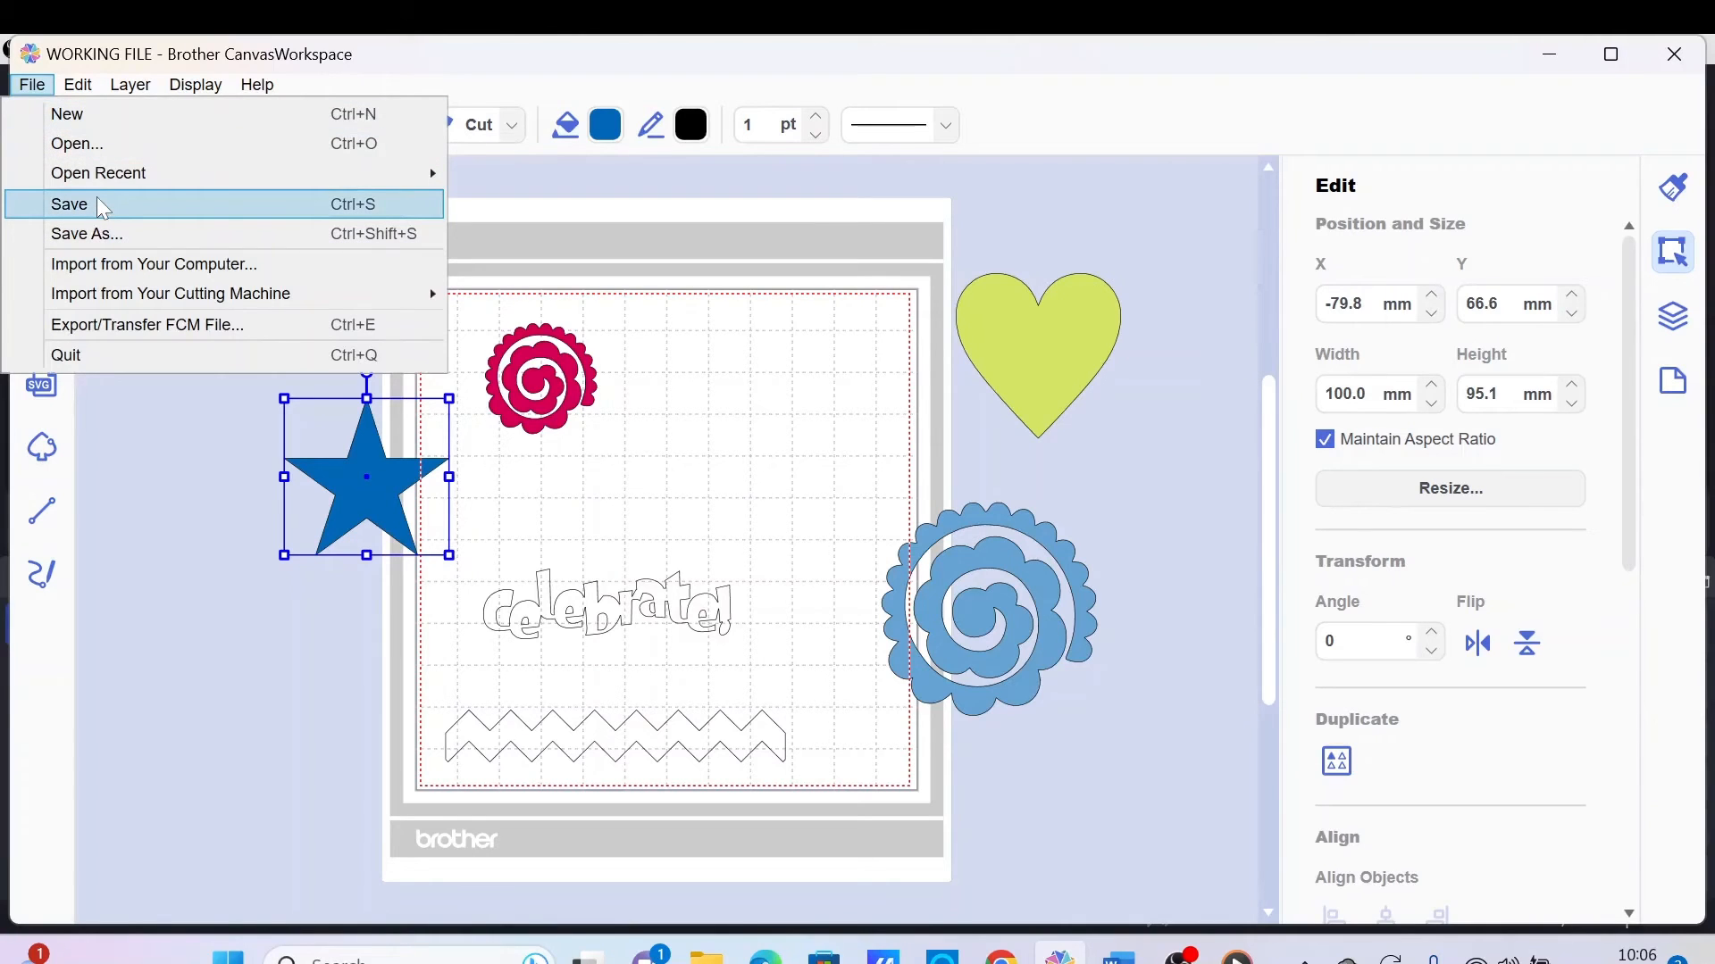
pyautogui.moveTo(115, 214)
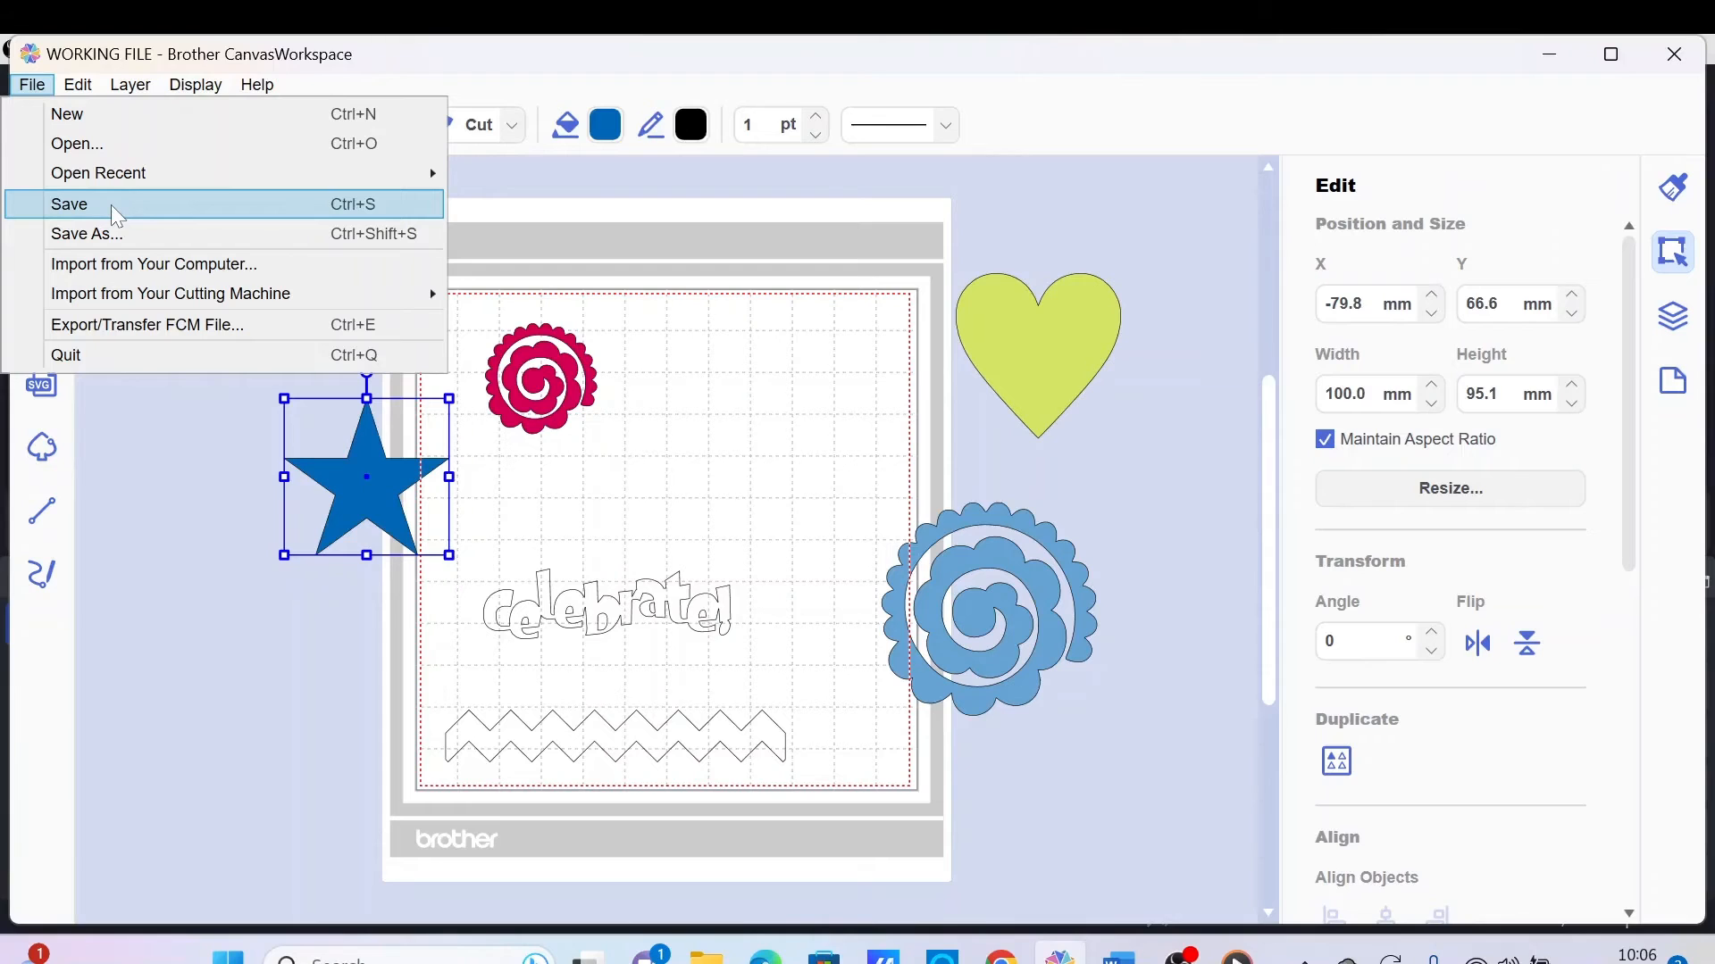
pyautogui.click(79, 84)
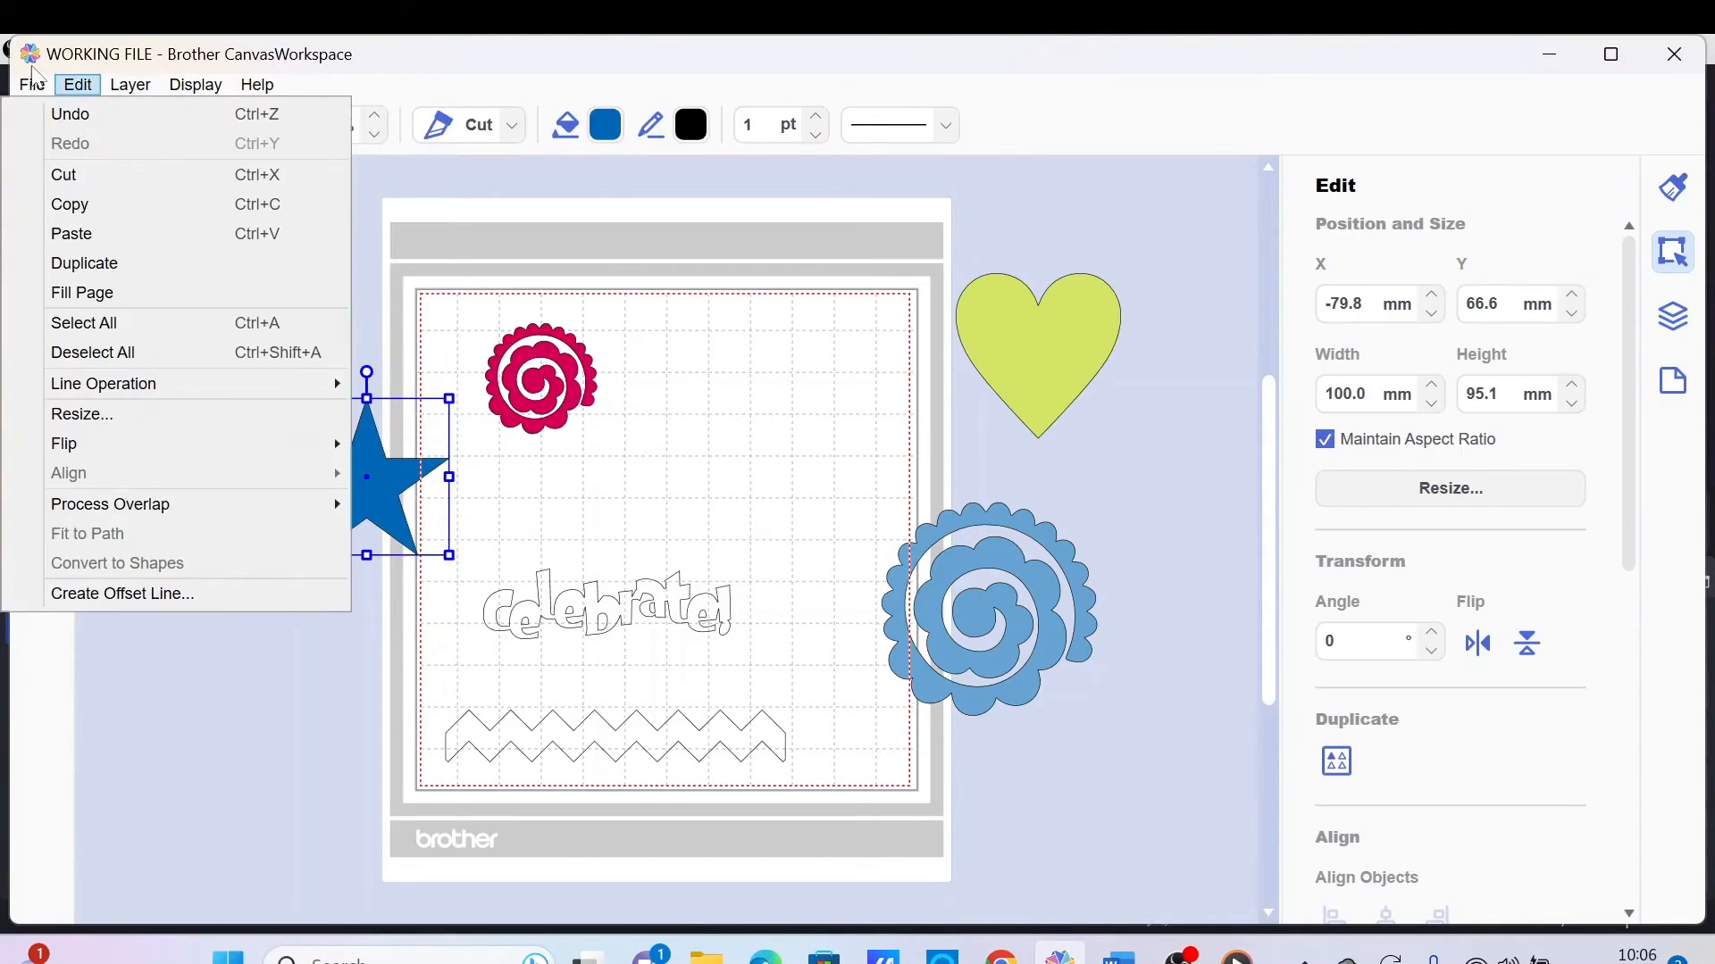
pyautogui.click(32, 84)
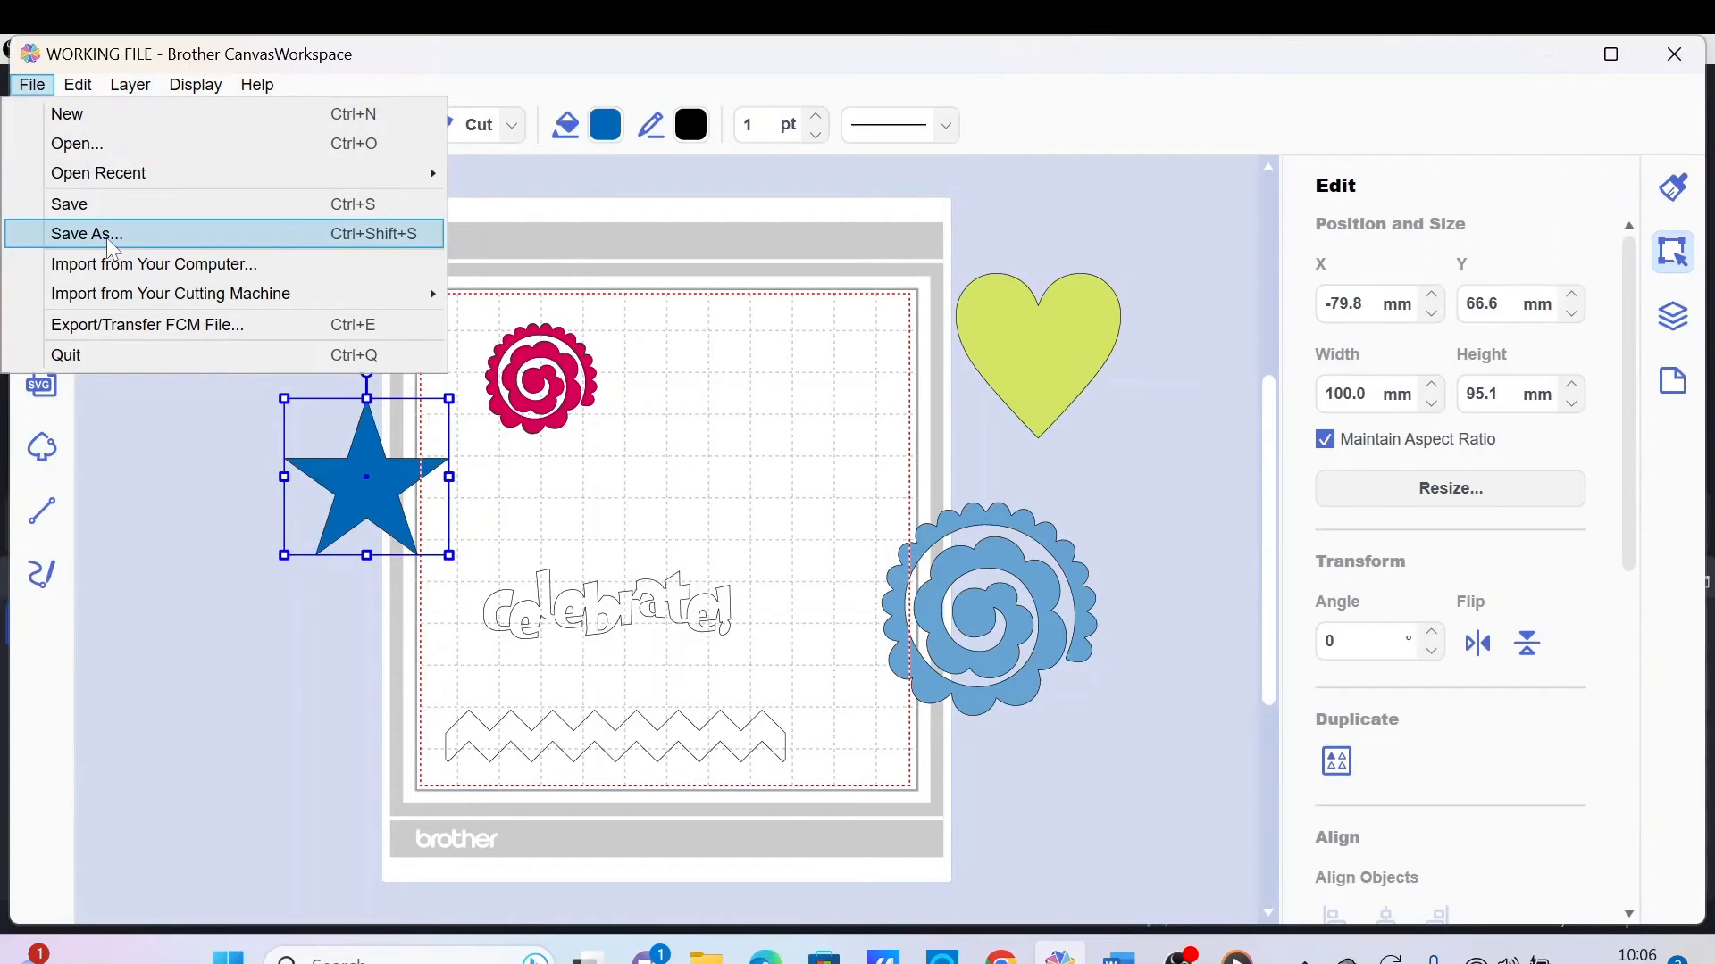
pyautogui.moveTo(107, 210)
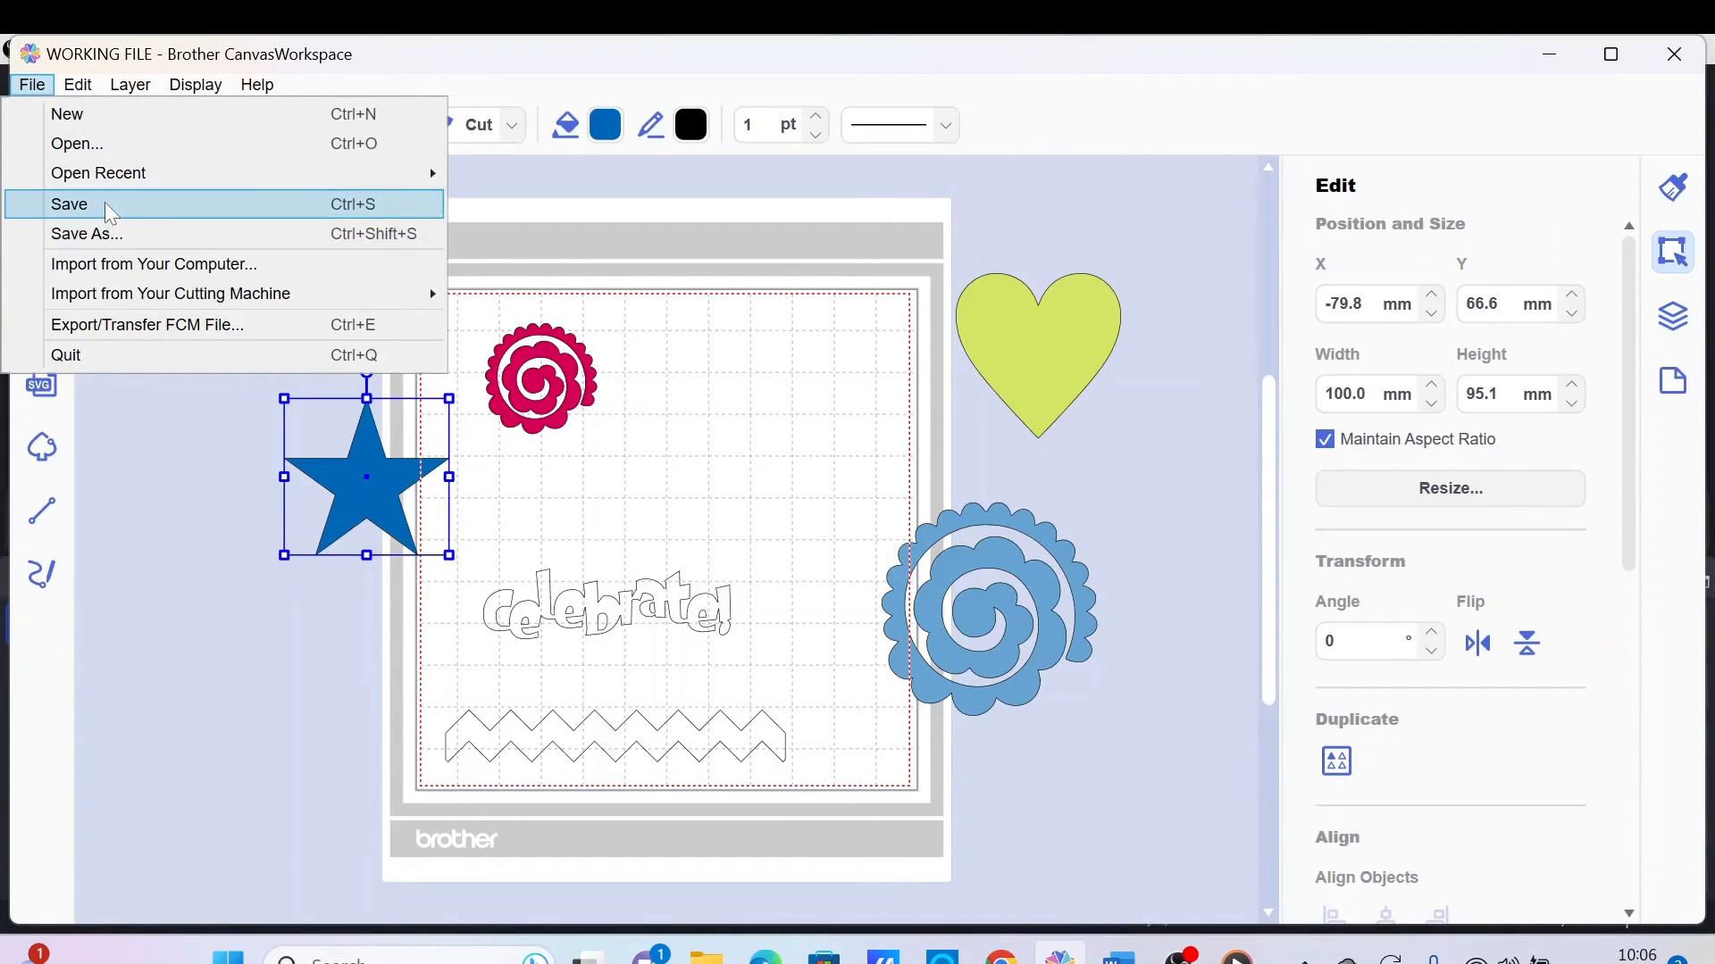
pyautogui.click(68, 204)
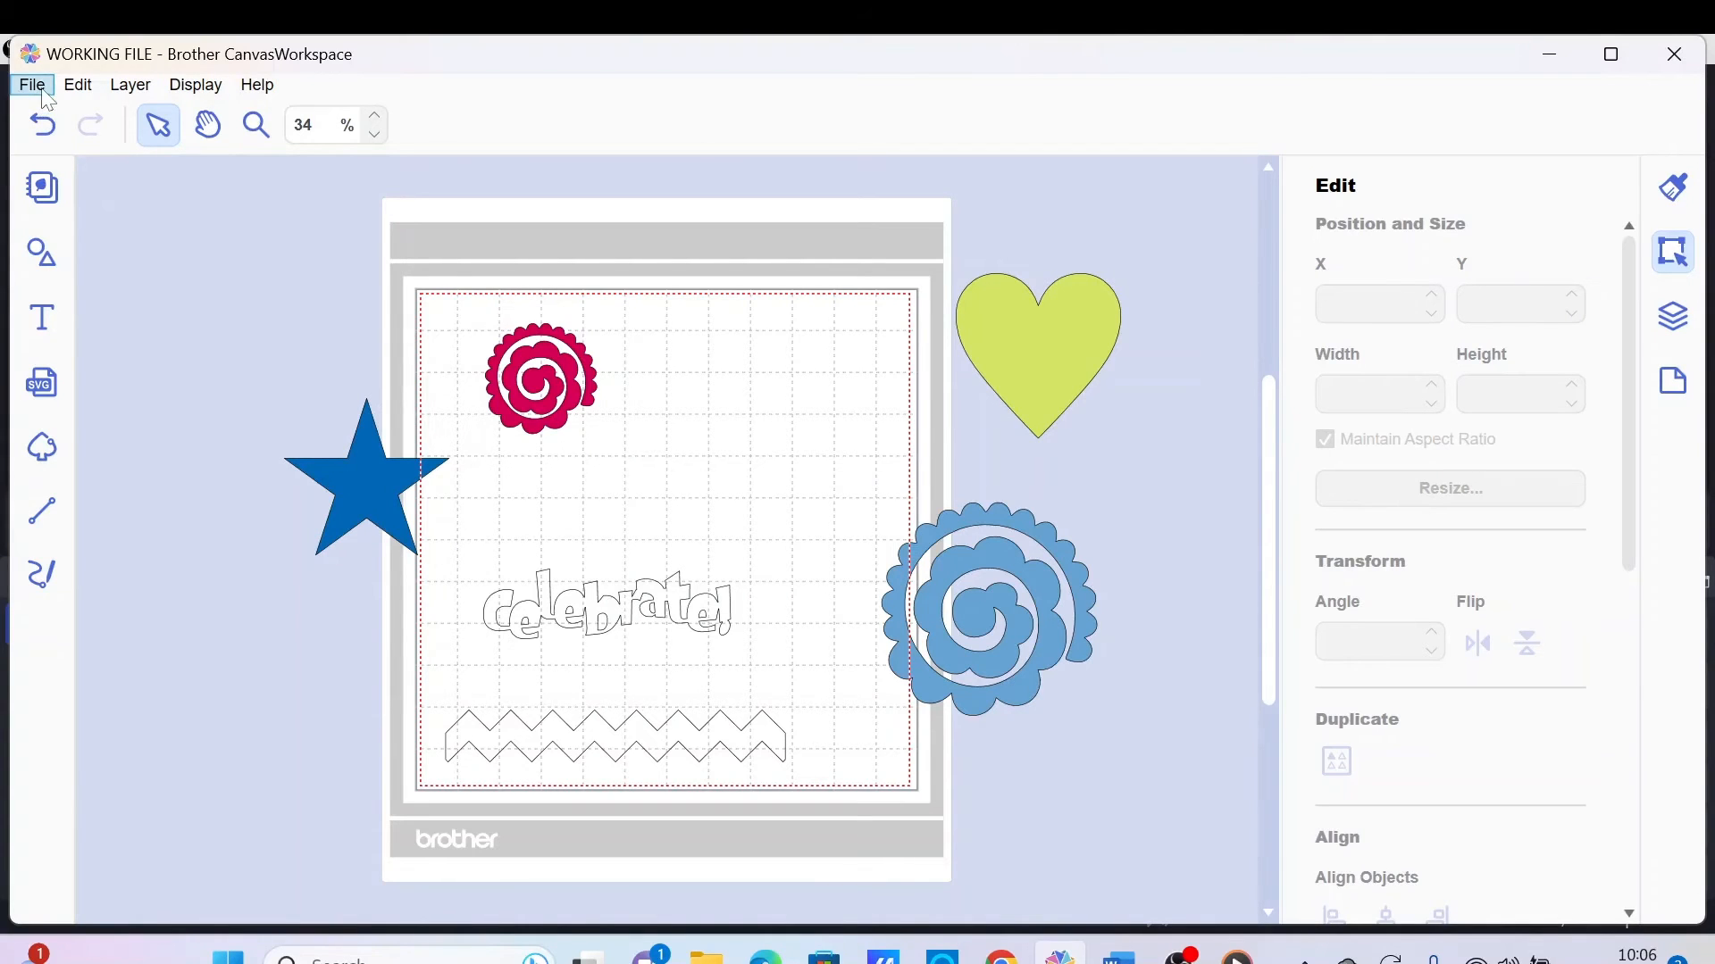
# Step: Create a new blank untitled project replacing WORKING FILE
pyautogui.click(33, 84)
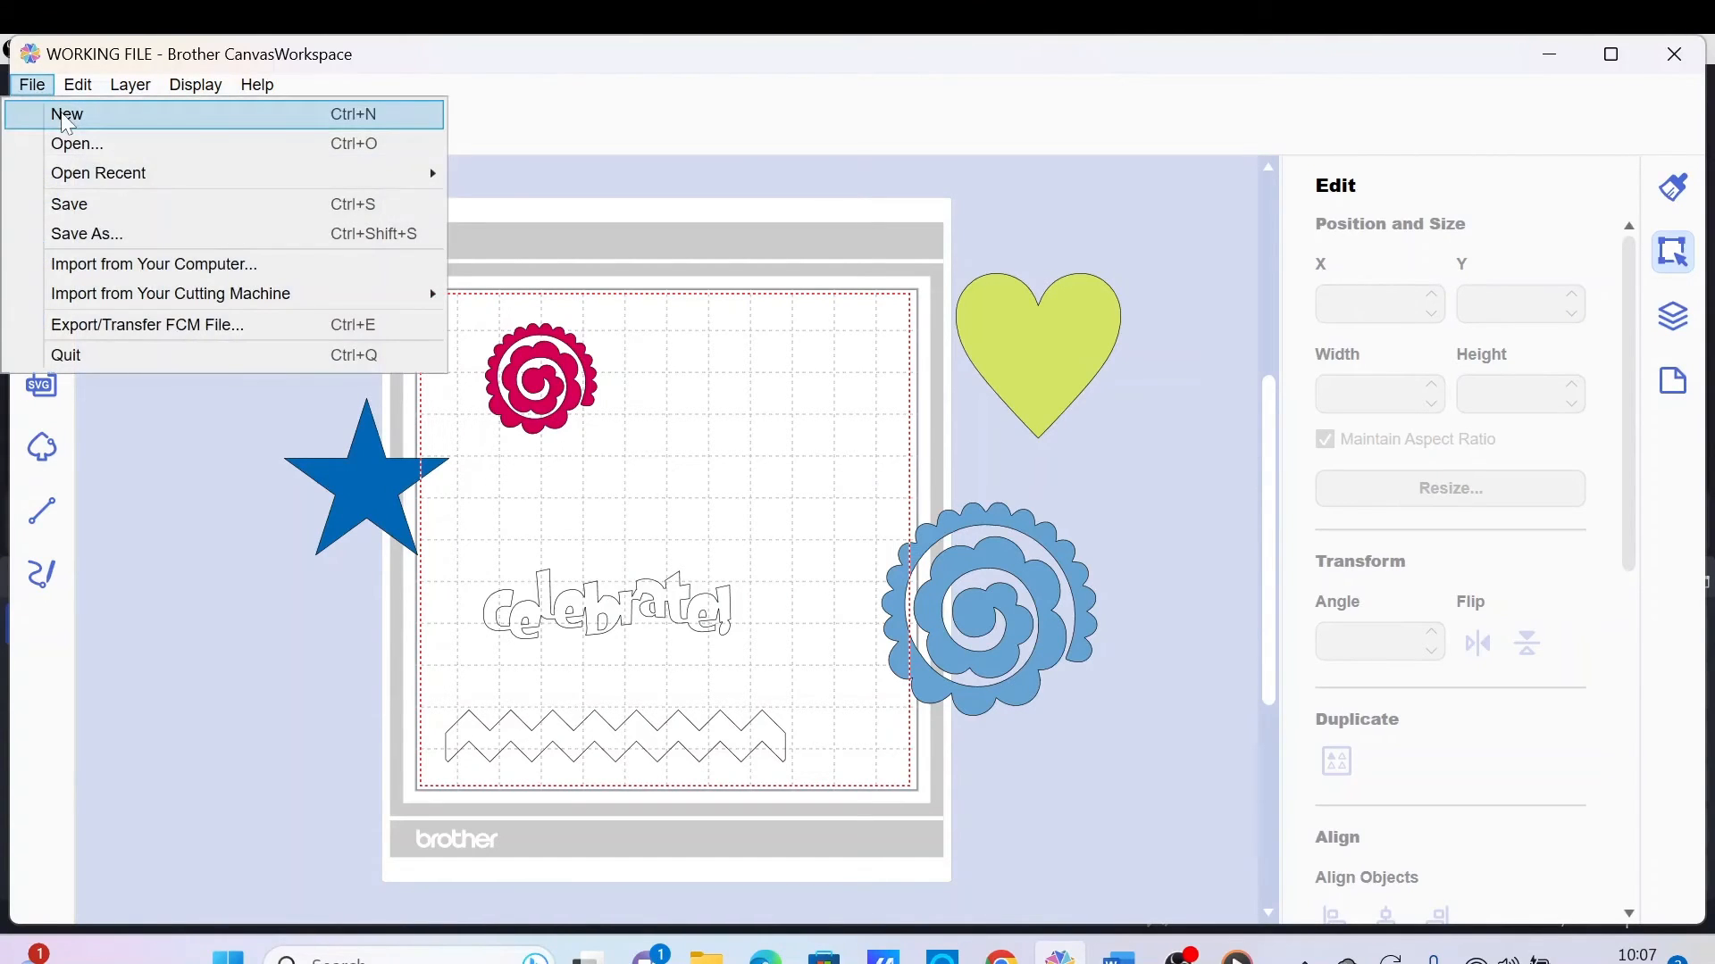
pyautogui.click(67, 115)
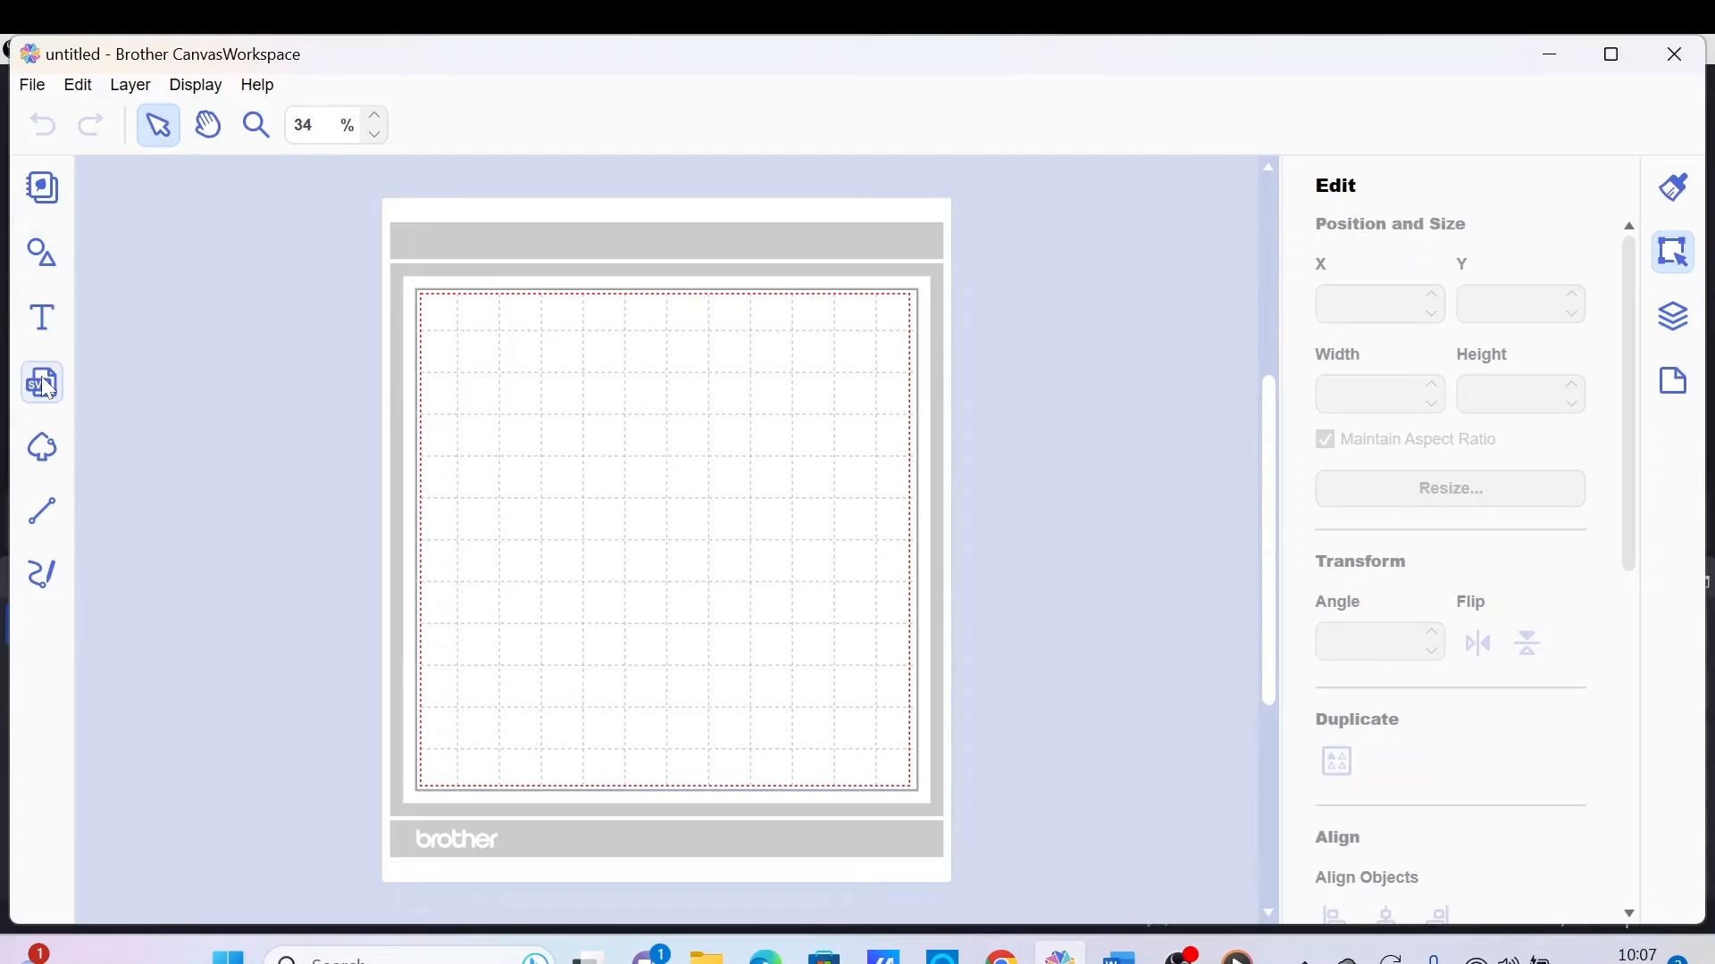
pyautogui.moveTo(43, 382)
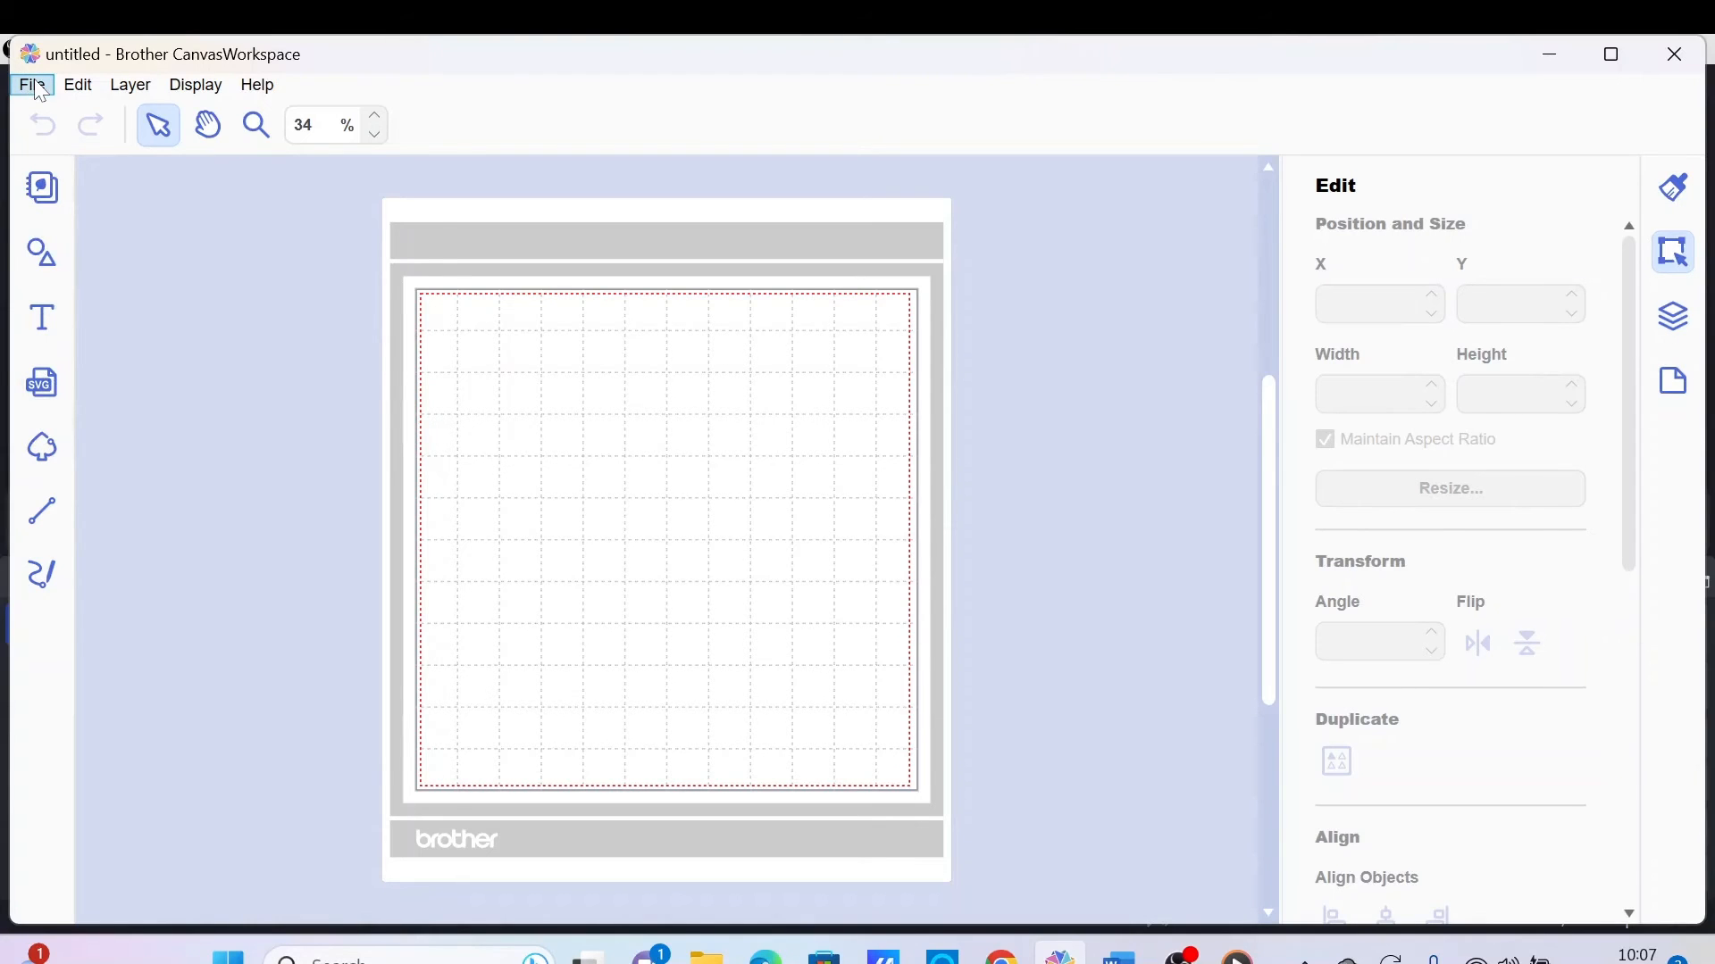
pyautogui.click(32, 84)
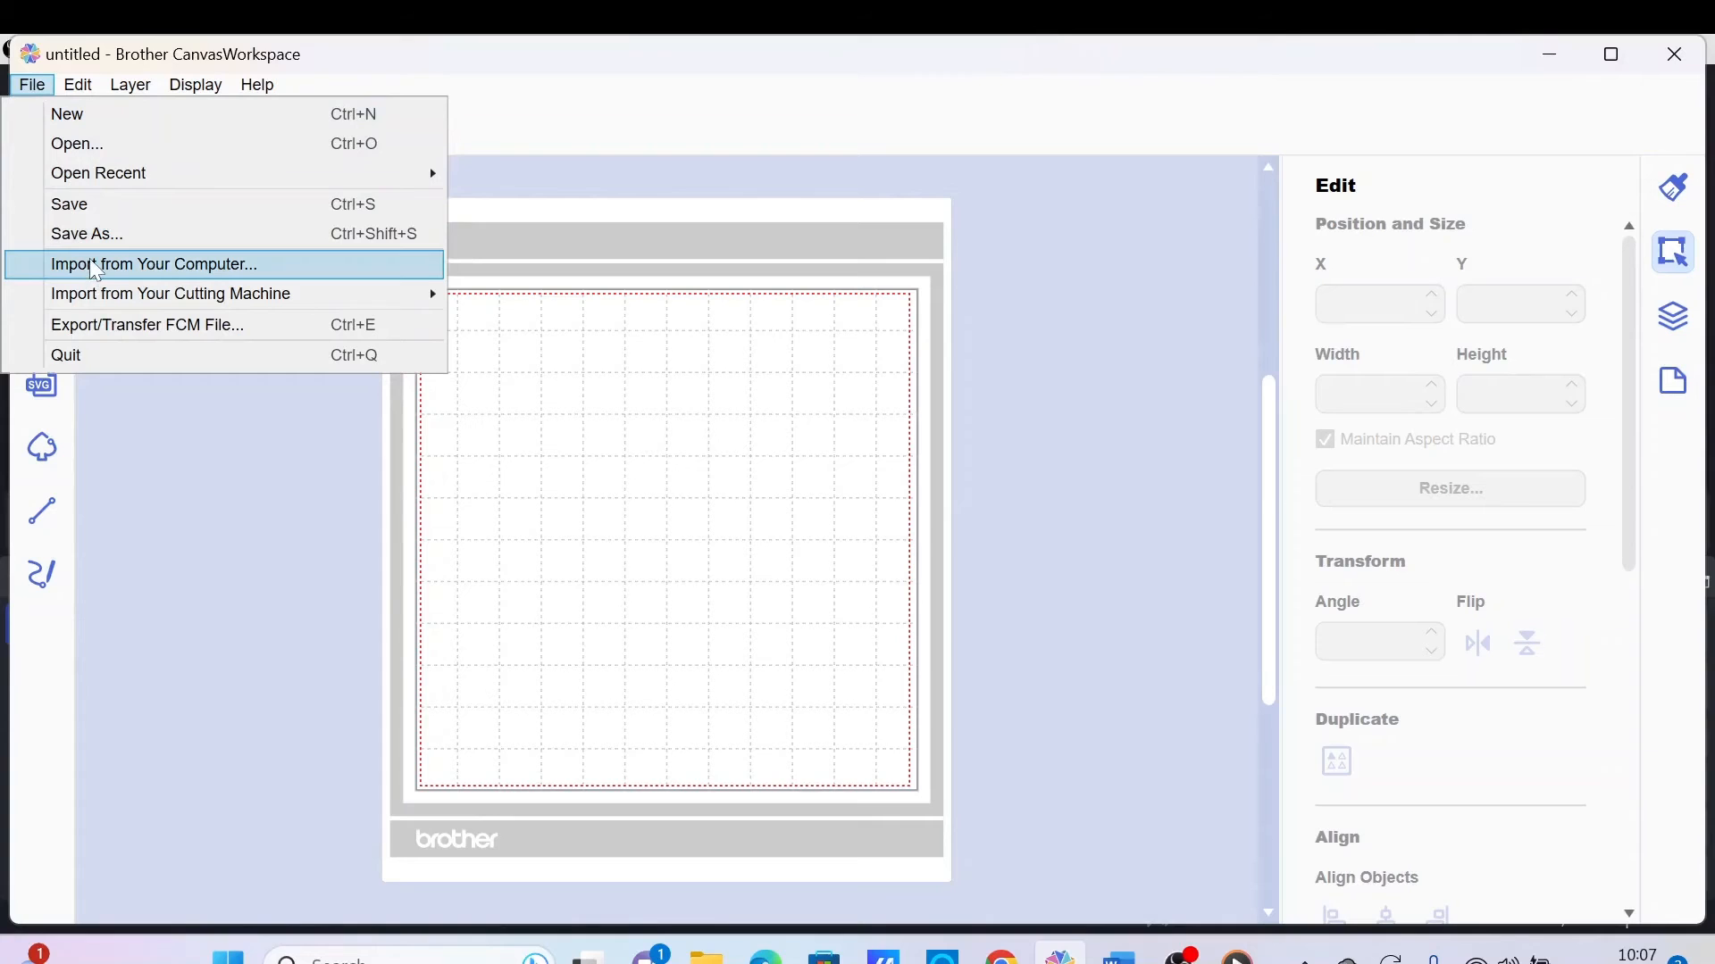
# Step: Import from the computer, choosing WORKING FILE2 in the file list
pyautogui.click(154, 265)
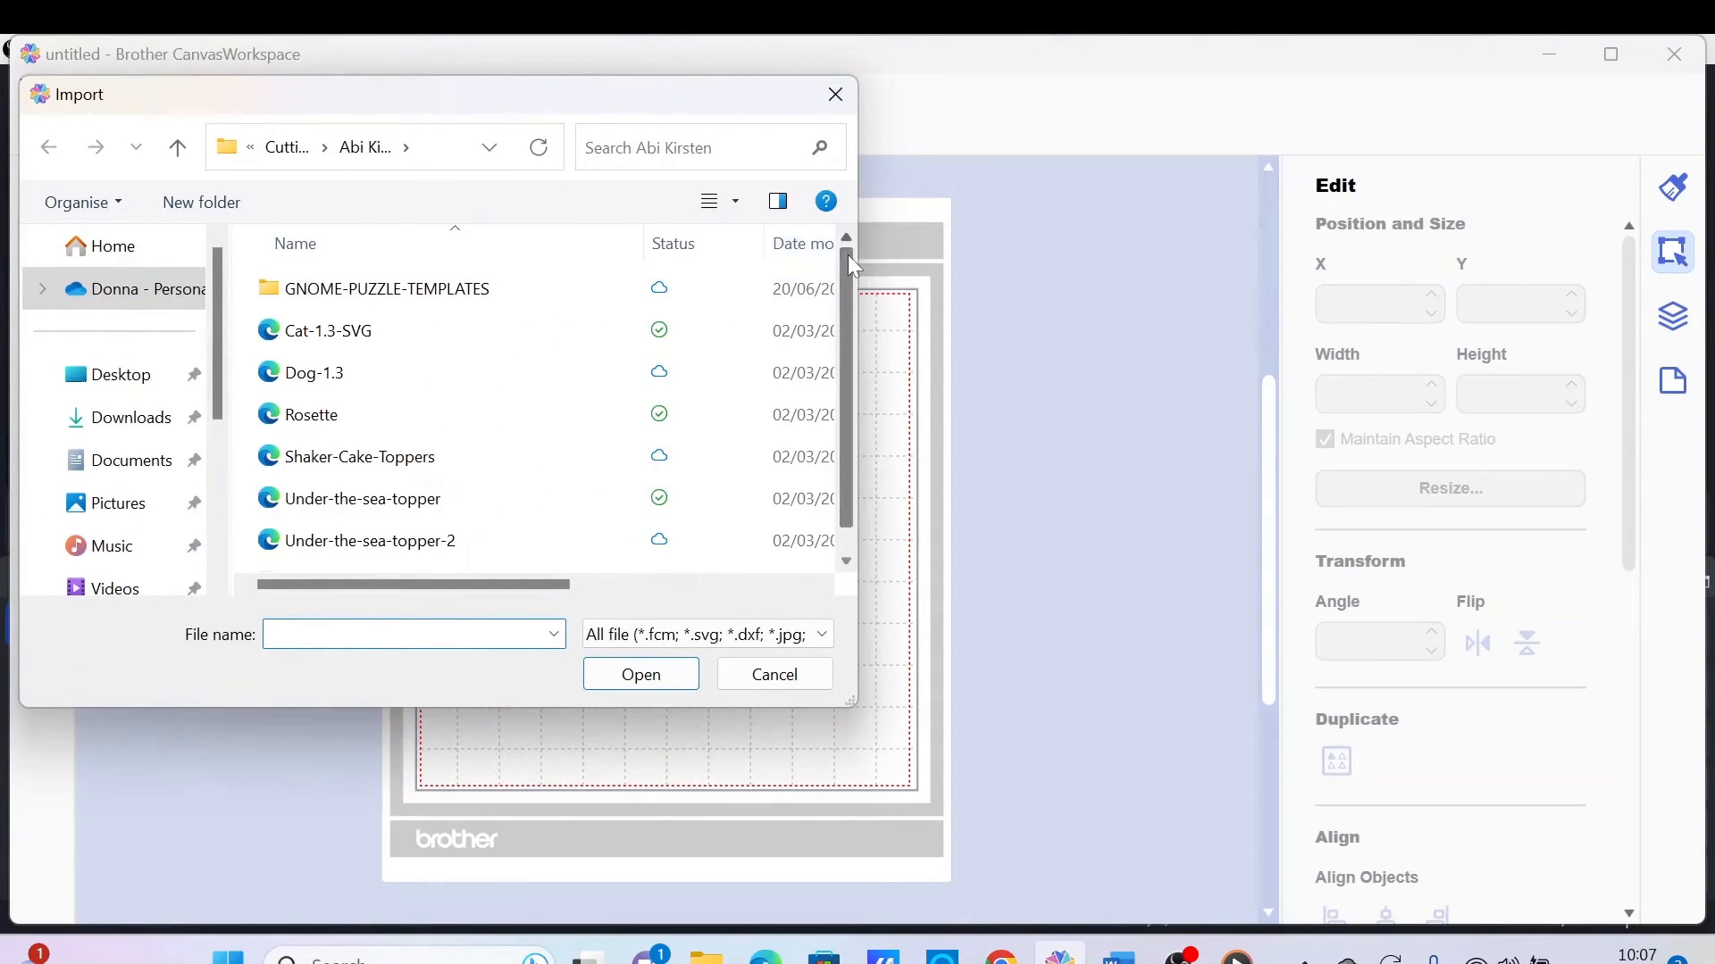
pyautogui.scroll(-3)
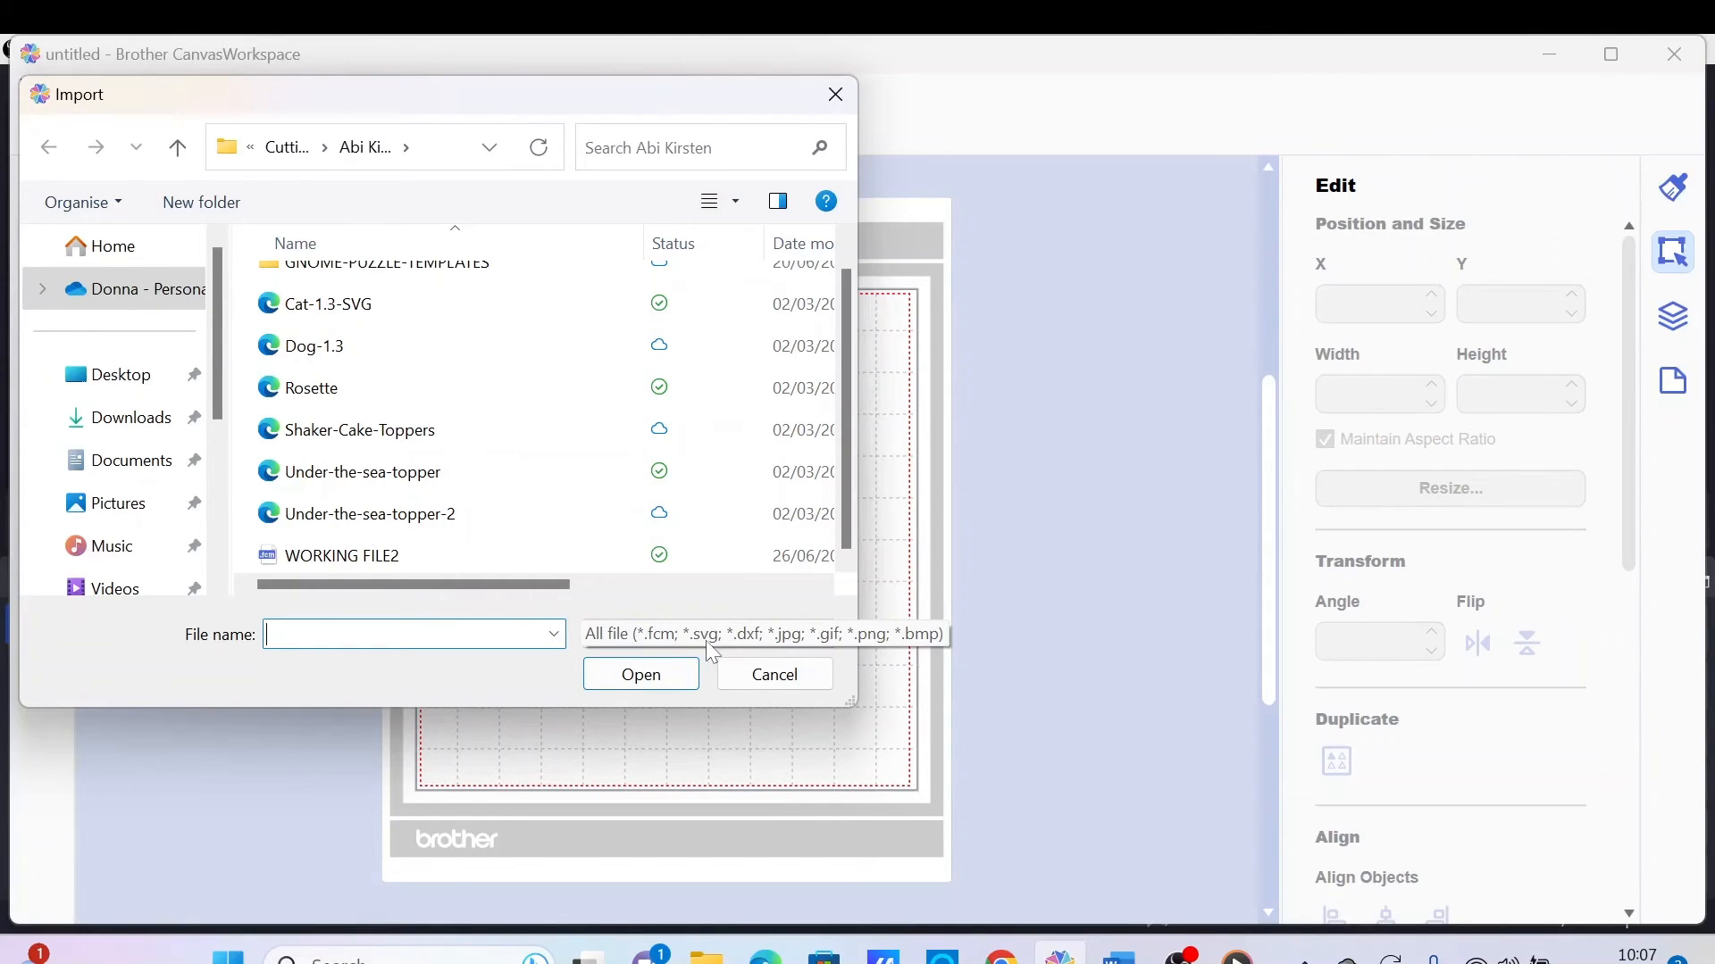
pyautogui.moveTo(747, 645)
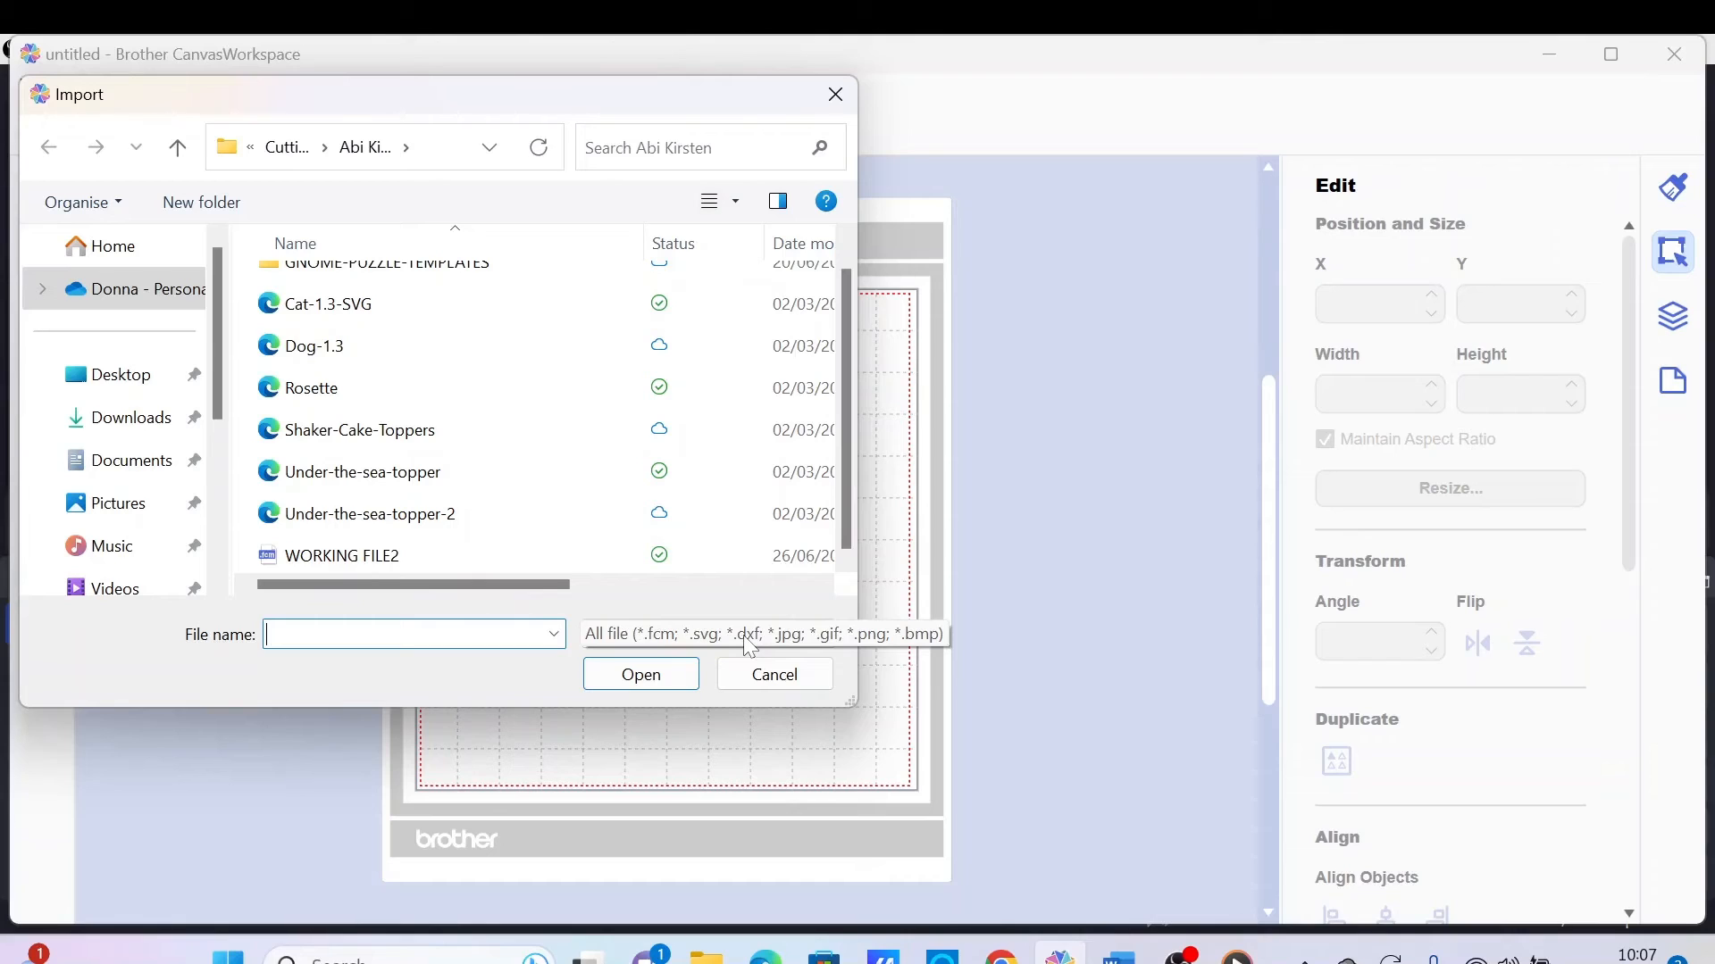
pyautogui.moveTo(772, 651)
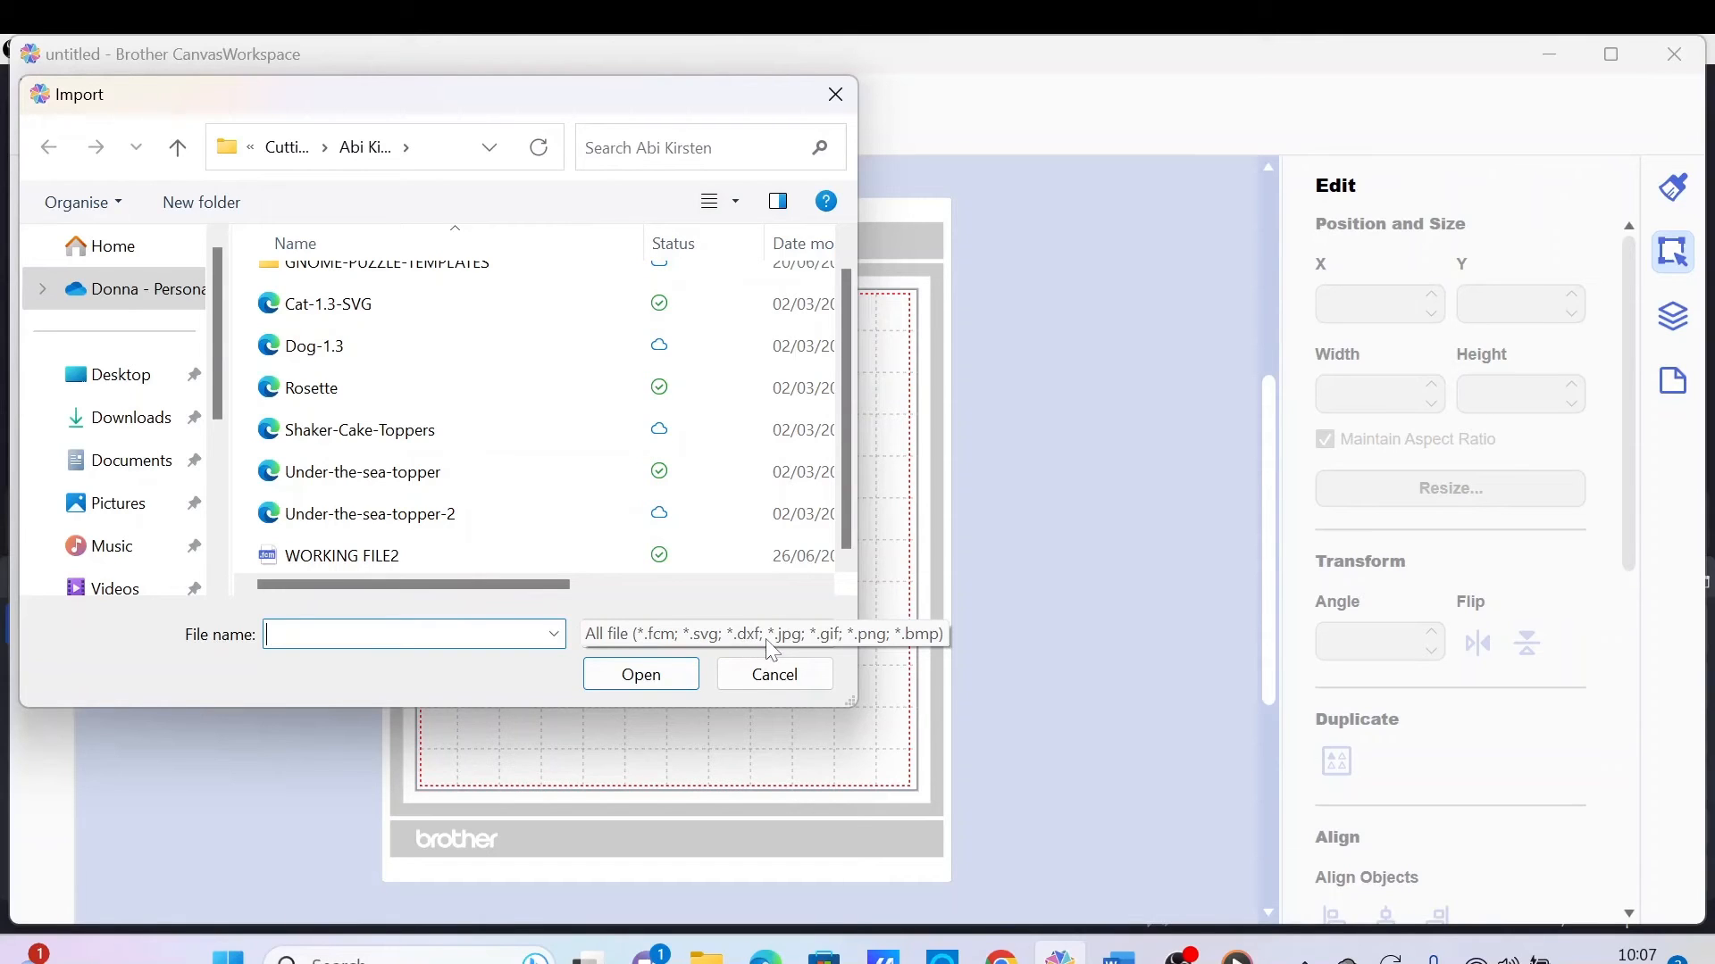
pyautogui.moveTo(802, 643)
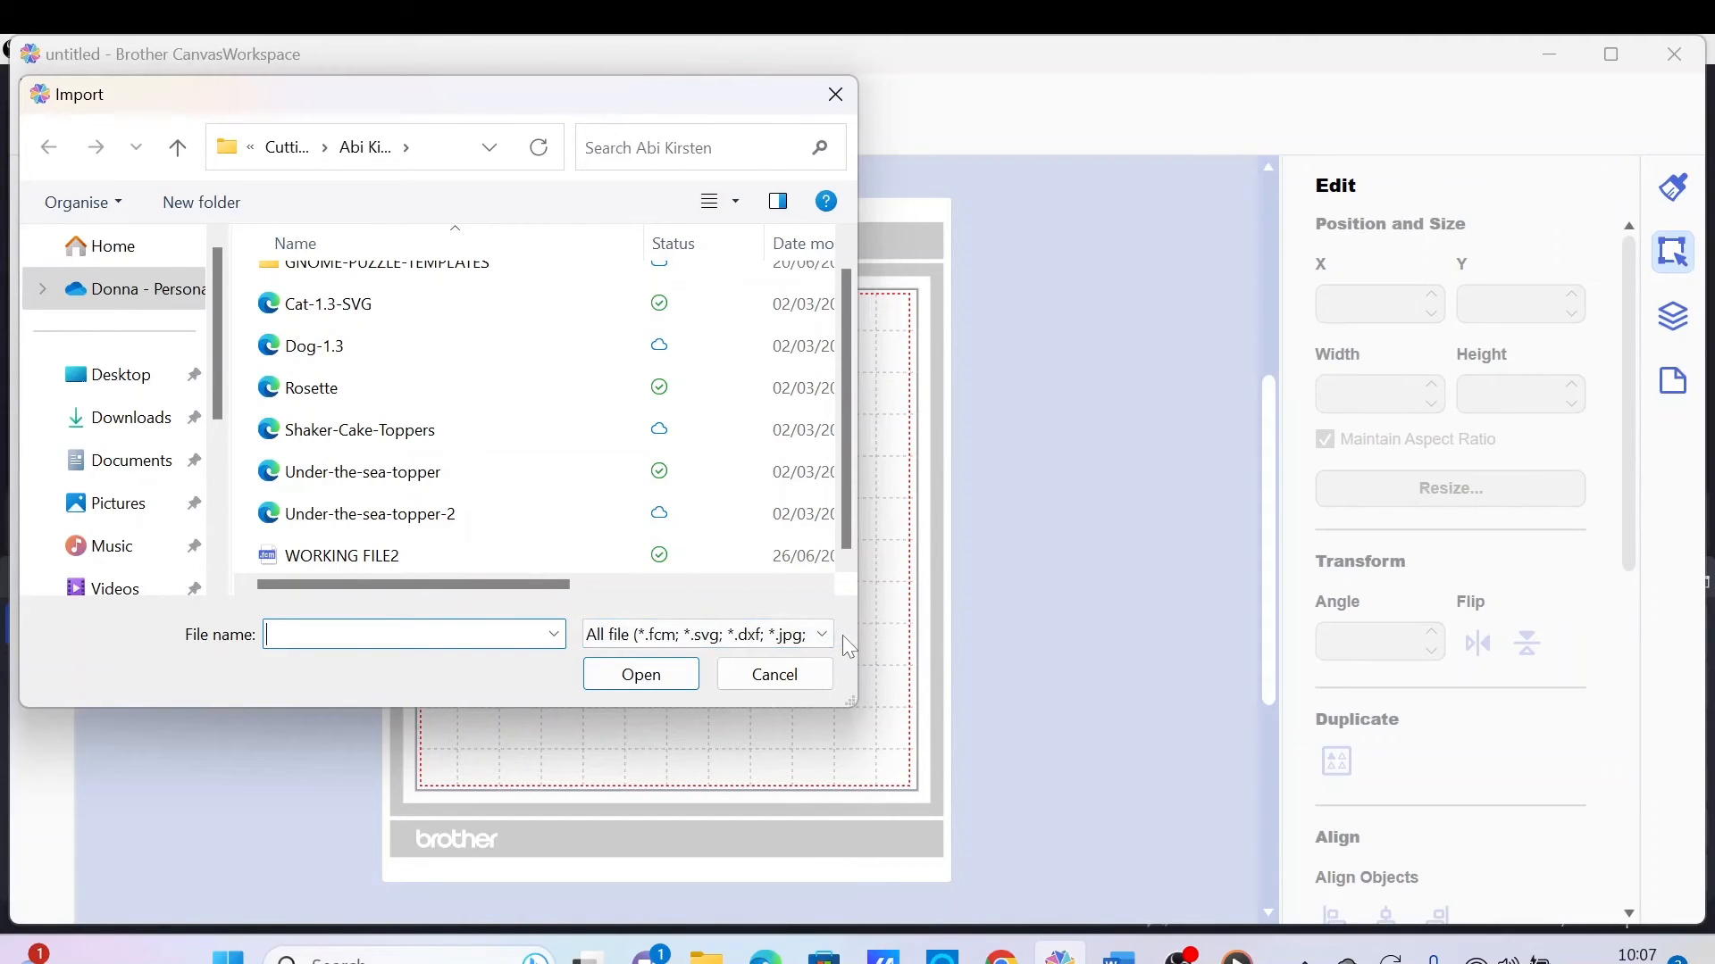
pyautogui.click(341, 555)
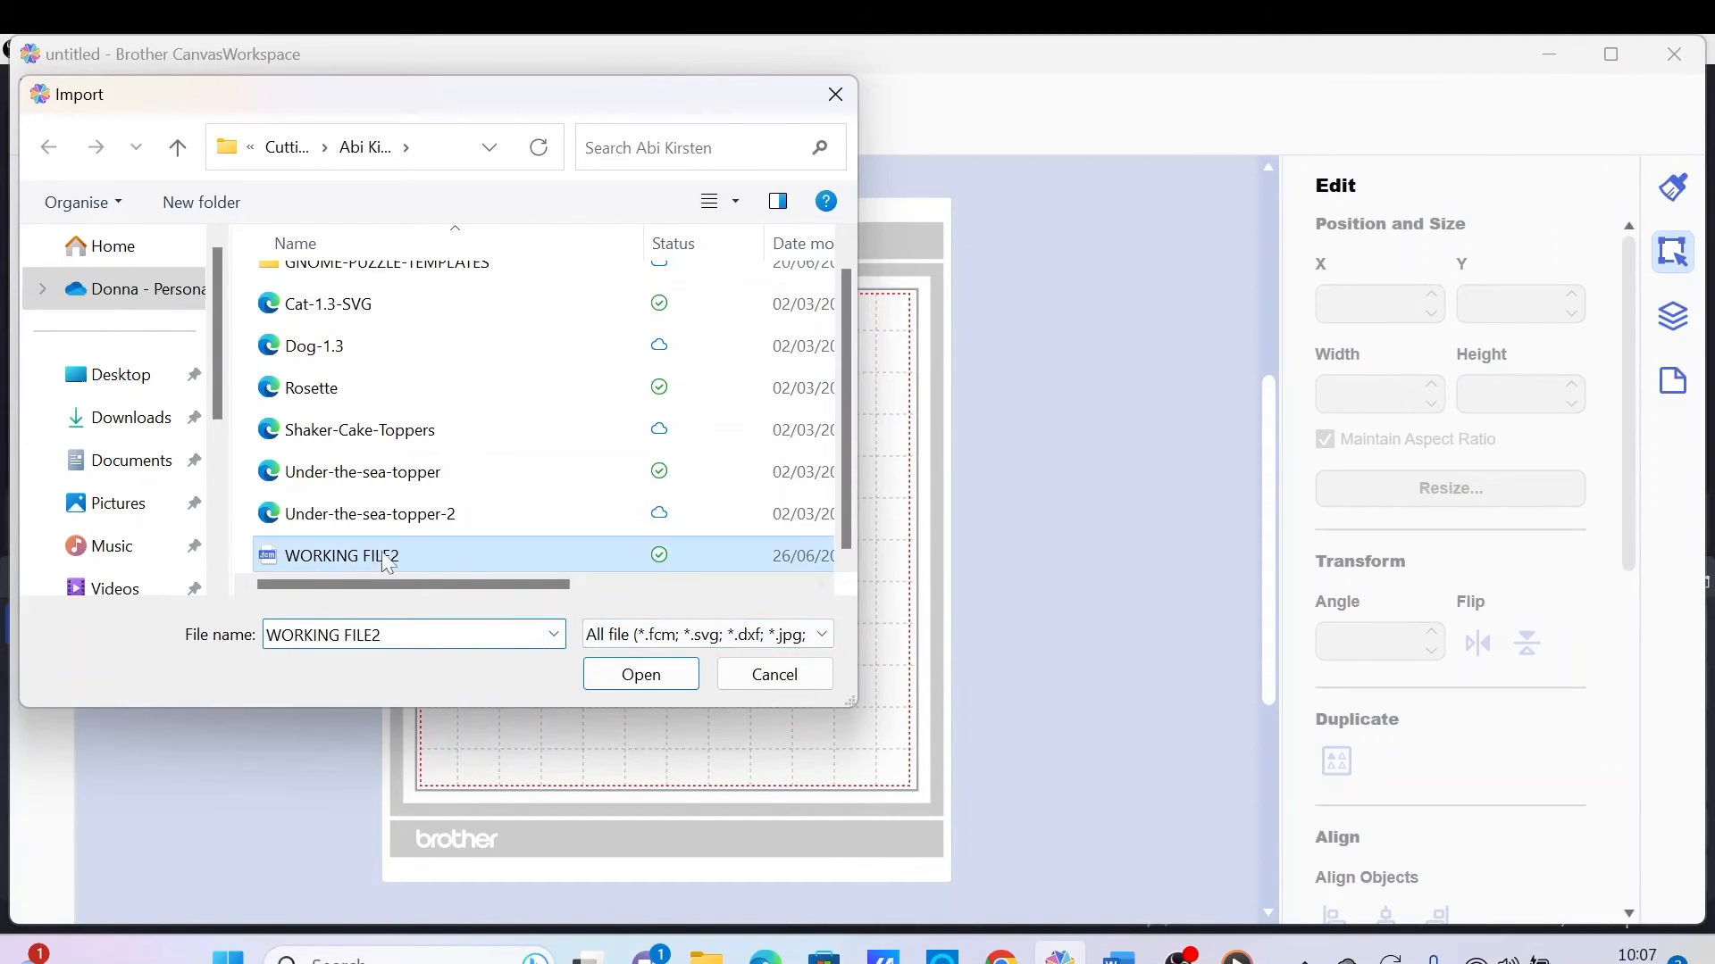
# Step: Import WORKING FILE2 onto the untitled mat as outlines, then bring up the file commands
pyautogui.click(639, 675)
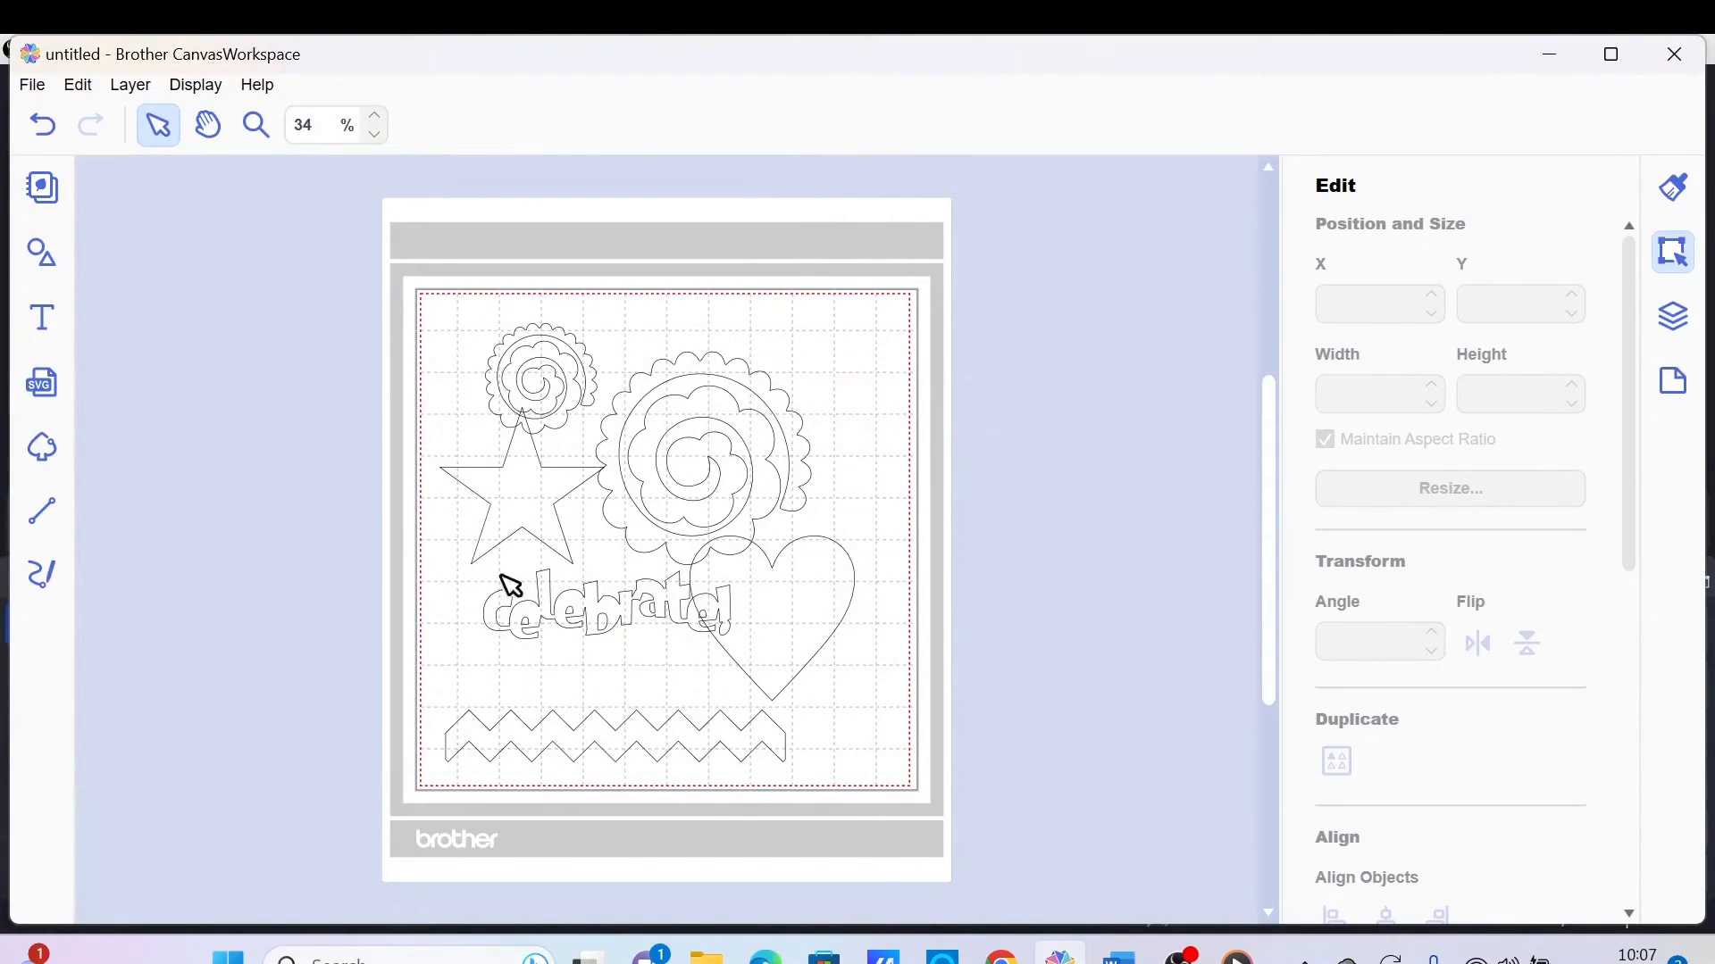
pyautogui.moveTo(836, 595)
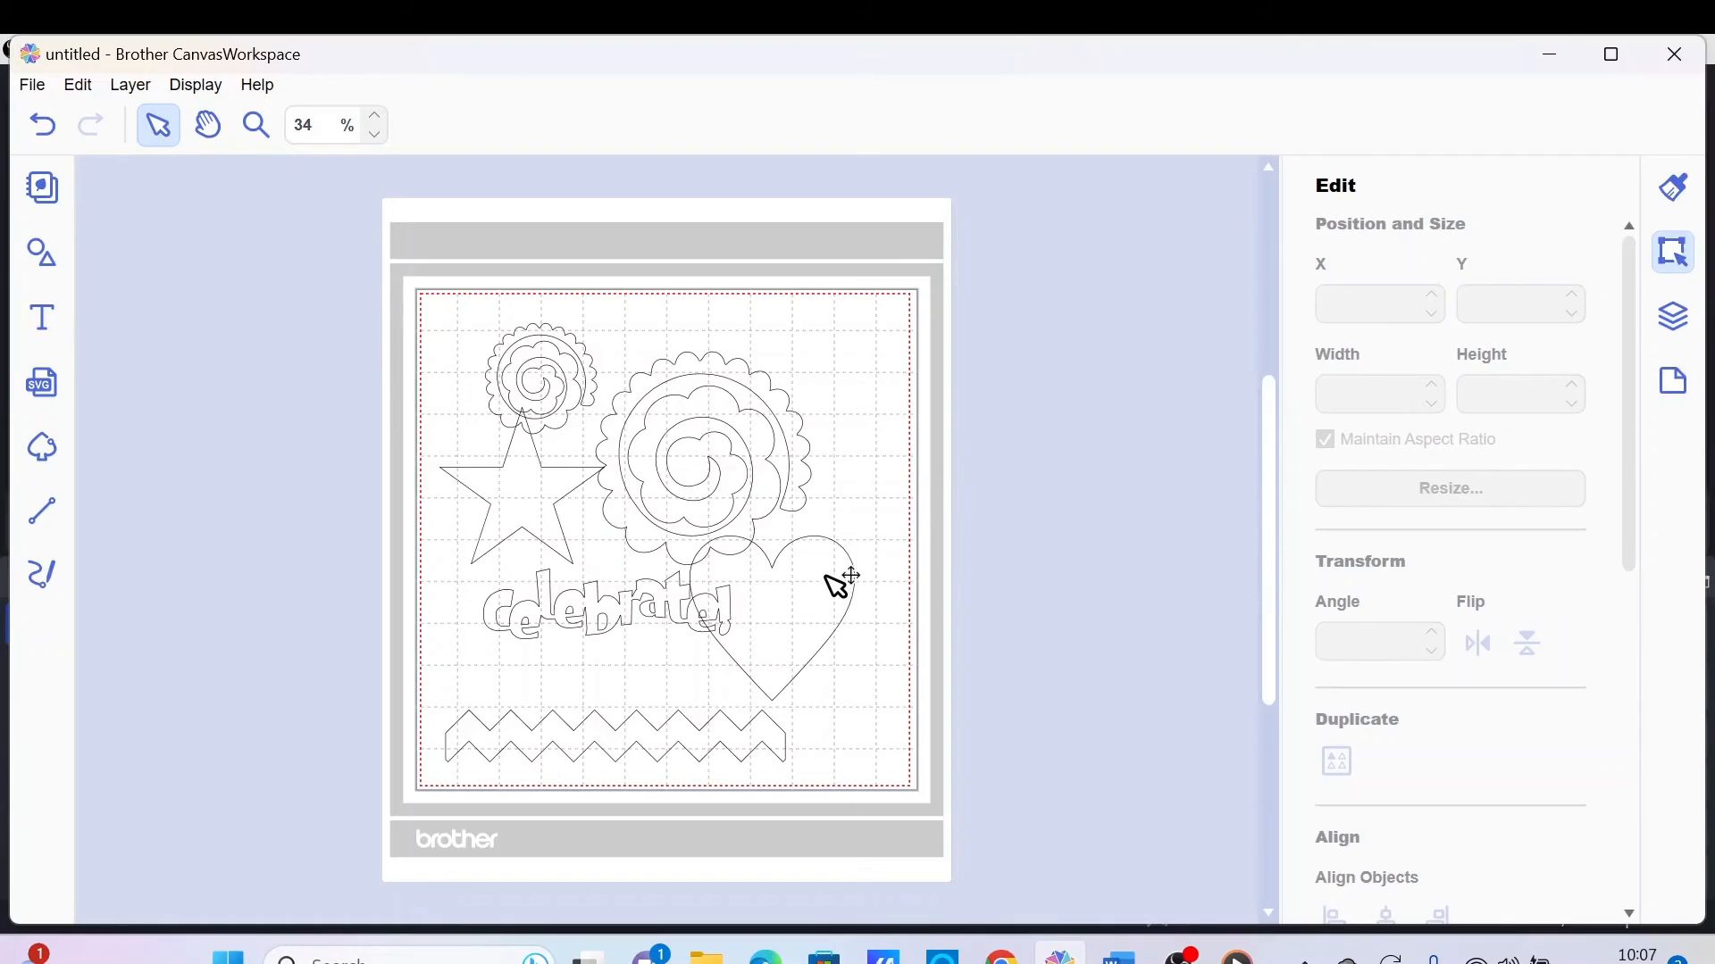
pyautogui.moveTo(675, 459)
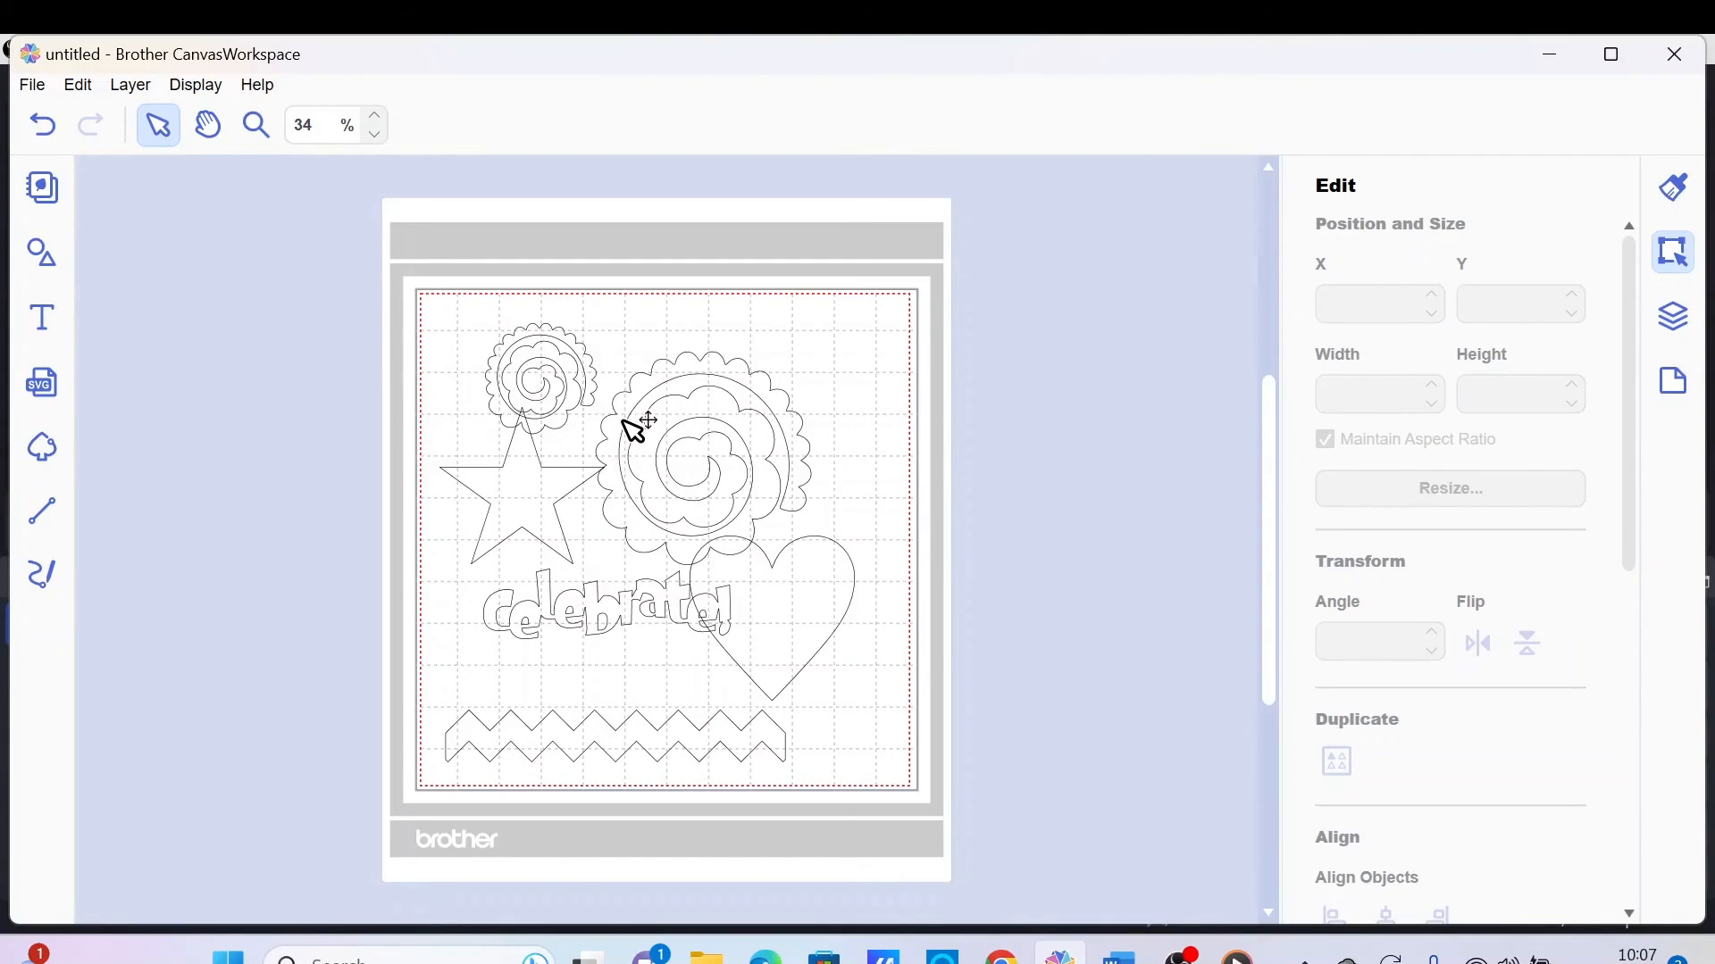
pyautogui.moveTo(656, 404)
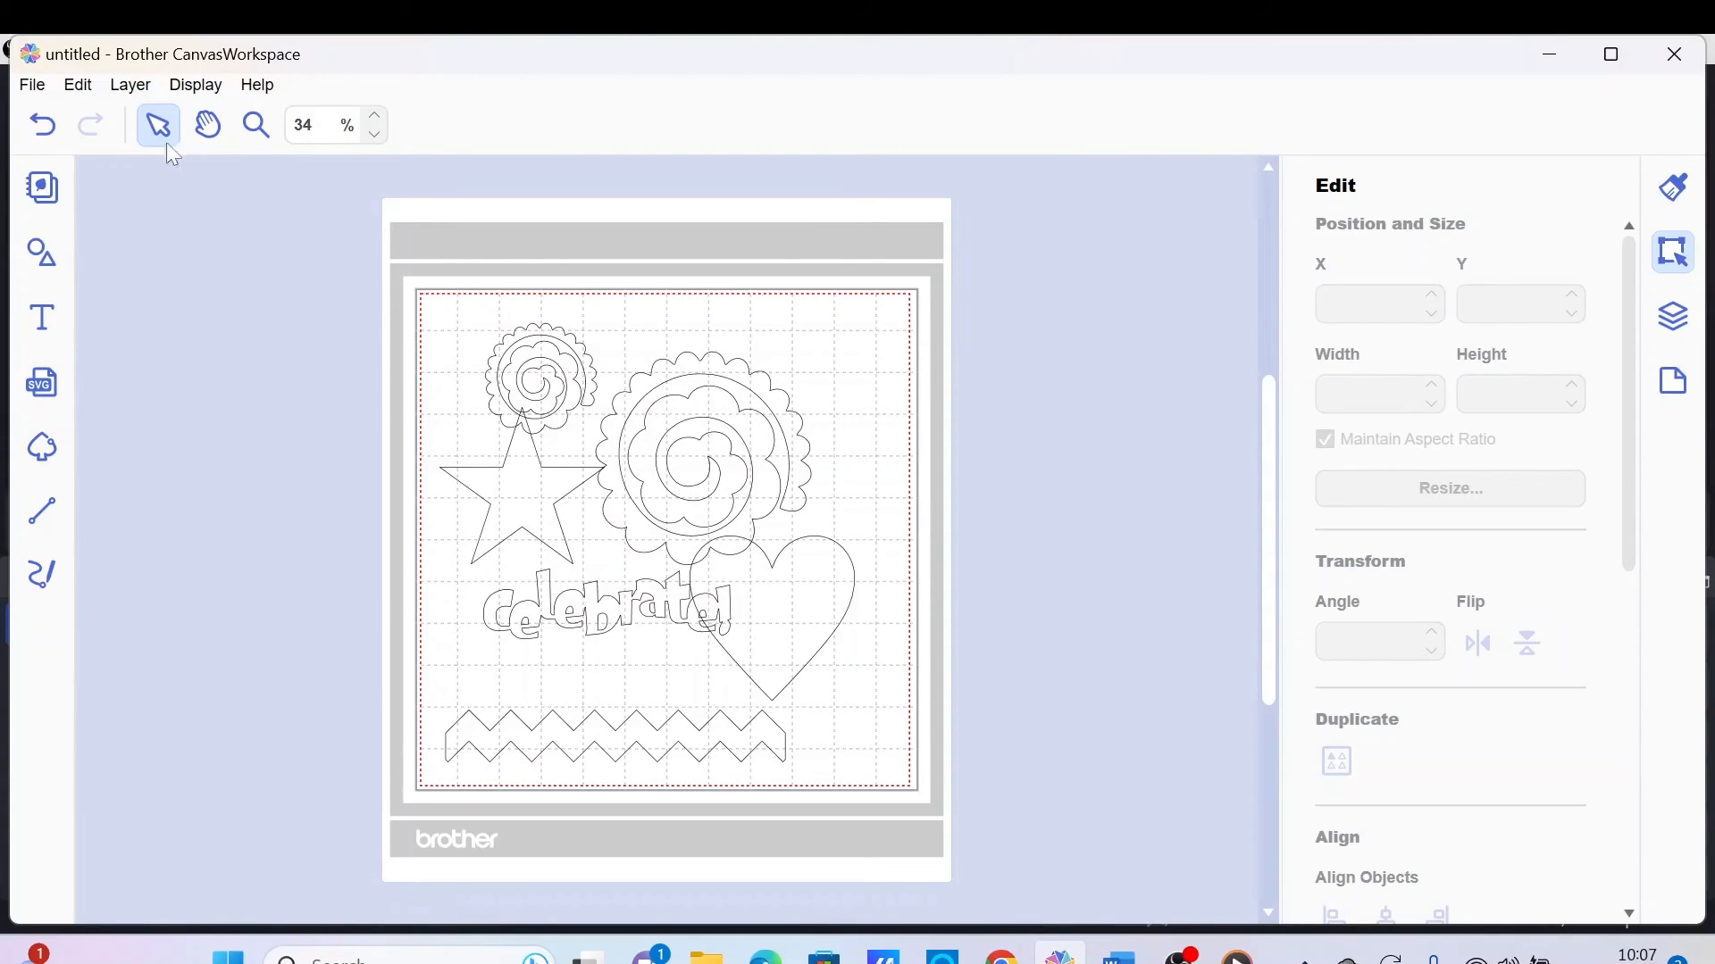
pyautogui.click(32, 84)
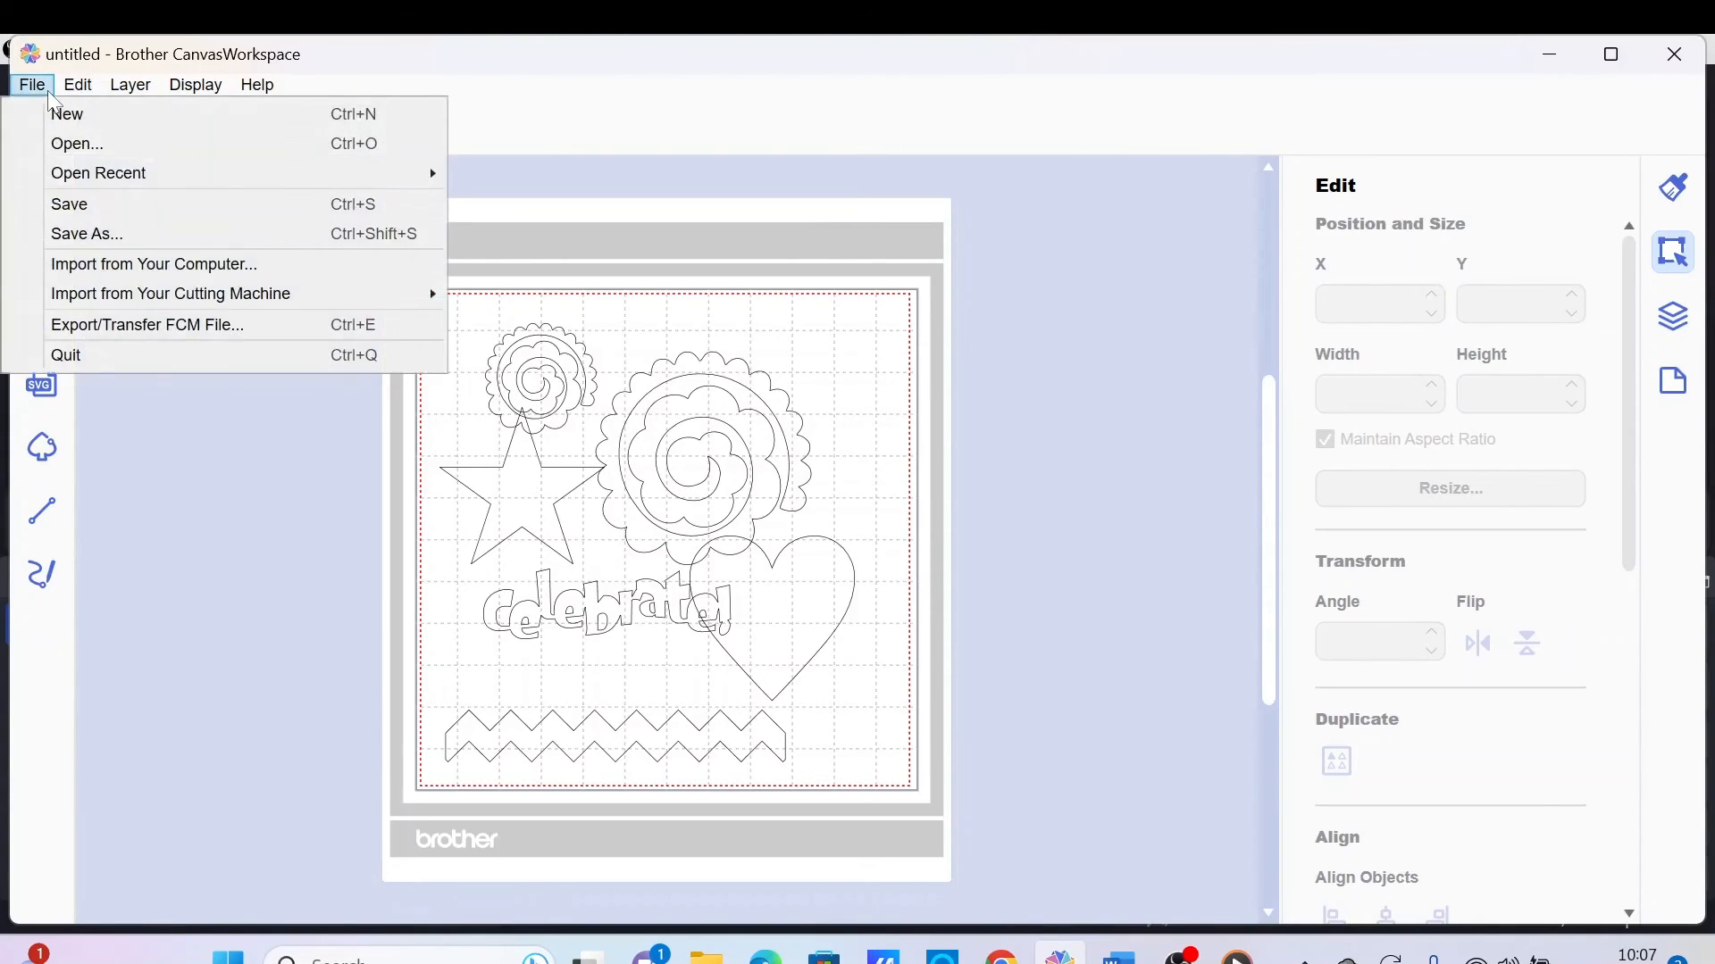
pyautogui.moveTo(85, 173)
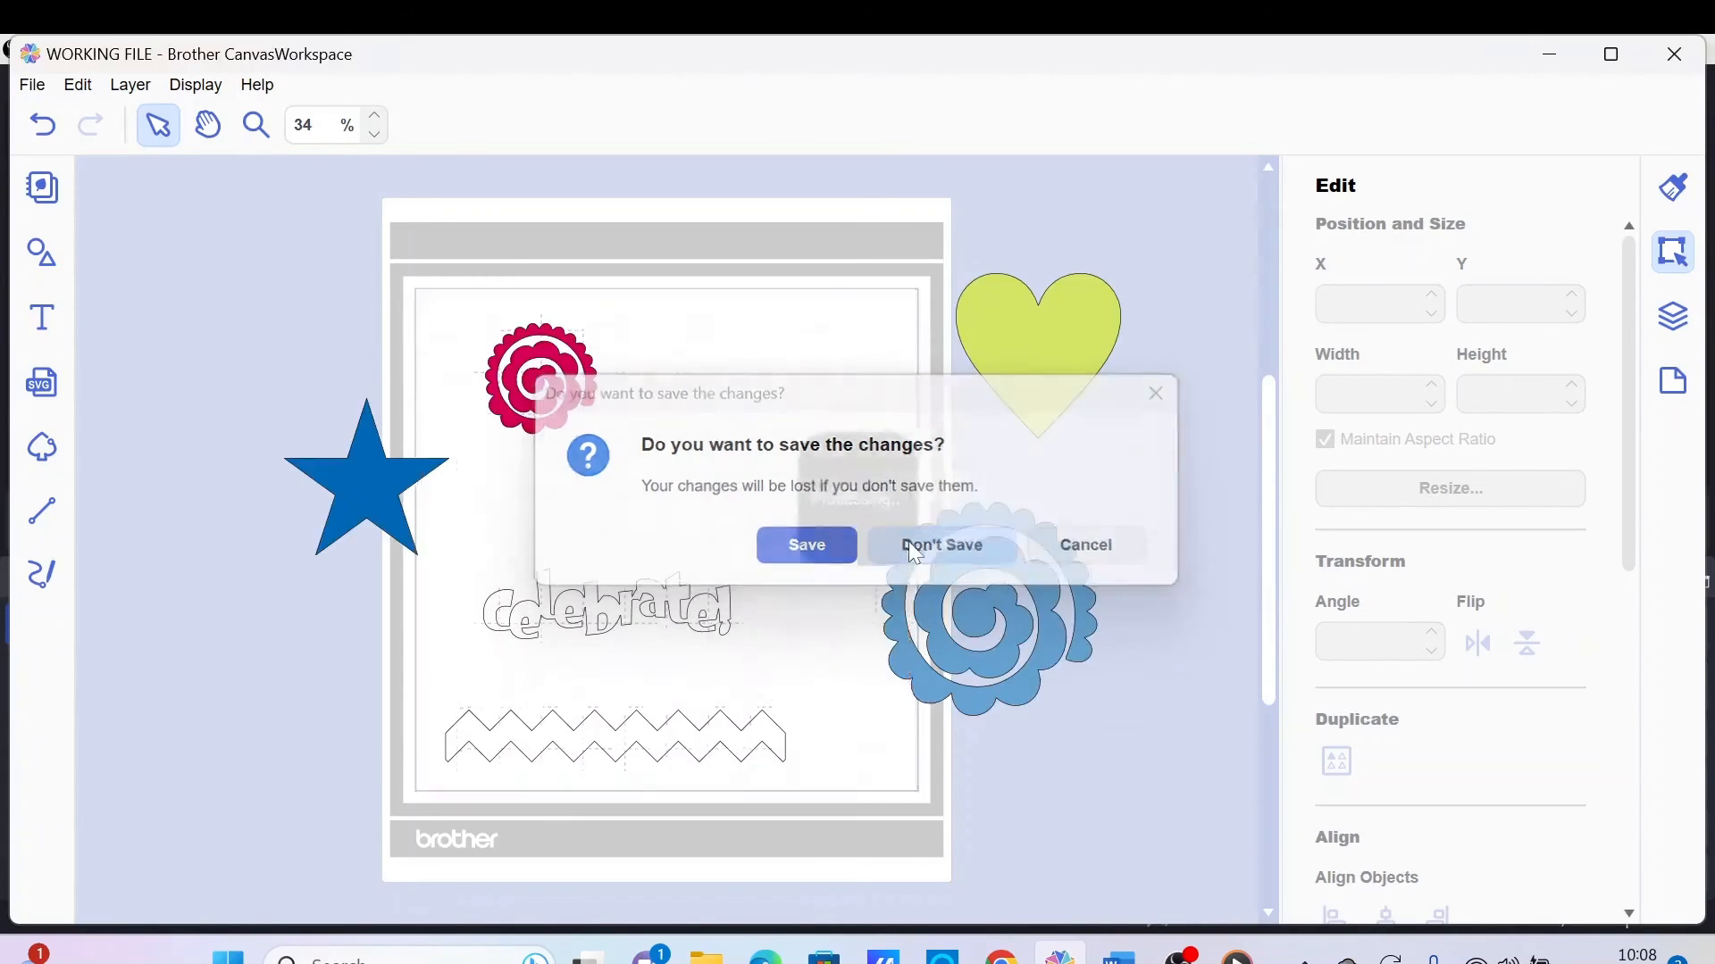
# Step: Discard the untitled import's changes so the editable WORKING FILE reopens
pyautogui.click(939, 544)
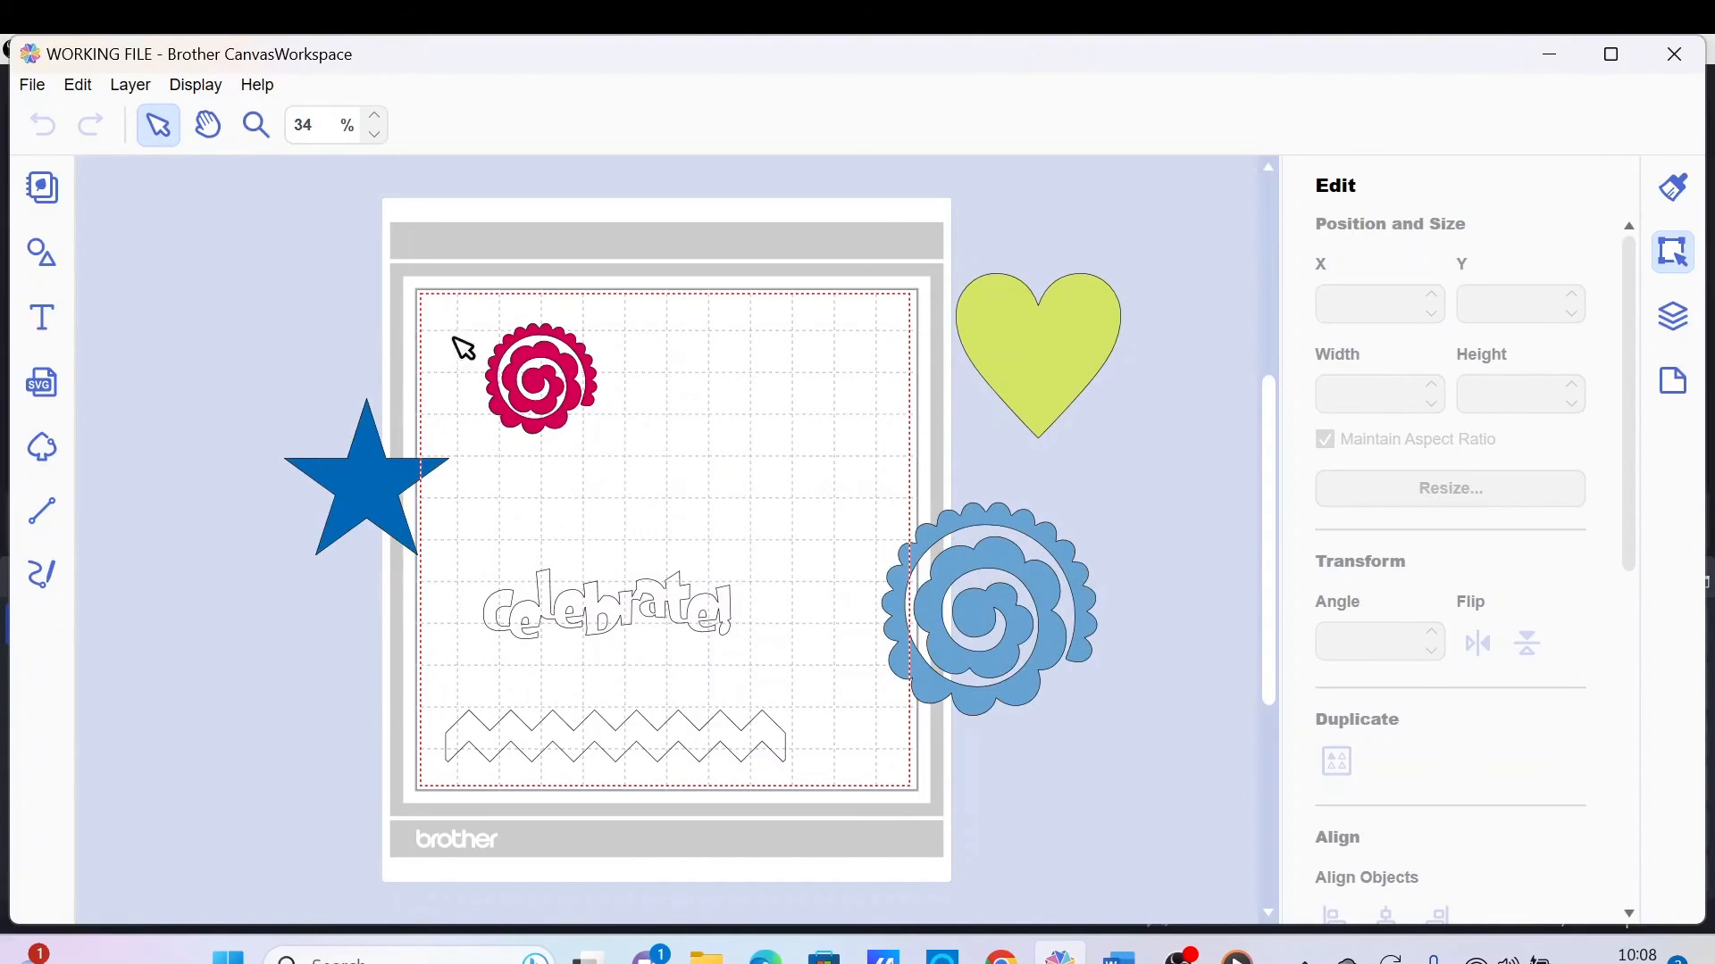
# Step: Drag the blue rolled flower and the yellow heart from the margin onto the cutting mat
pyautogui.moveTo(366, 481); pyautogui.dragTo(731, 418)
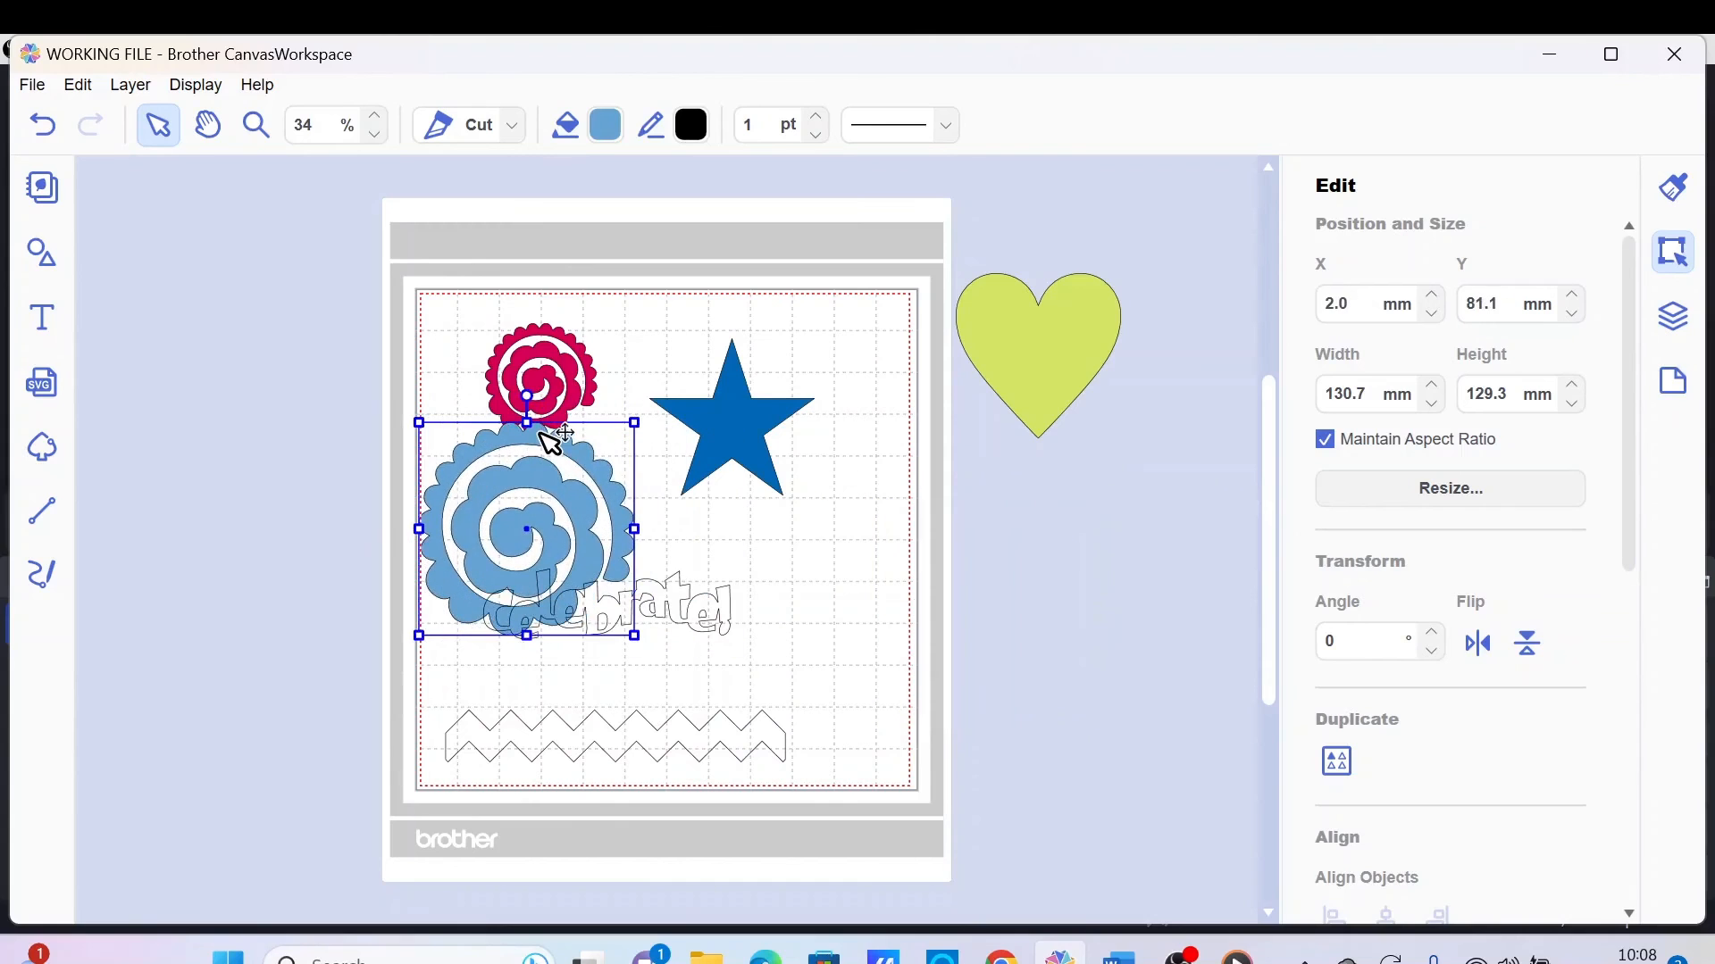
pyautogui.moveTo(1036, 350); pyautogui.dragTo(748, 555)
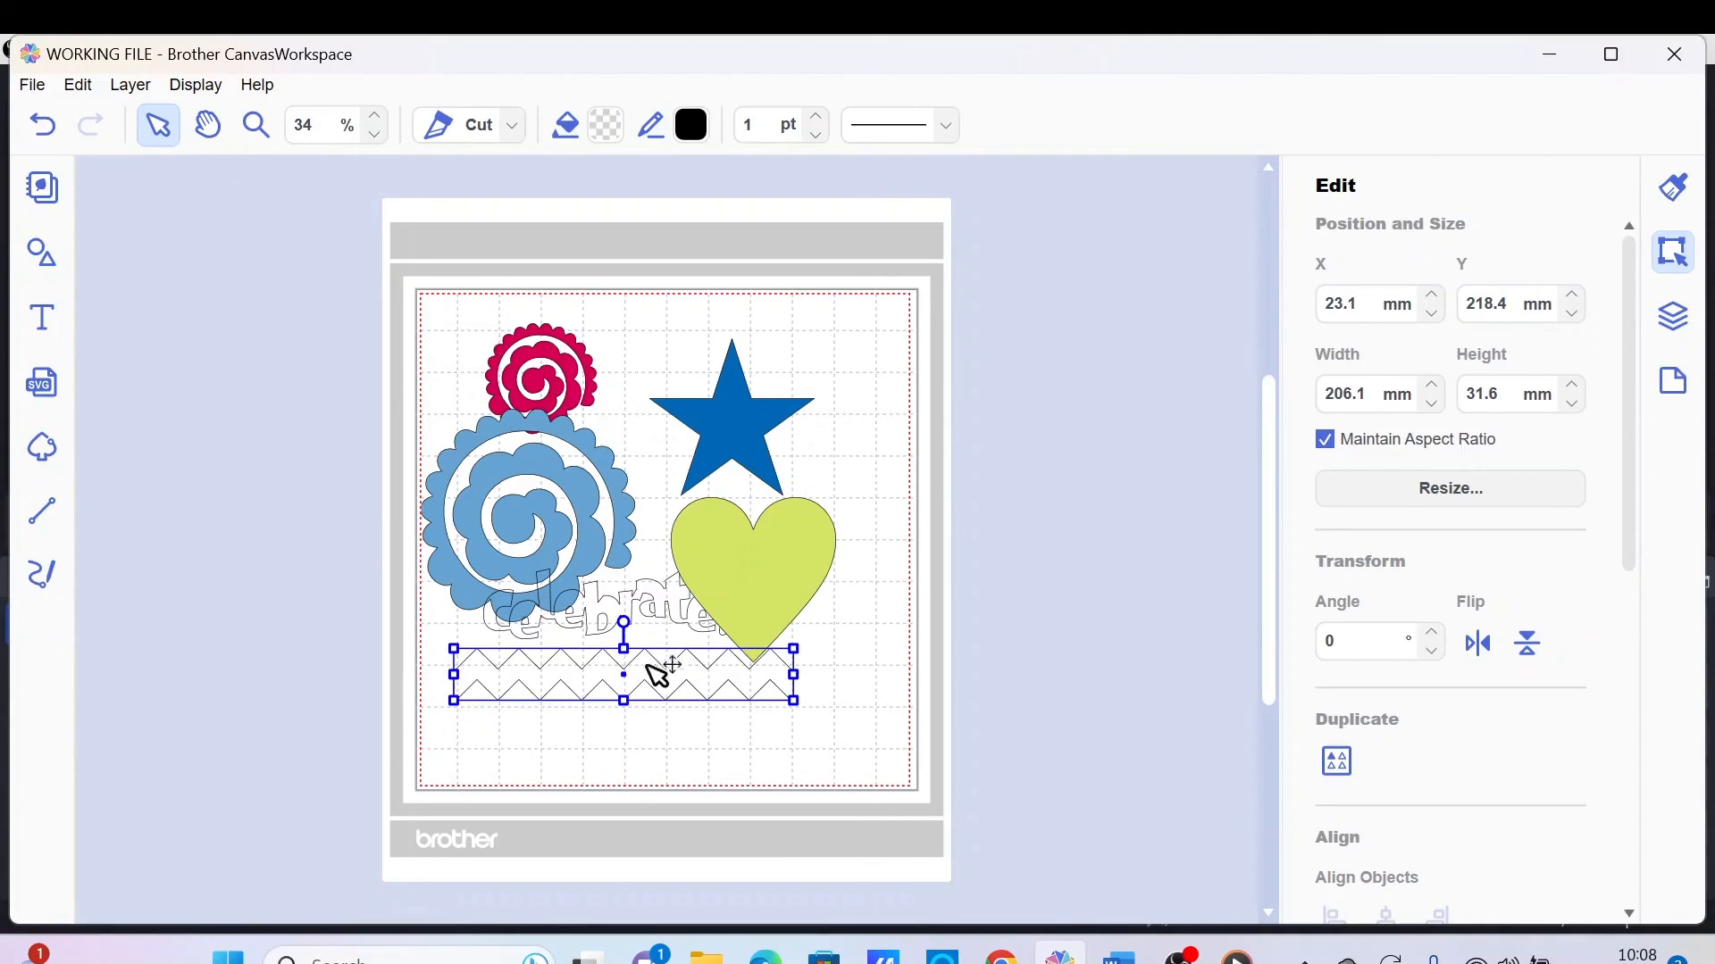
pyautogui.moveTo(714, 718)
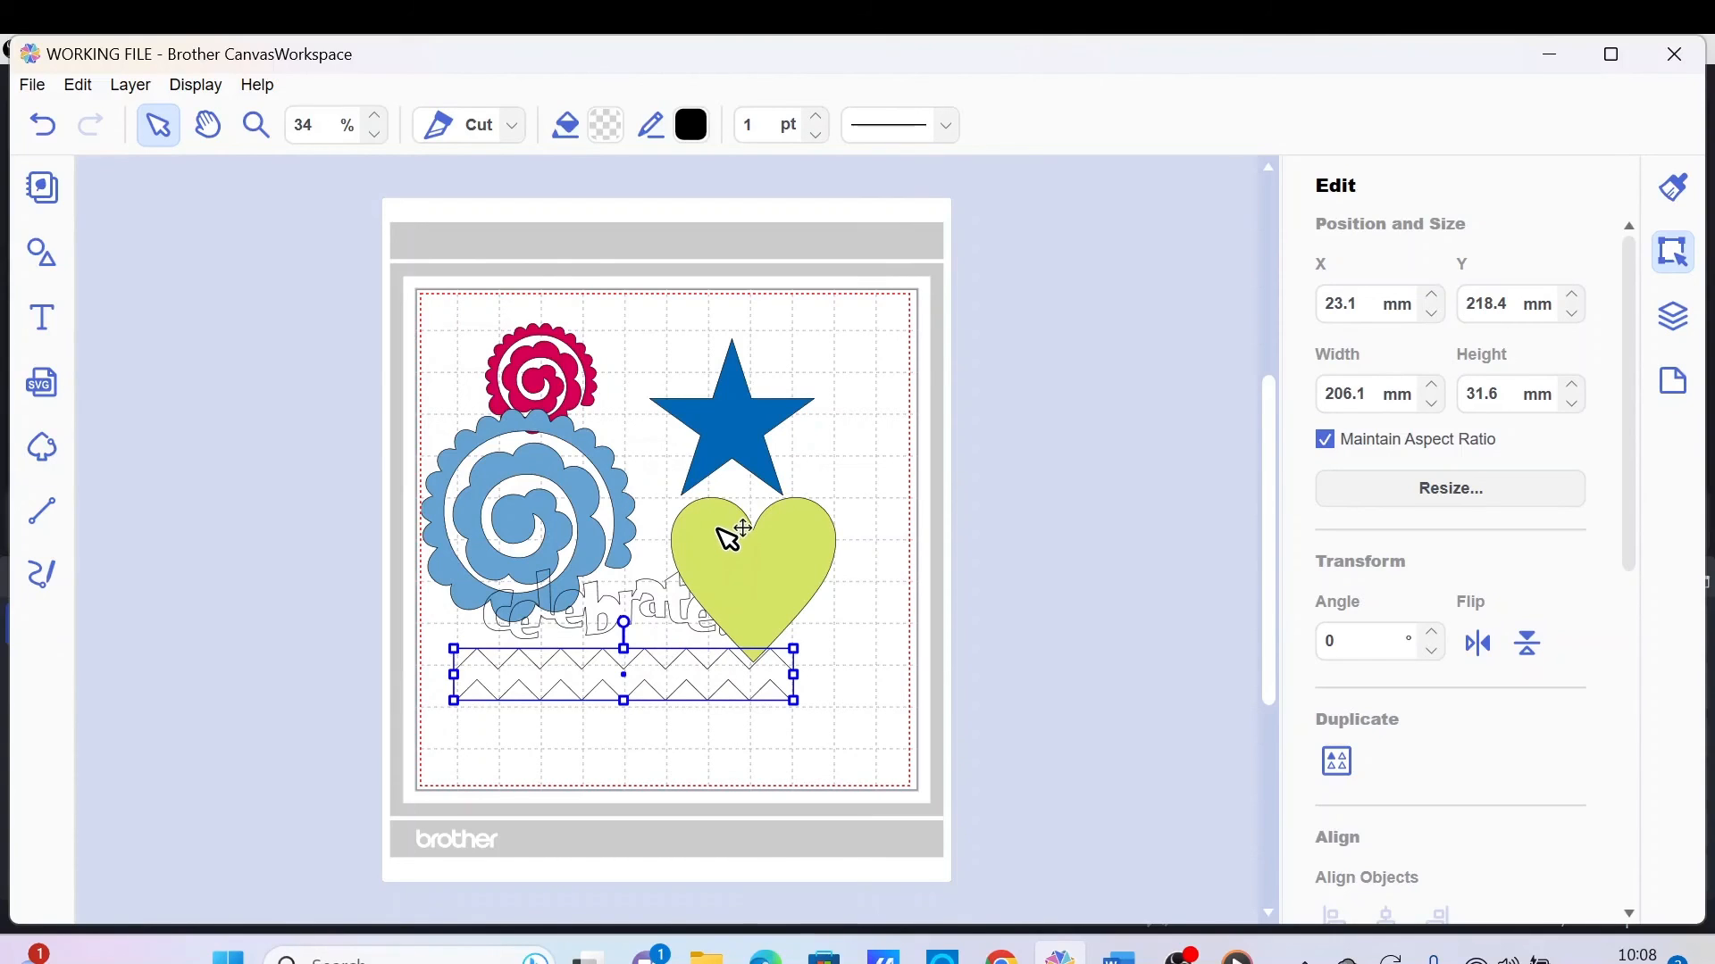
pyautogui.moveTo(729, 530)
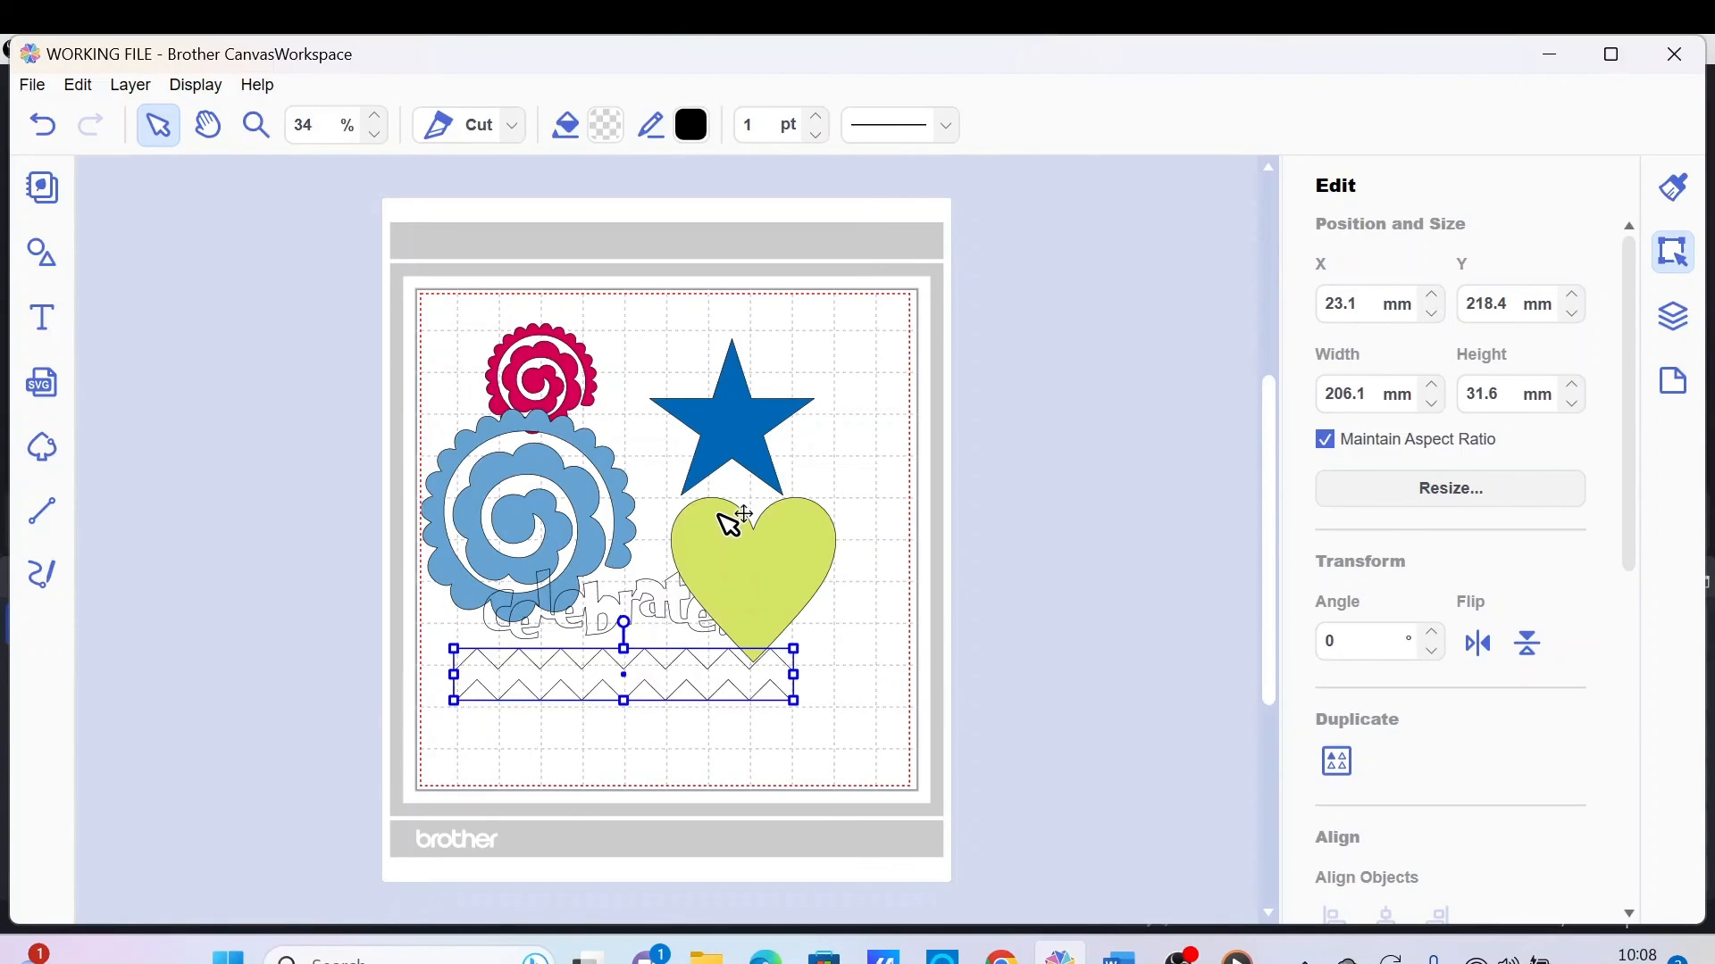
pyautogui.moveTo(729, 522)
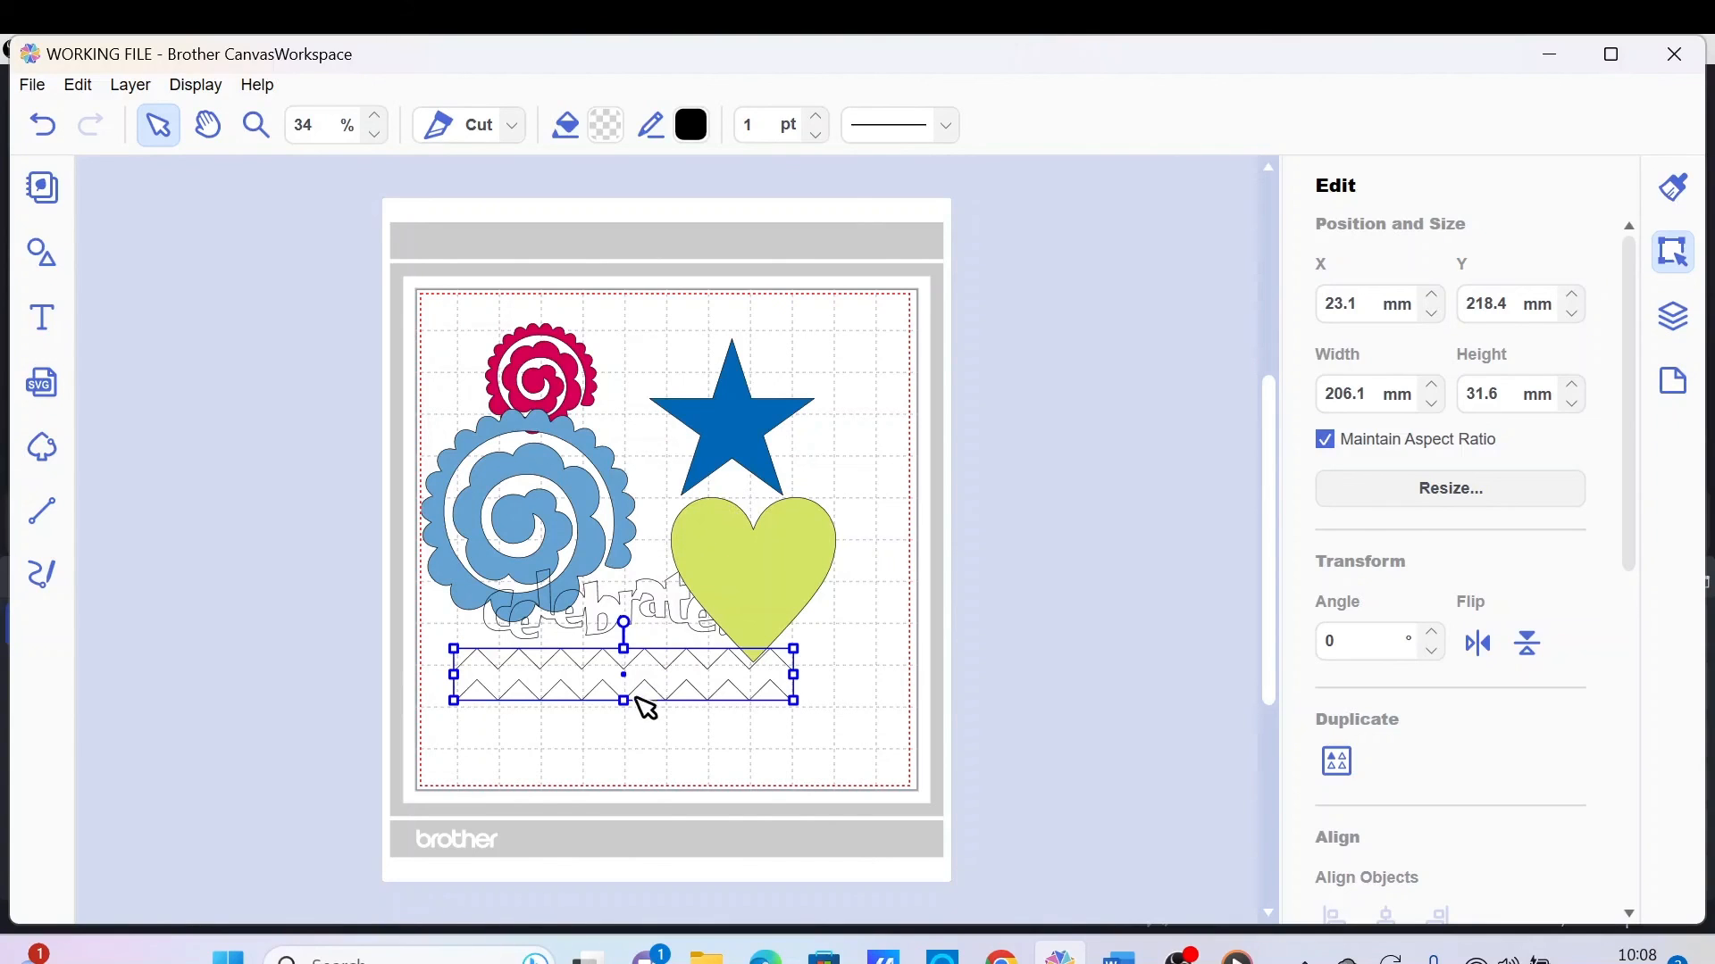
pyautogui.moveTo(732, 815)
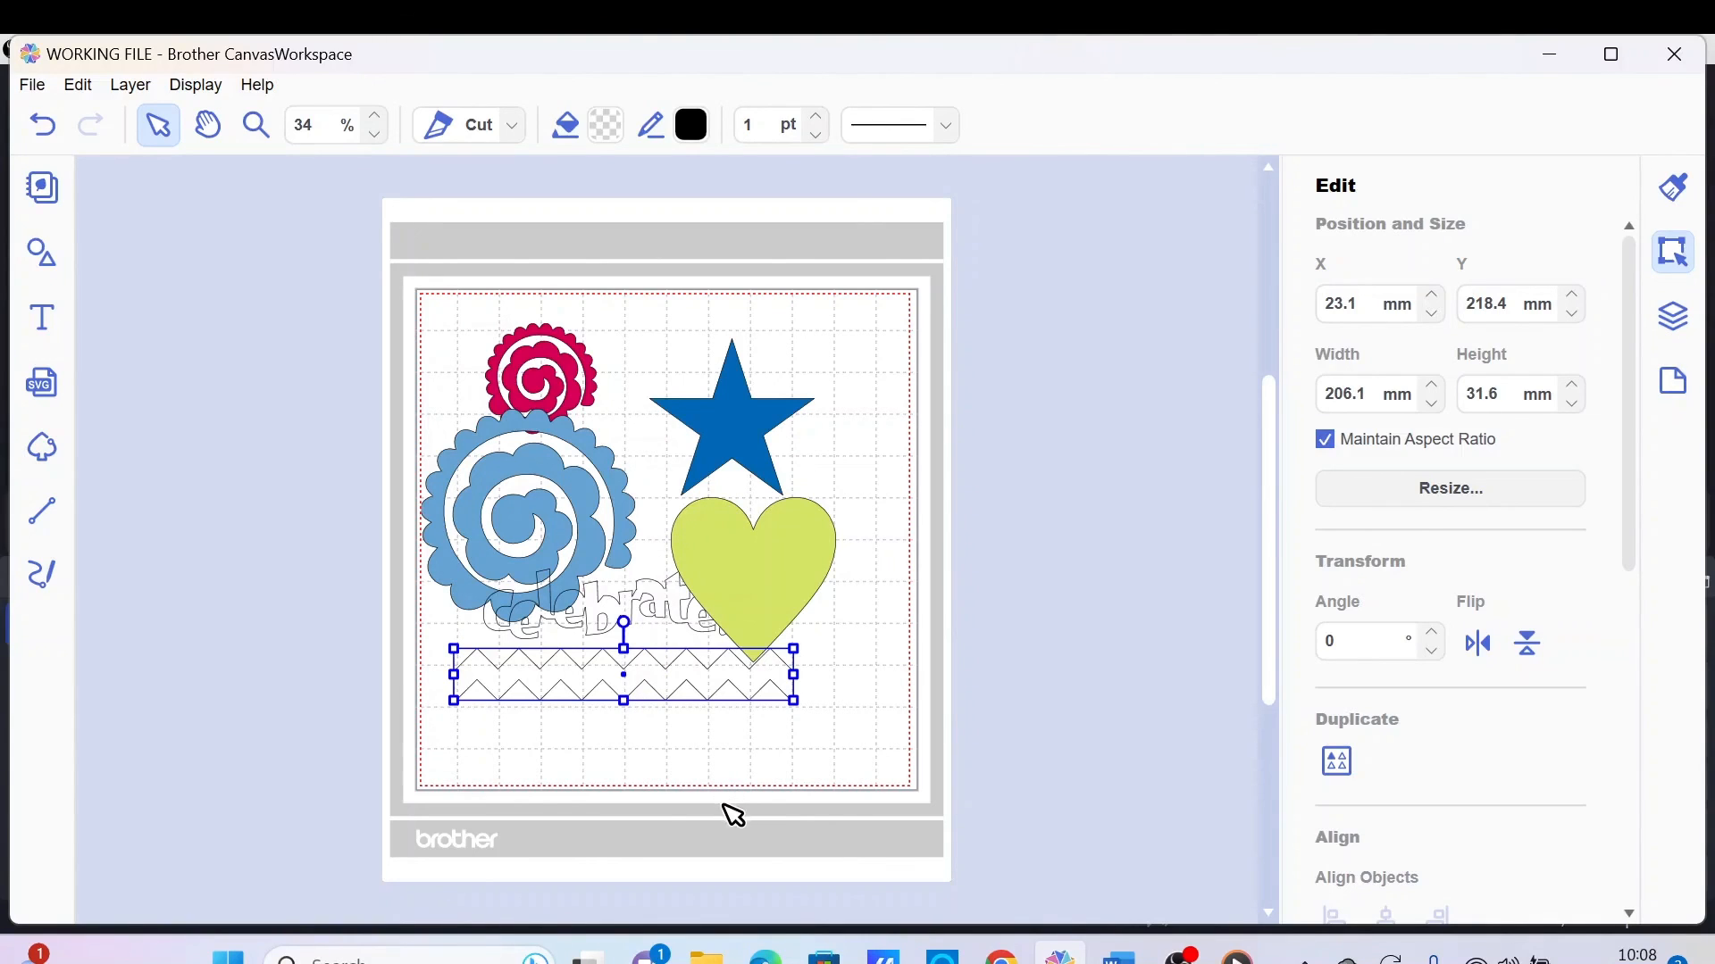
pyautogui.moveTo(663, 821)
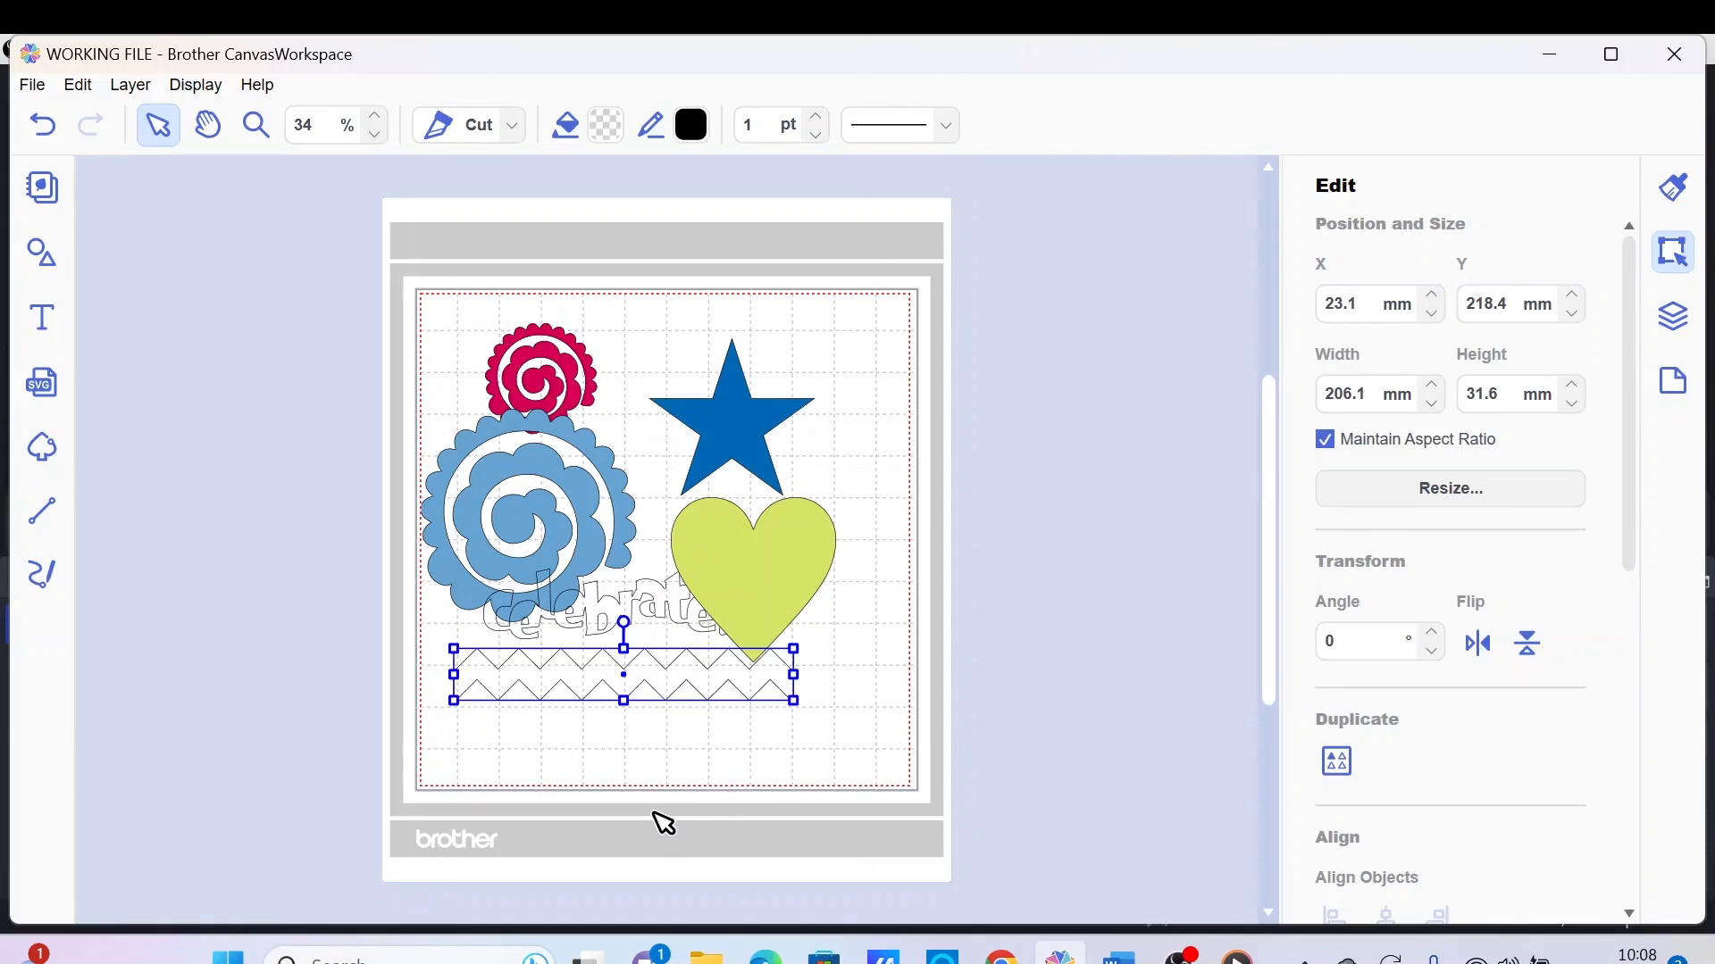
pyautogui.moveTo(654, 832)
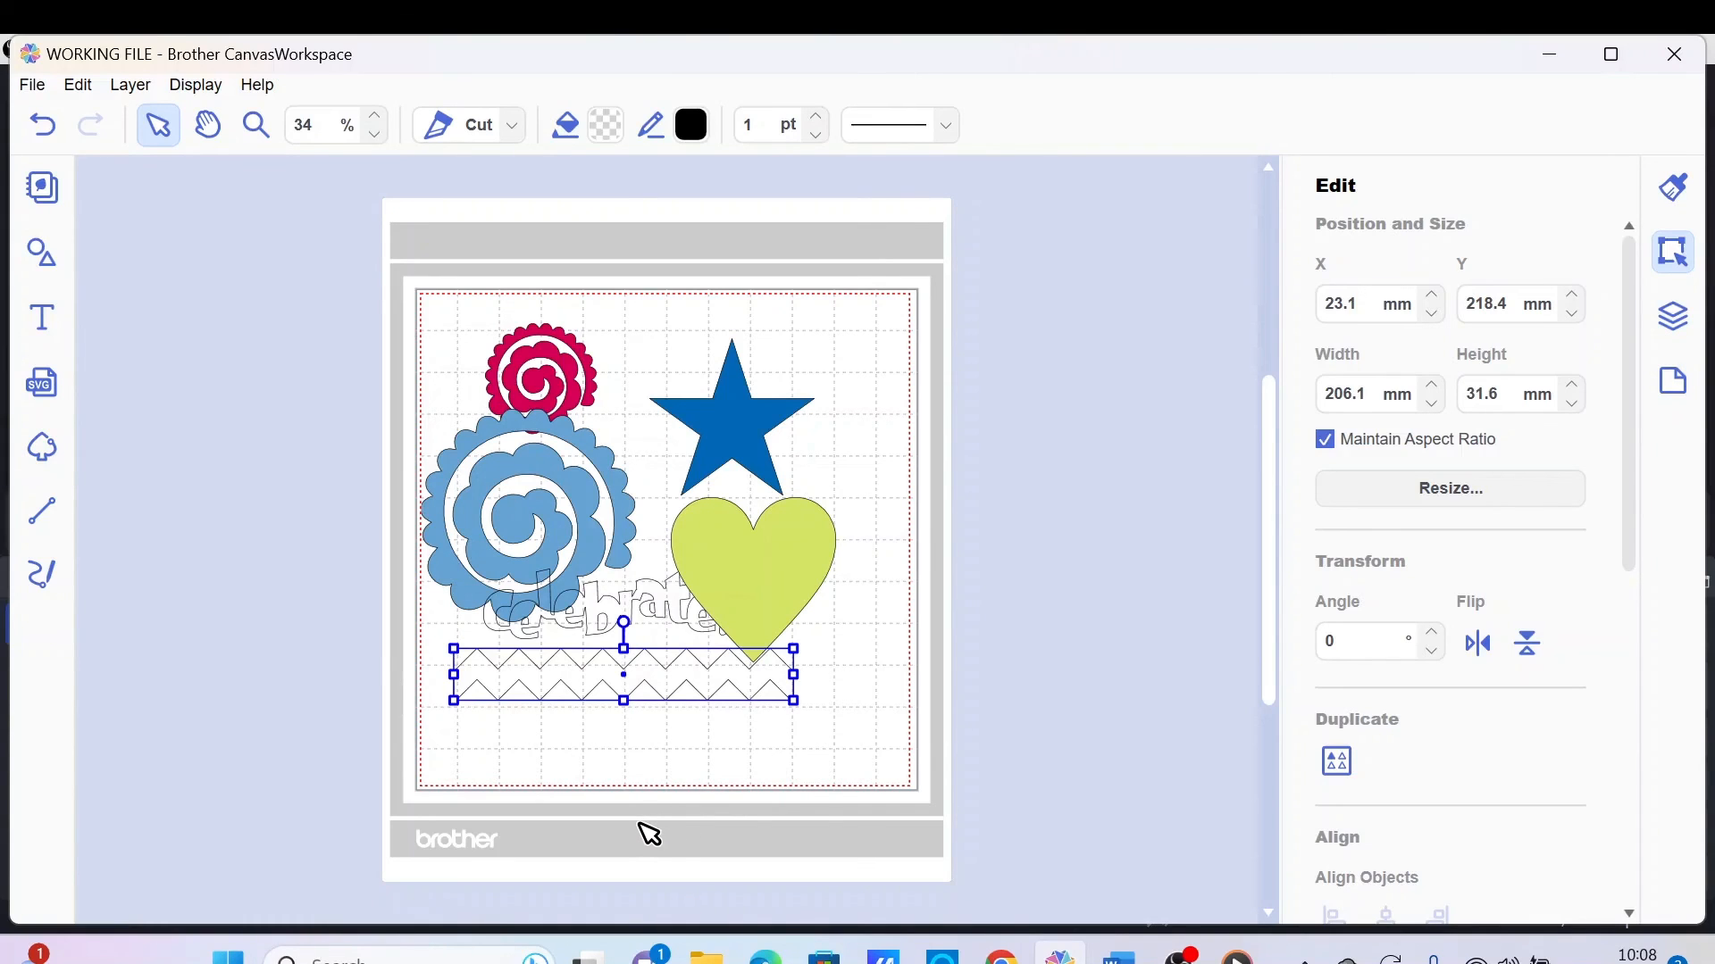
pyautogui.moveTo(643, 830)
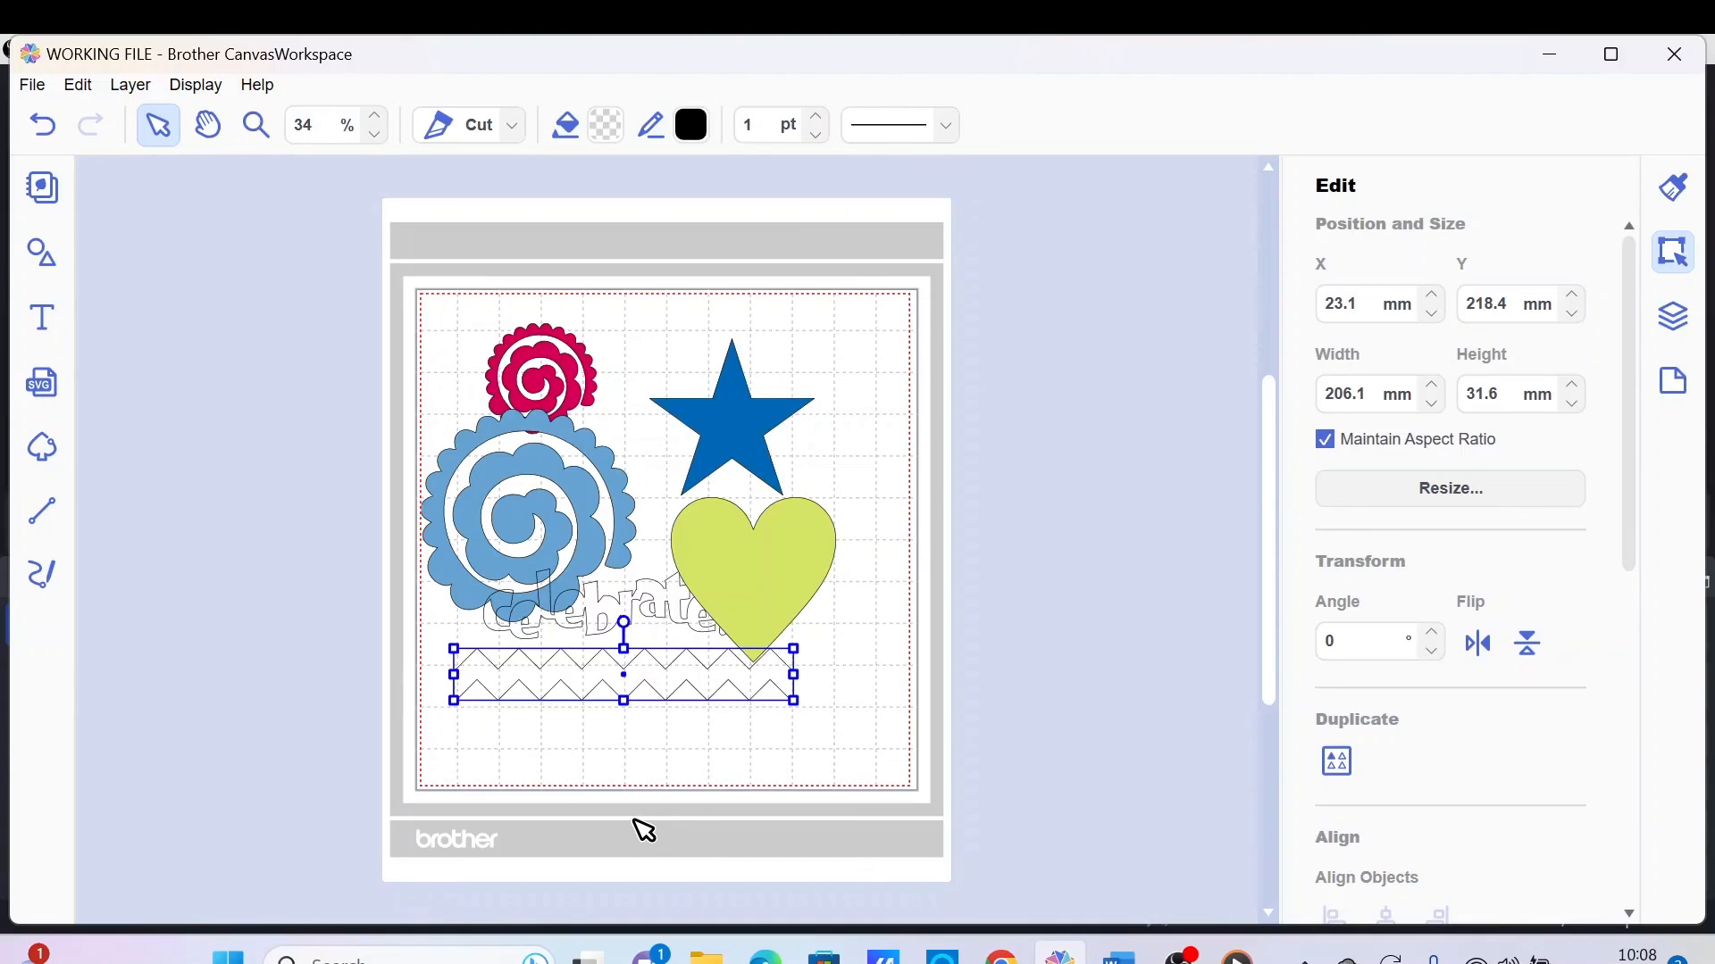